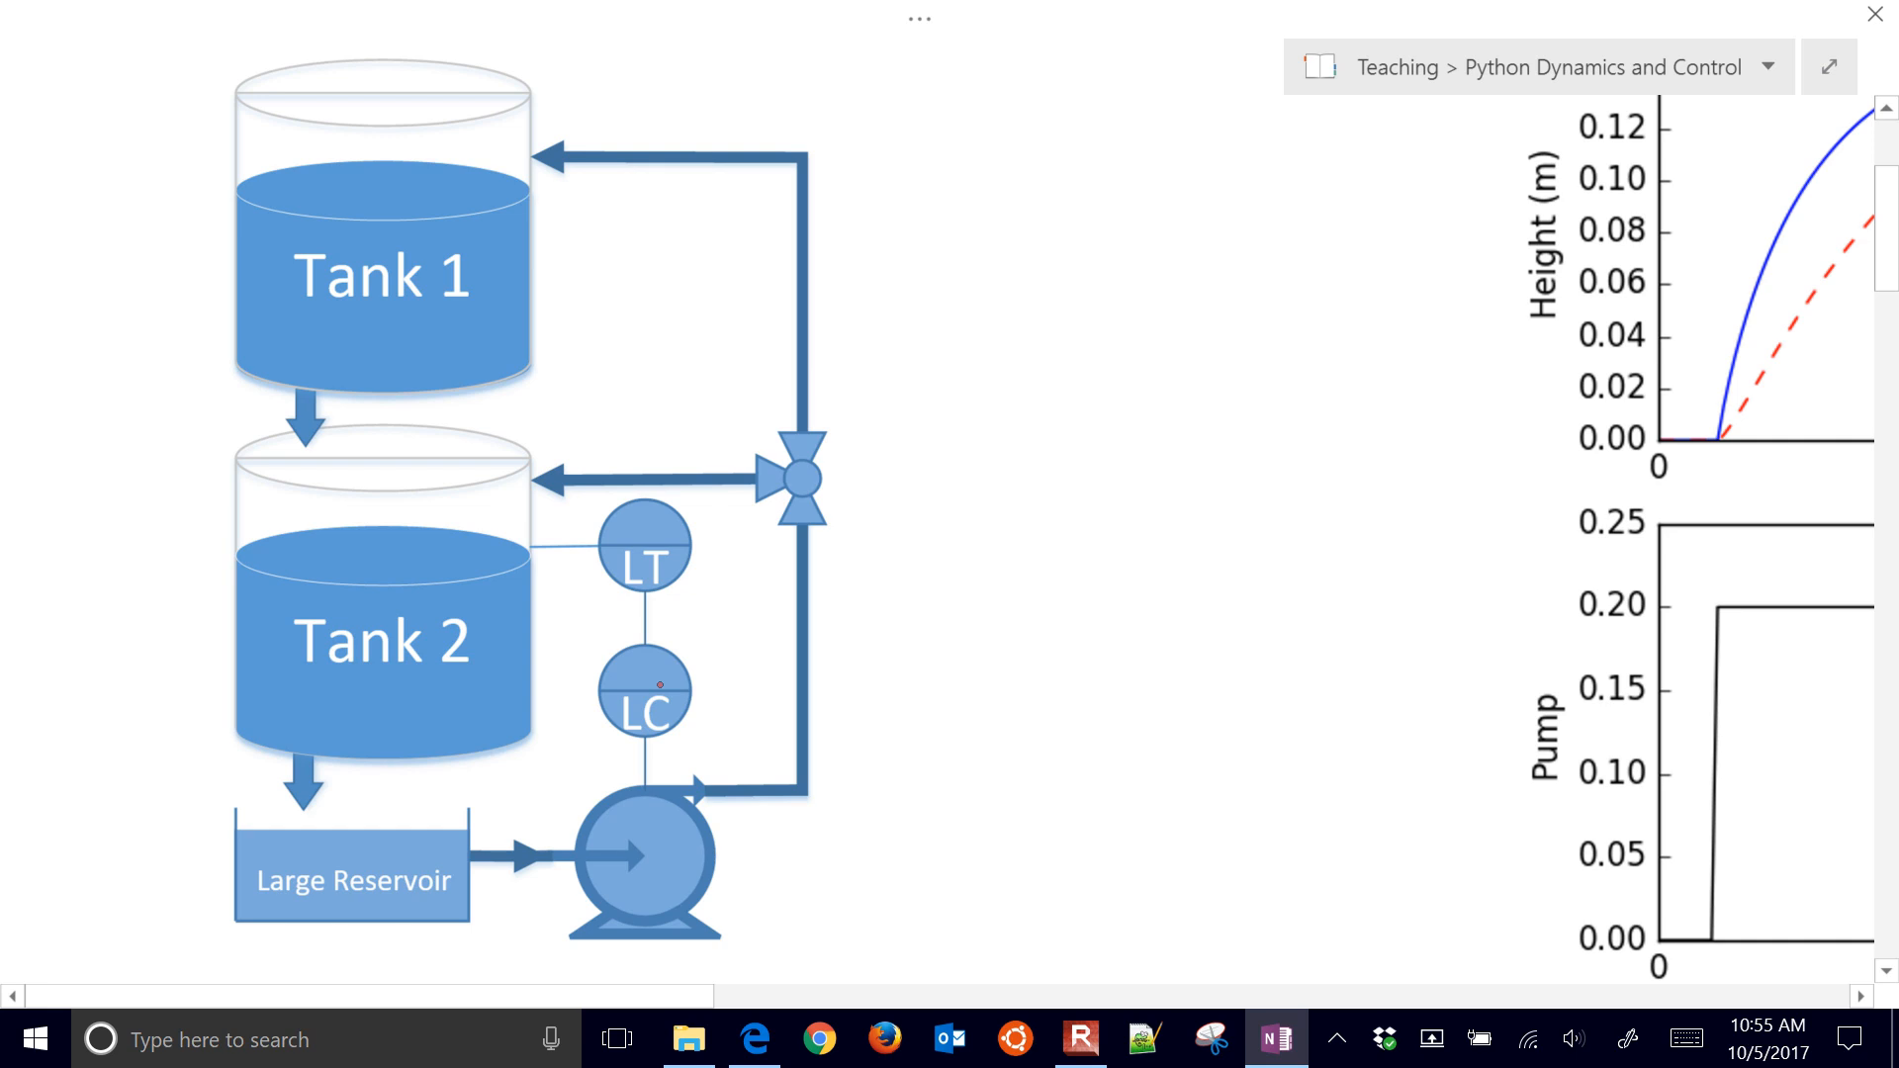
Circle Tank 2's level and the pump, then trace the discharge line up to Tank 1.
drag(242, 570, 521, 569)
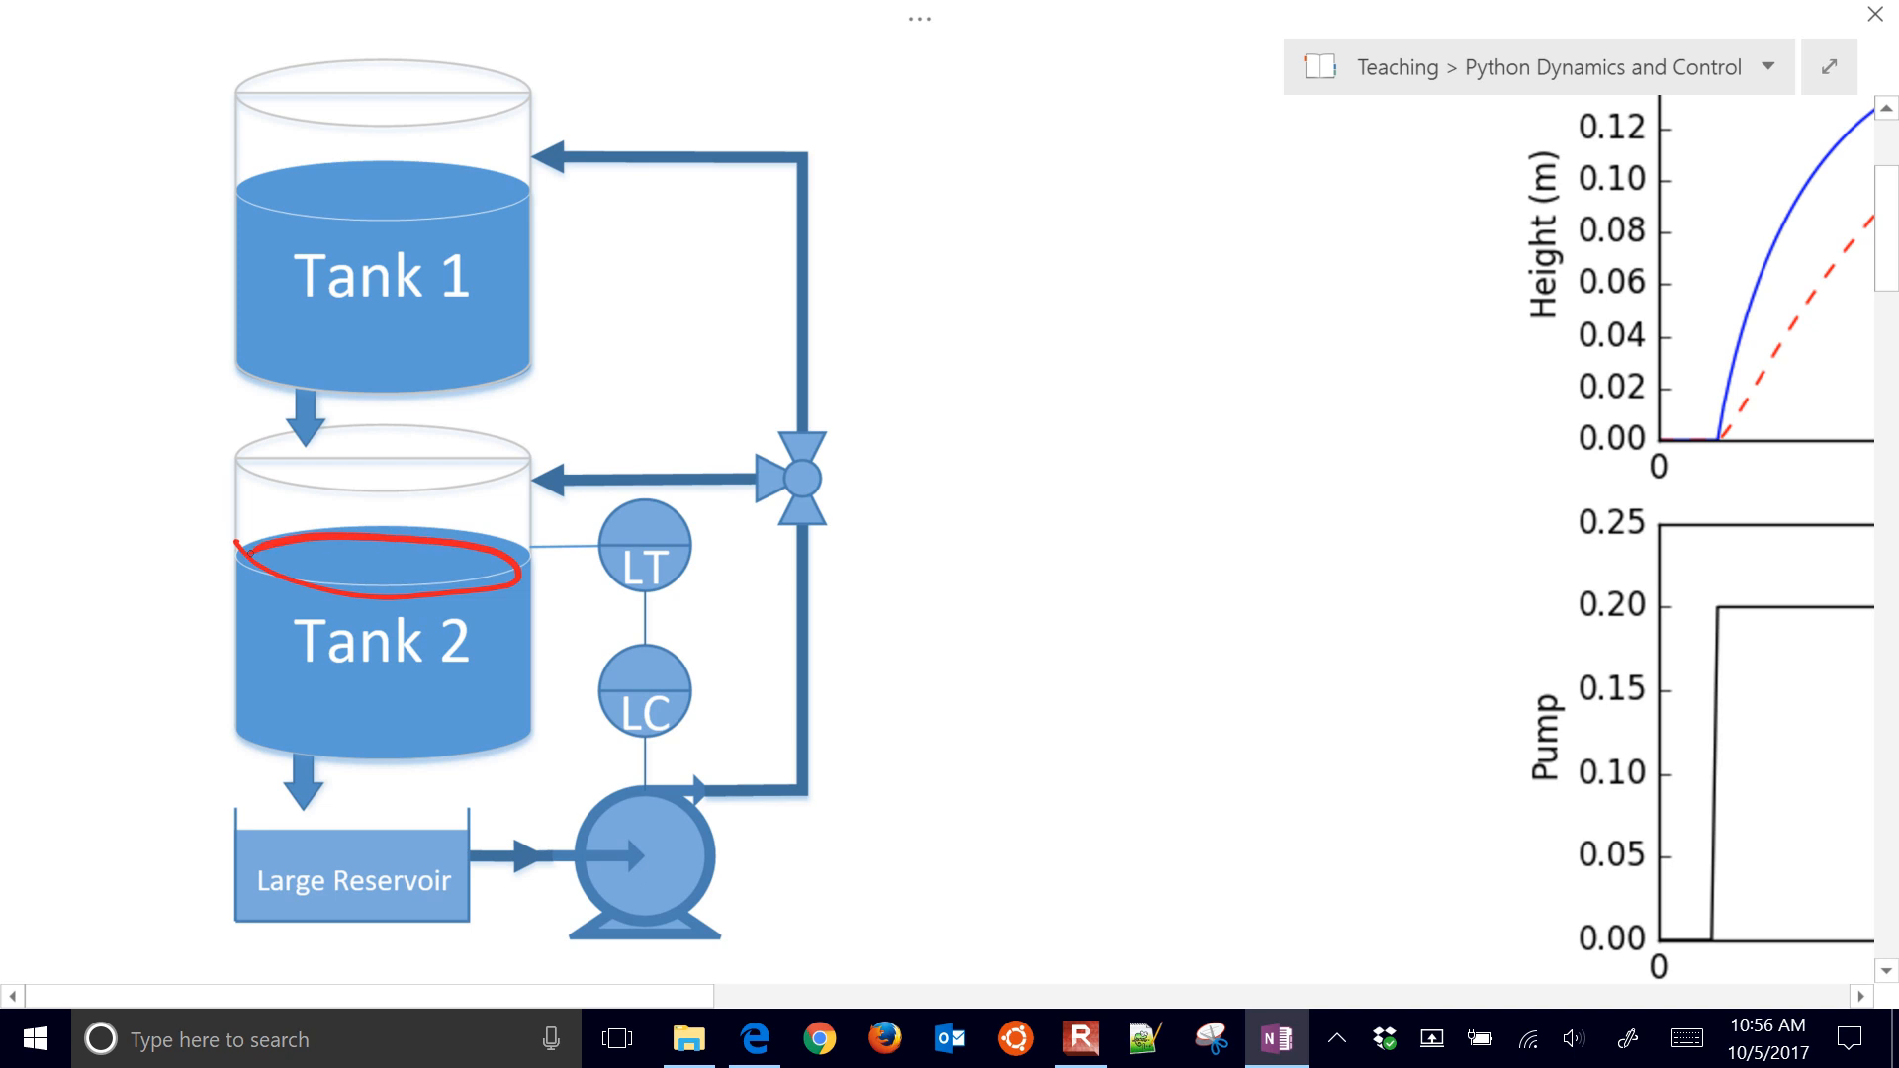
drag(533, 824, 762, 921)
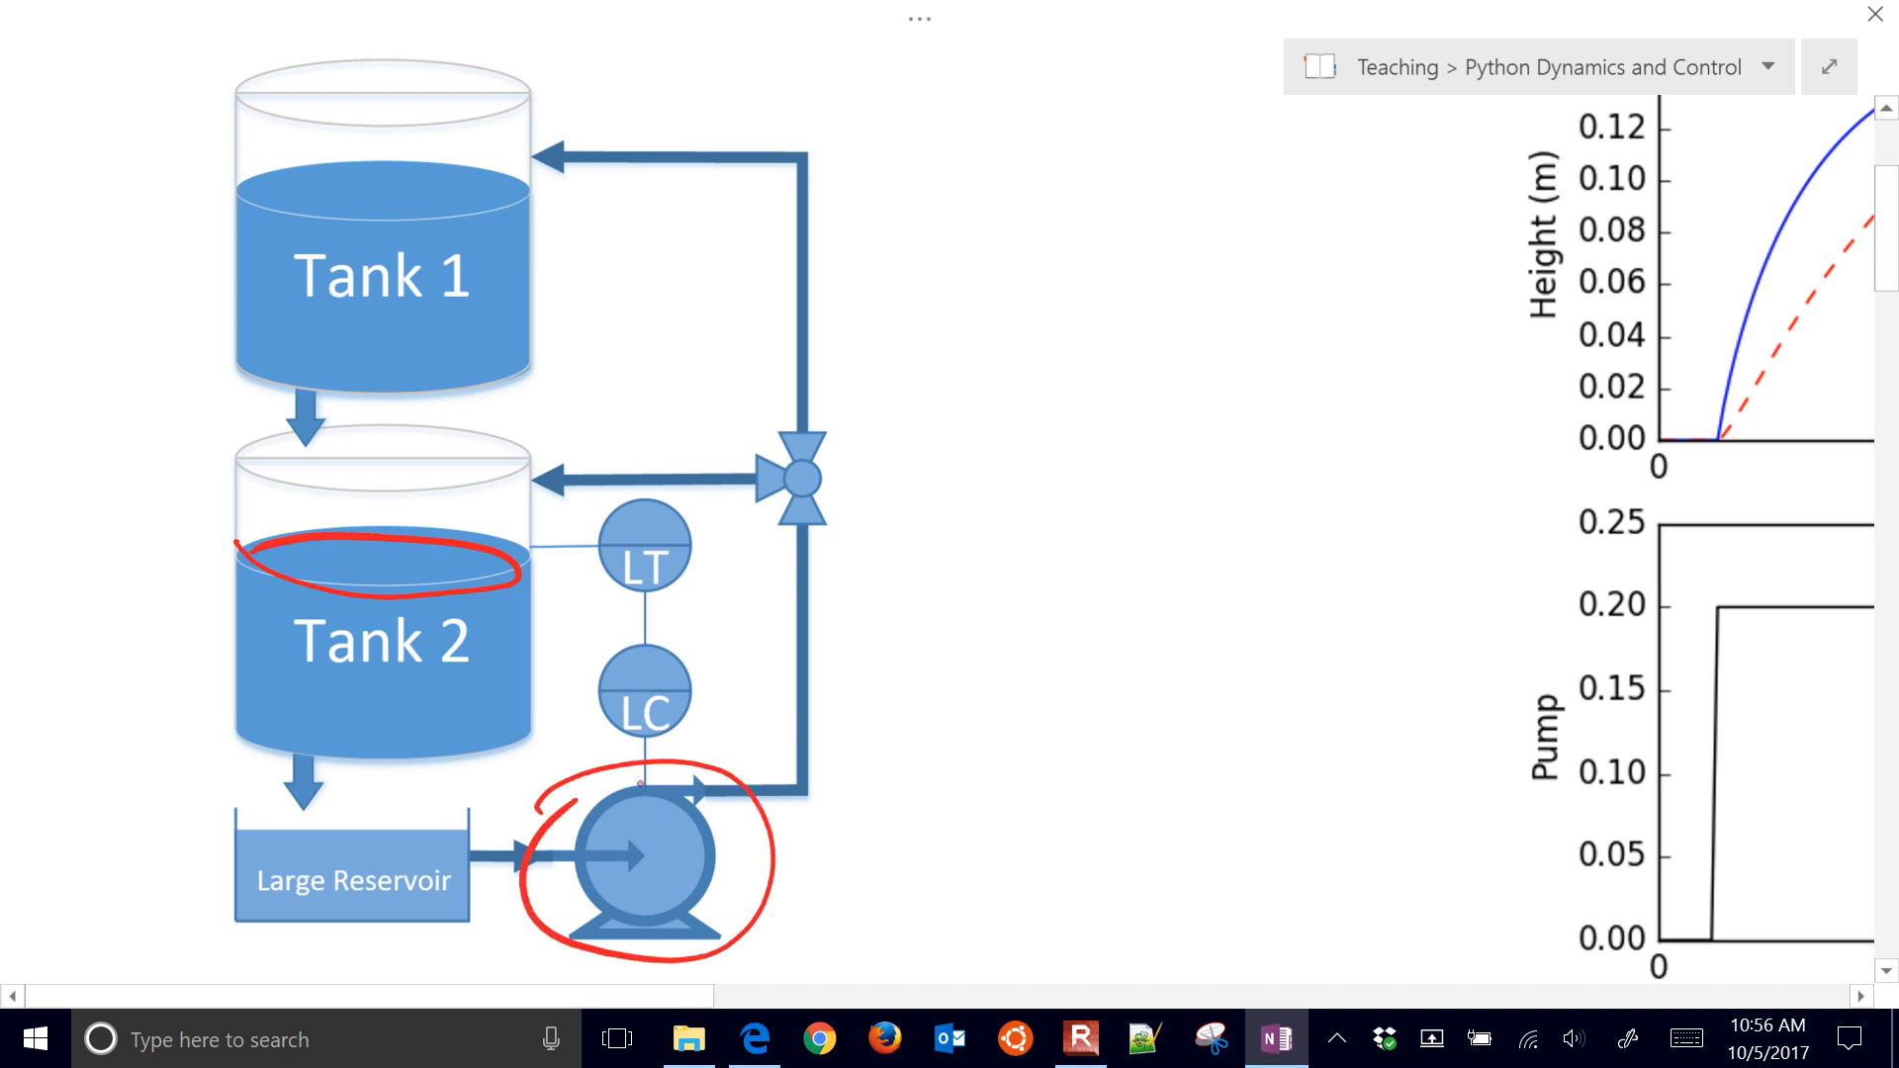
drag(708, 787, 811, 788)
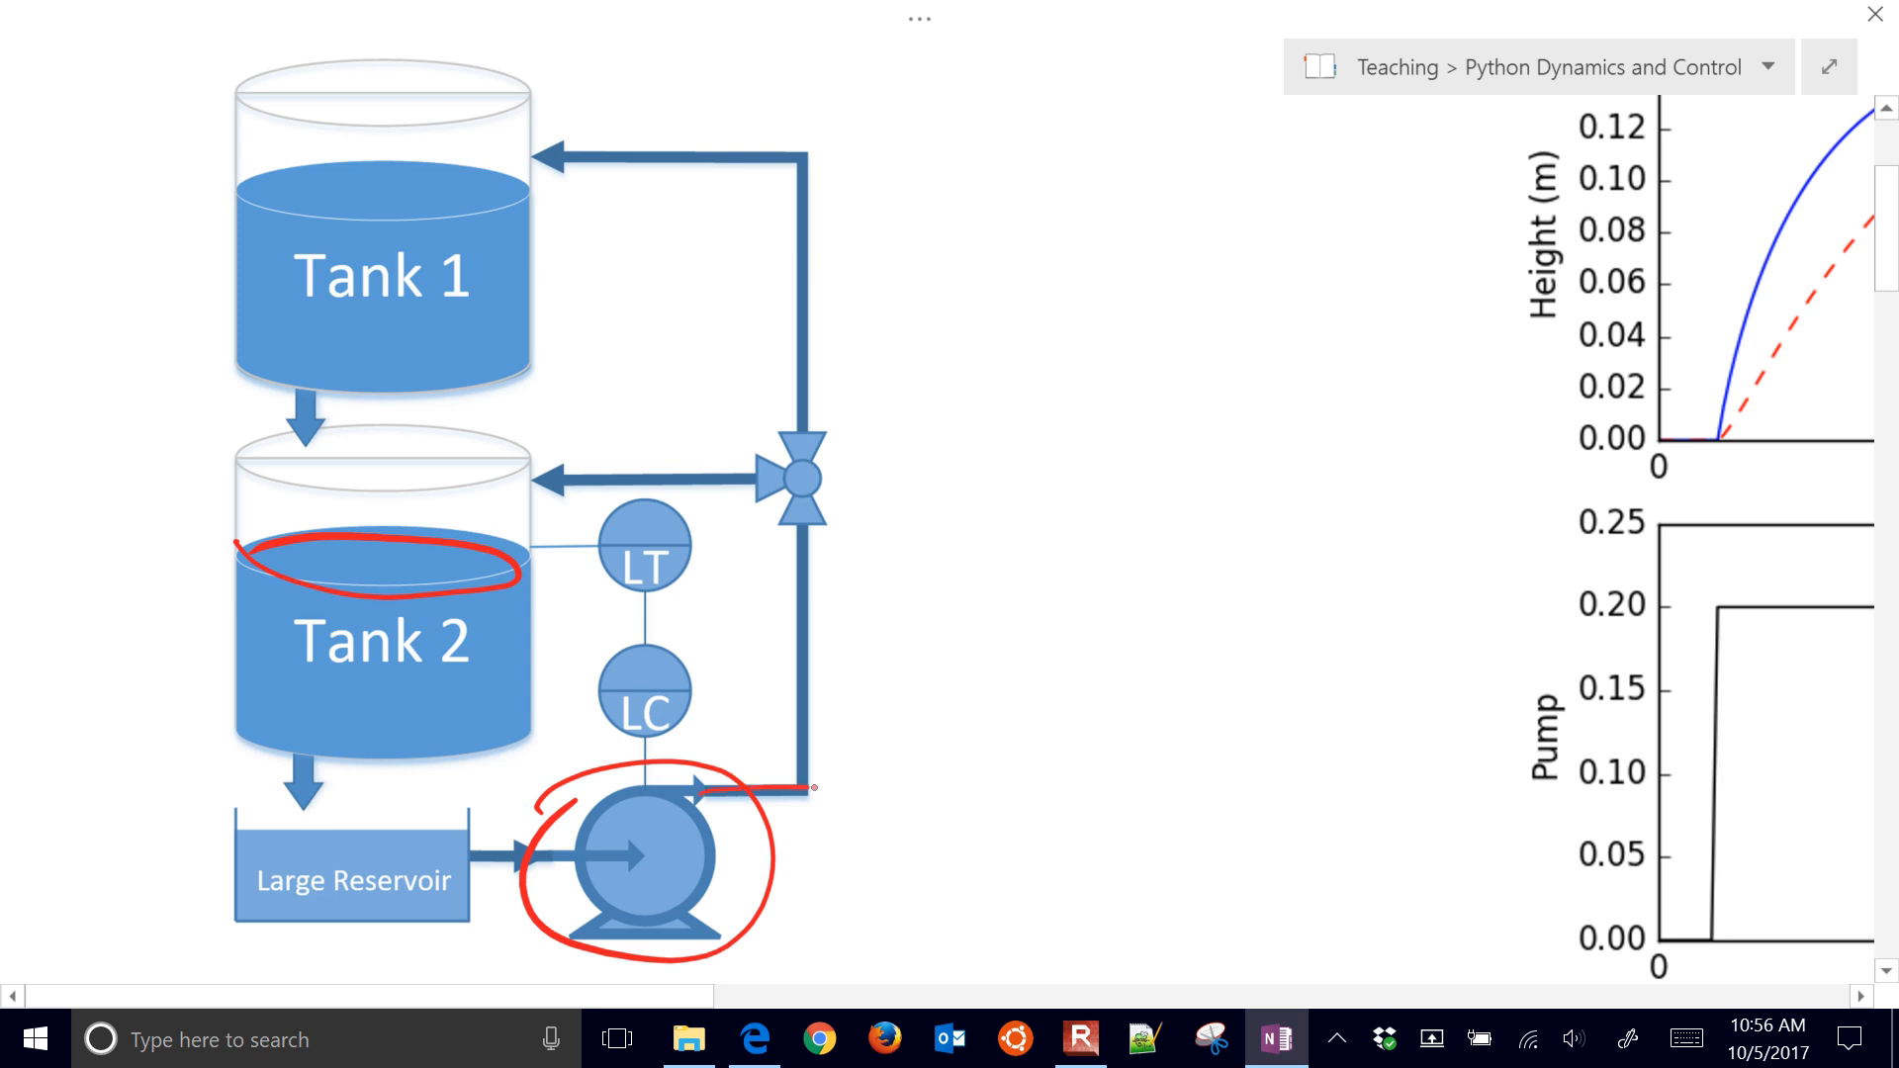
drag(811, 787, 556, 145)
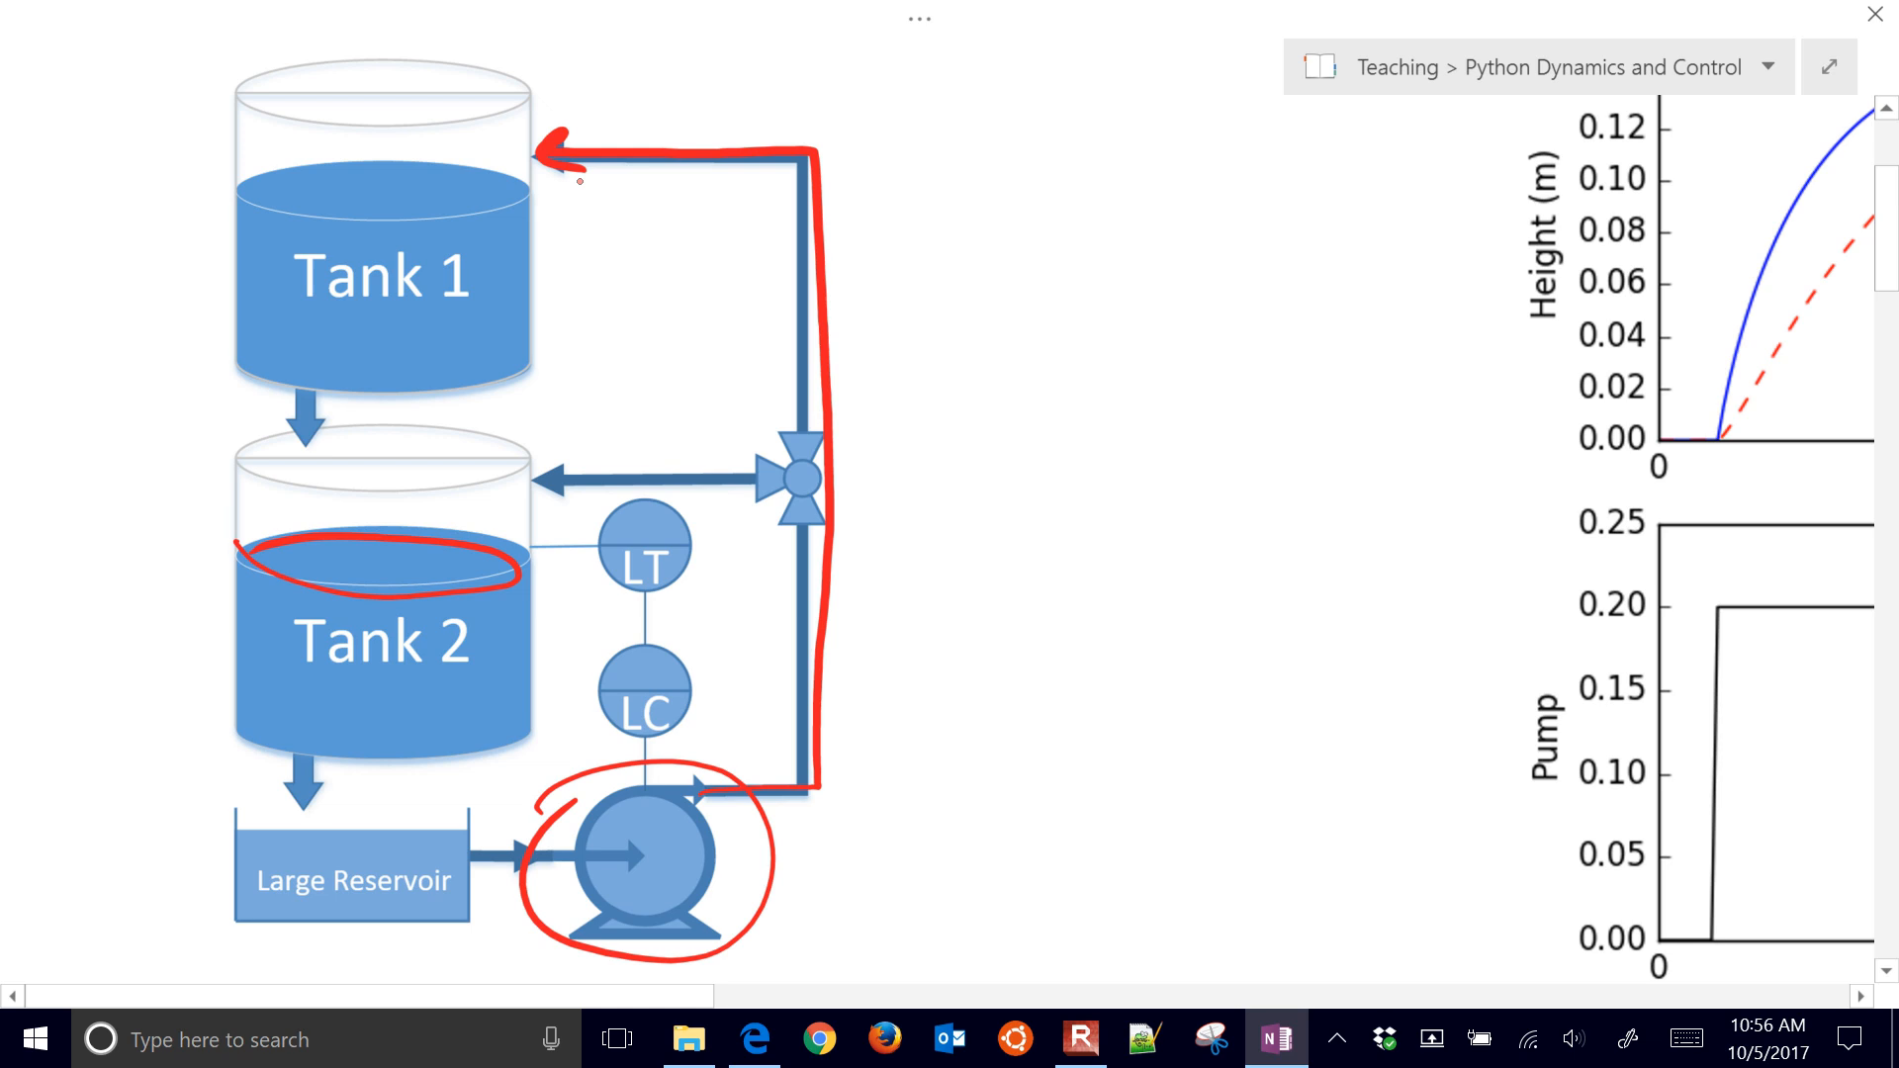
Mark Tank 1 and Tank 2 flows and trace the reservoir-to-pump recirculation loop.
drag(384, 243, 385, 128)
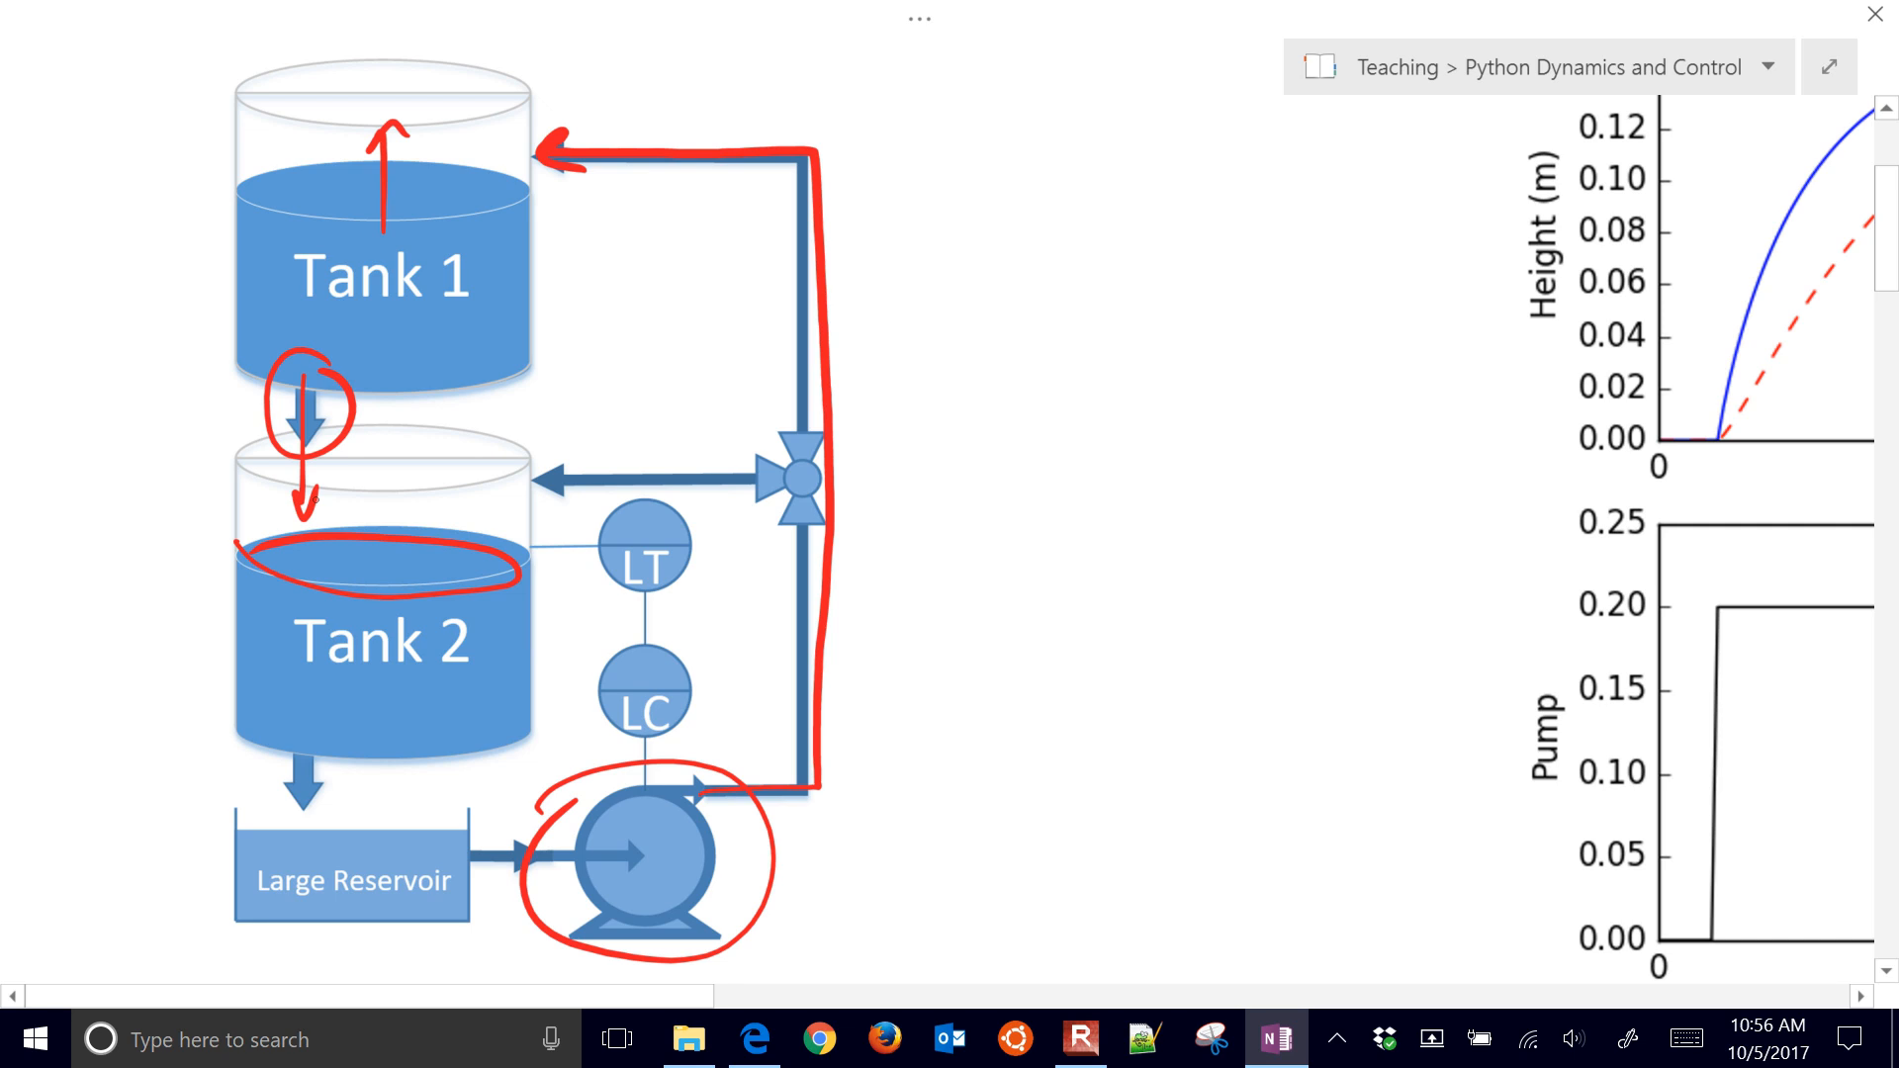
drag(394, 570, 394, 503)
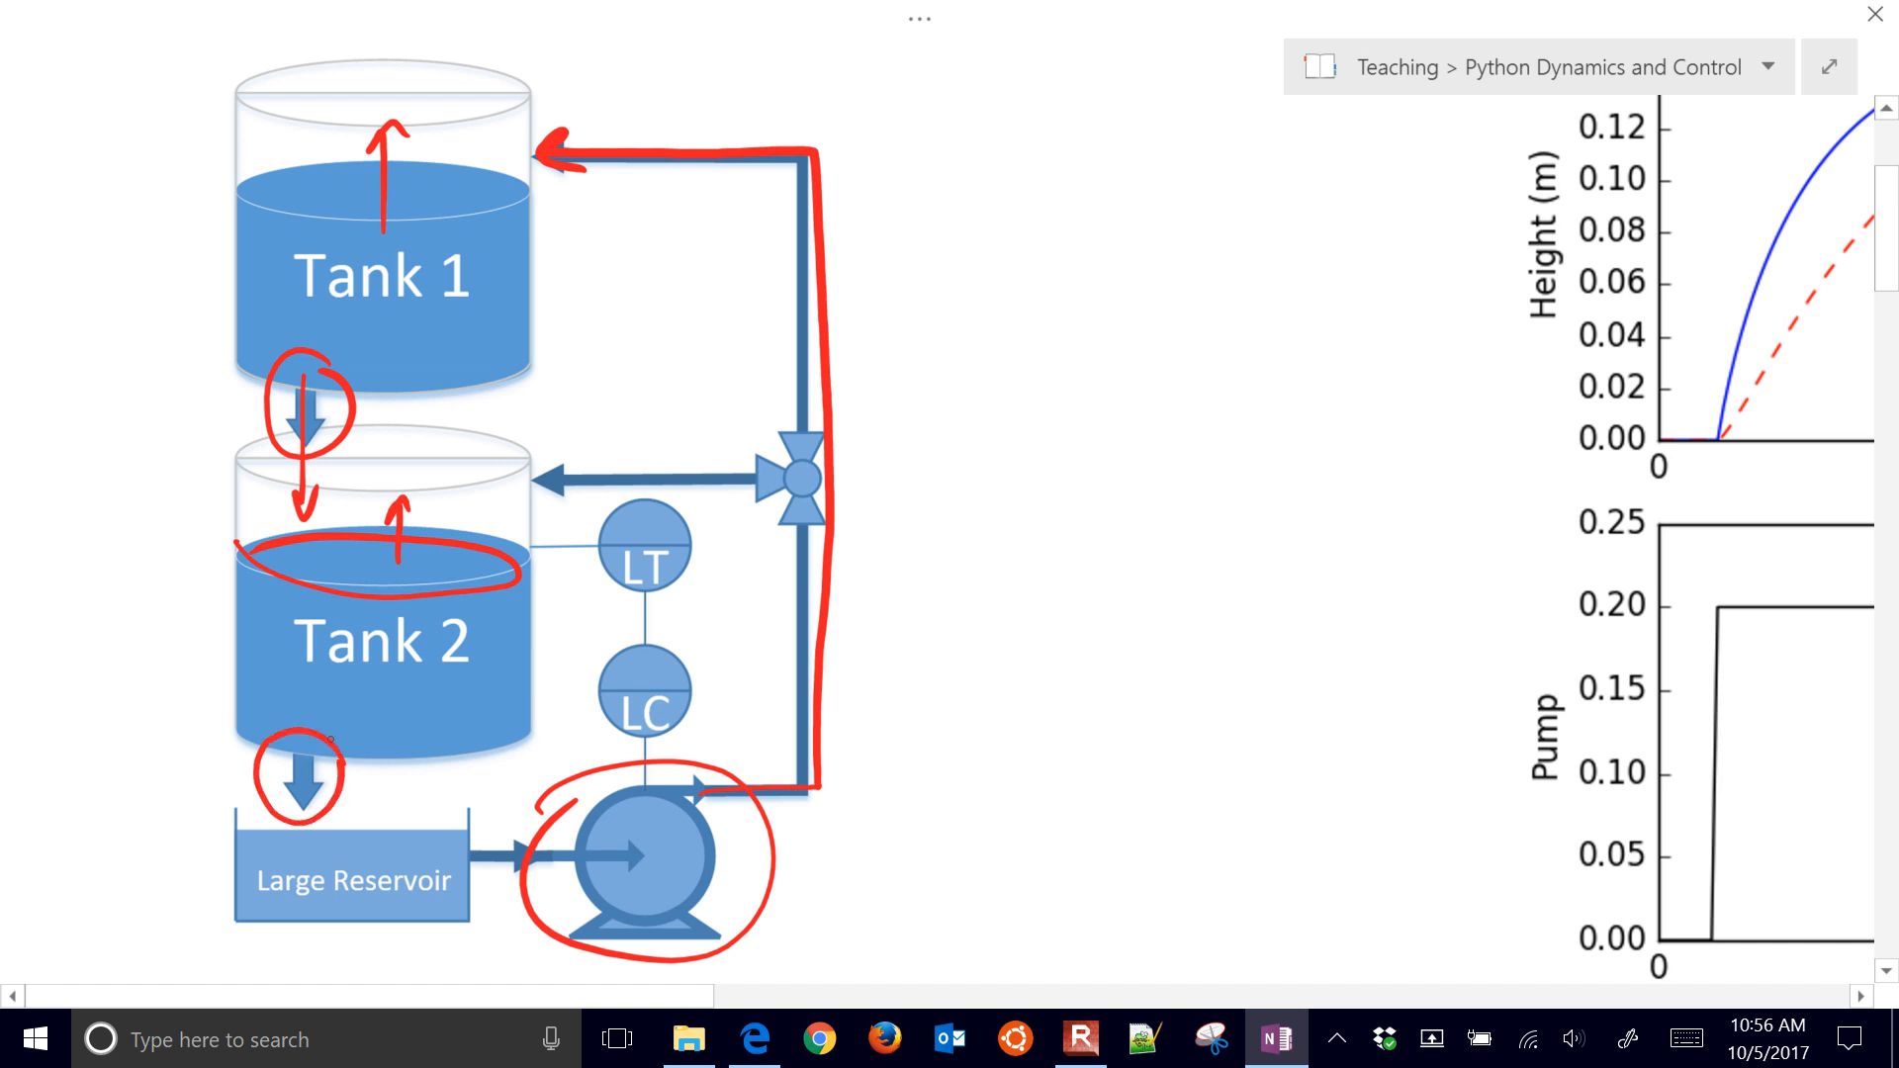
drag(297, 775, 303, 873)
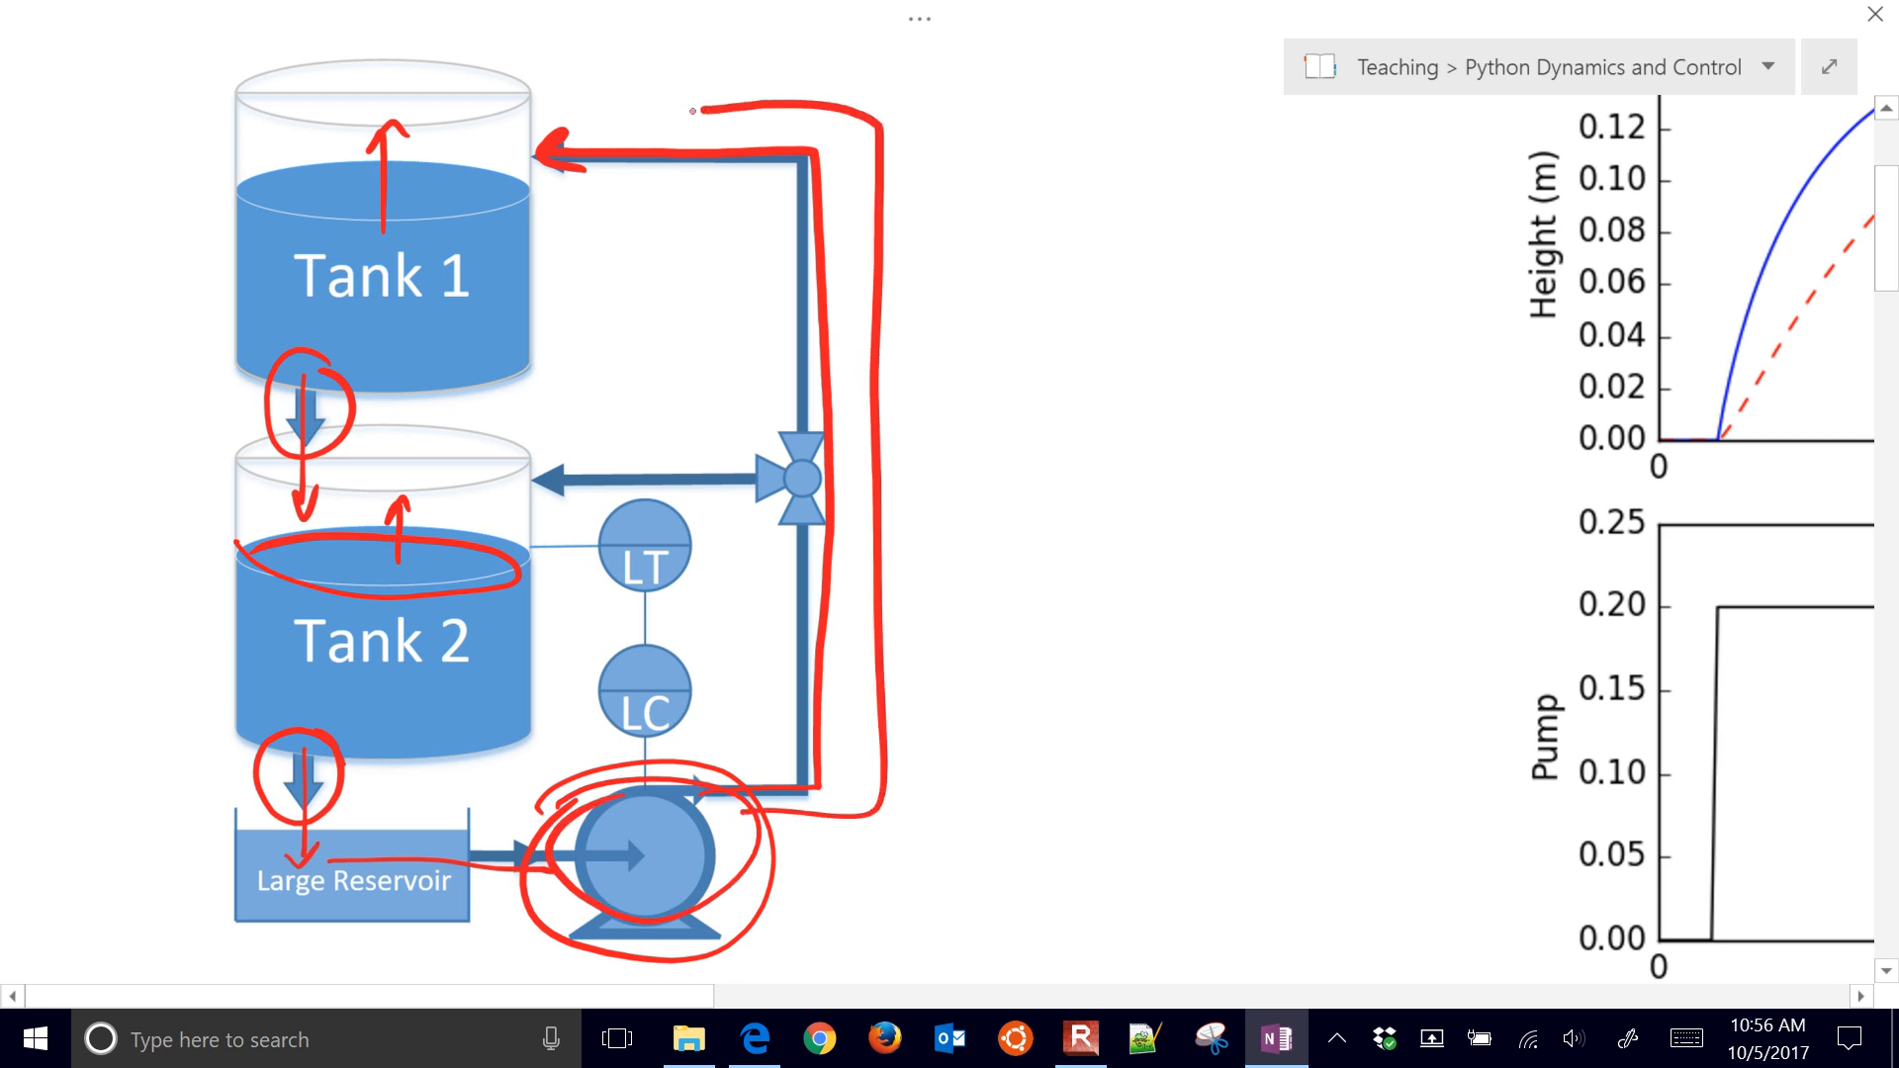
drag(696, 411, 902, 533)
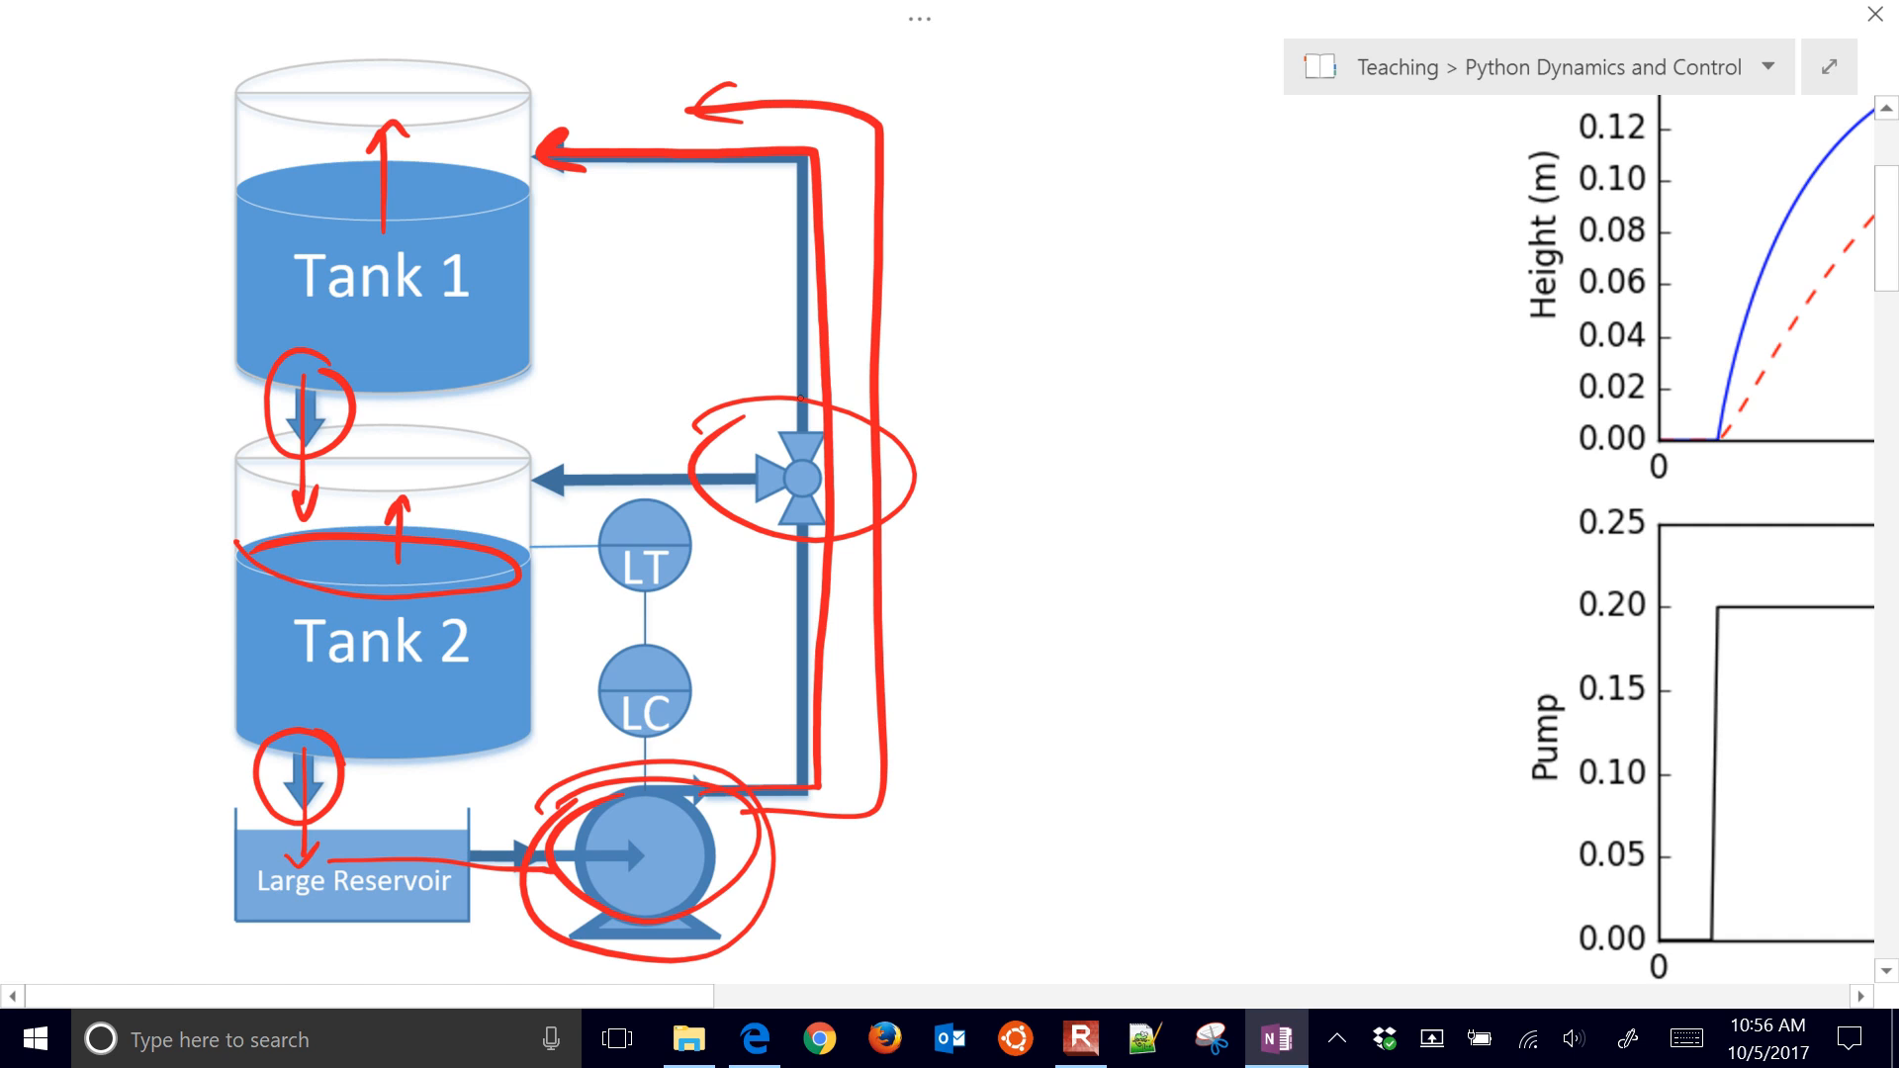
drag(679, 460, 576, 454)
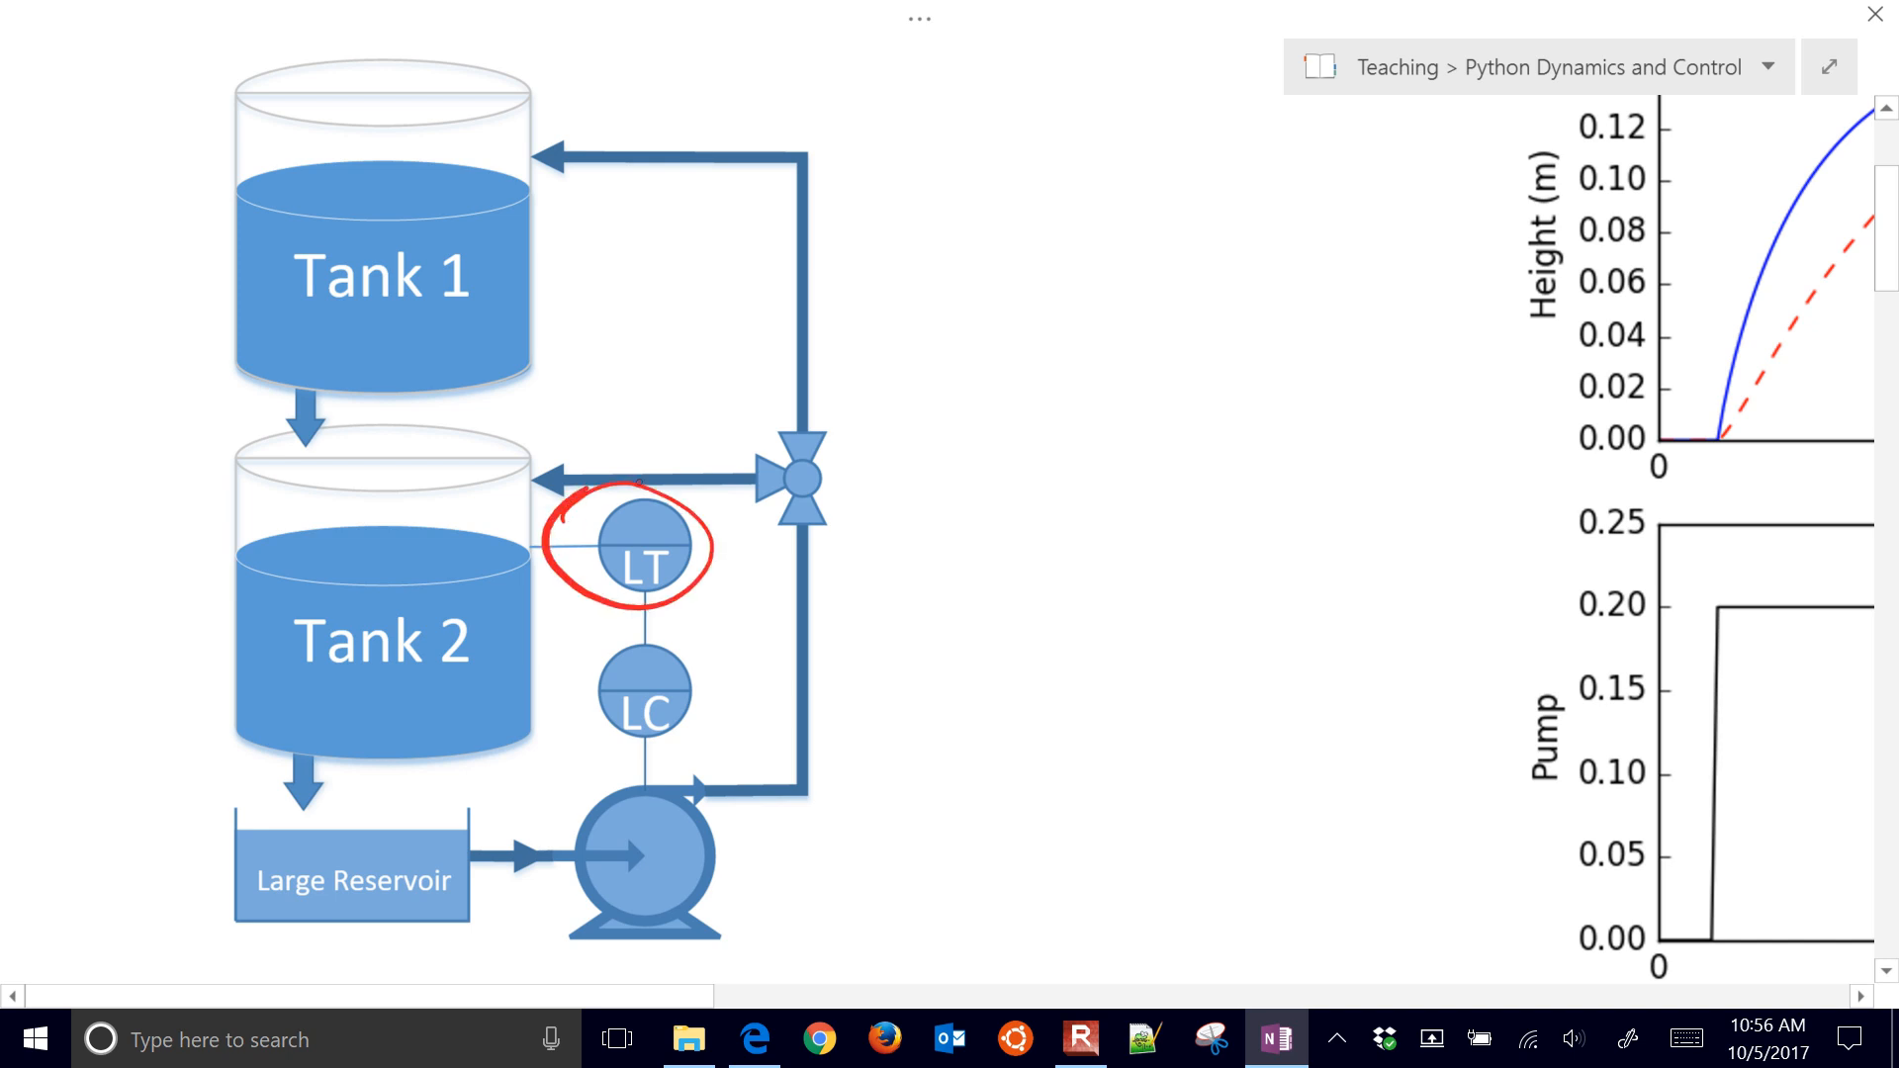
Circle LC and draw the setpoint arrow, summing junction and Sensor block's PV feedback line.
drag(582, 630, 727, 727)
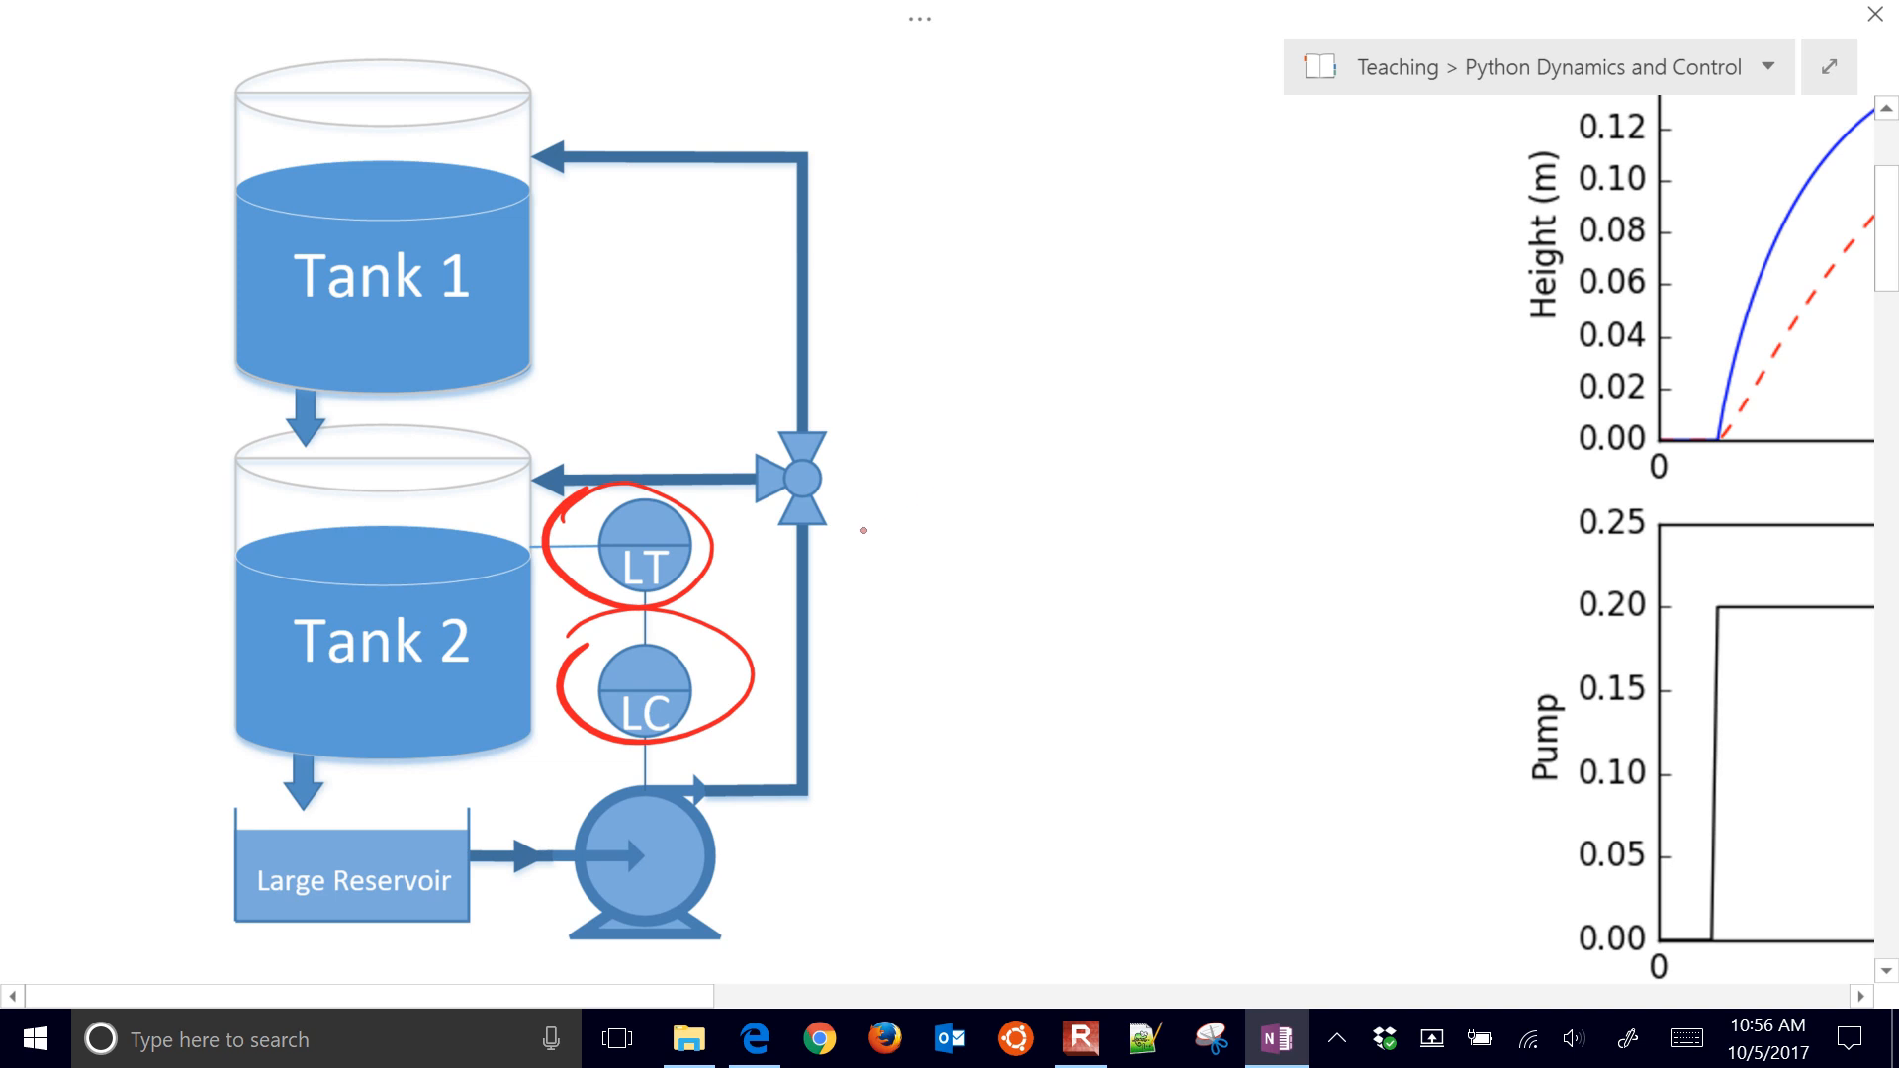
drag(873, 479, 982, 533)
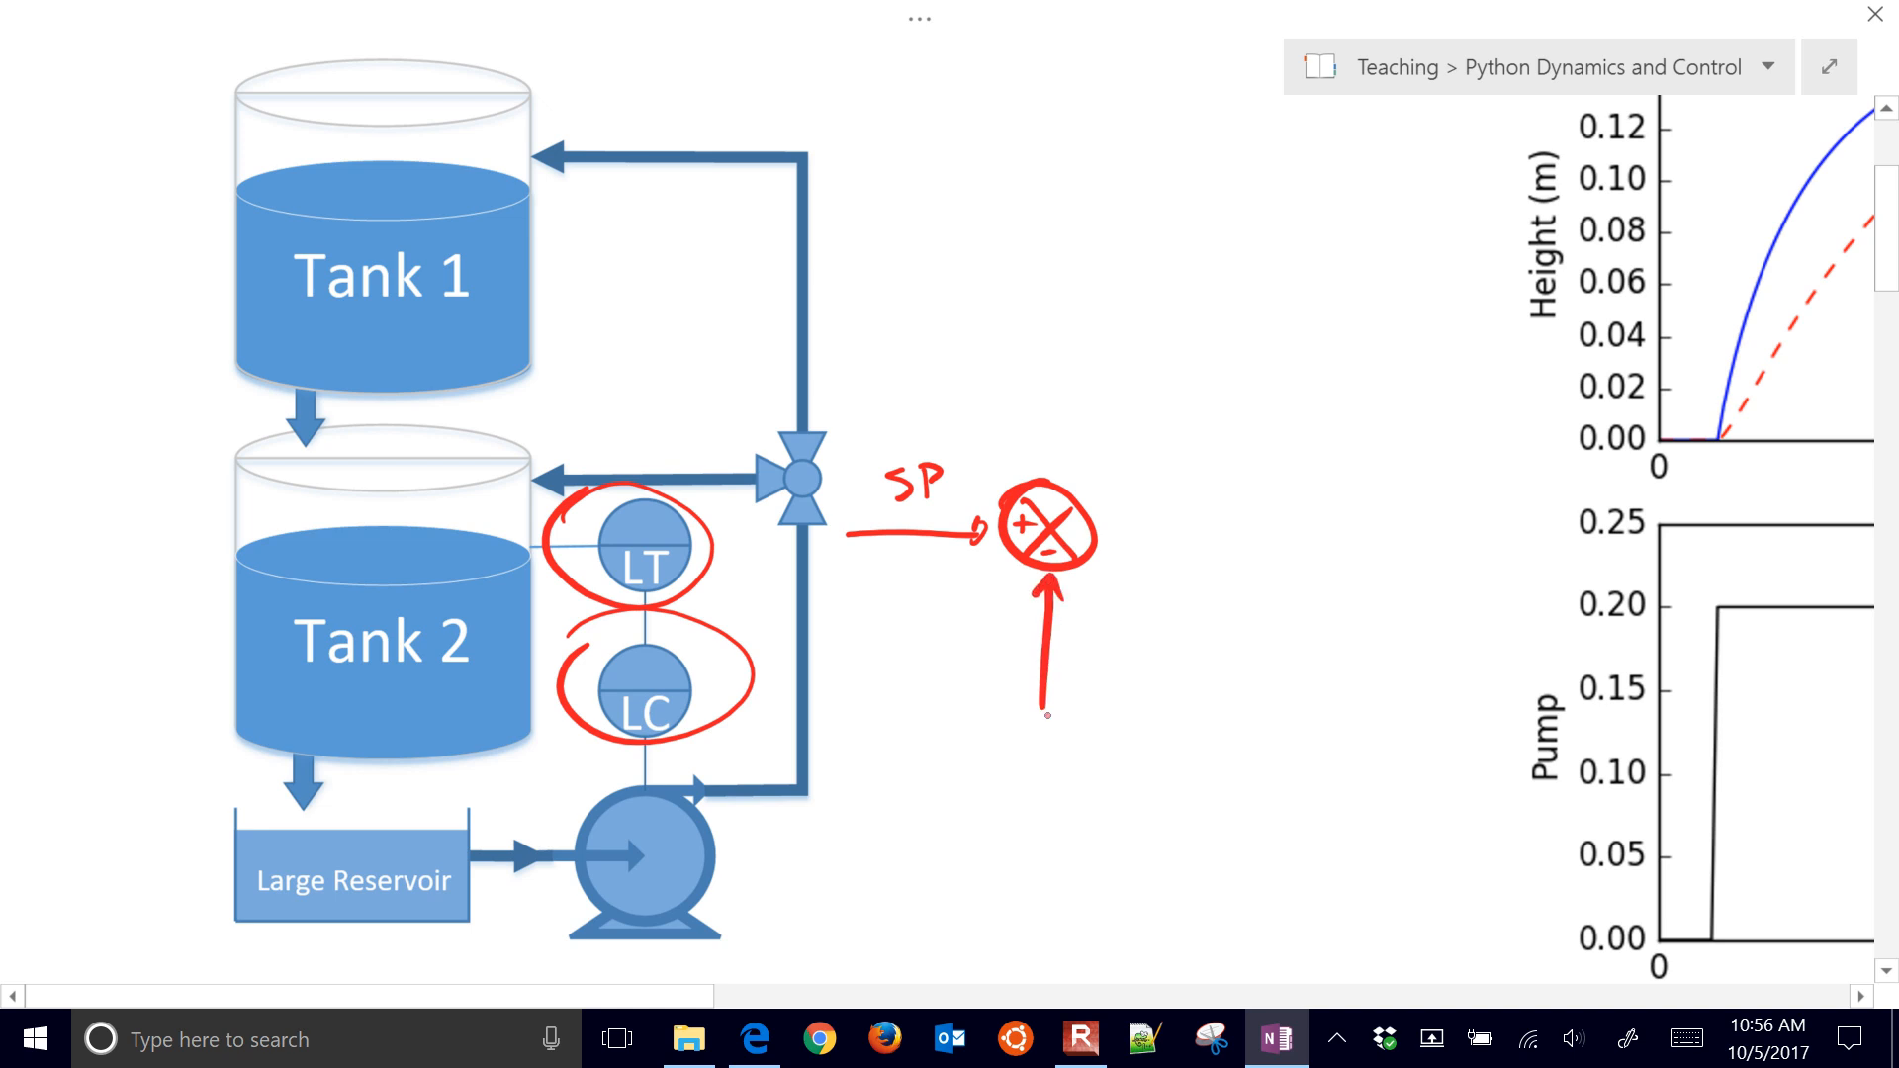
drag(1041, 708, 1247, 708)
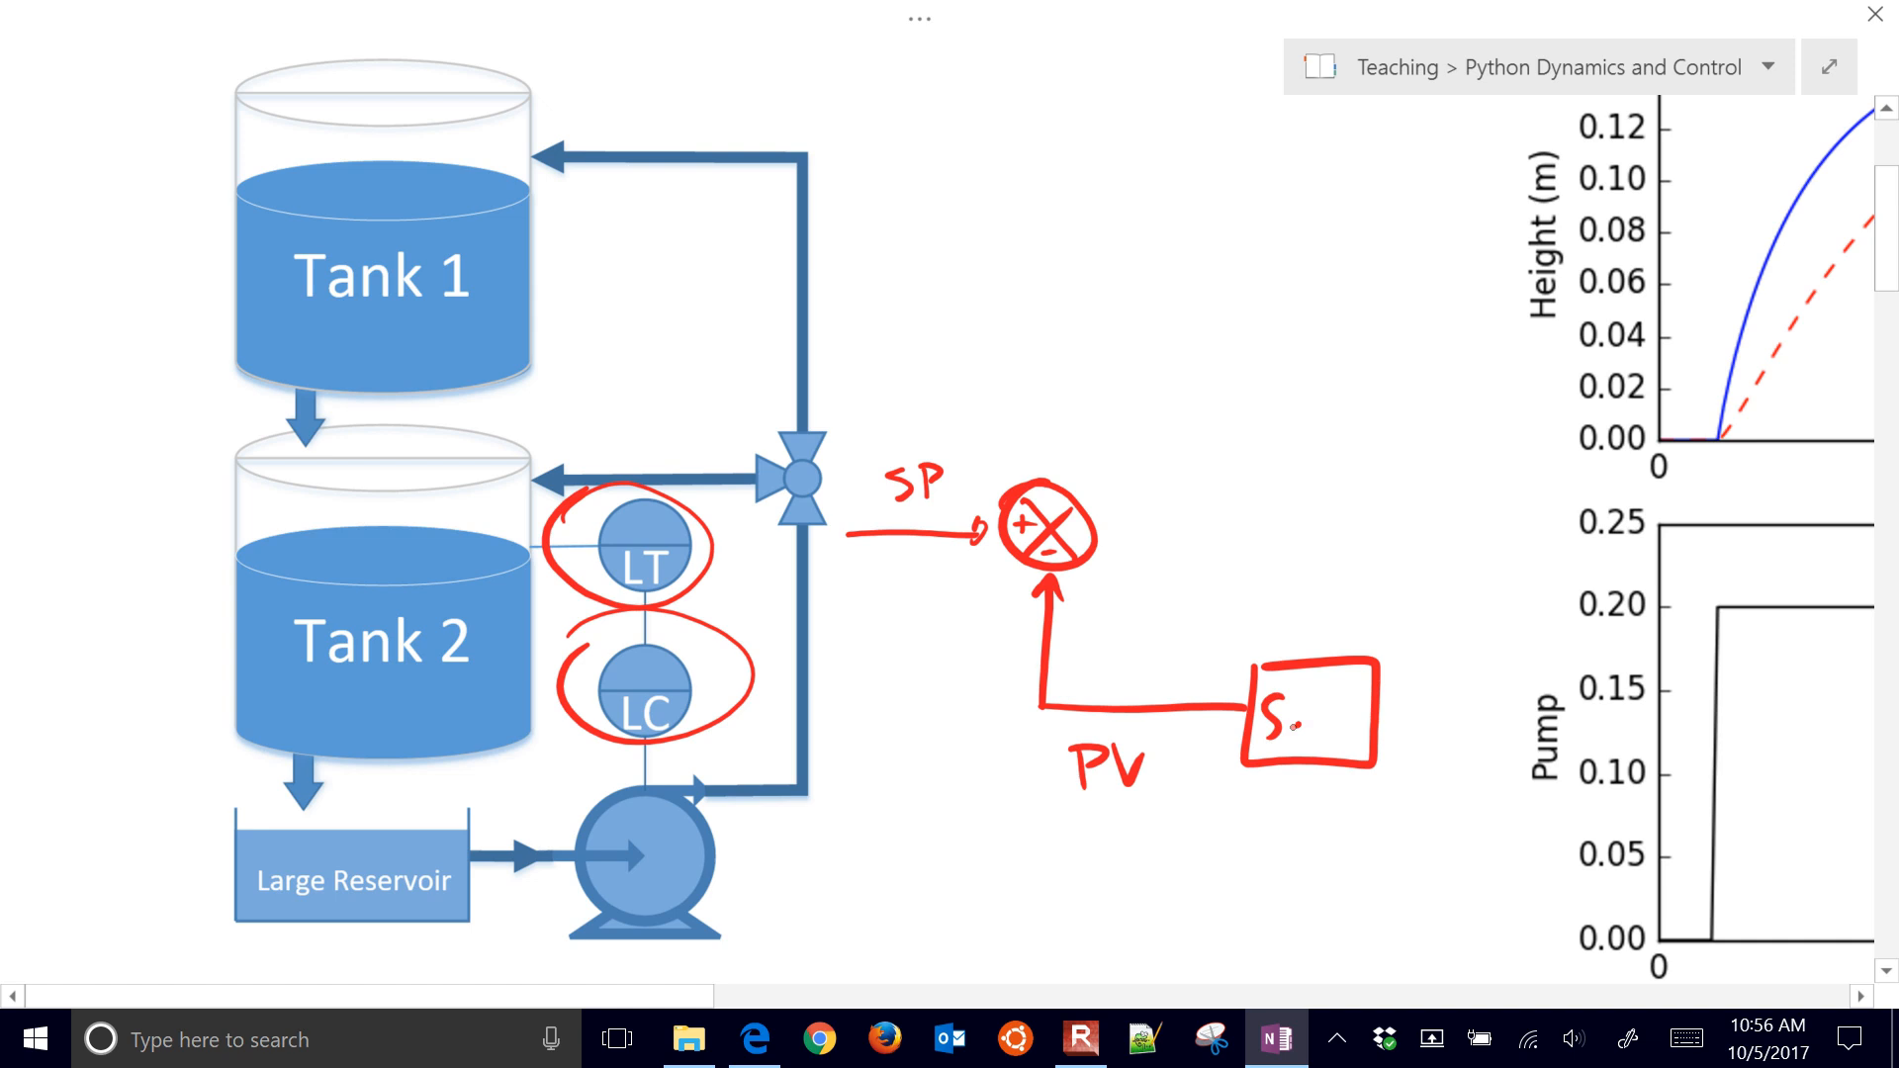
text(Sensor)
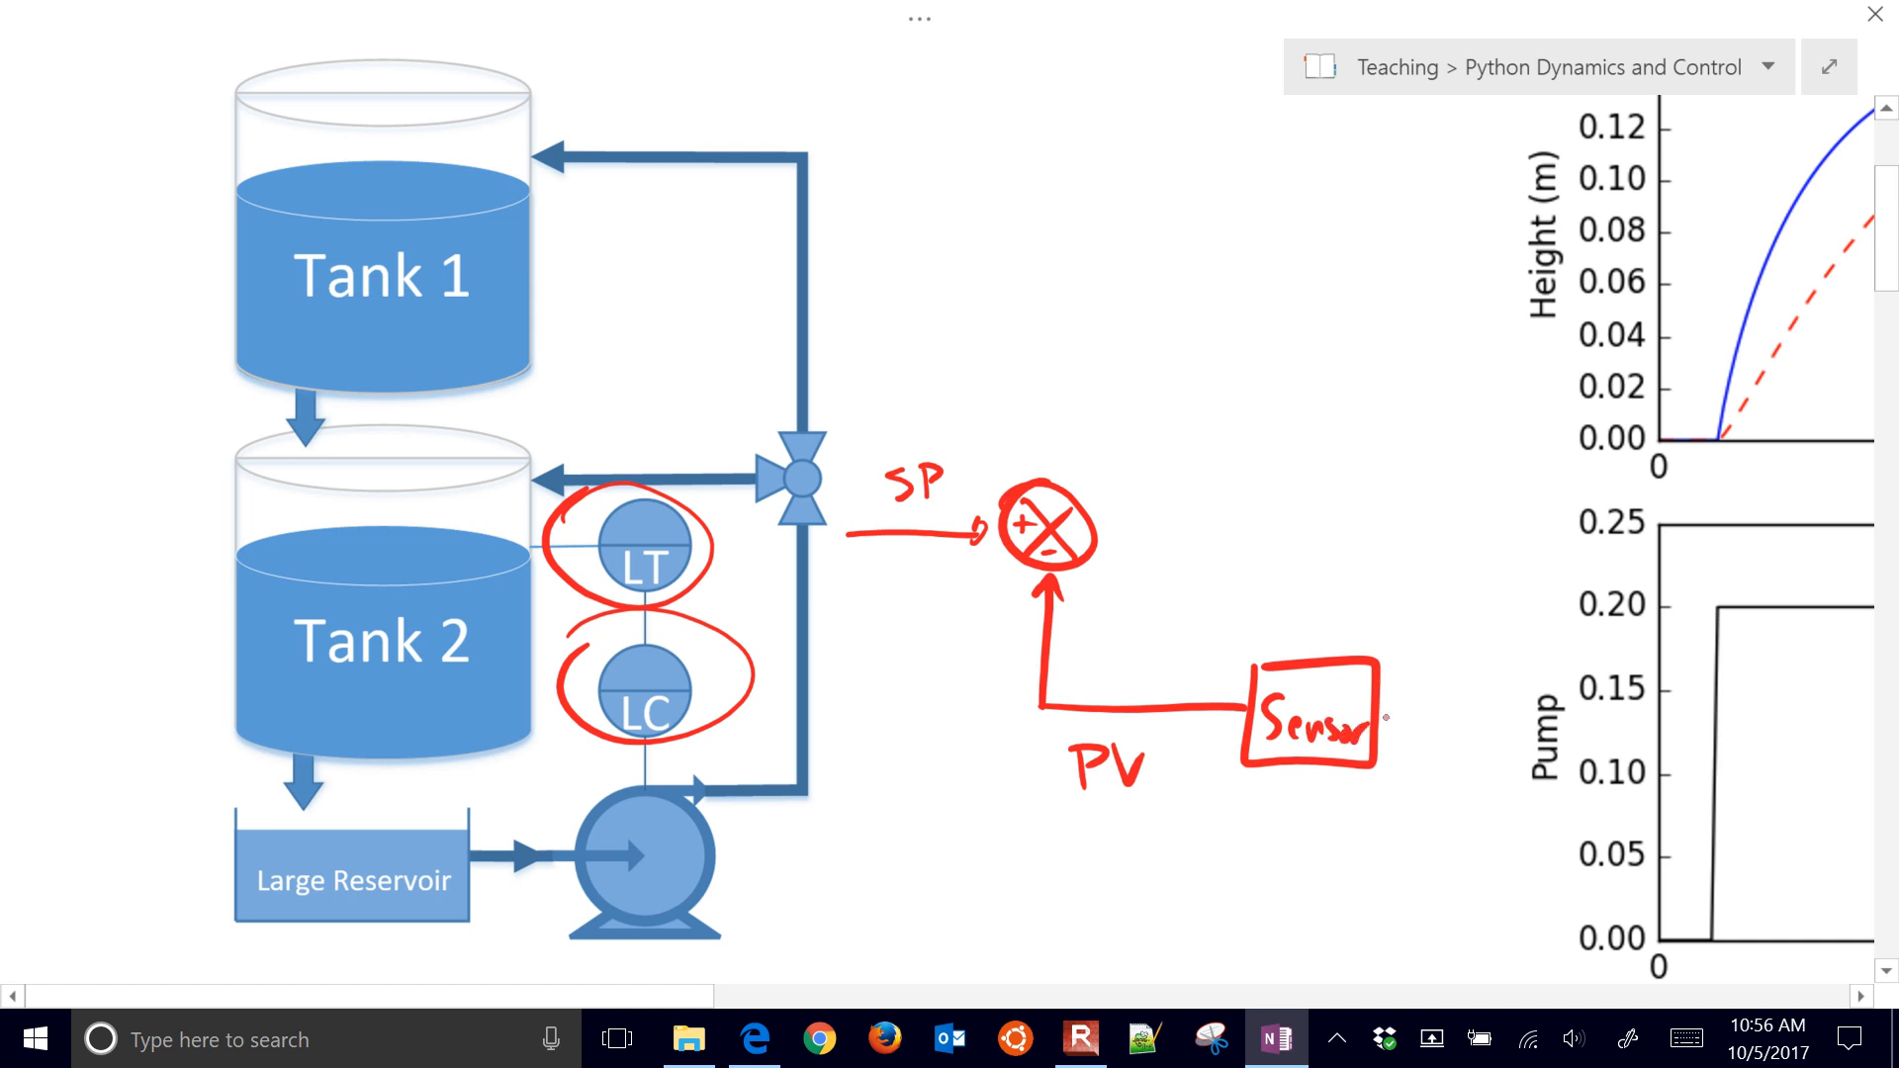
Draw PID, Pump and System blocks with arrows showing the feedback direction.
drag(1139, 473, 1278, 576)
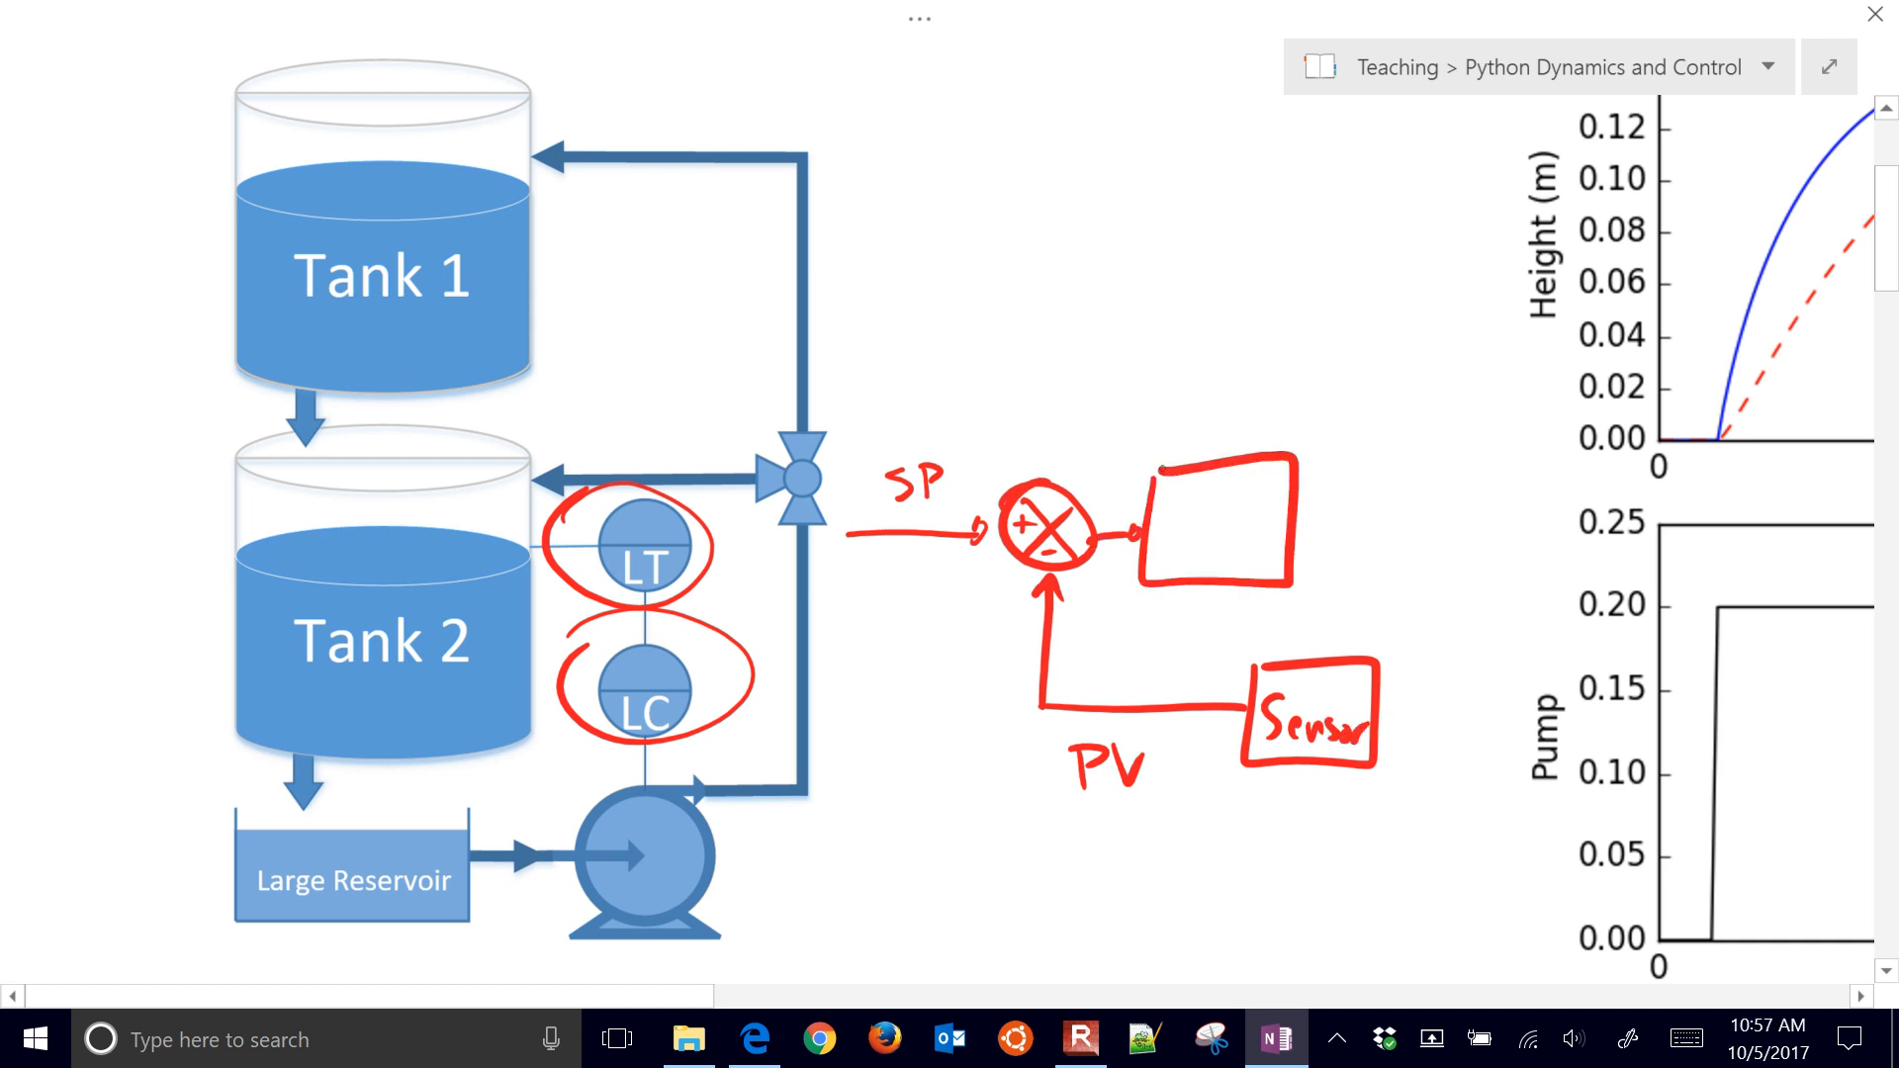
text(PID)
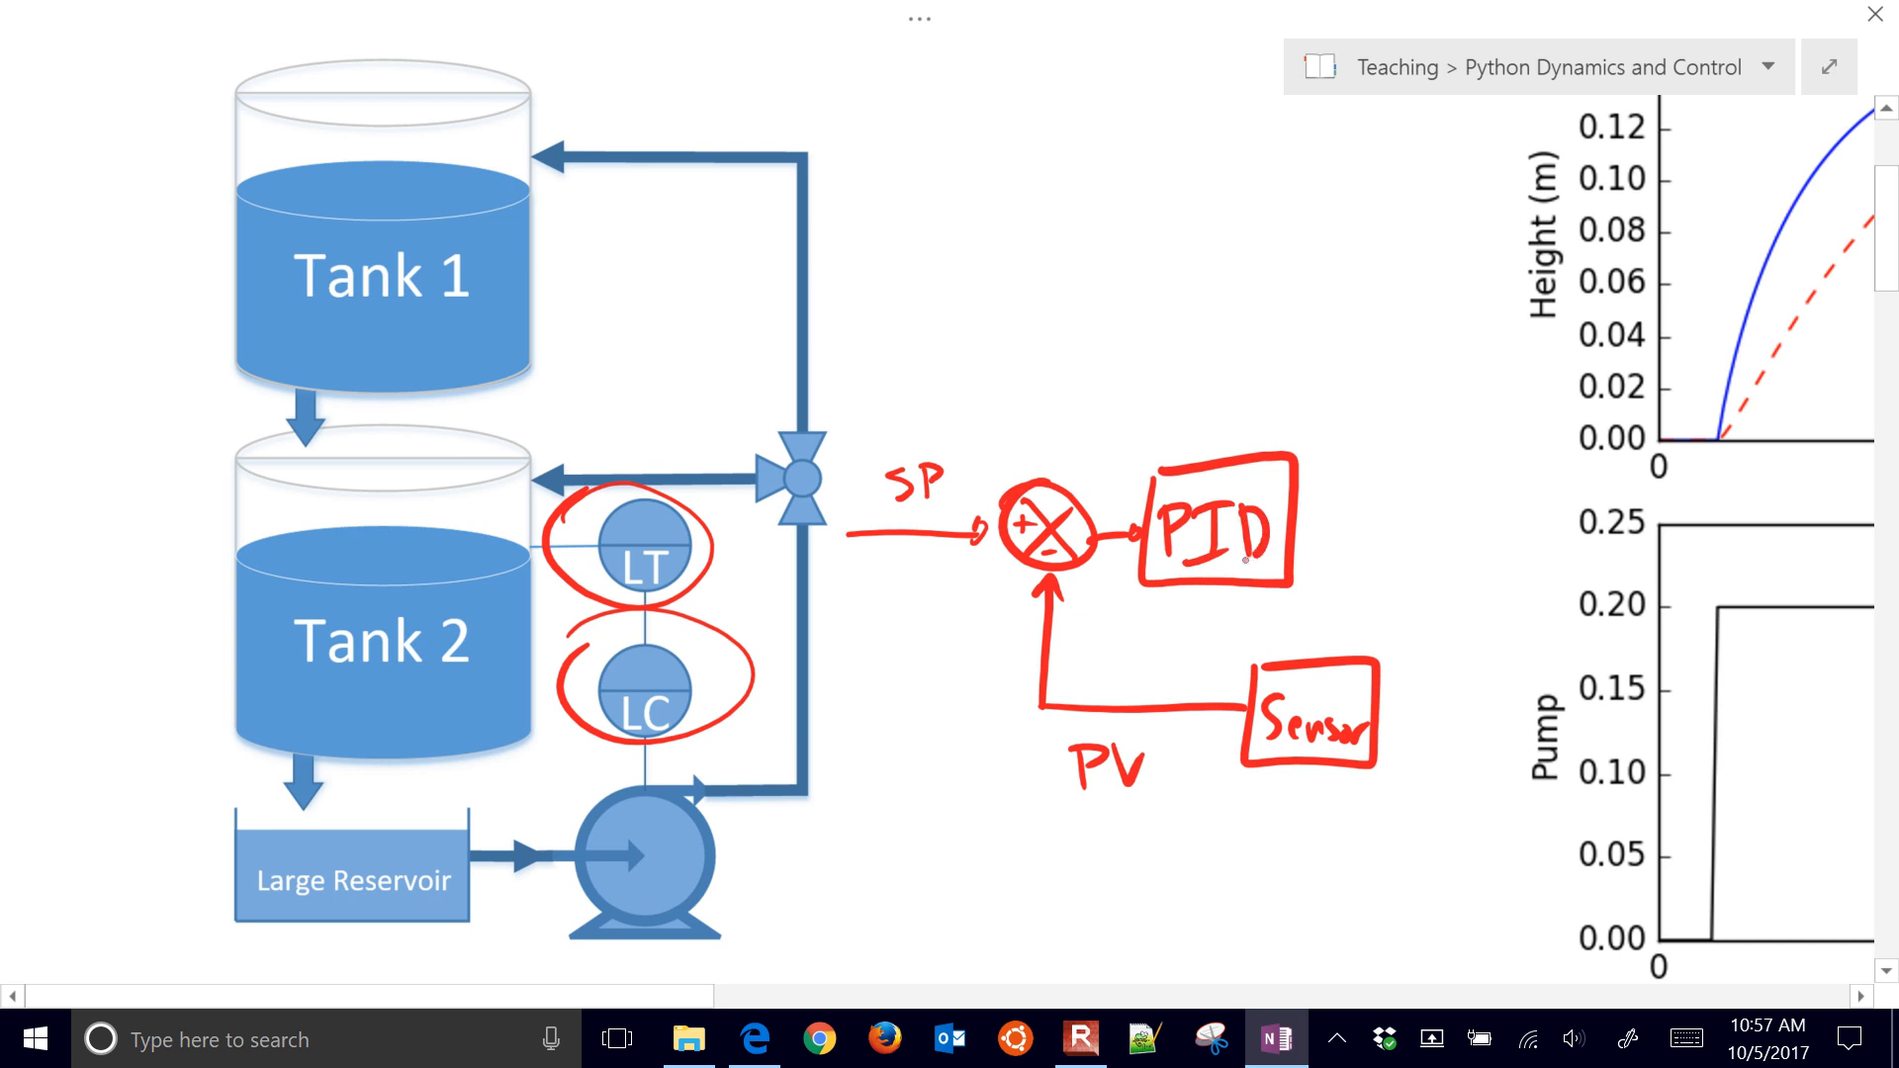
drag(1315, 521, 1435, 521)
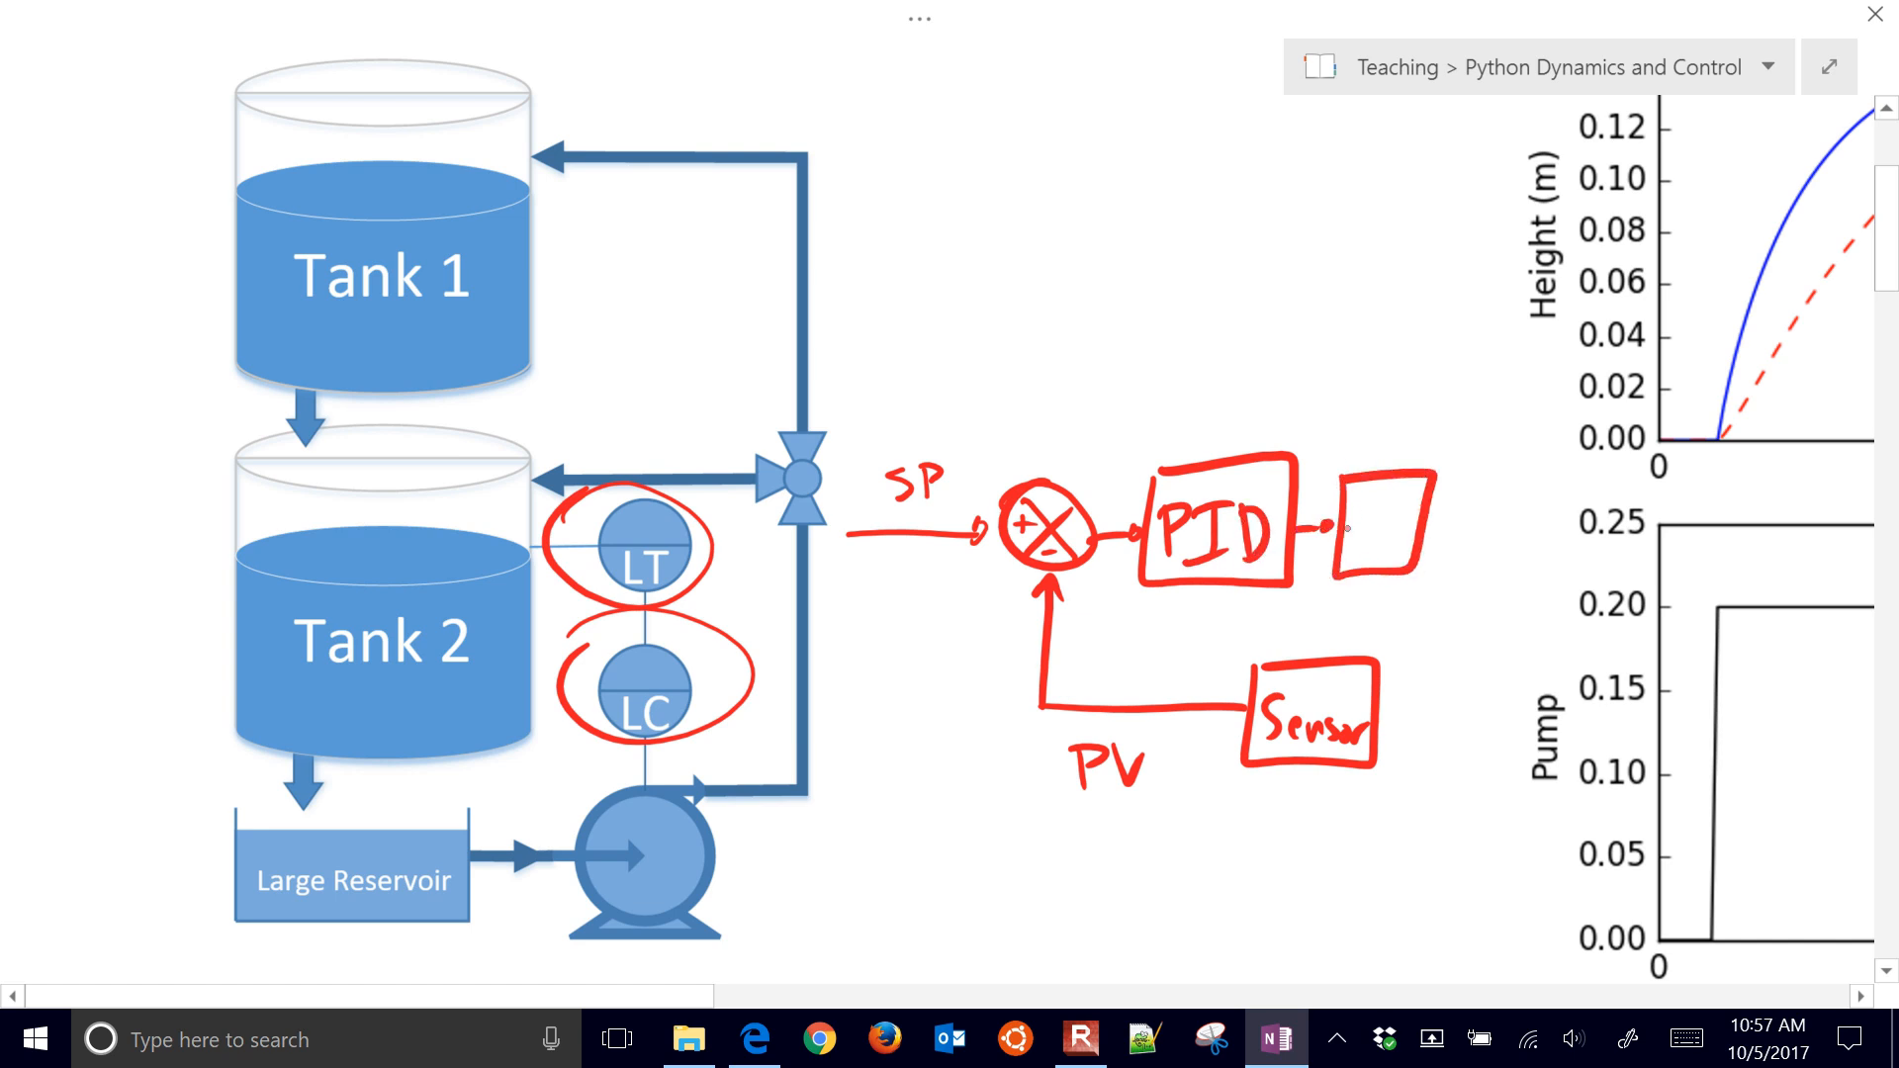
text(Pump)
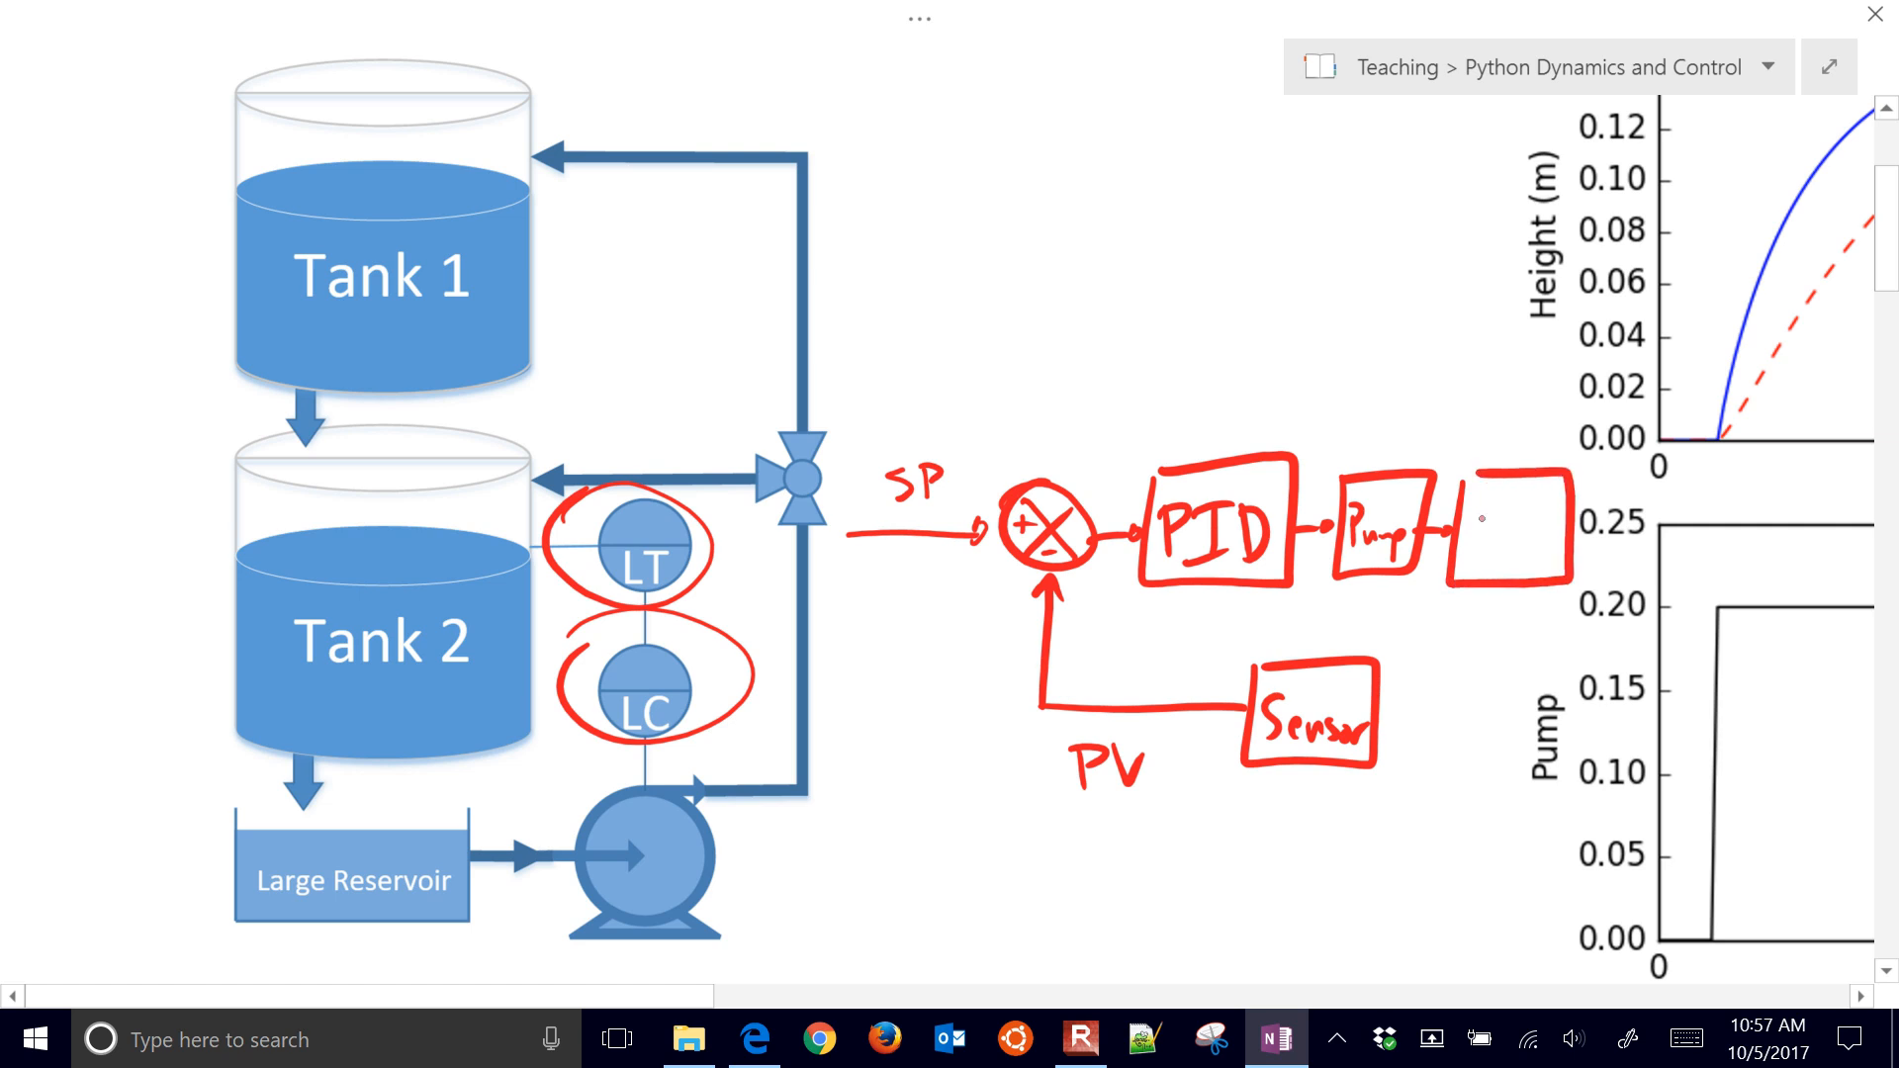
text(Syst)
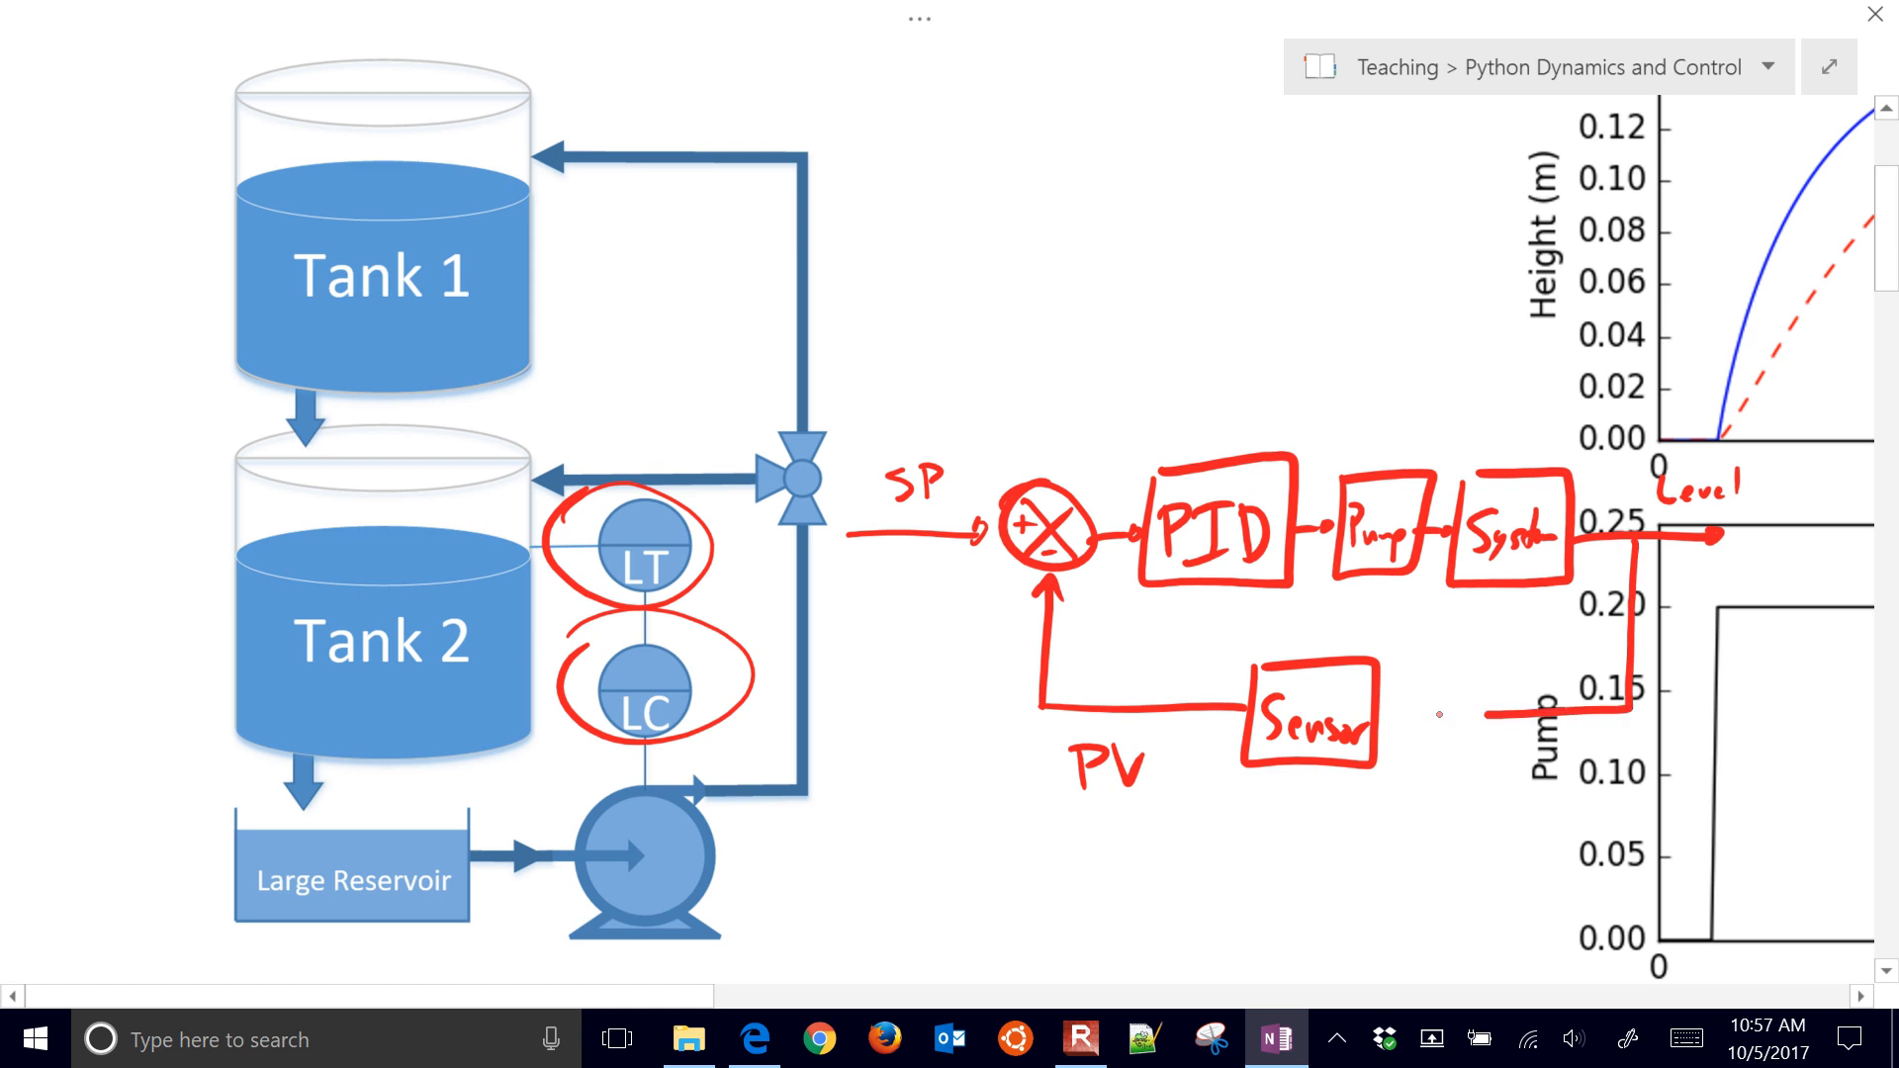
drag(1393, 714, 1490, 714)
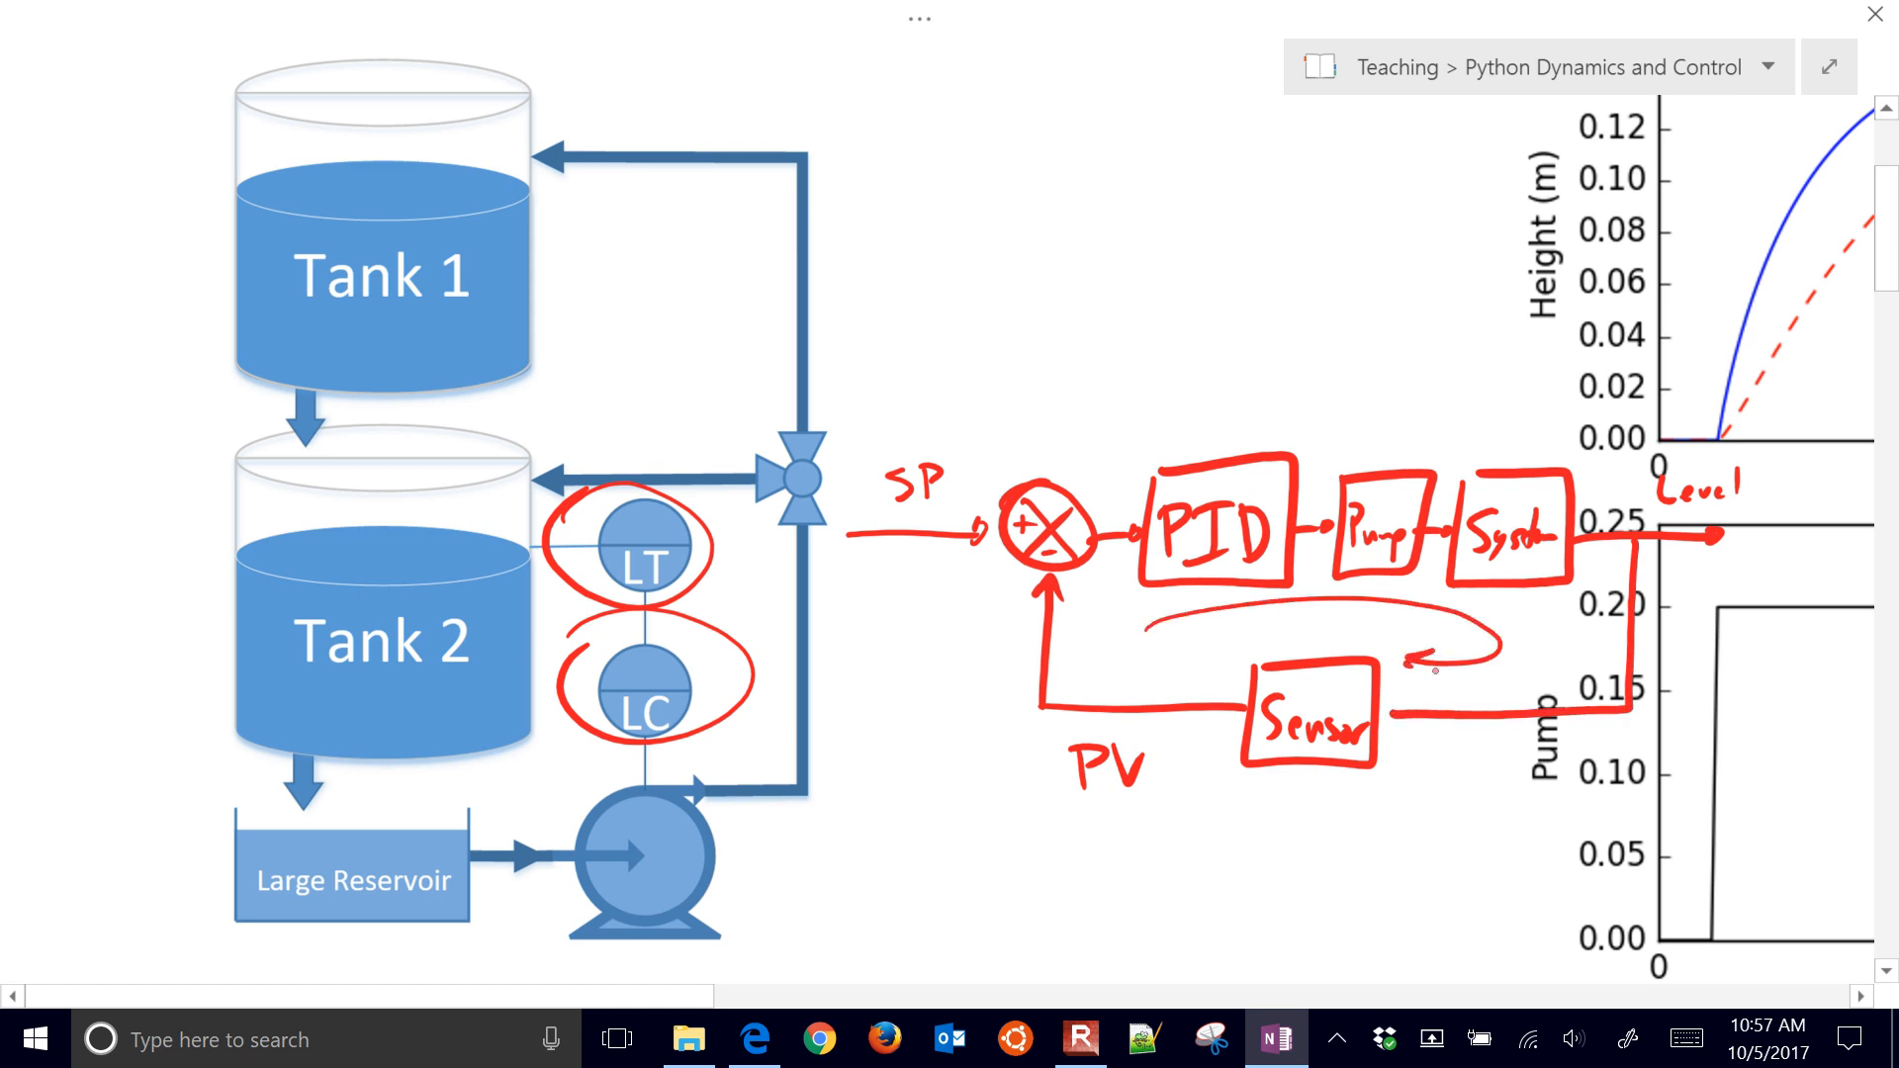
drag(1207, 285, 1253, 406)
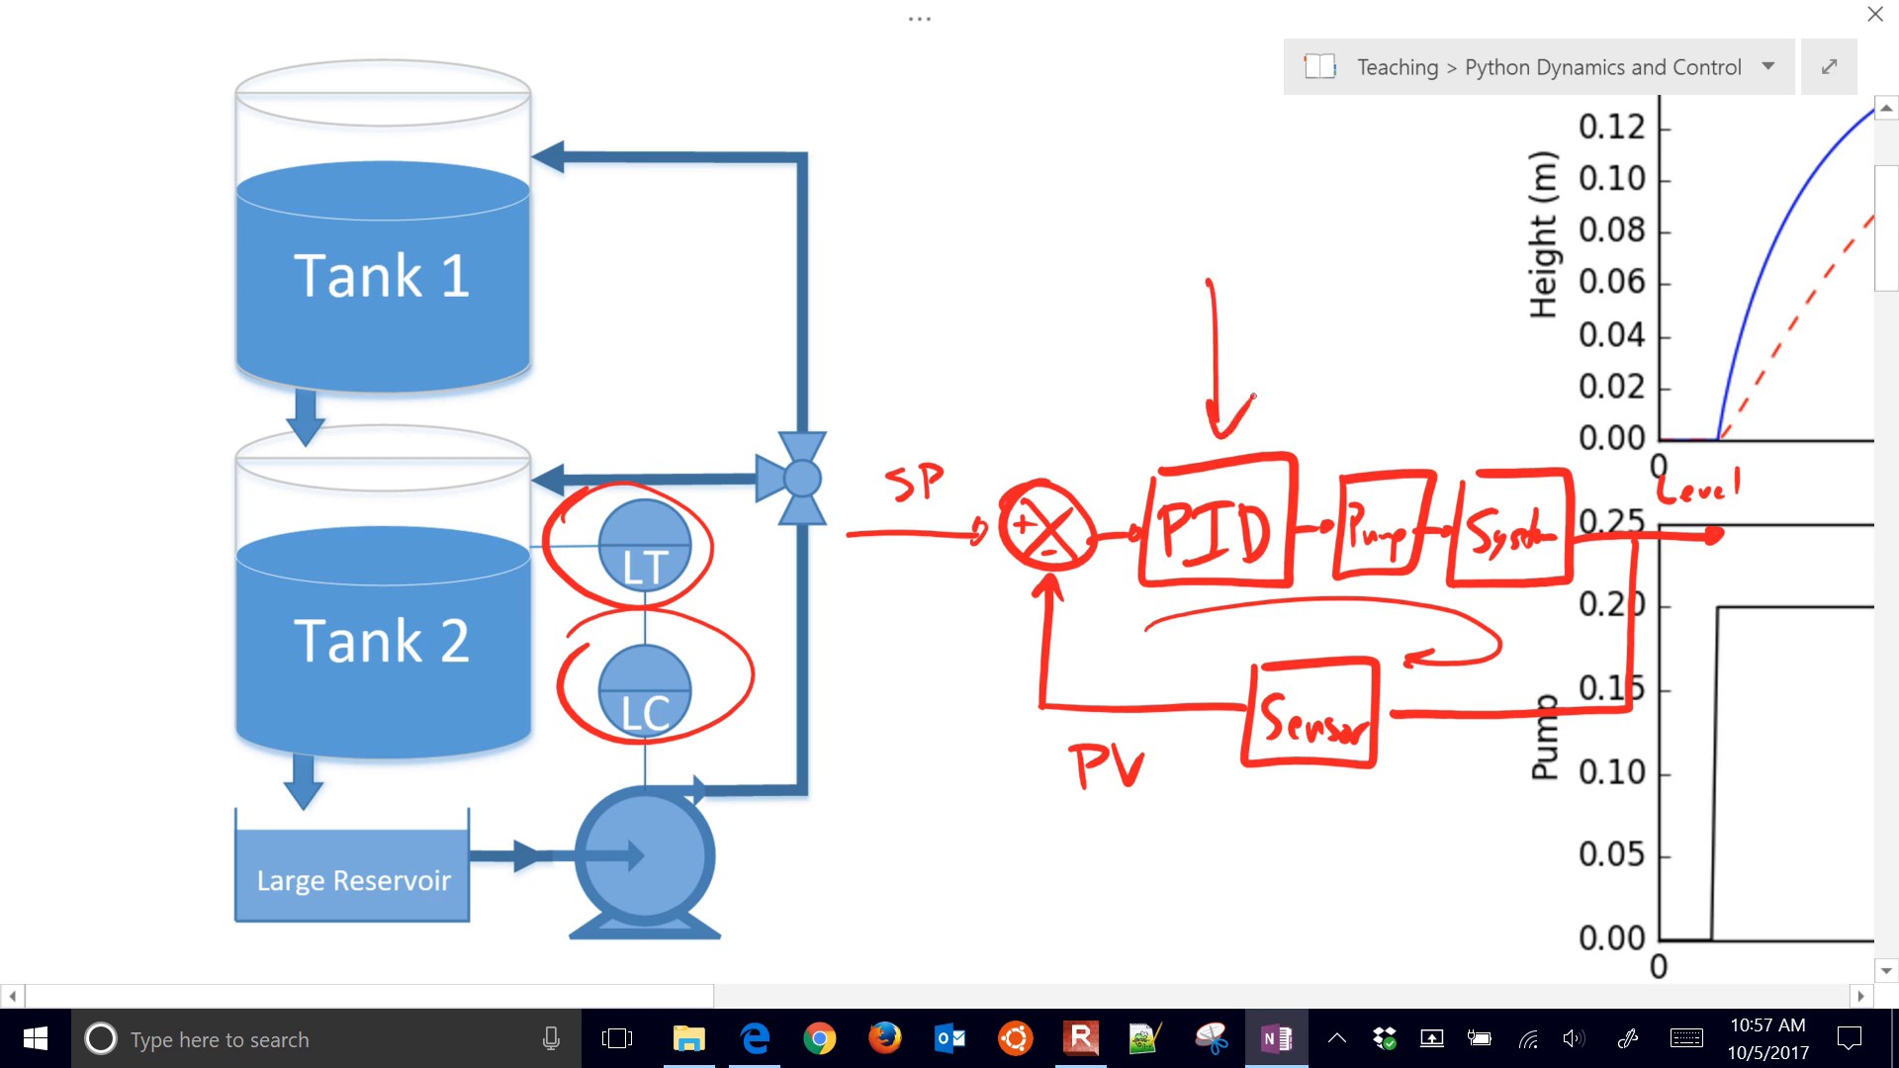
drag(1514, 303, 1514, 448)
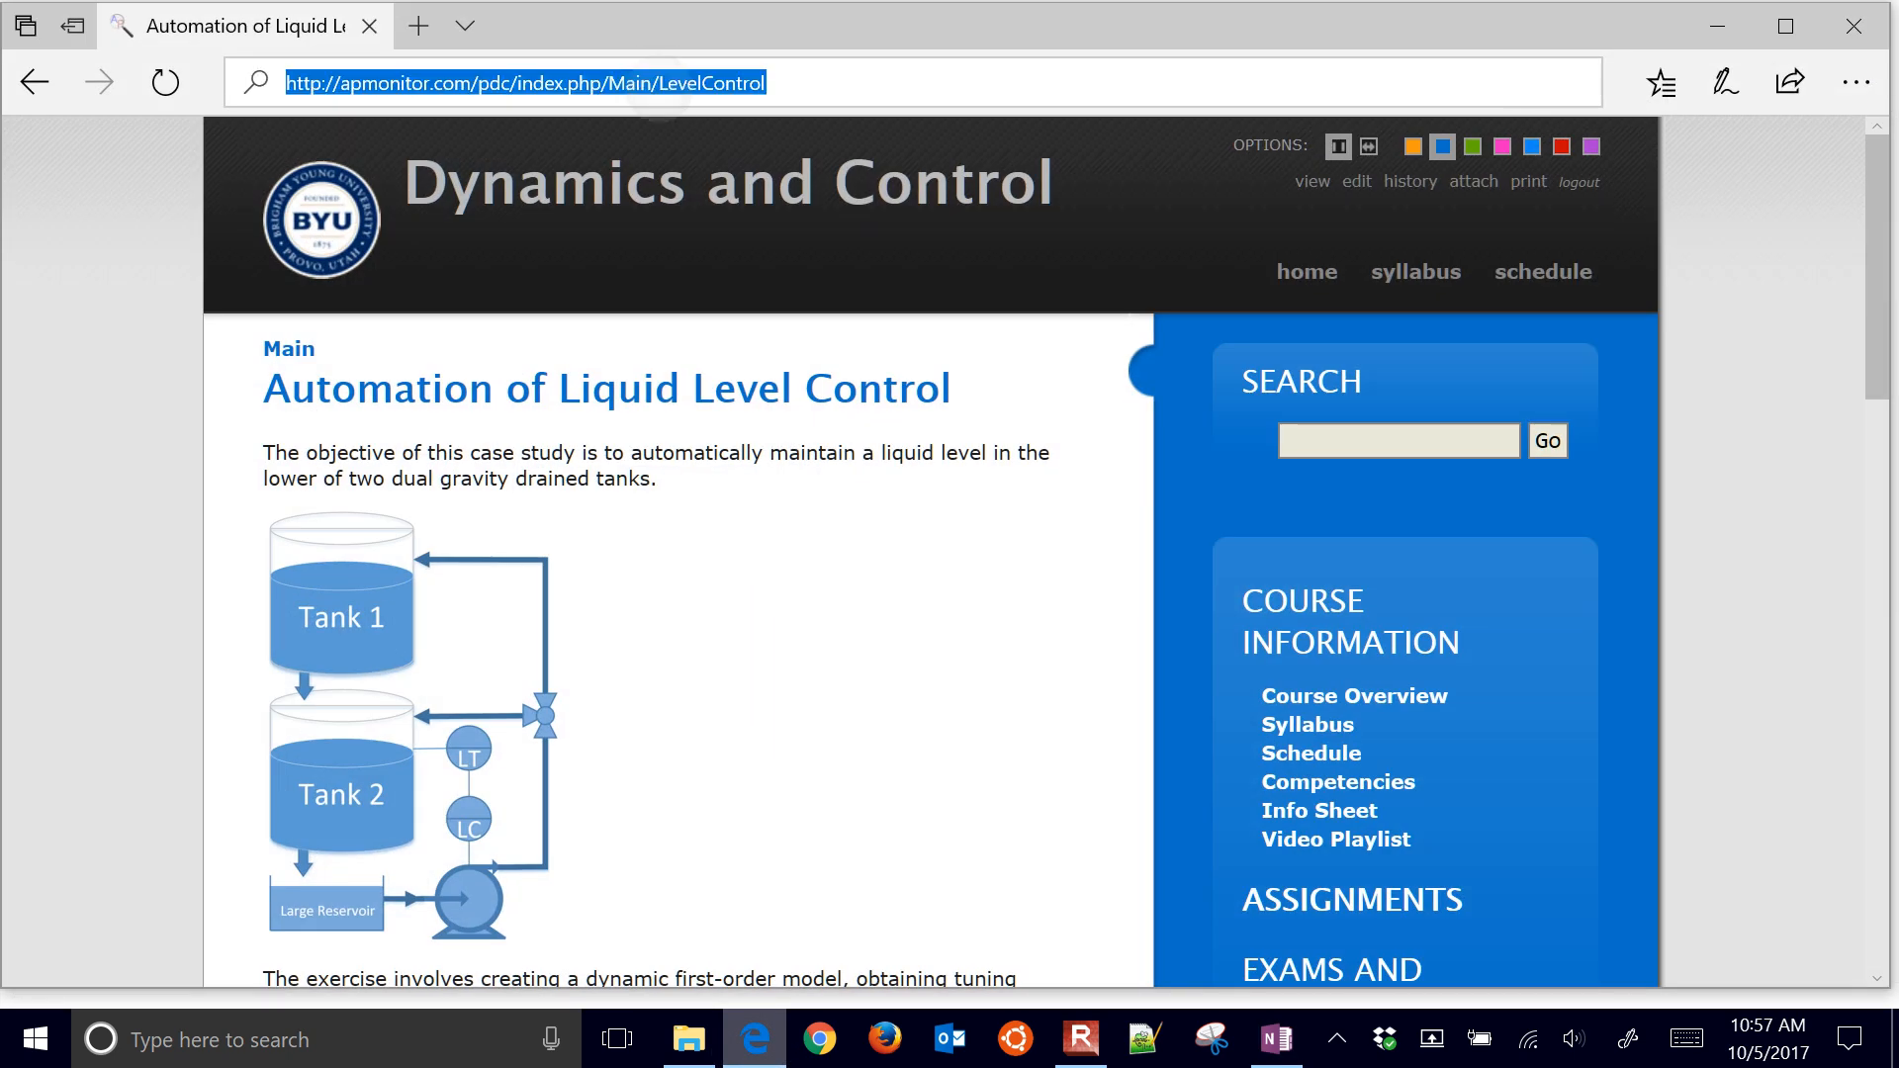
Open the Level Control case study from the course schedule and scroll to the pump plot.
click(531, 82)
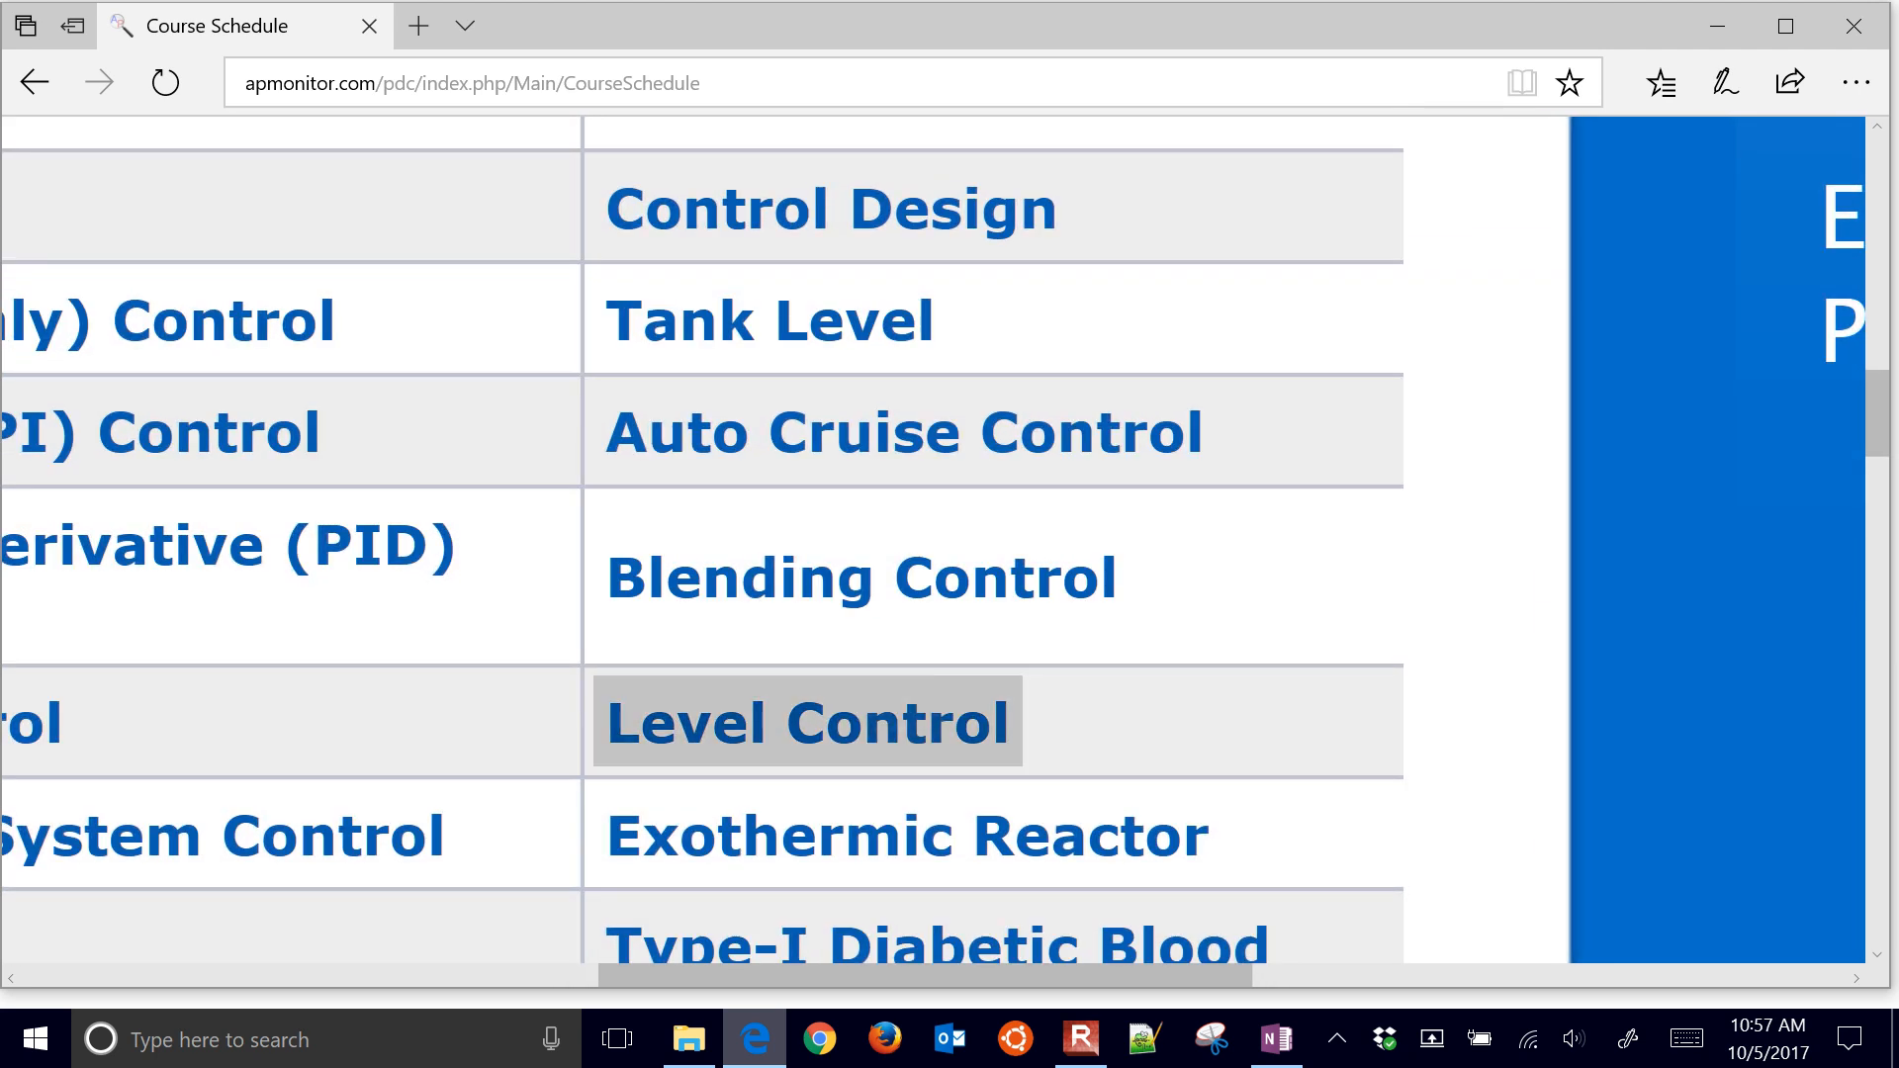
click(808, 722)
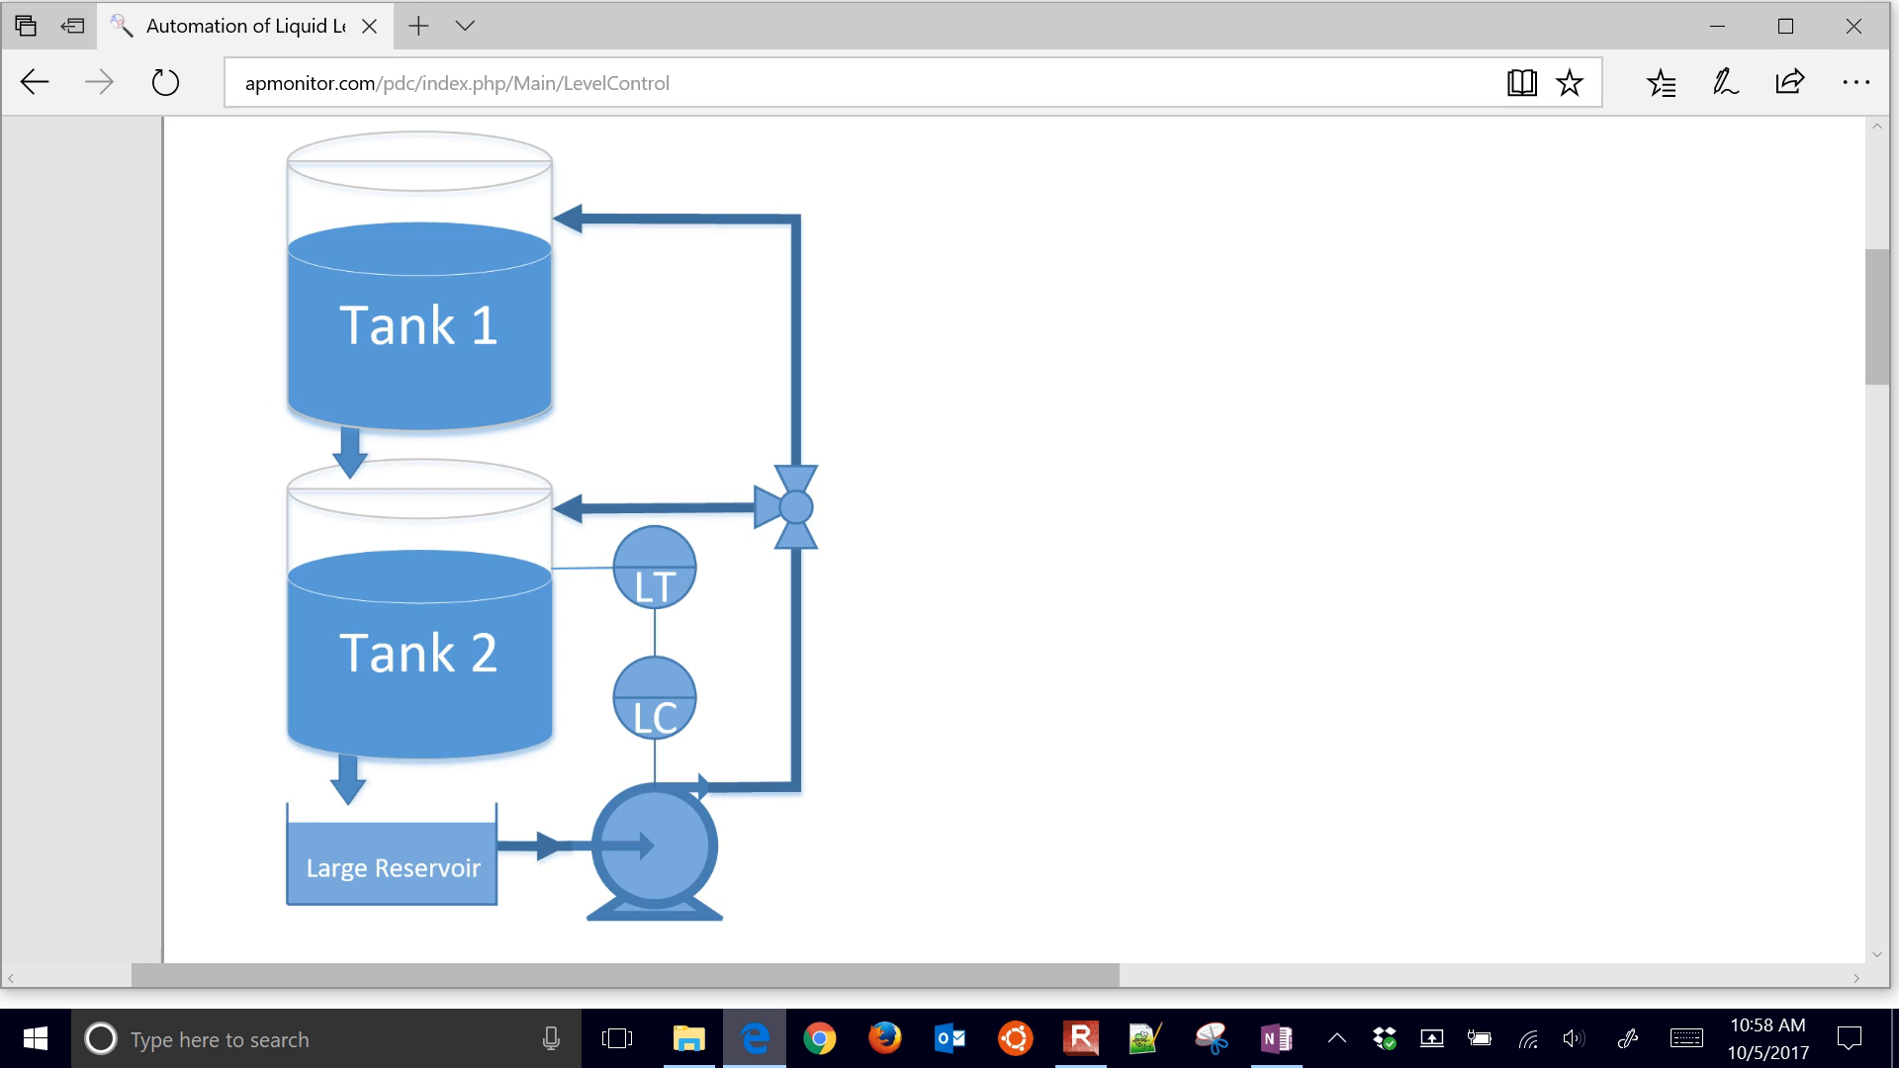
scroll(down, 3)
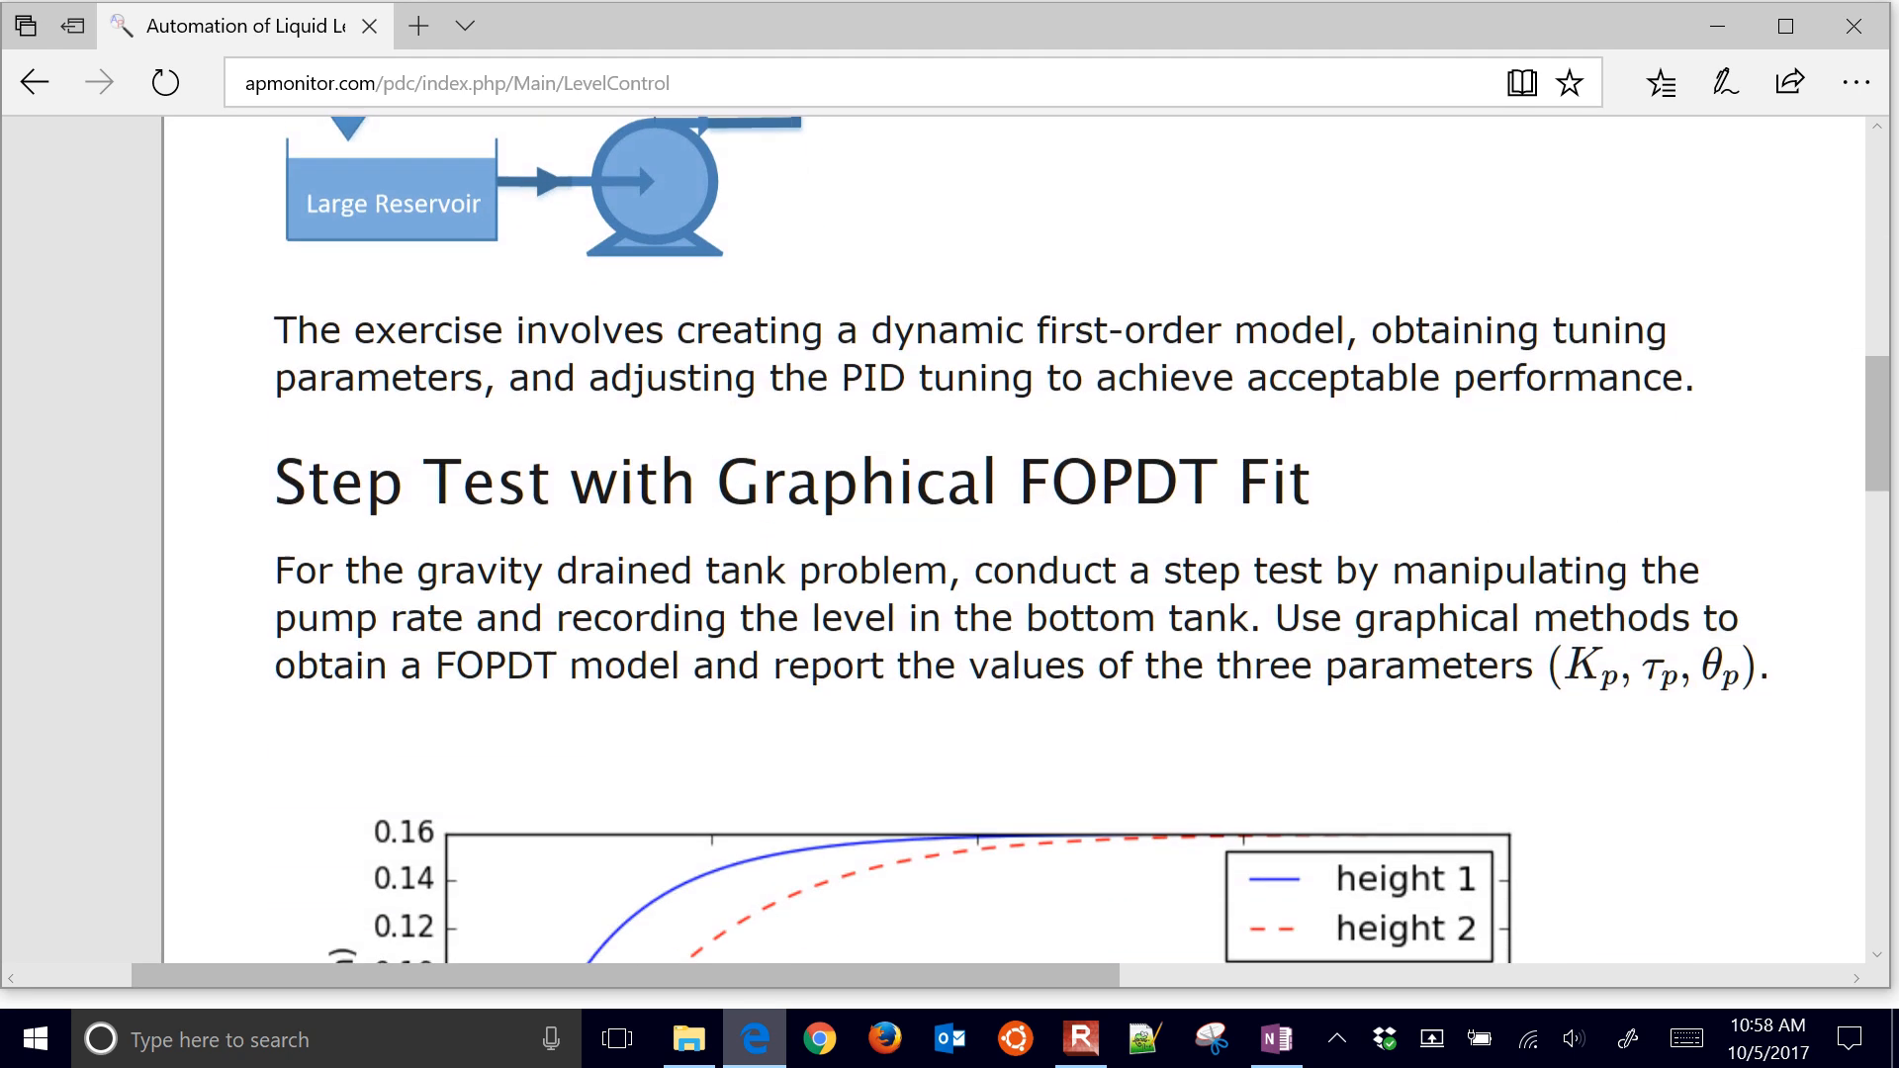
scroll(down, 3)
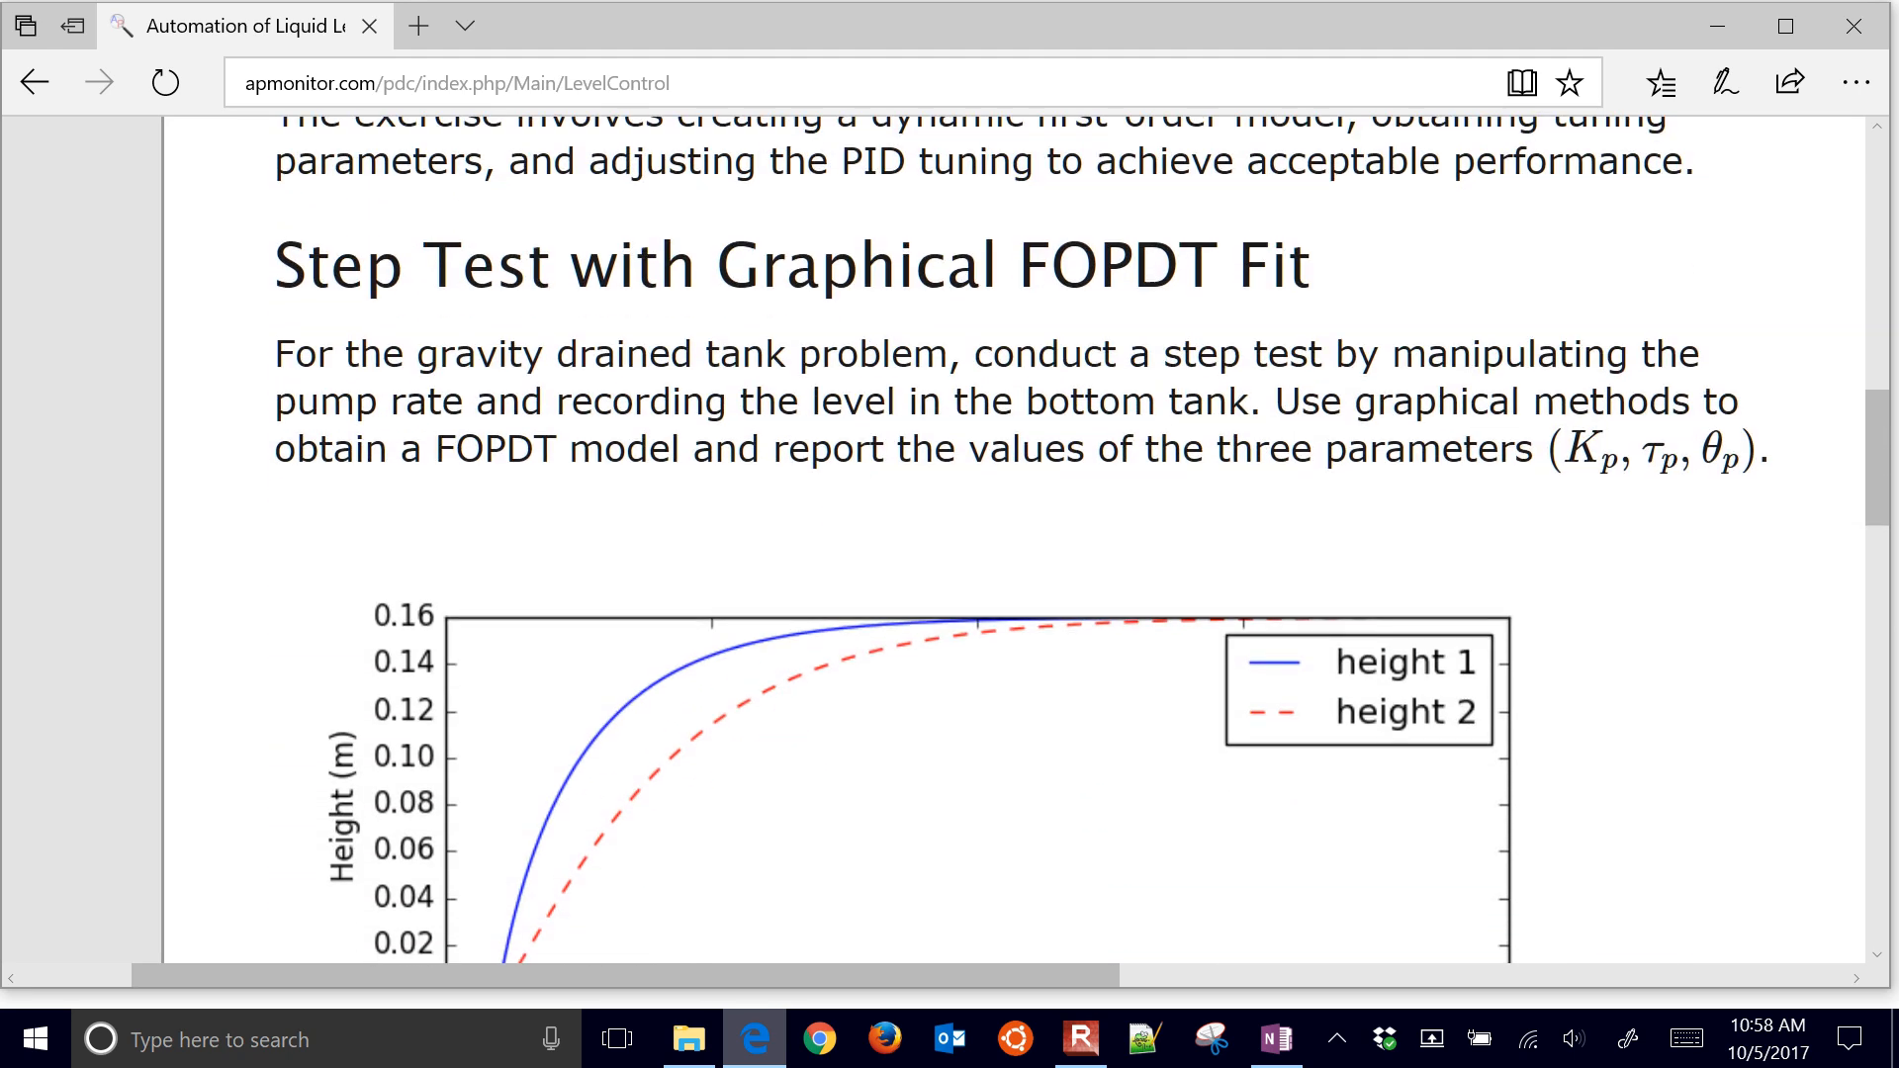
scroll(down, 3)
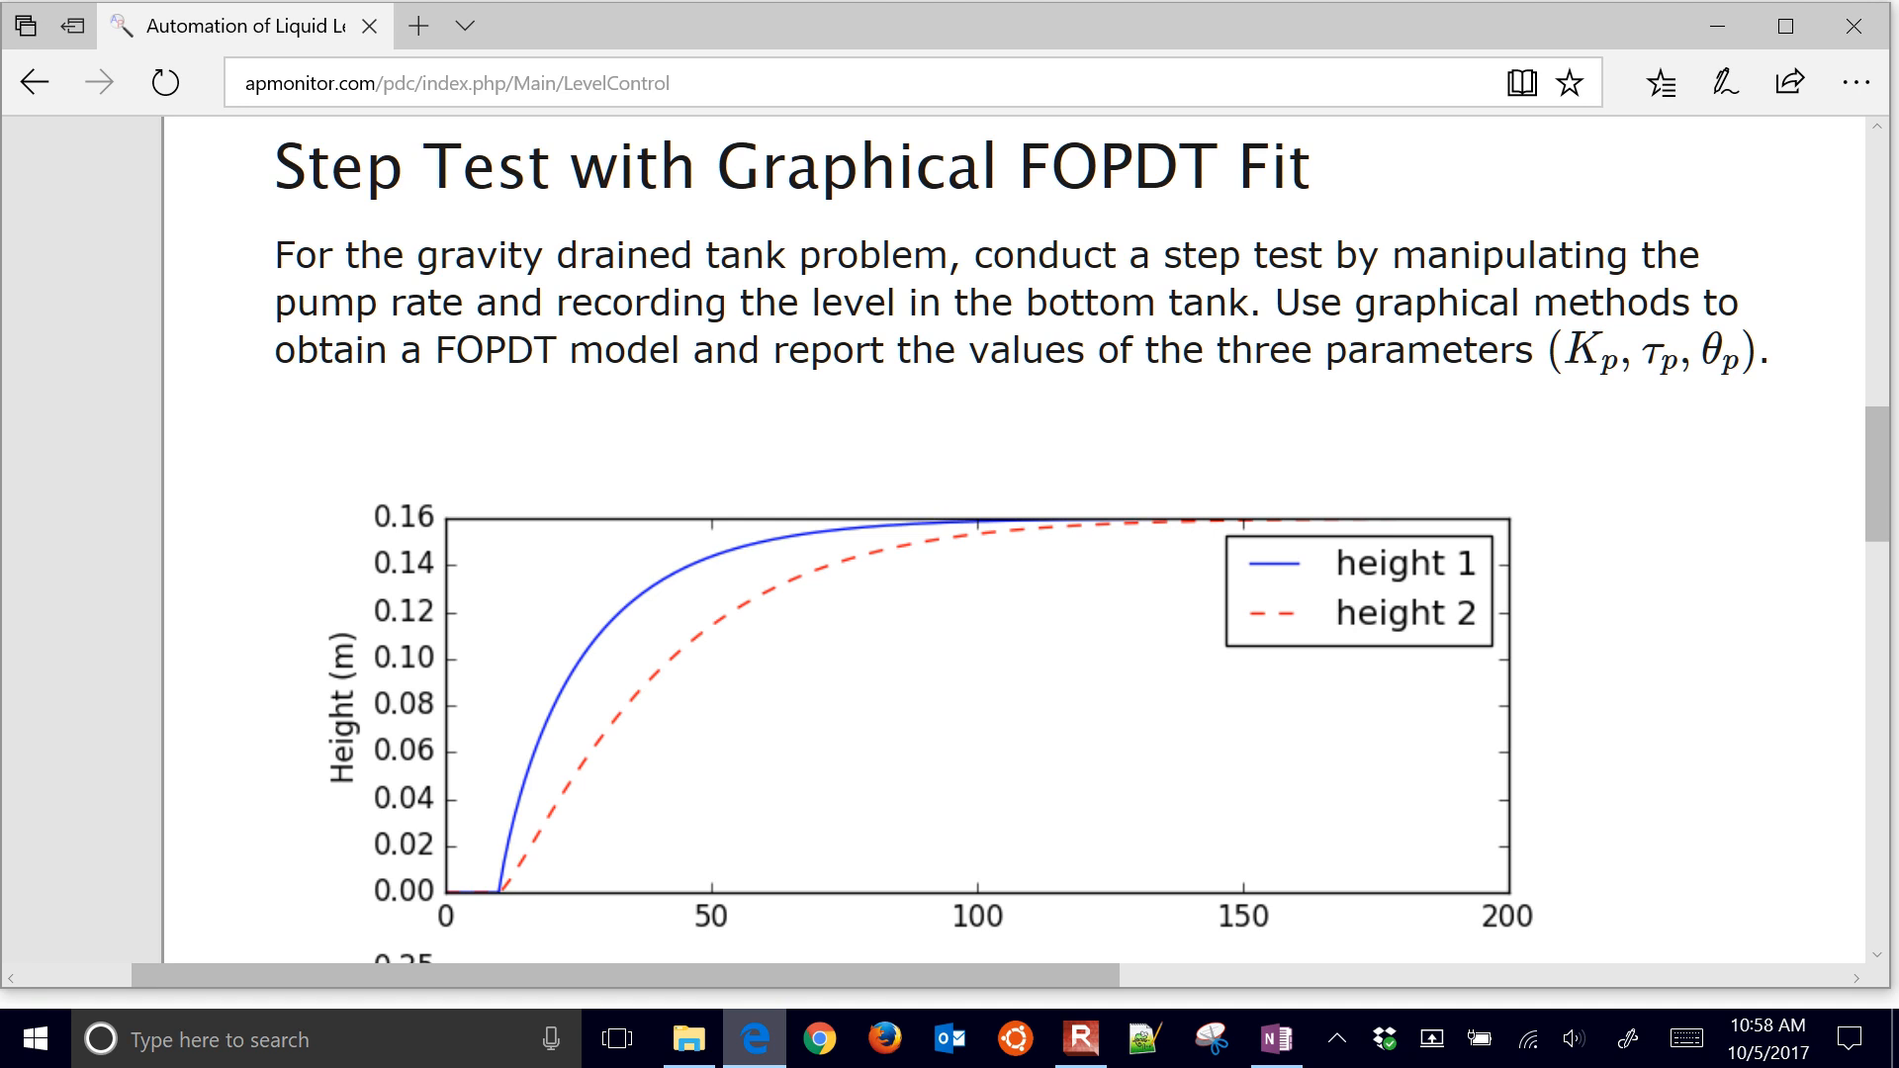
scroll(down, 3)
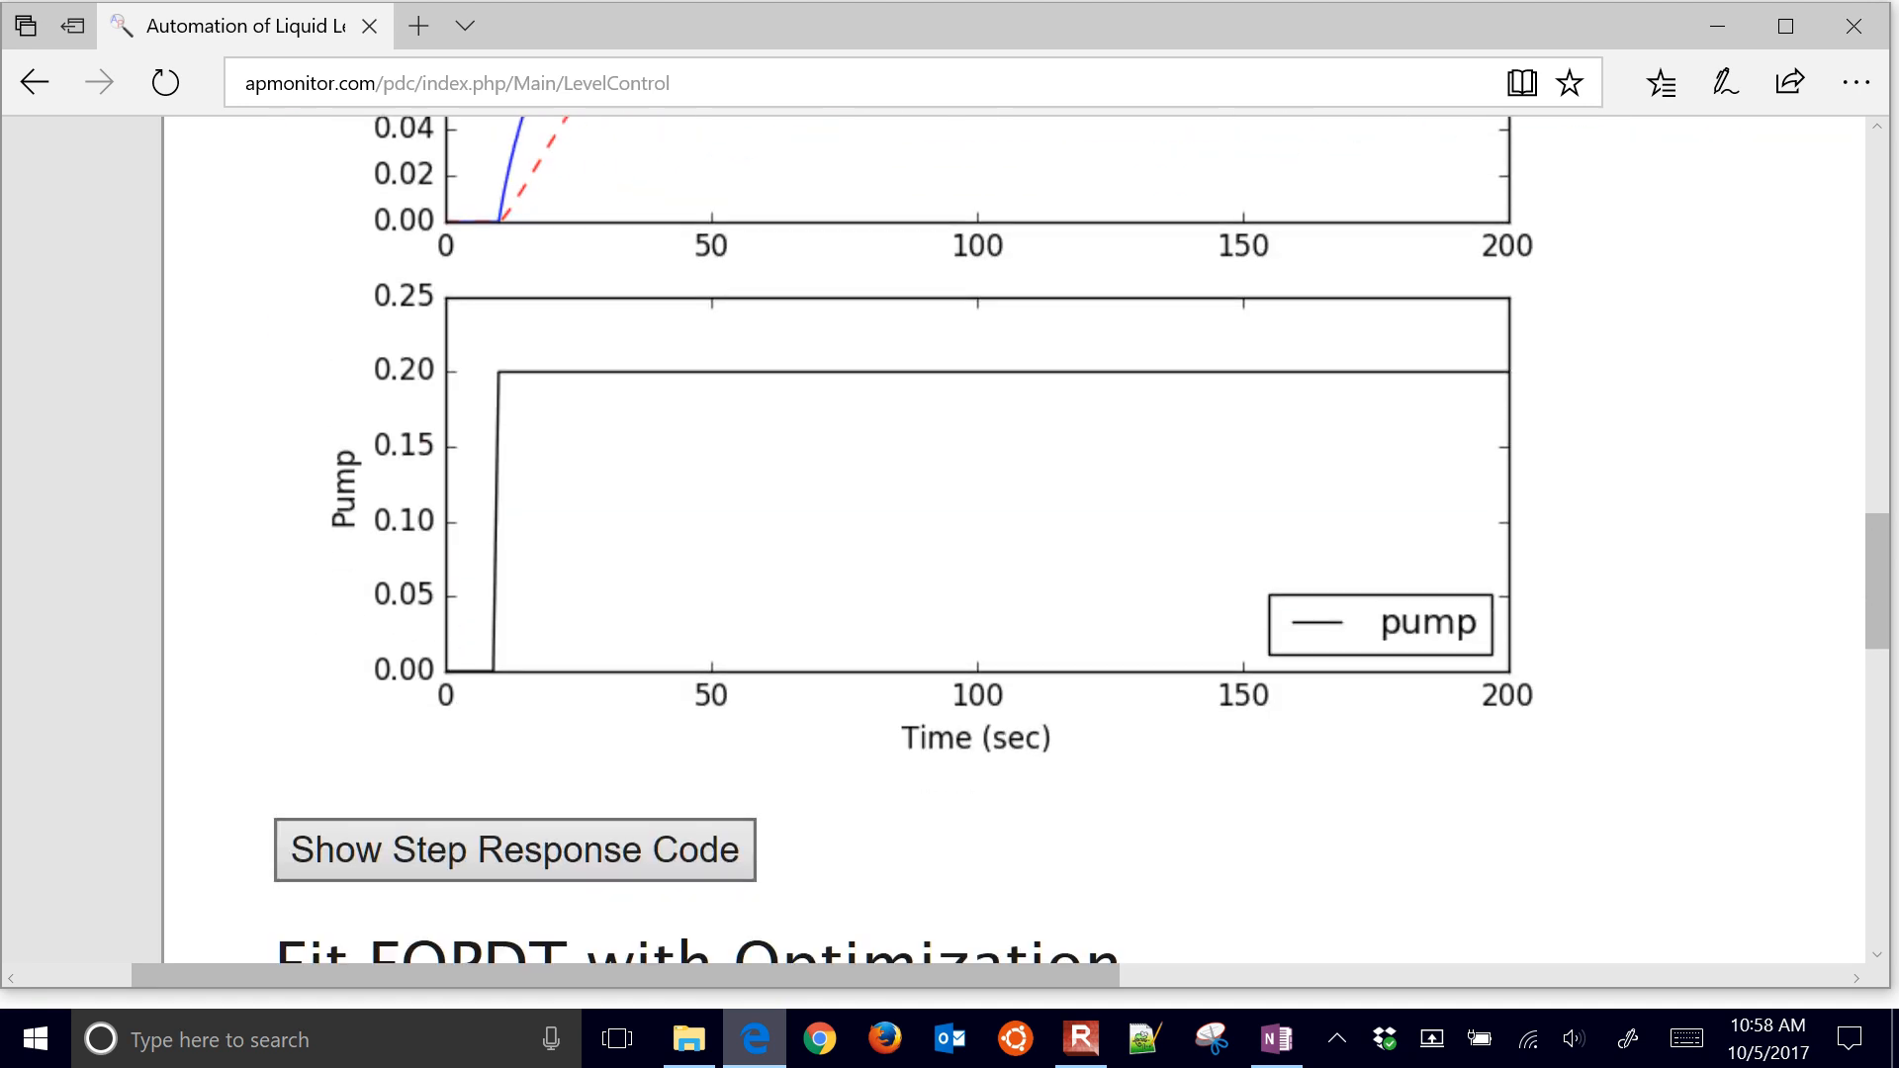
Show the Step Response Code and scroll through the listing to the plotting section and back.
click(514, 850)
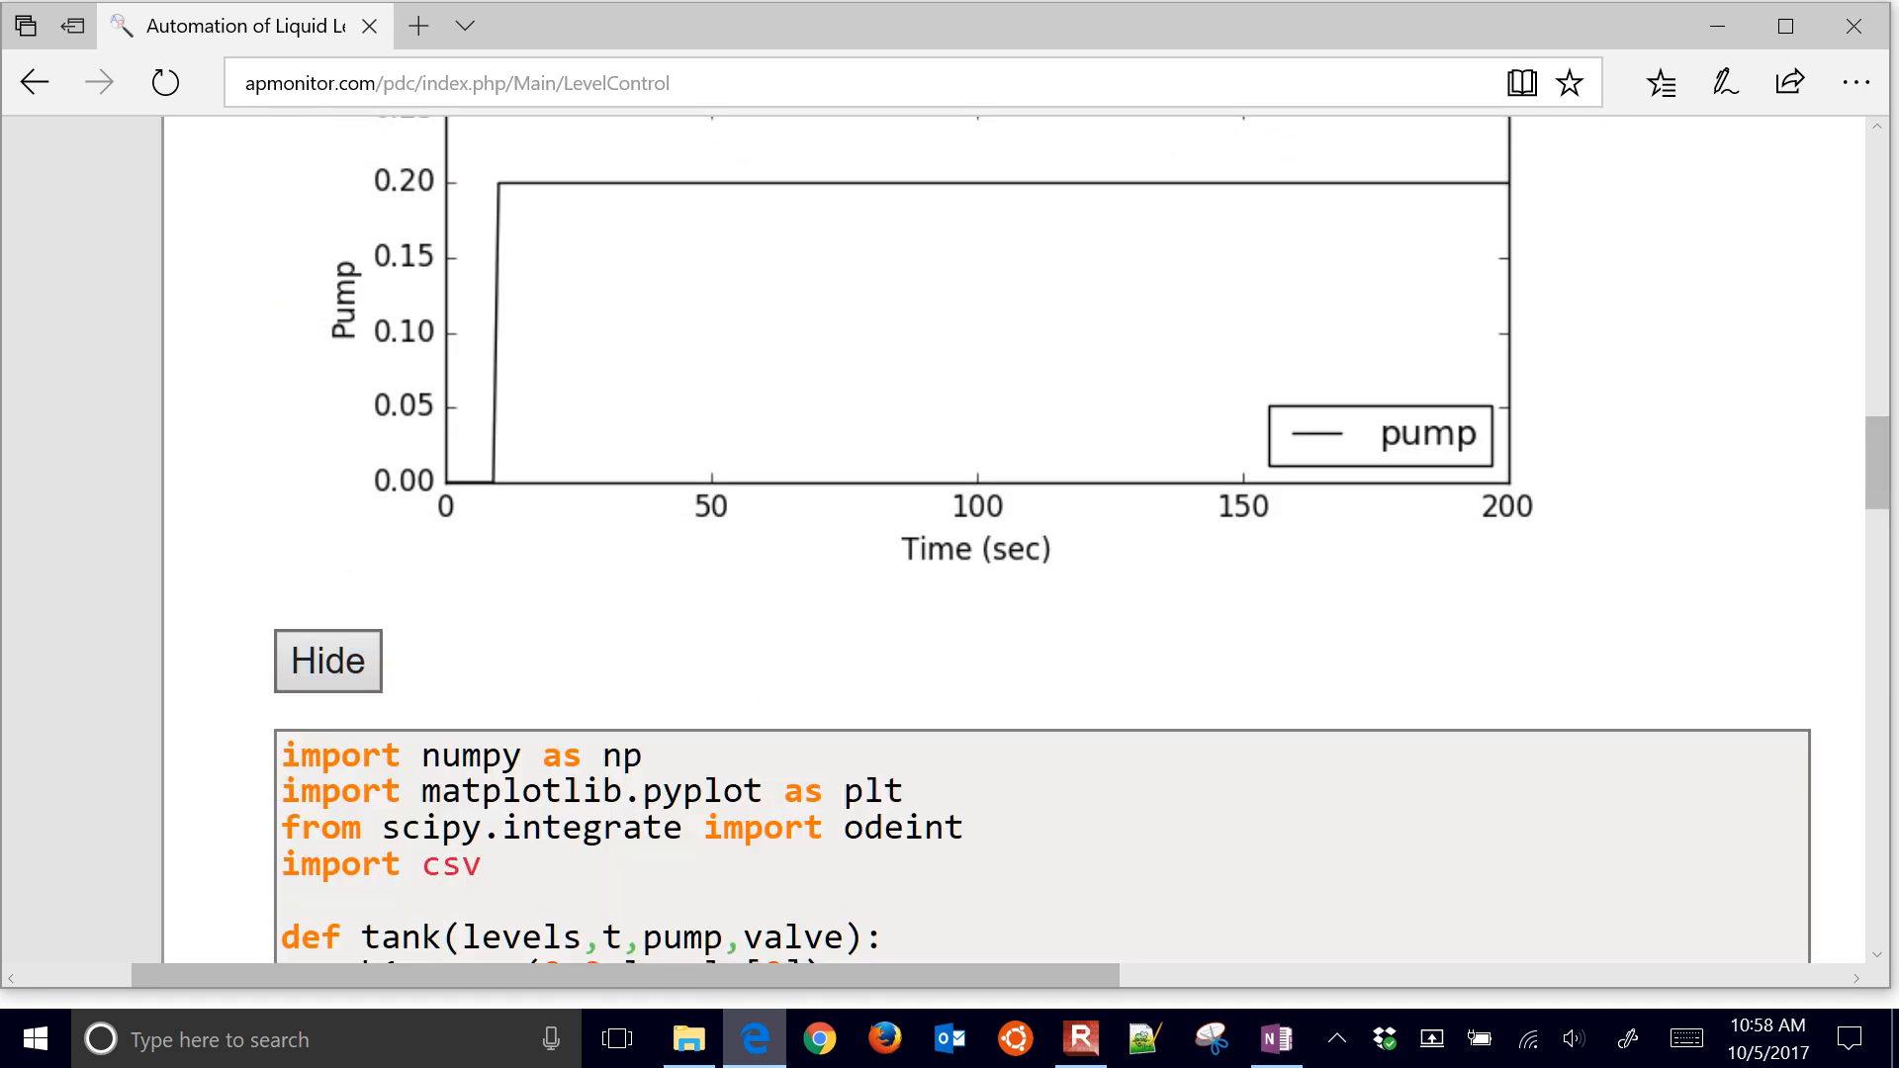
scroll(down, 3)
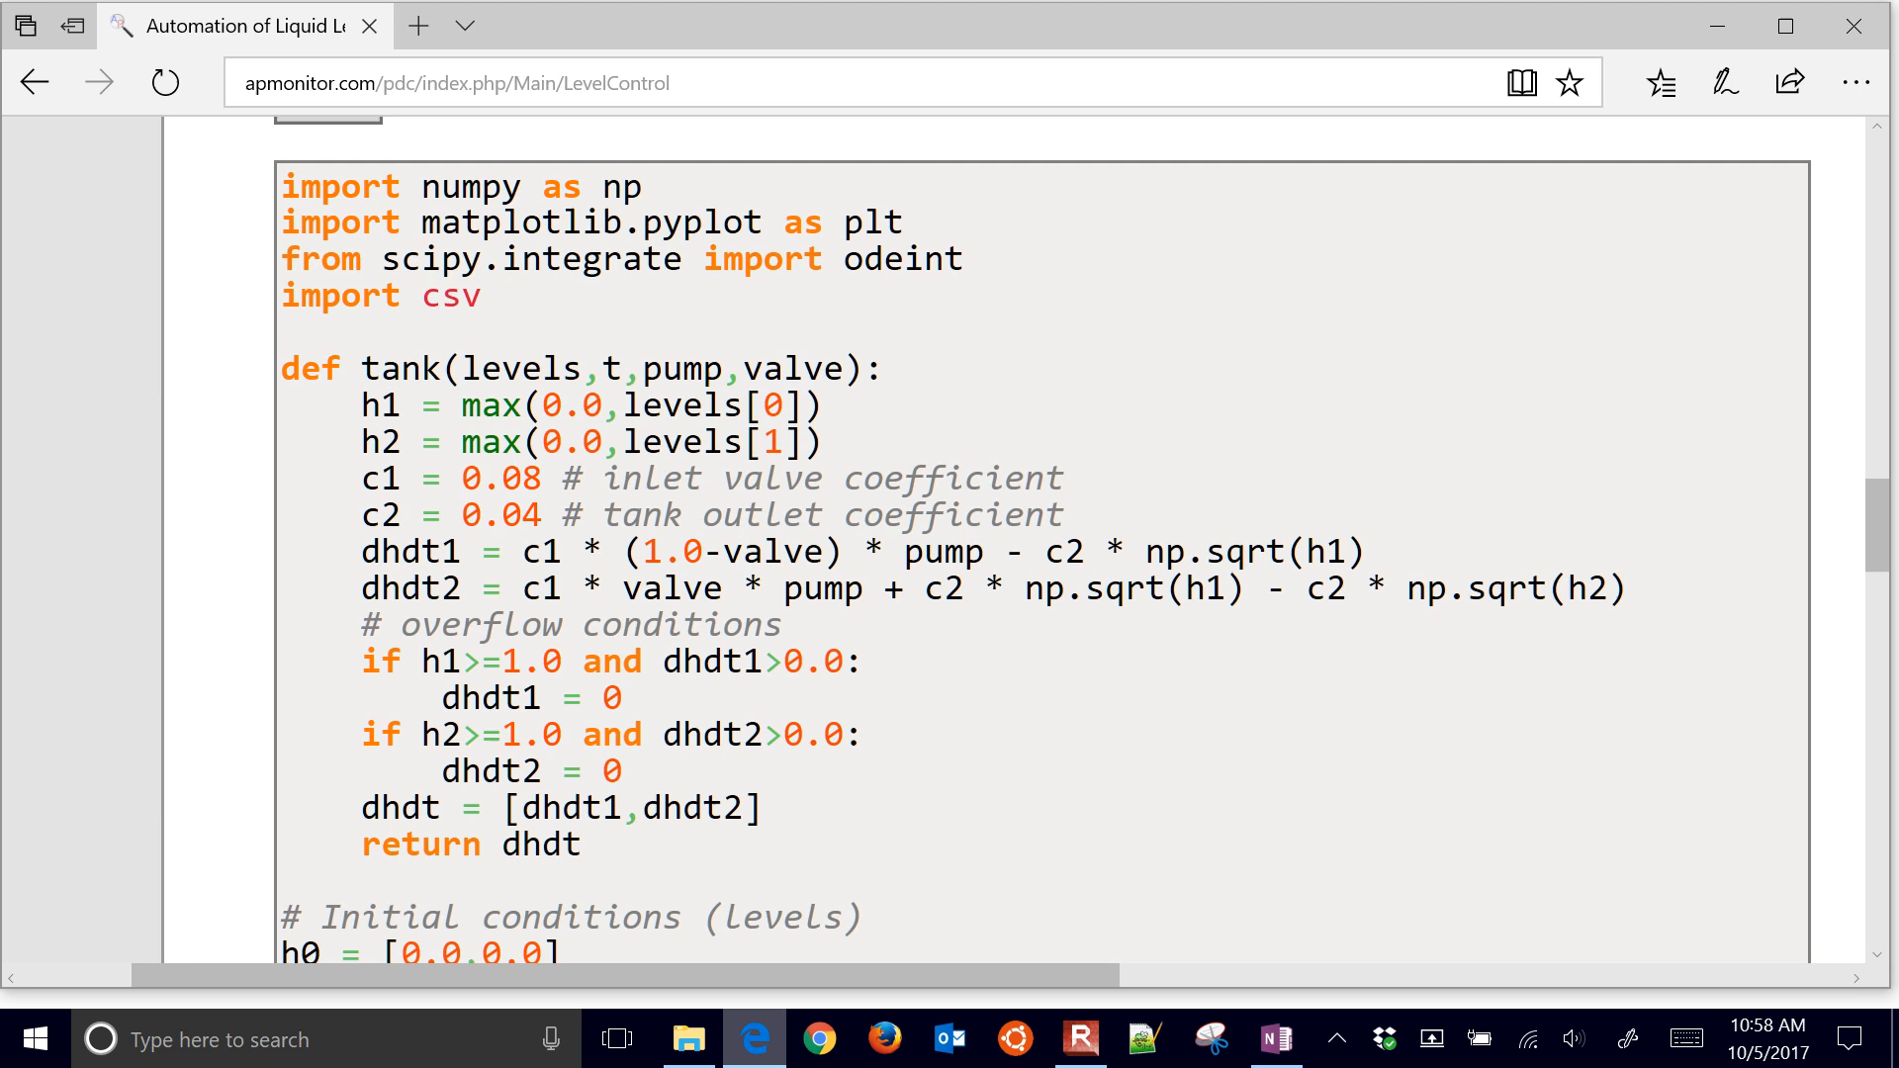
scroll(down, 3)
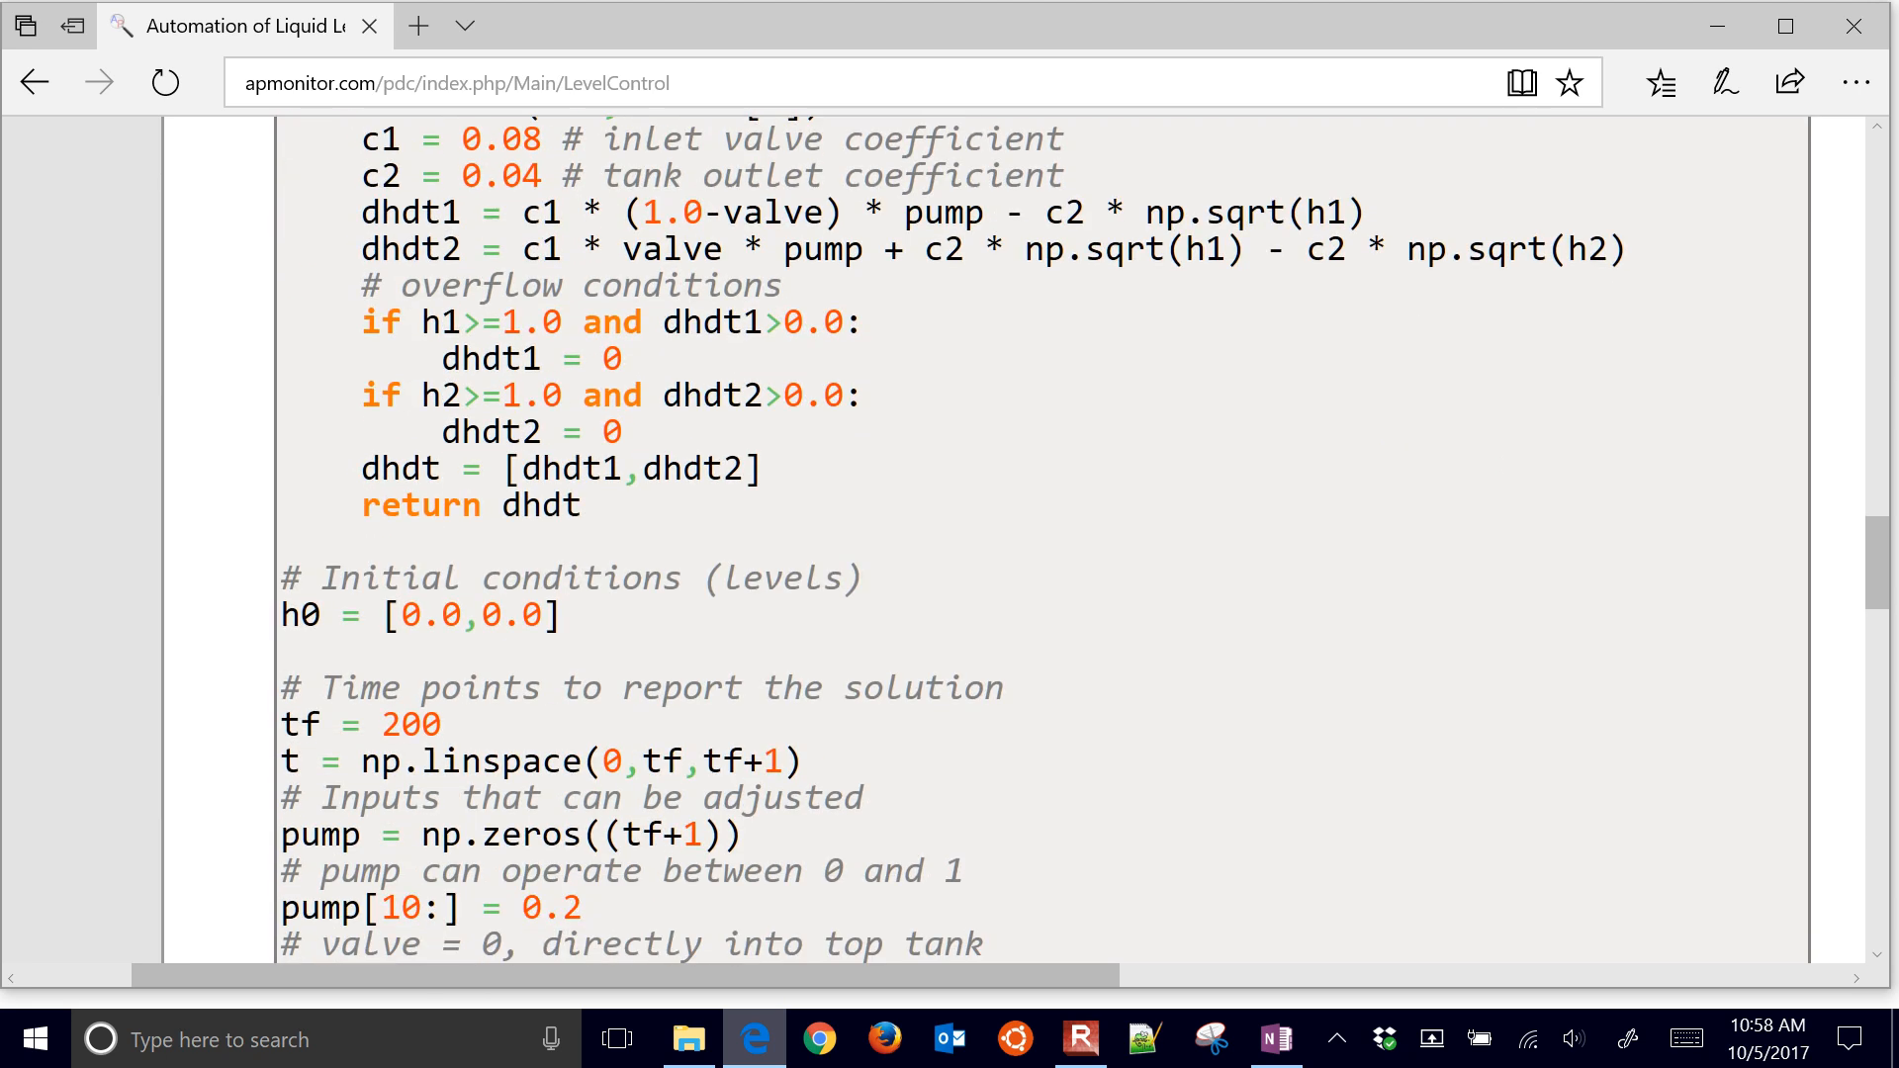
scroll(down, 3)
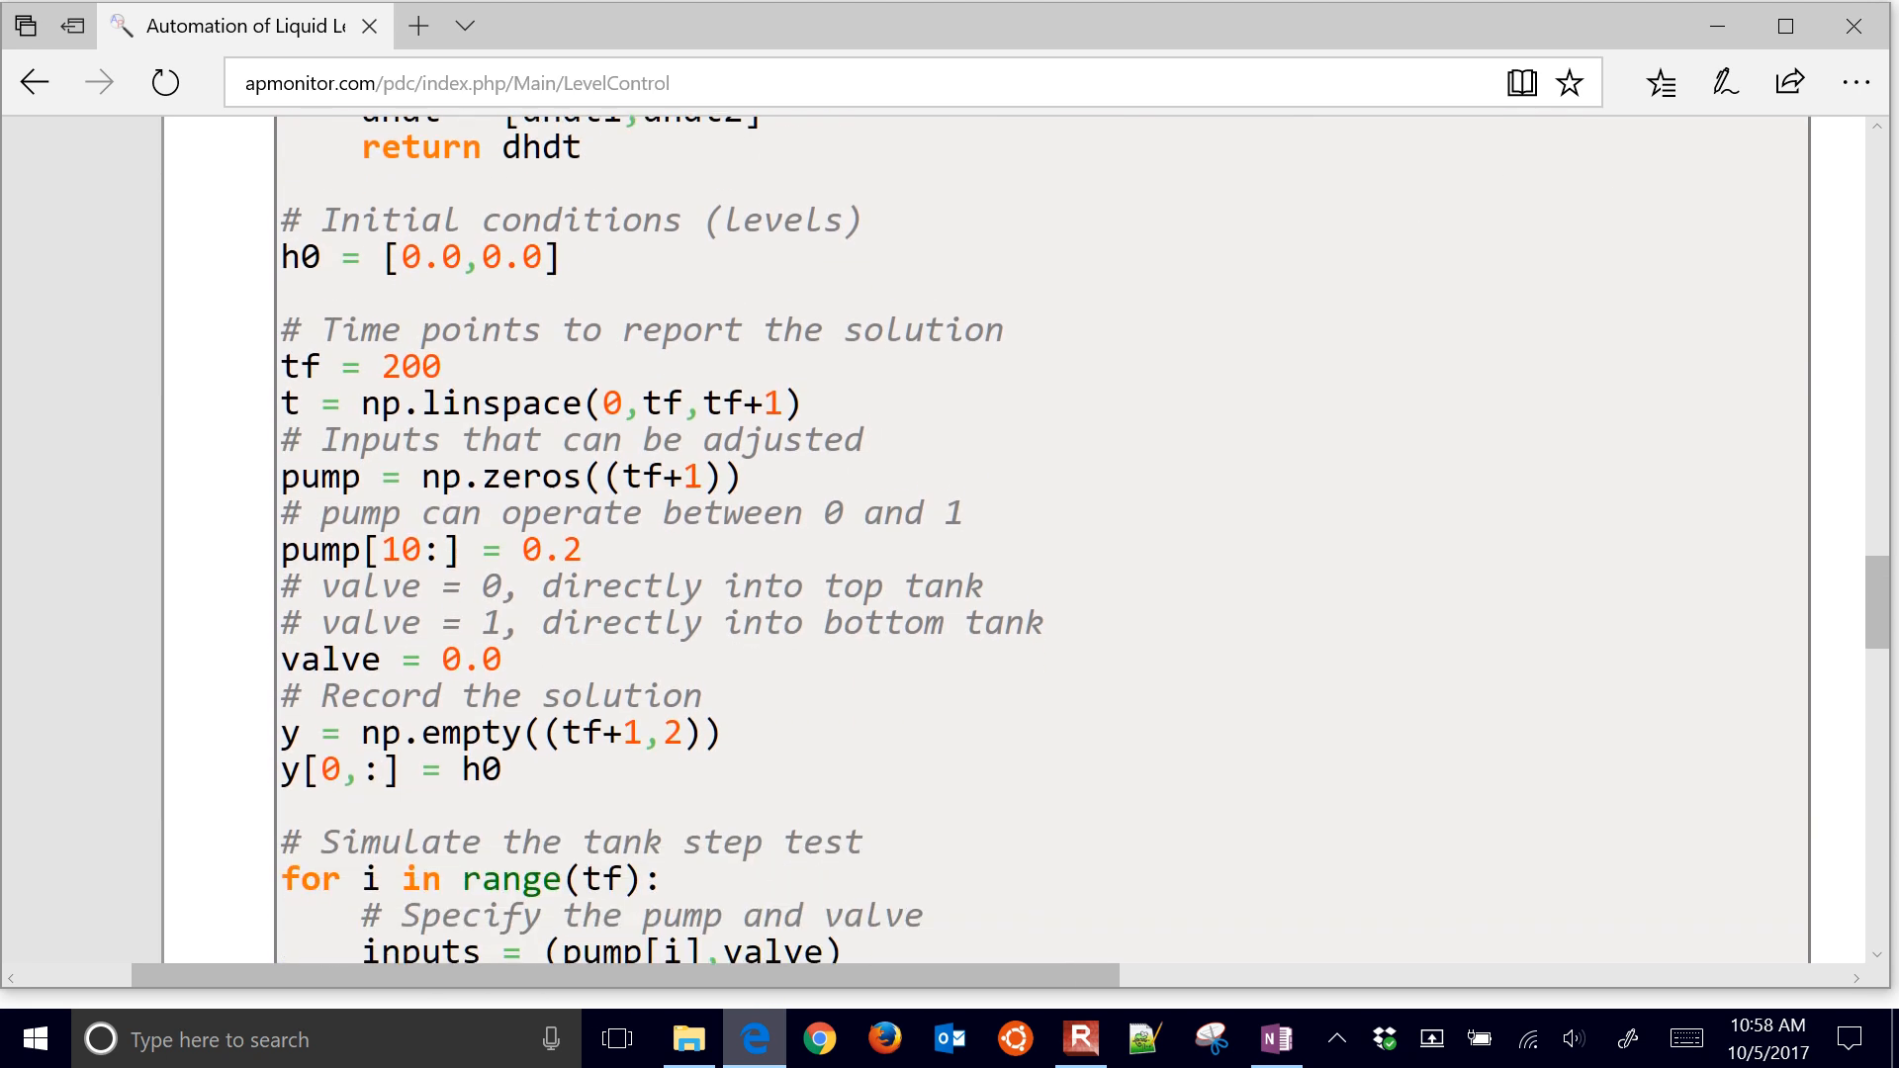
scroll(down, 3)
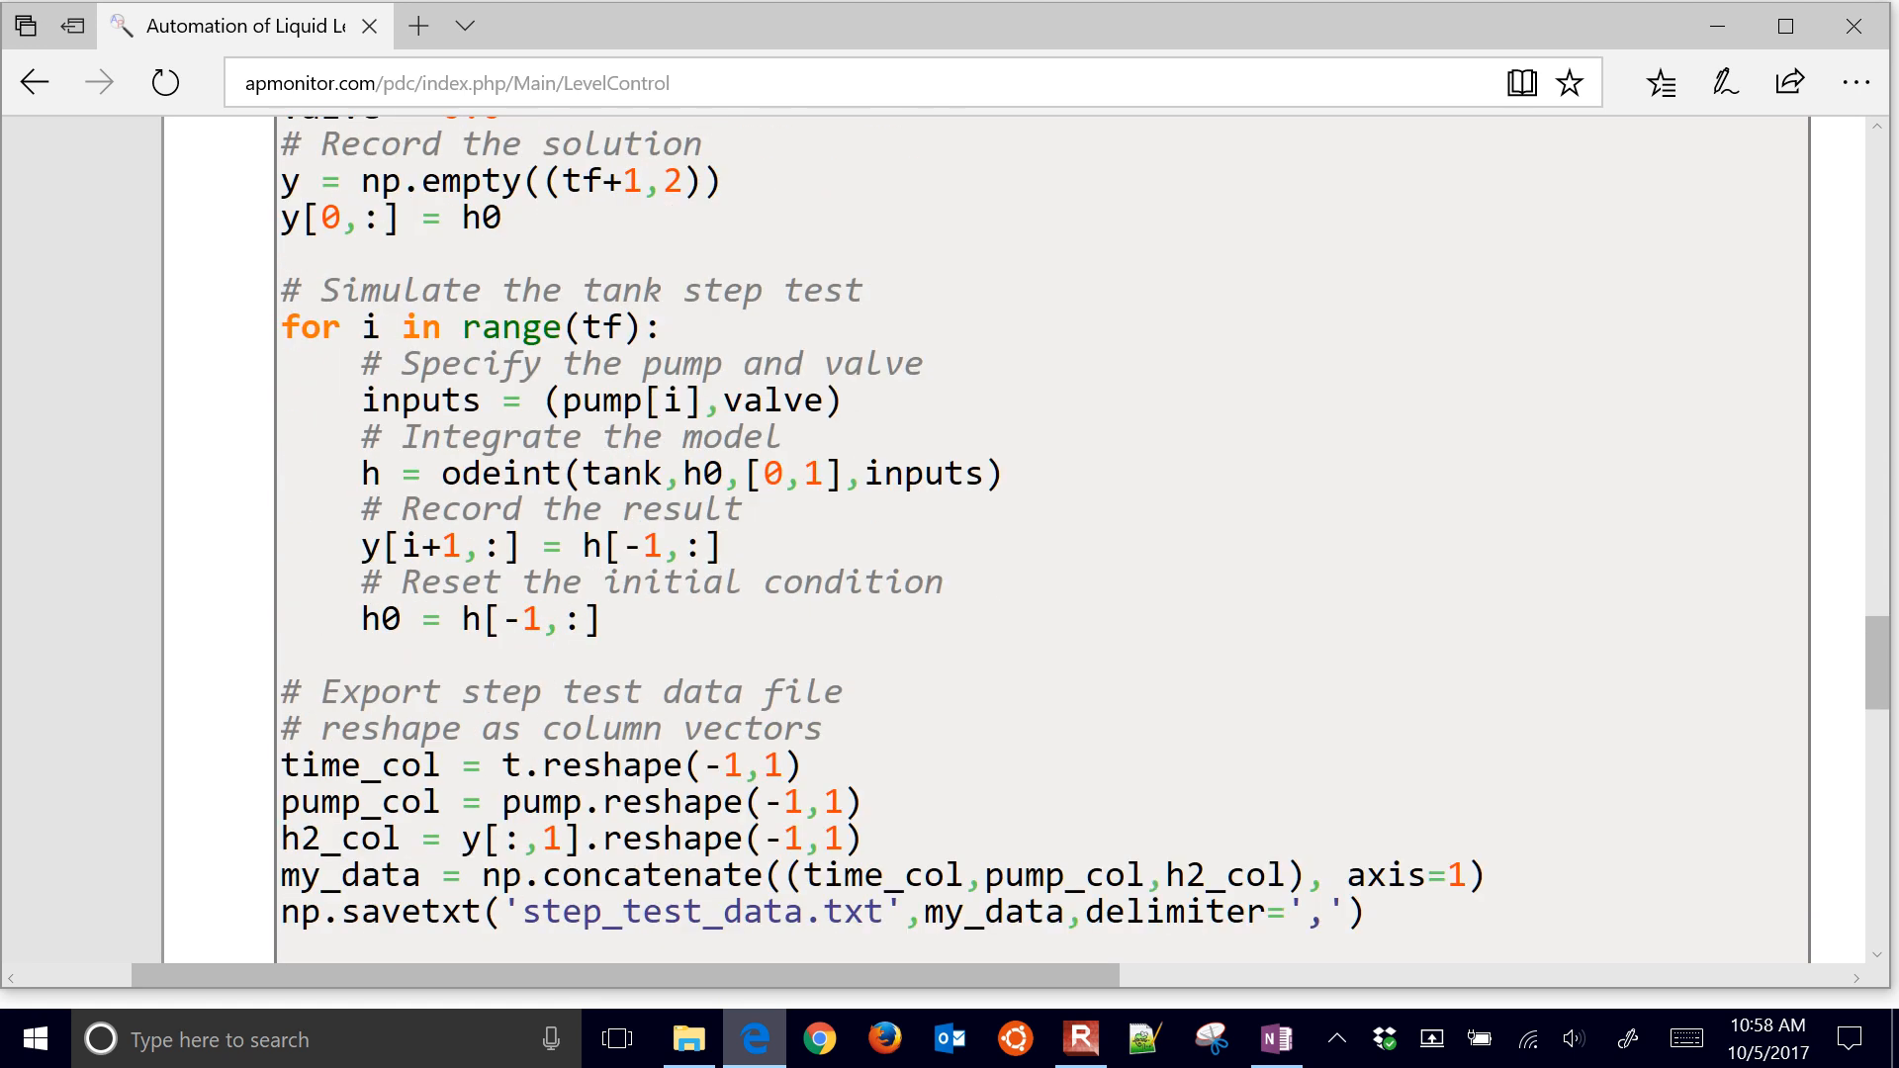
scroll(down, 3)
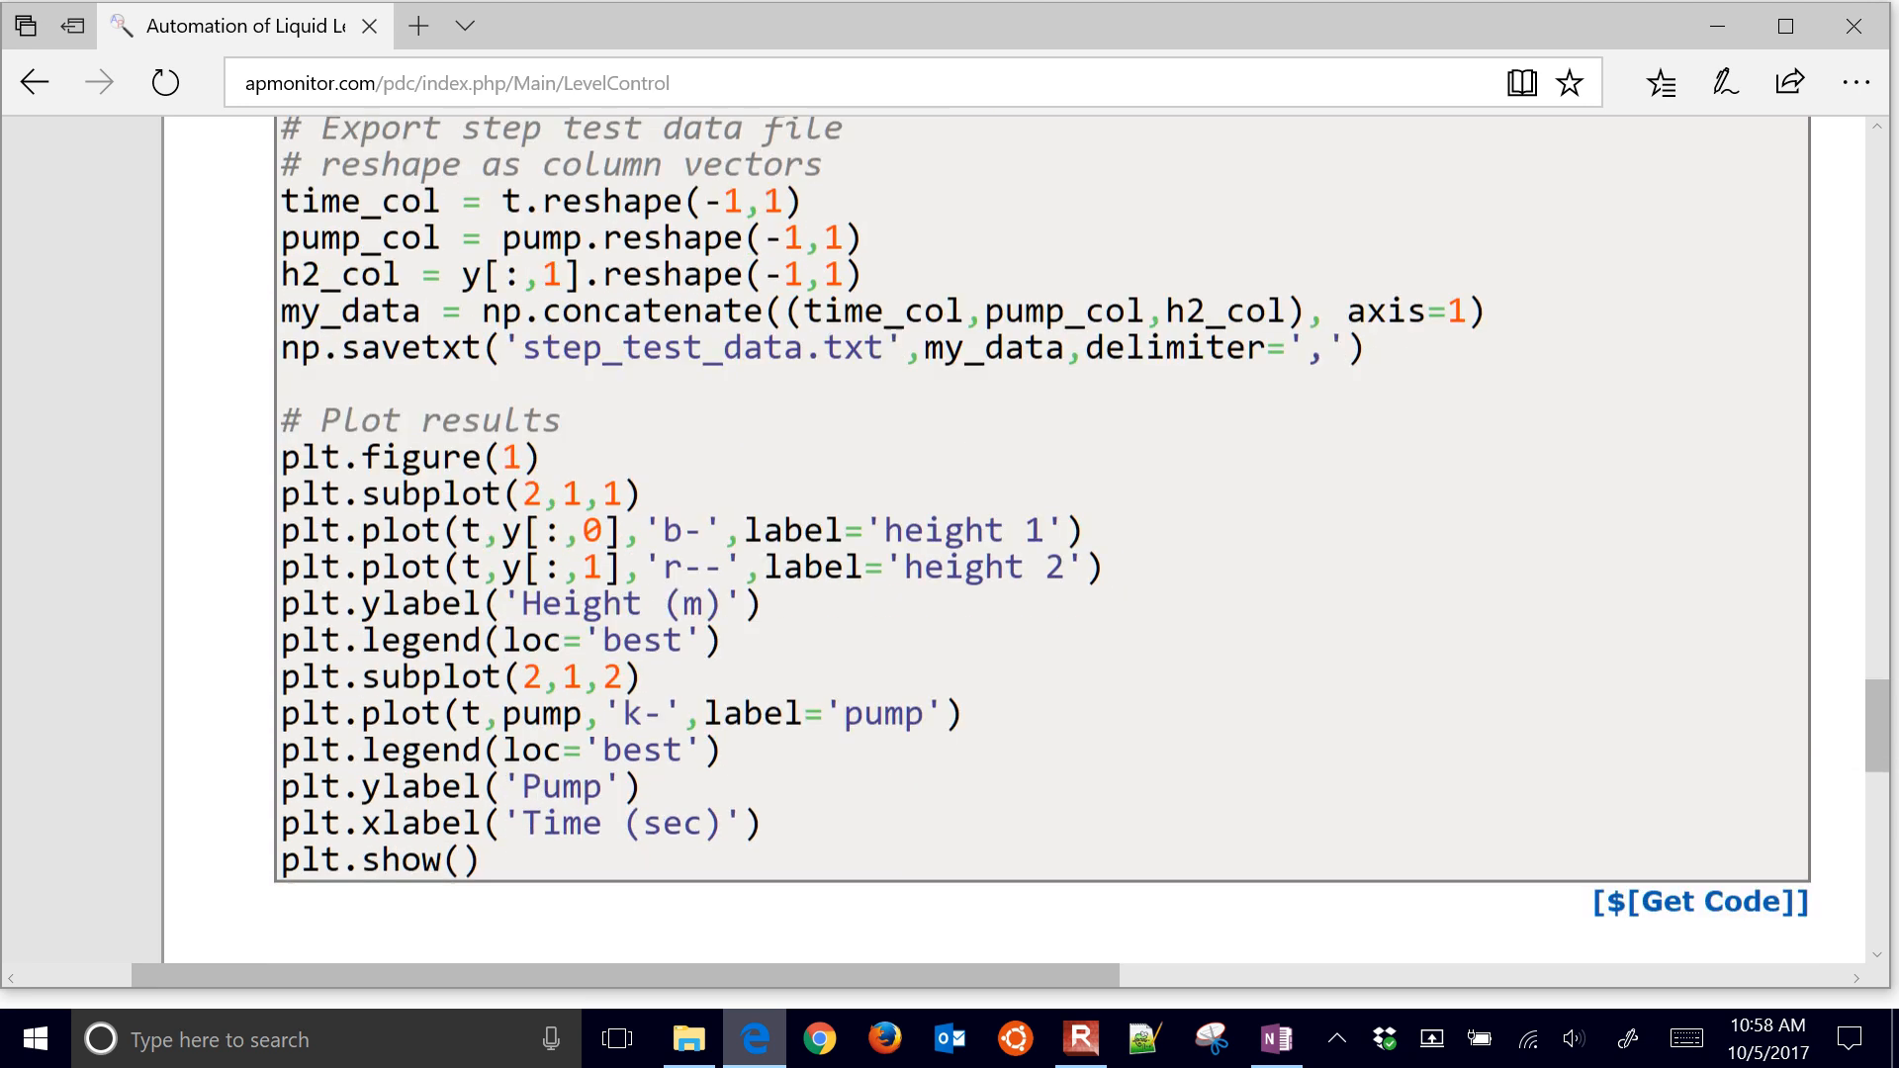
scroll(up, 3)
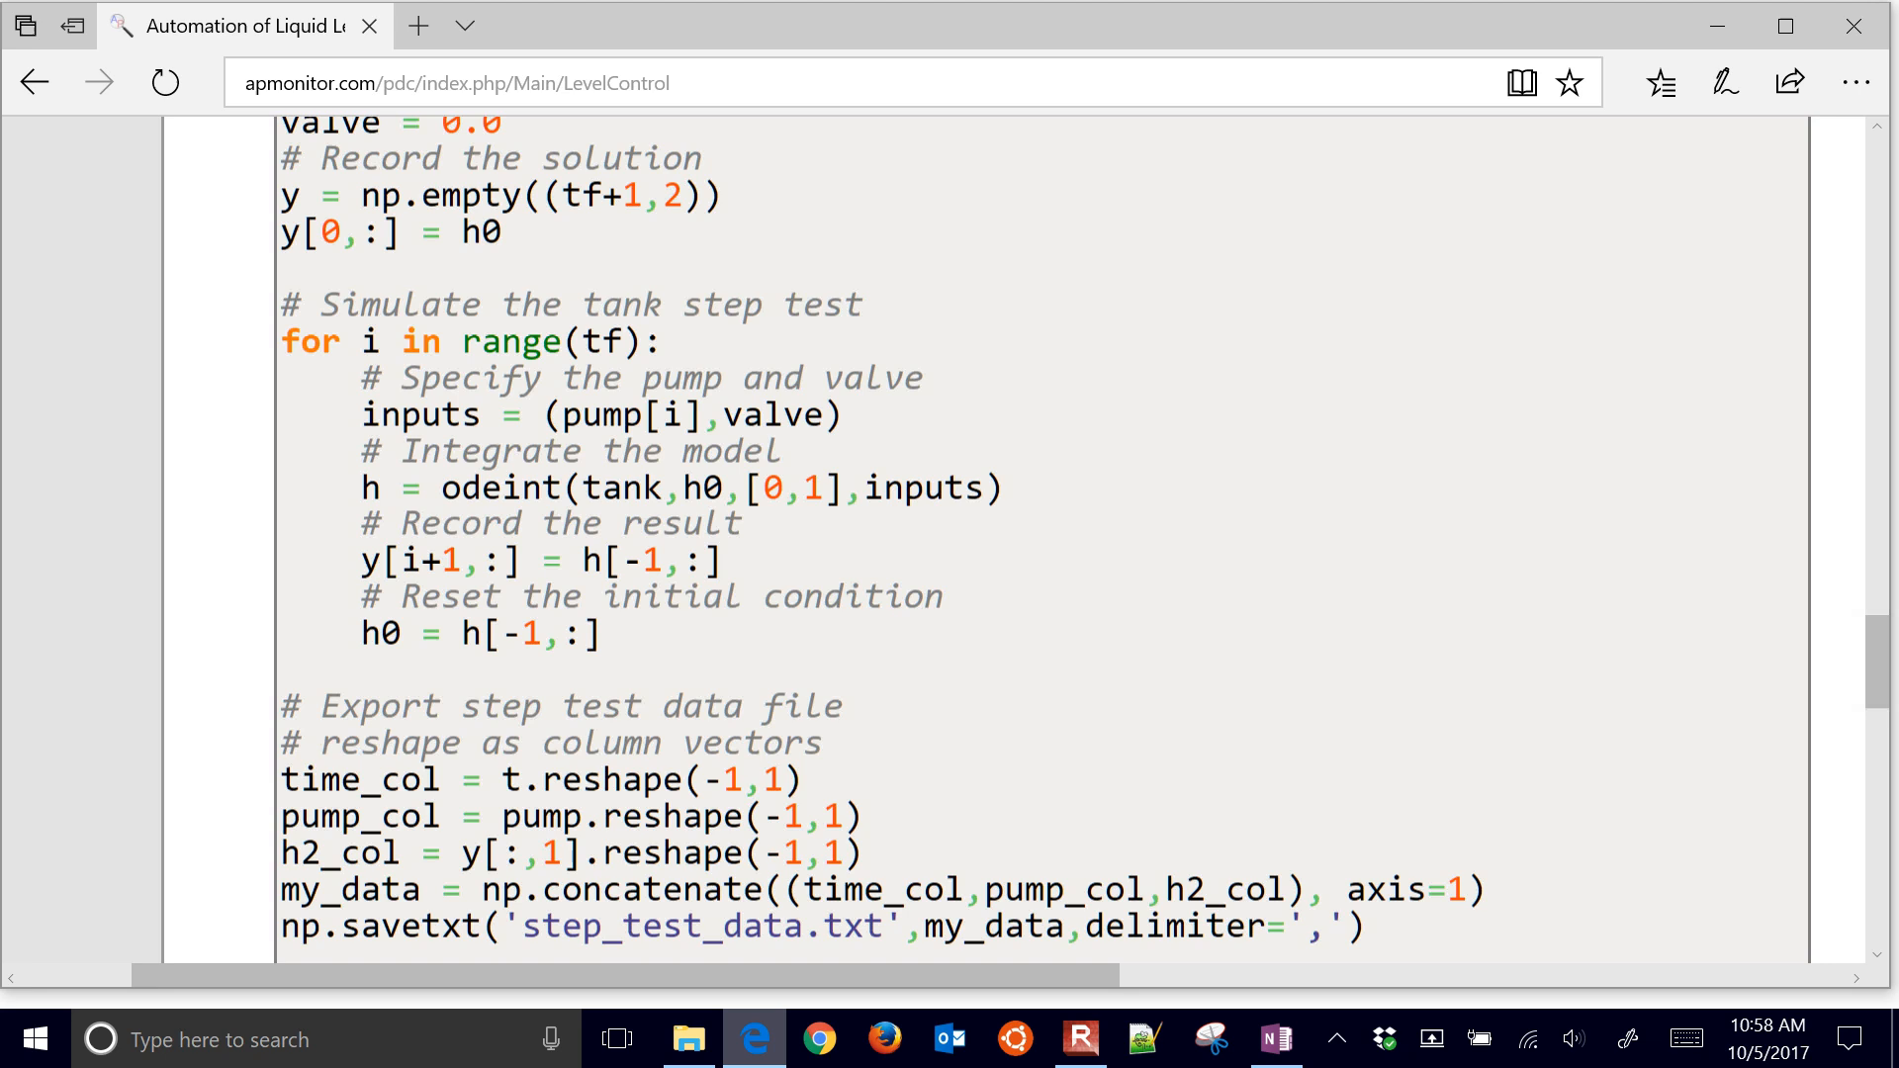
scroll(down, 3)
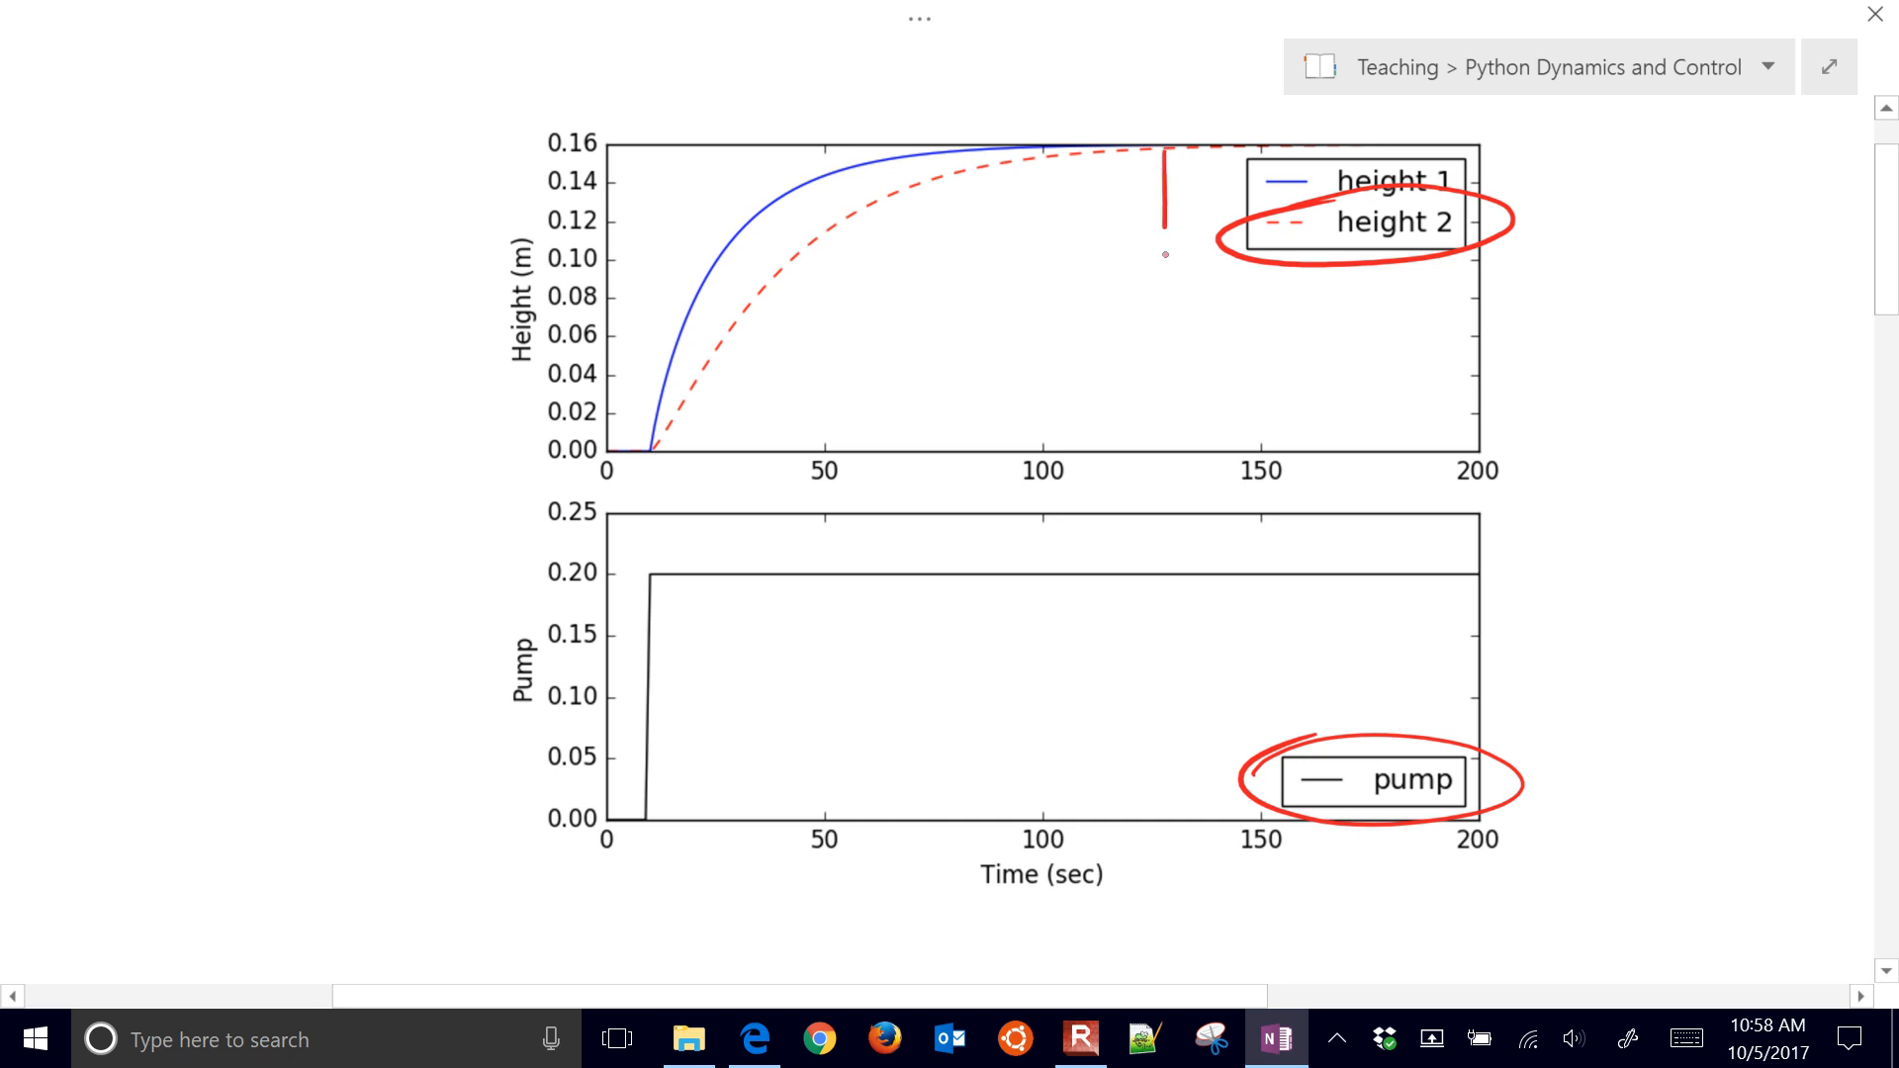
Draw the Δy arrow and write a boxed Kp = Δy/Δu = 0.16/0.2.
drag(1163, 151, 1163, 436)
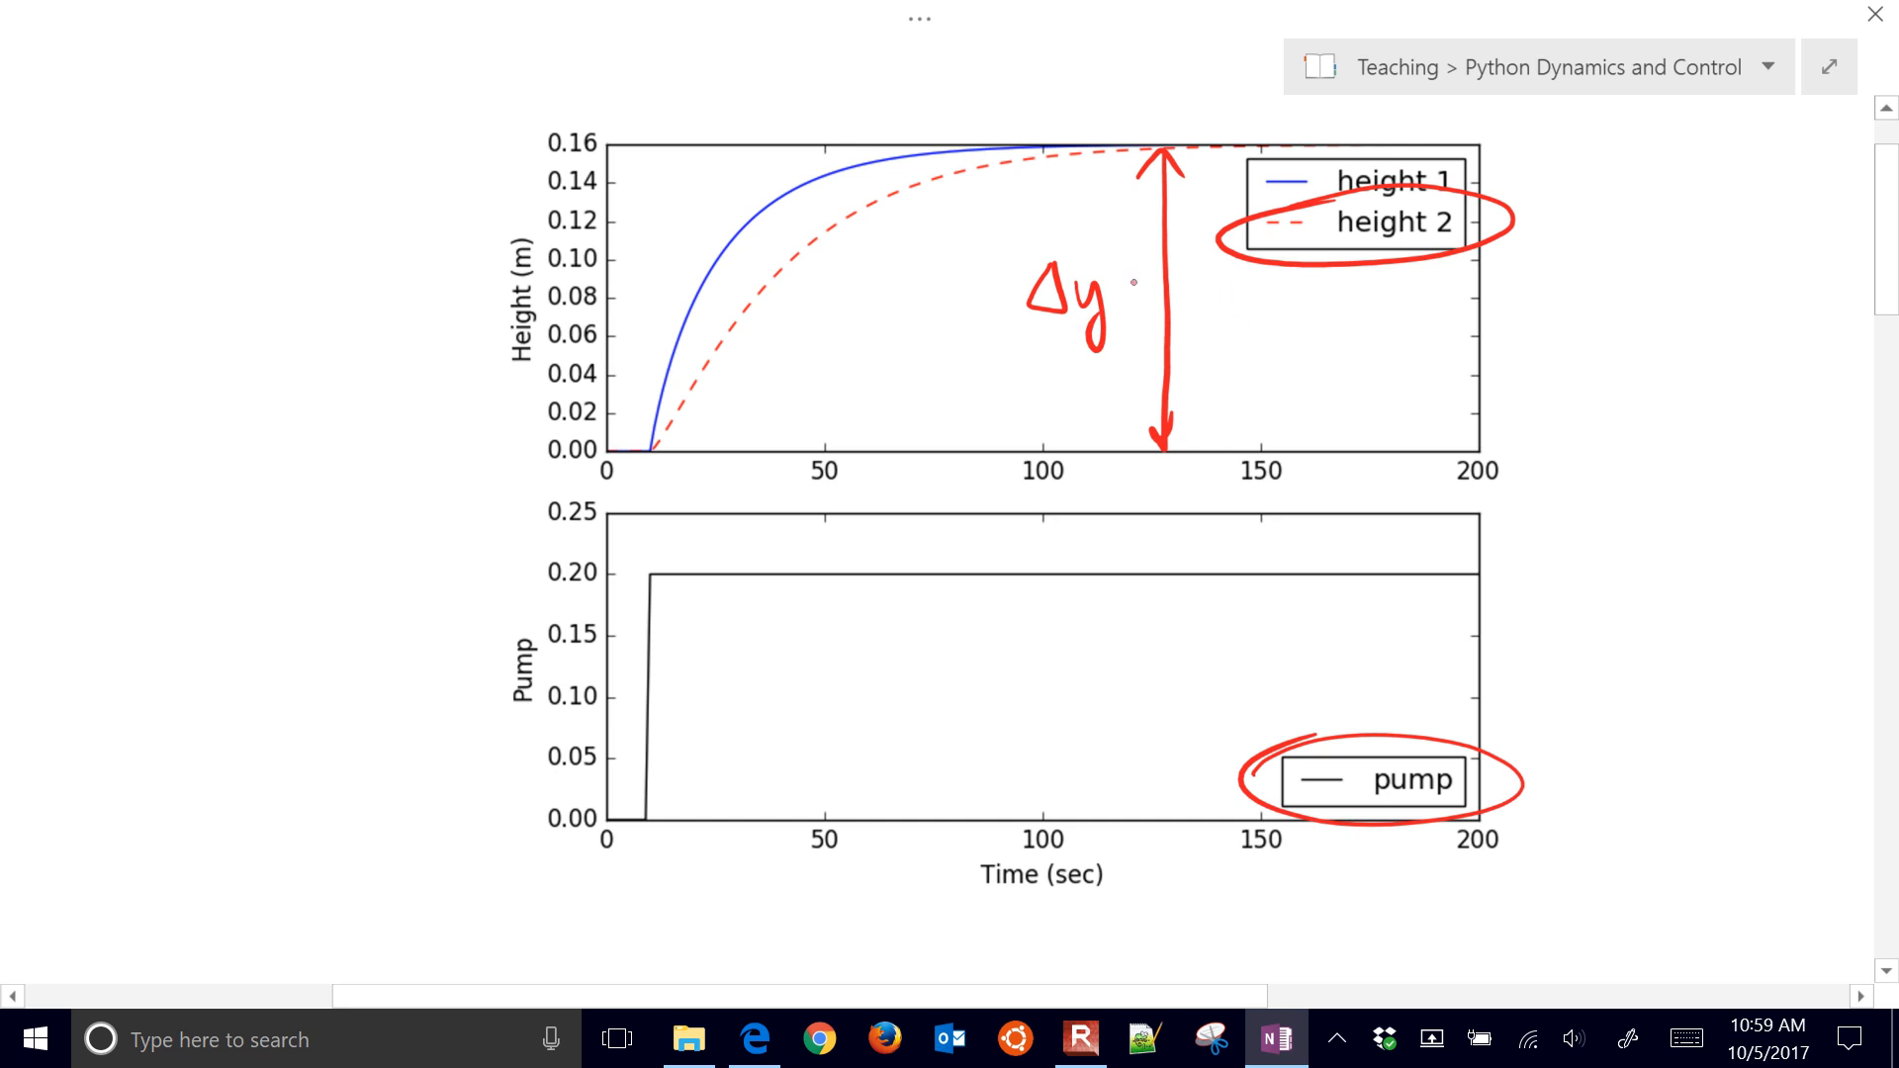
text(= 0.16)
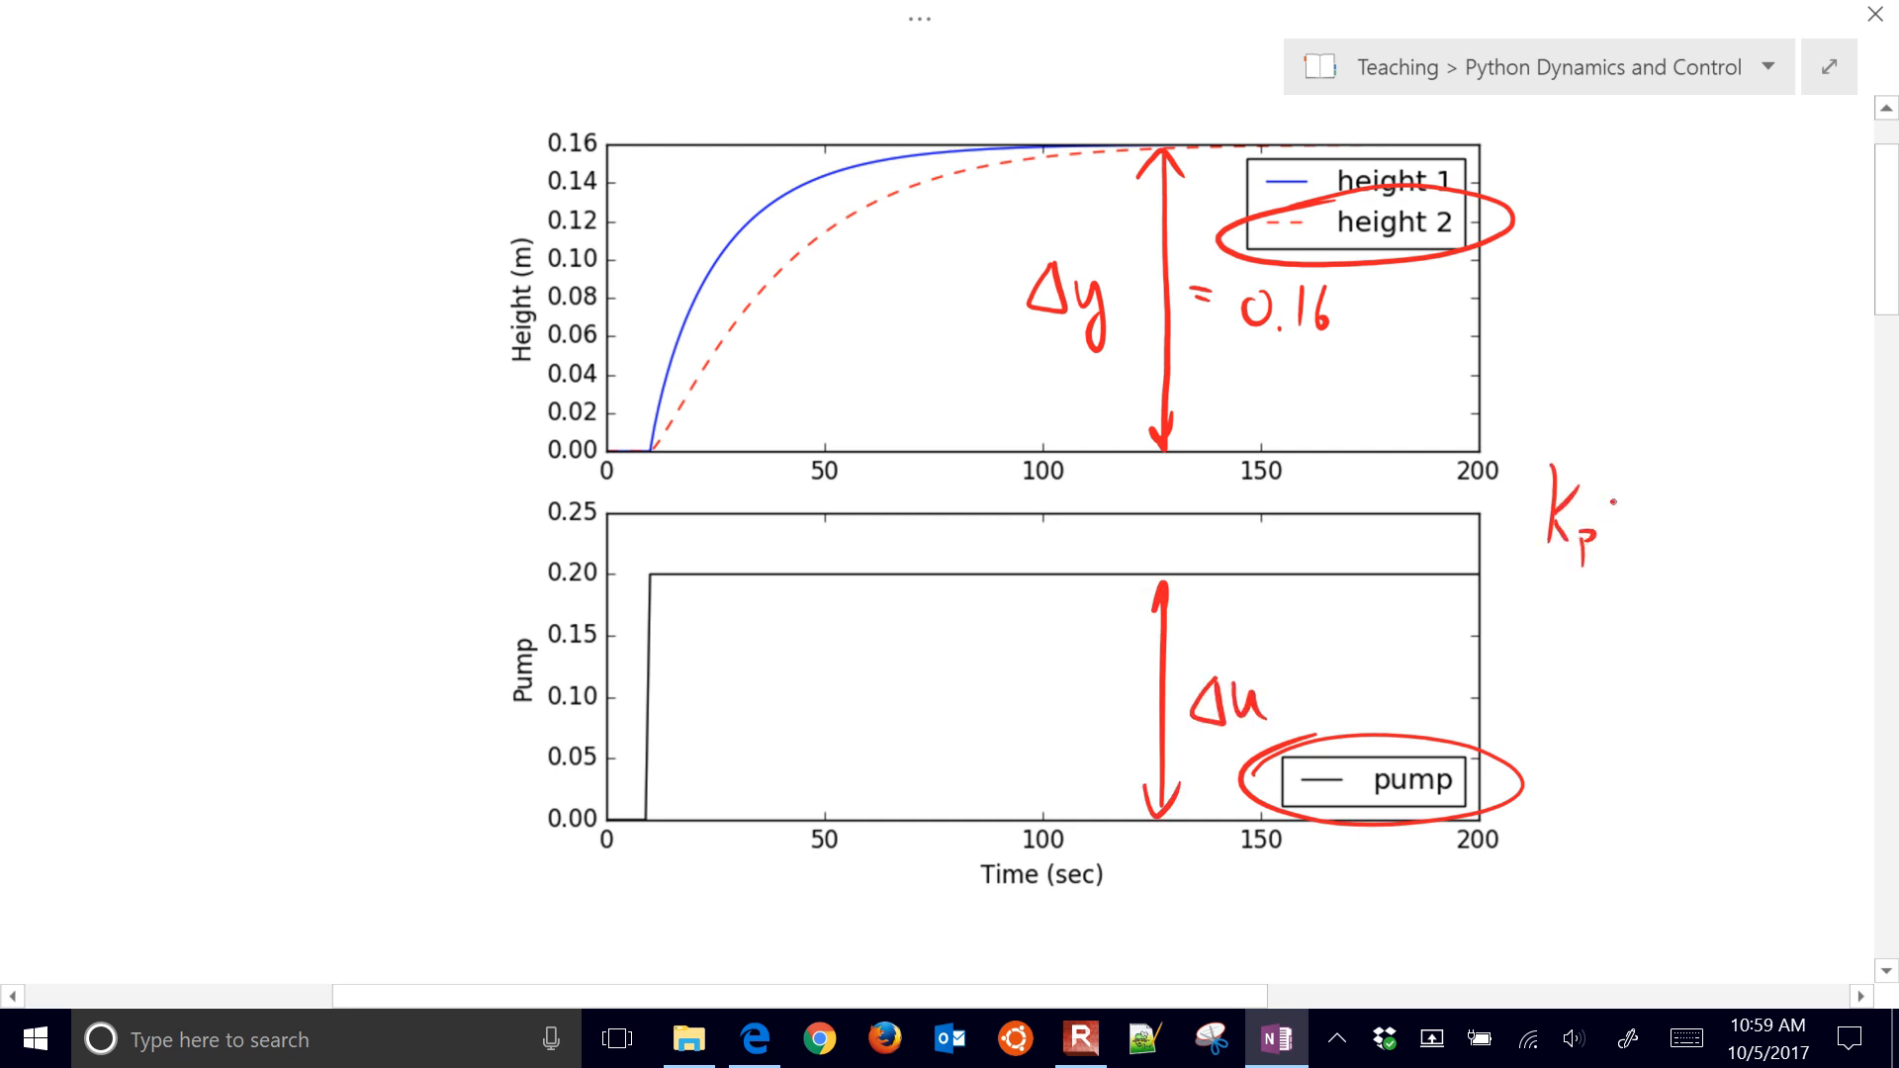
text(= Δy/Δu = 0.16/)
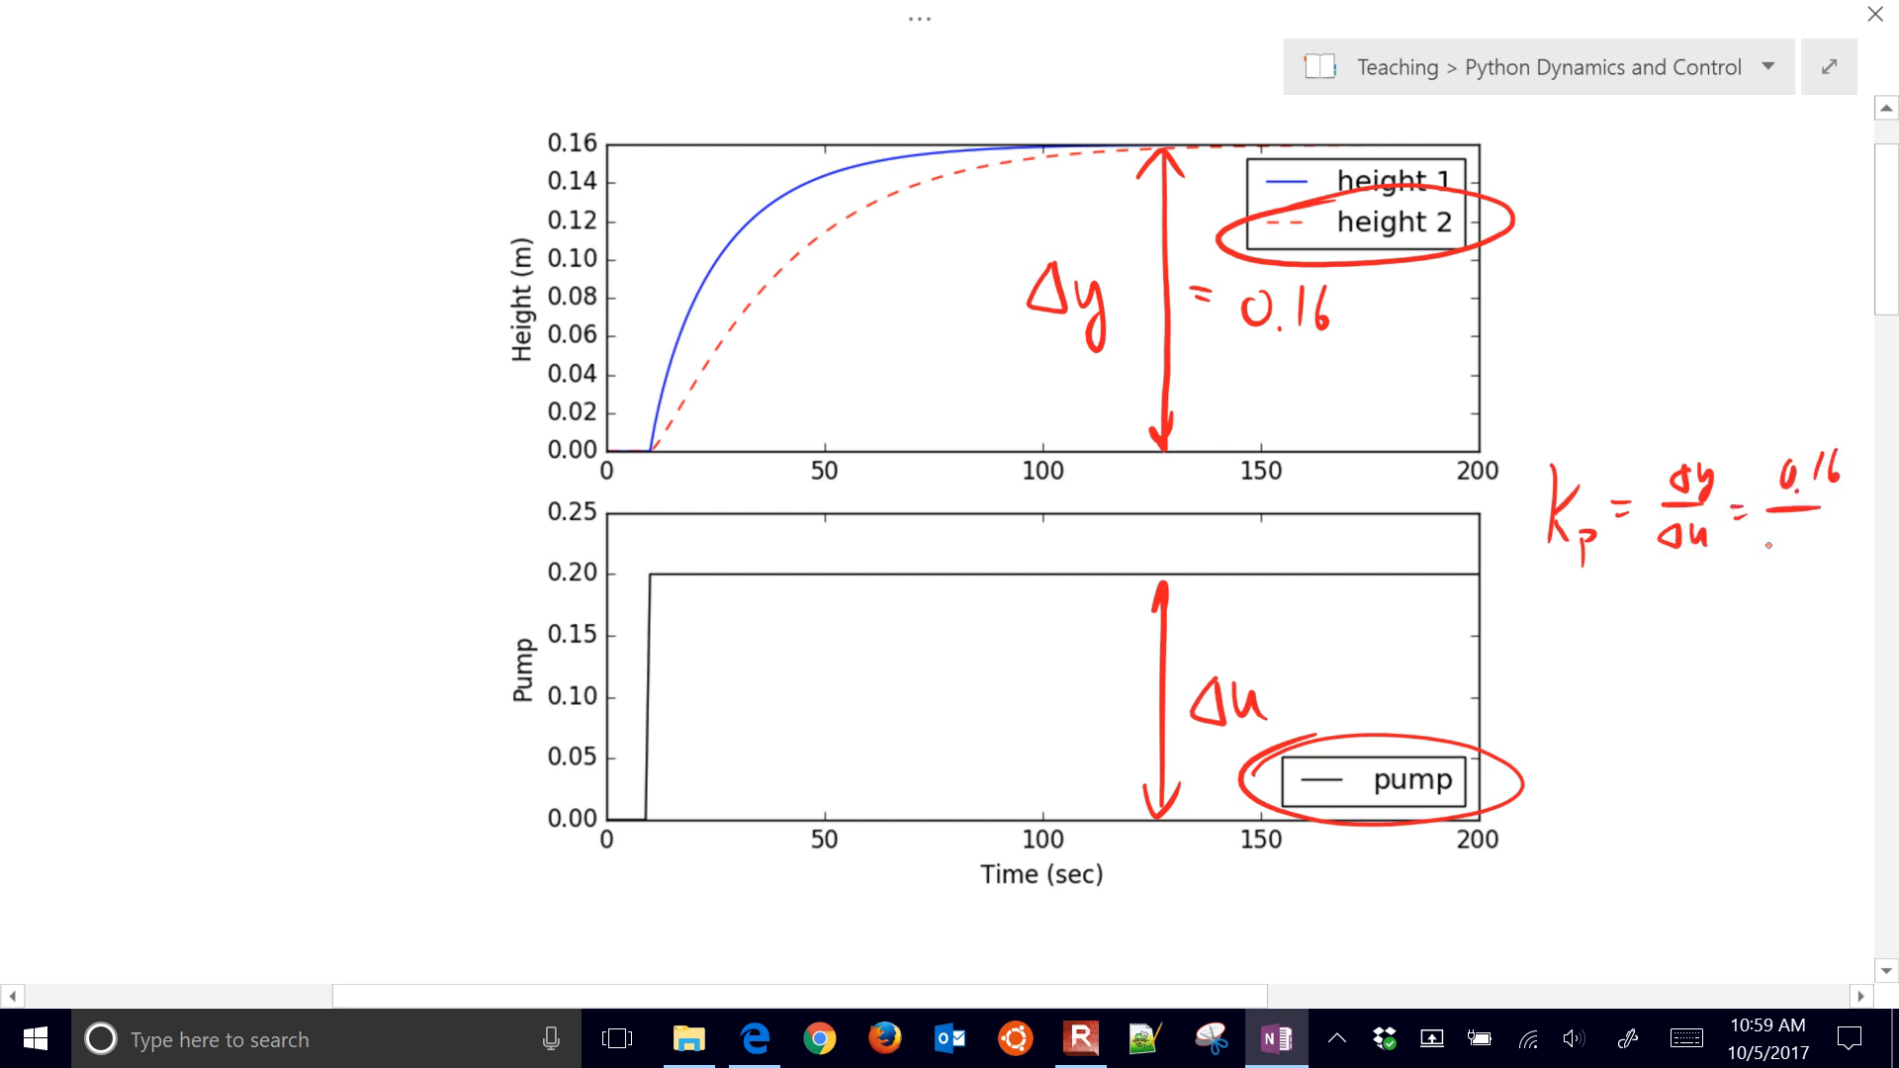
text(0.2)
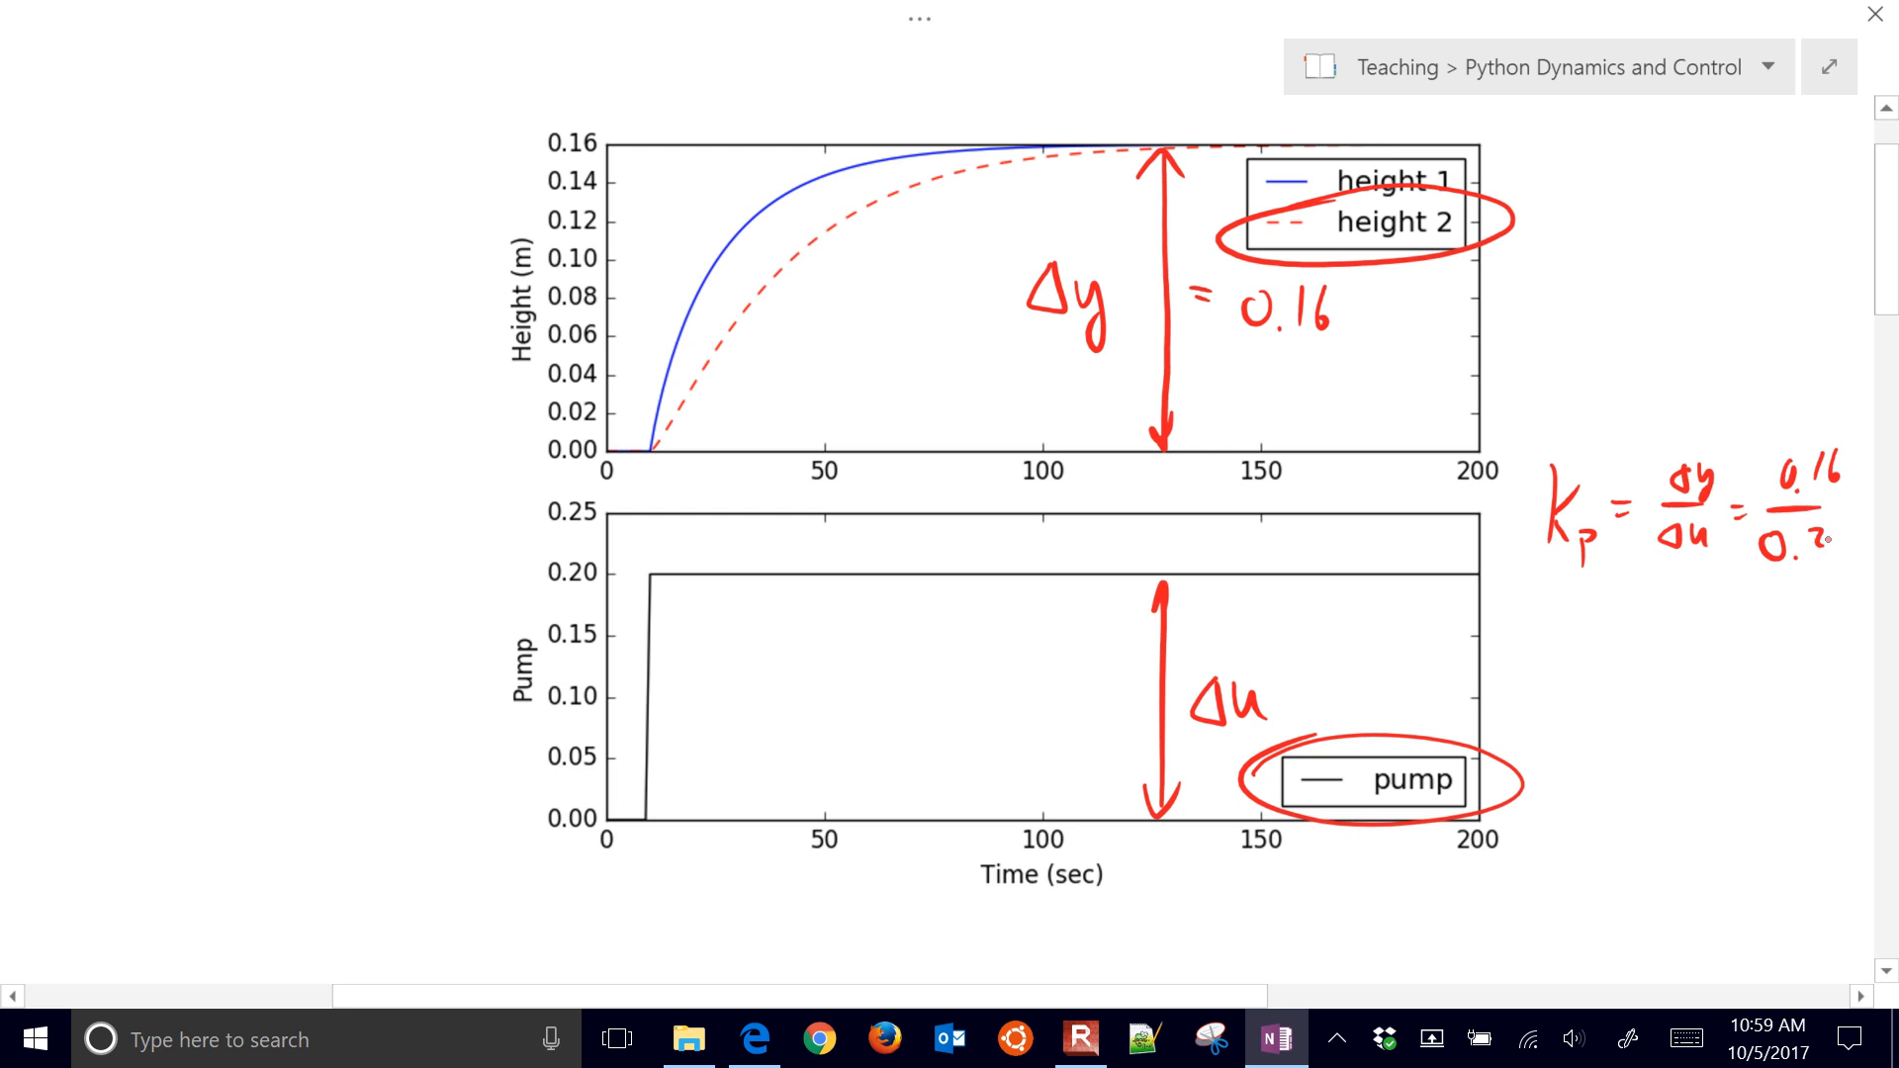
scroll(left, 3)
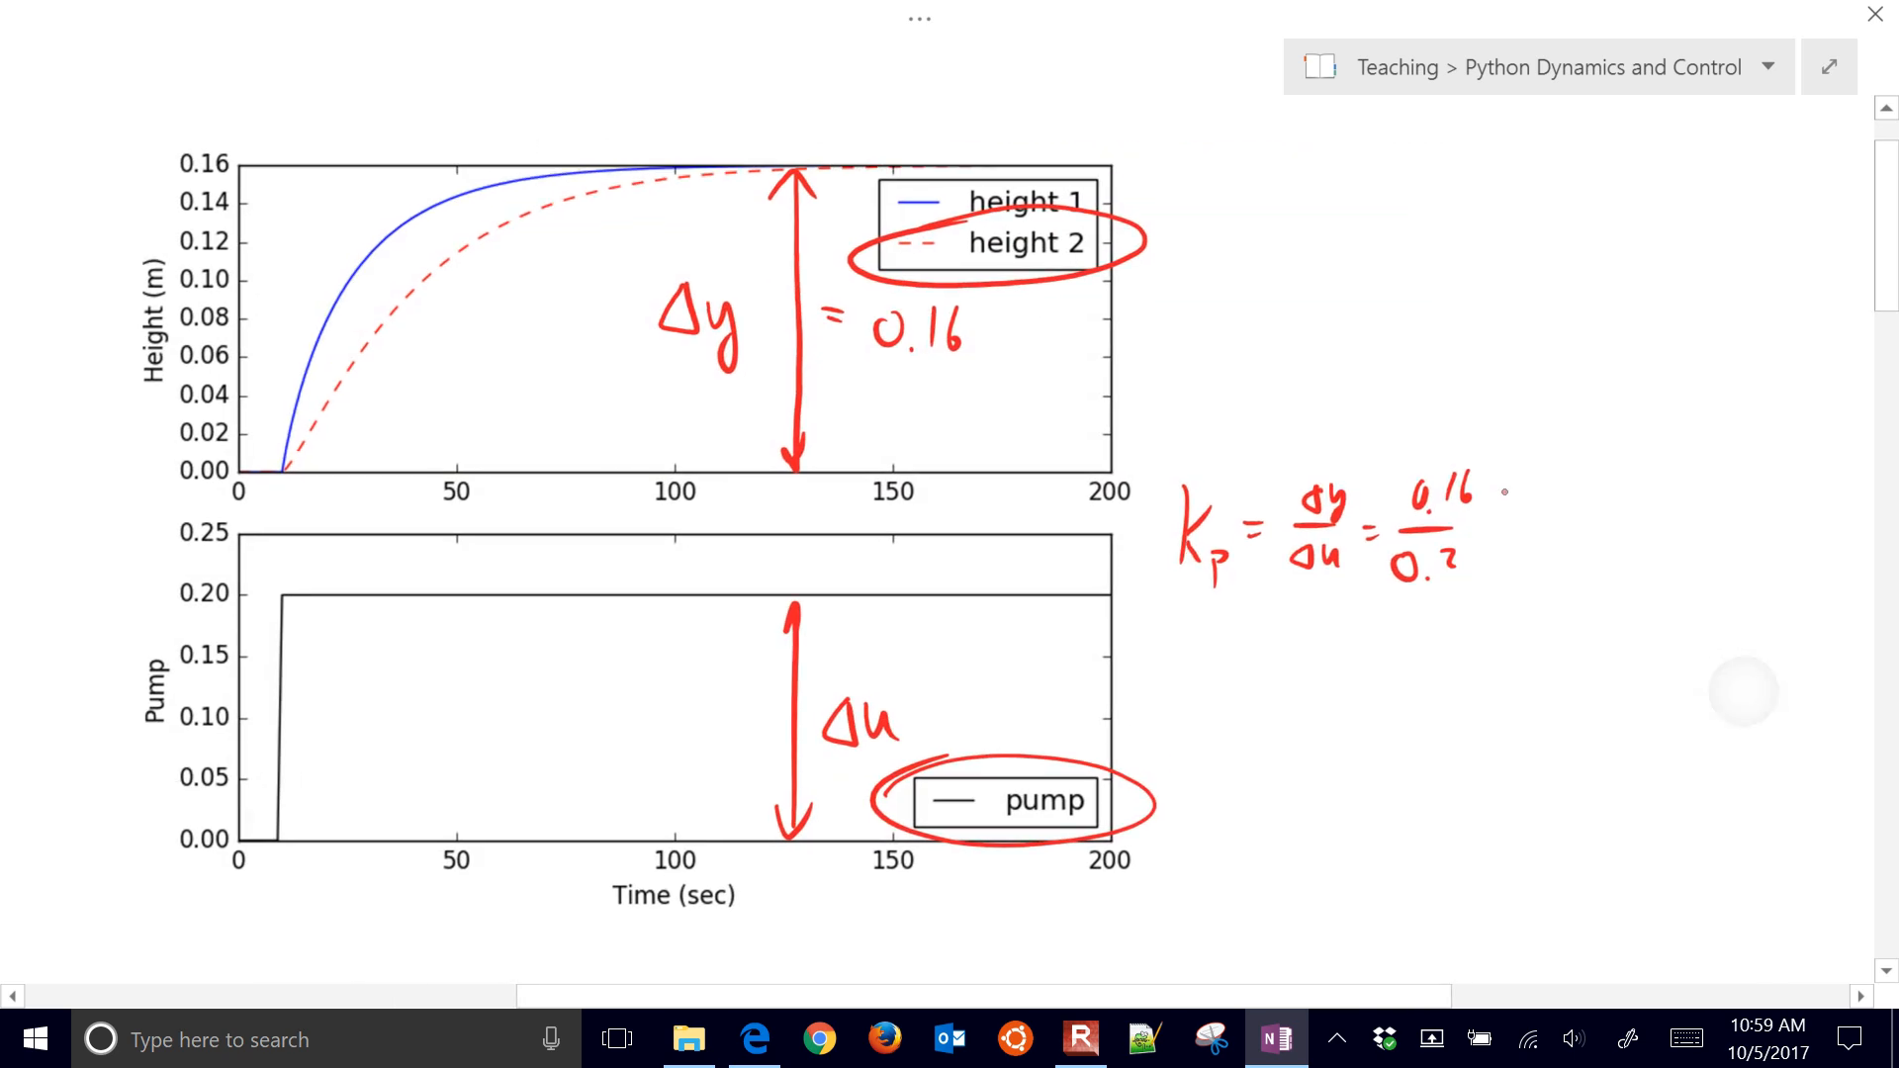
text(m)
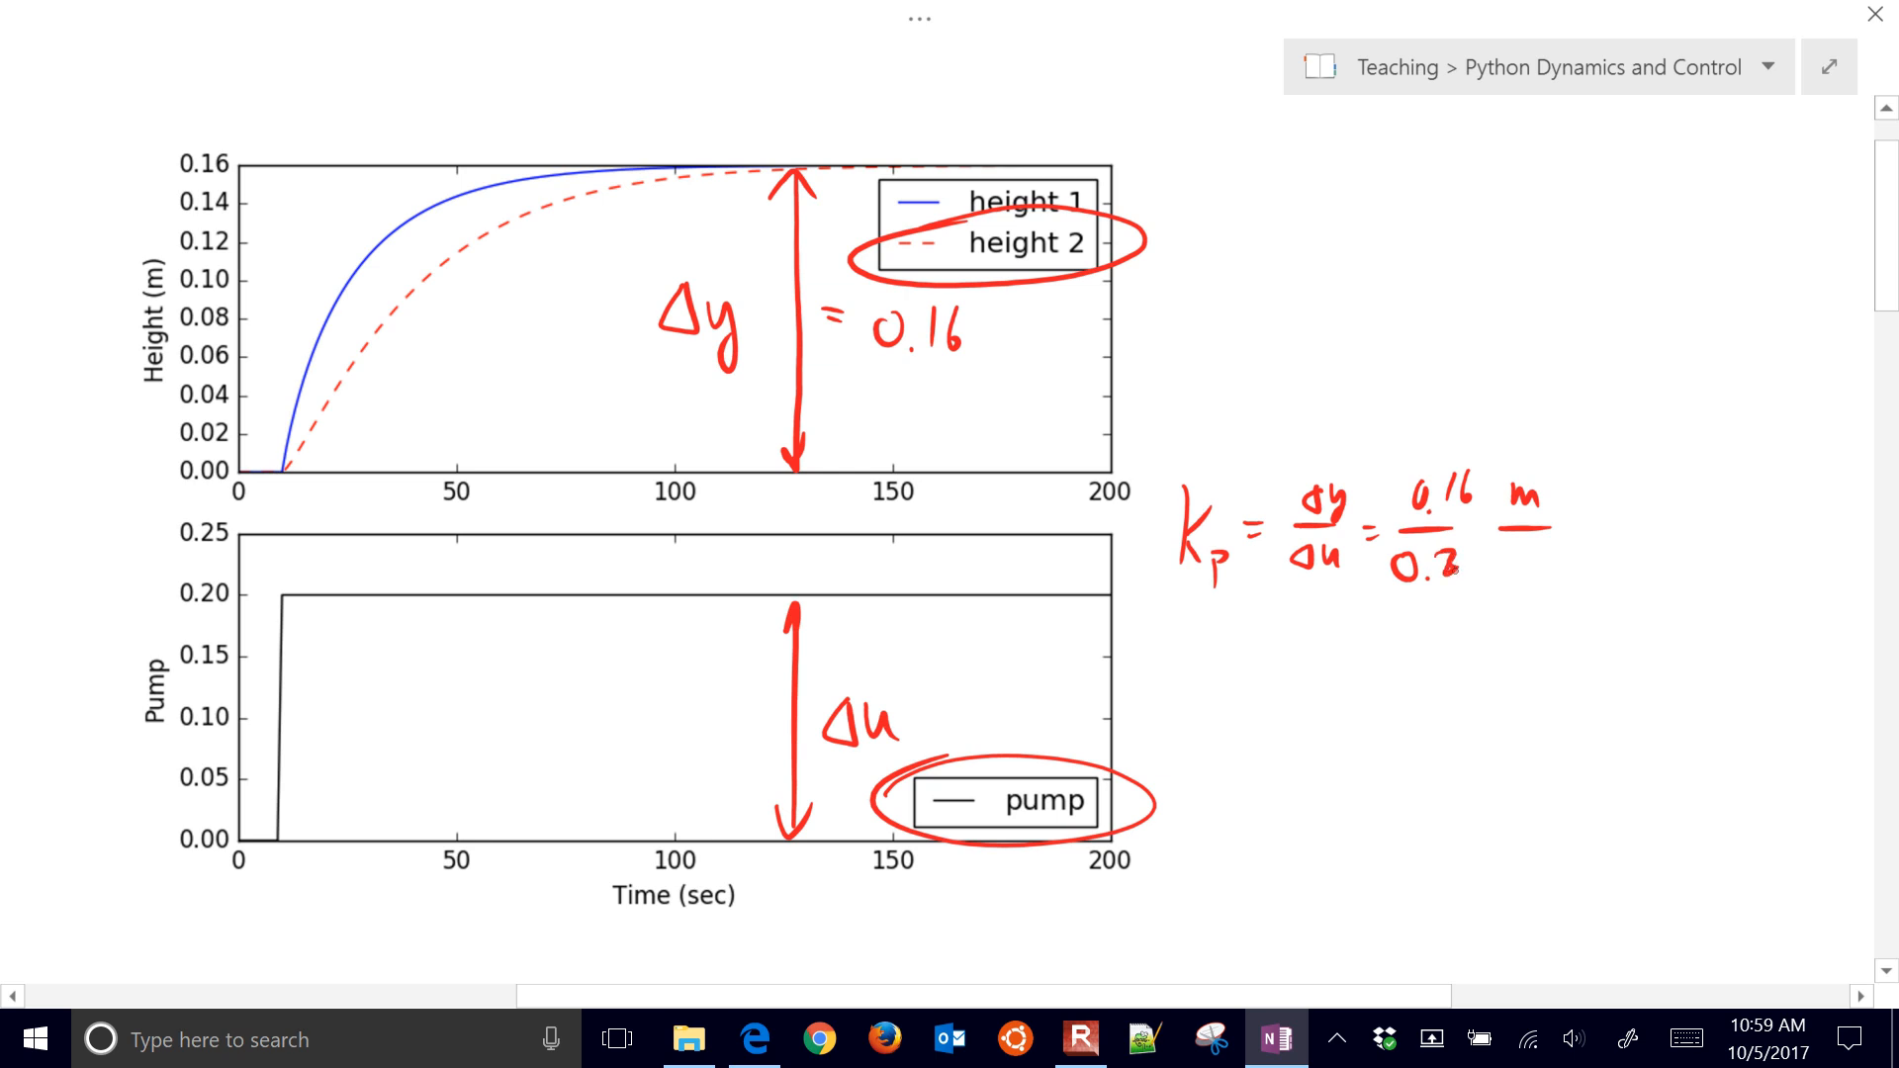
drag(1138, 459, 1598, 599)
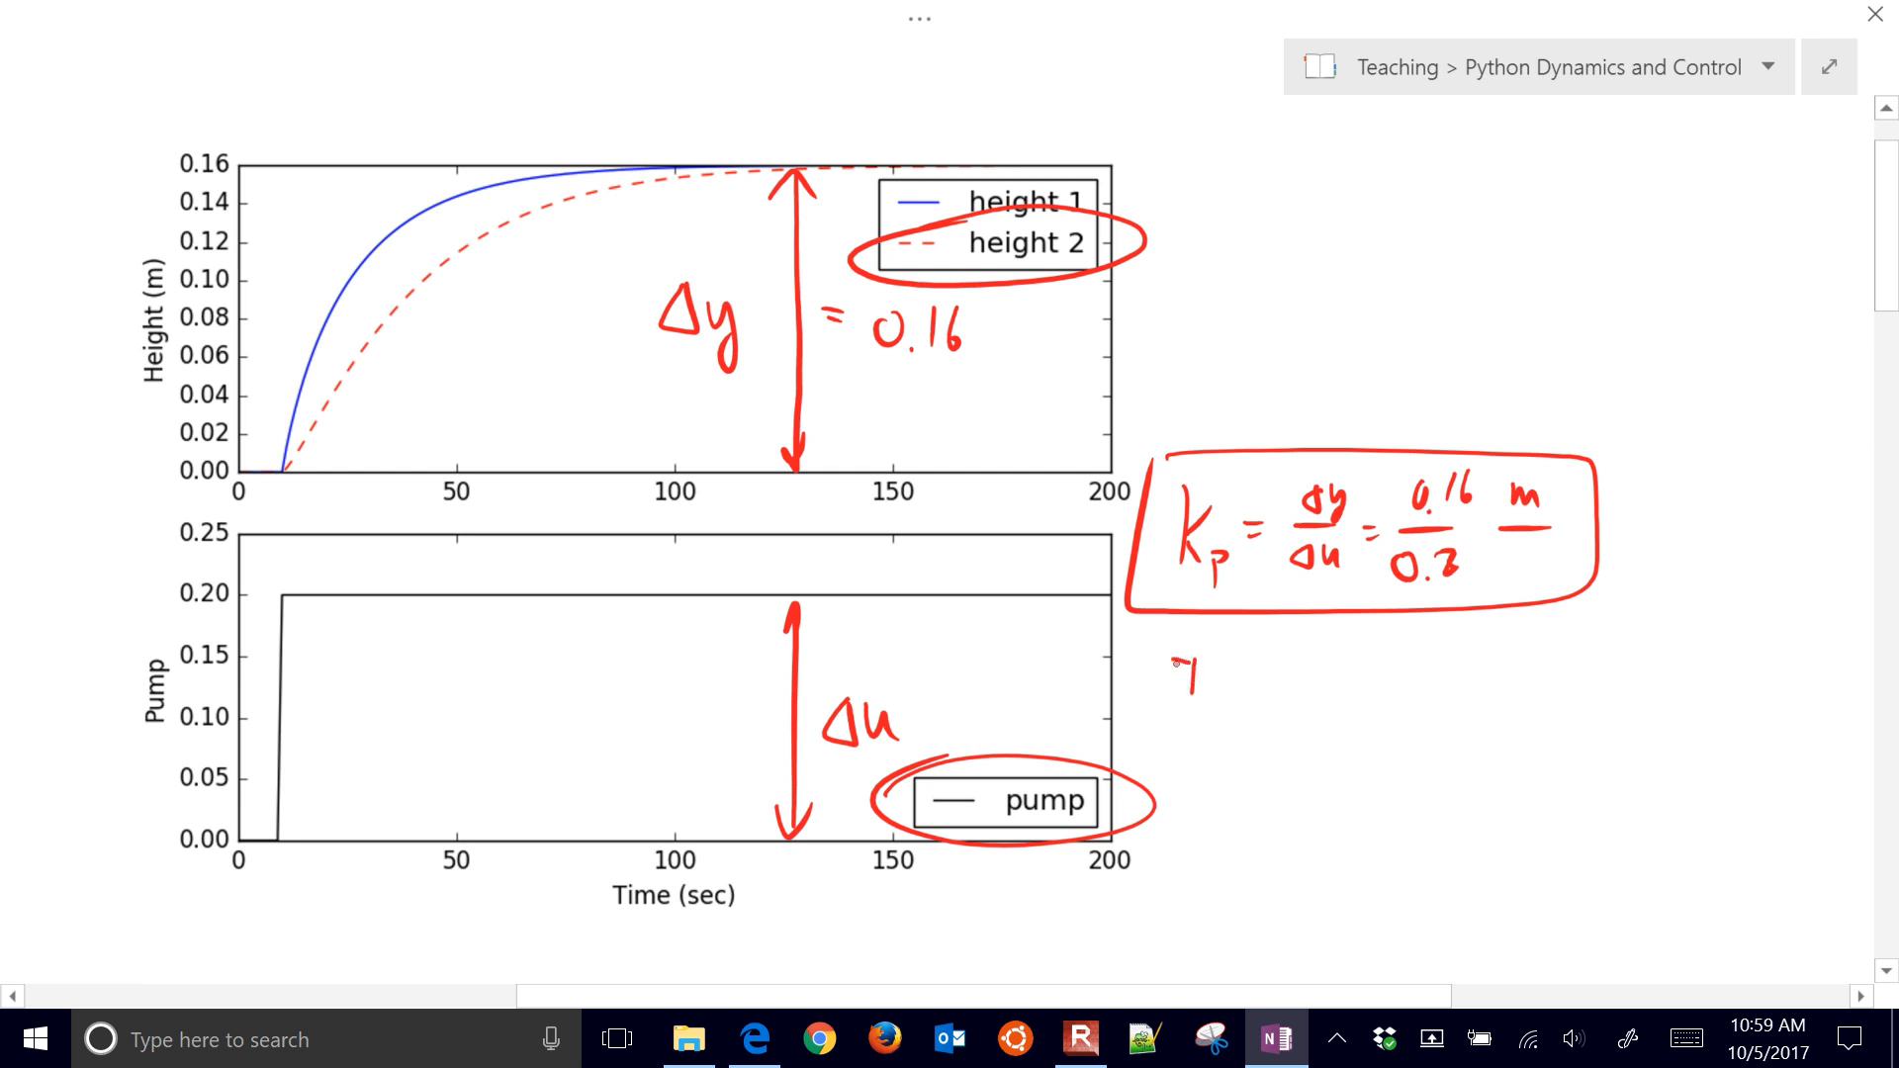
Label τp and θp and mark the response start line, writing θp = 2 sec.
text(τp)
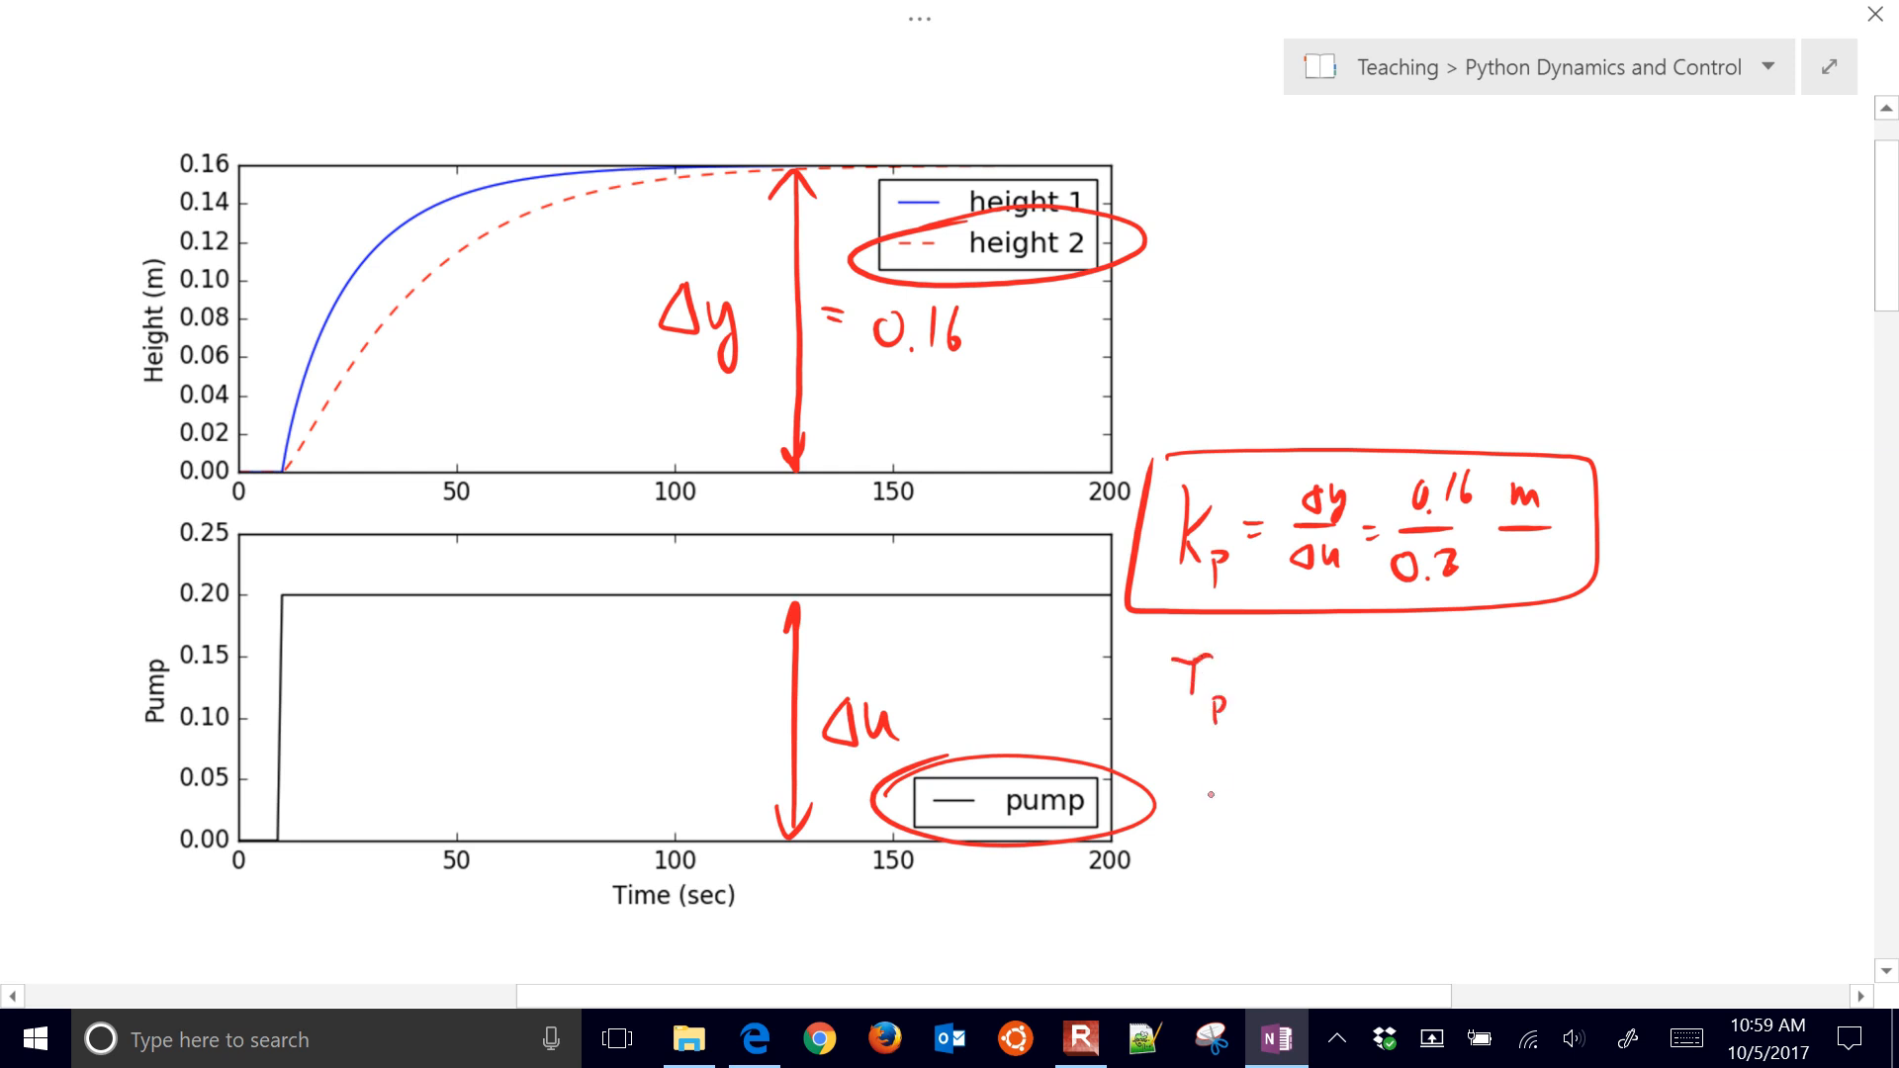
text(θp)
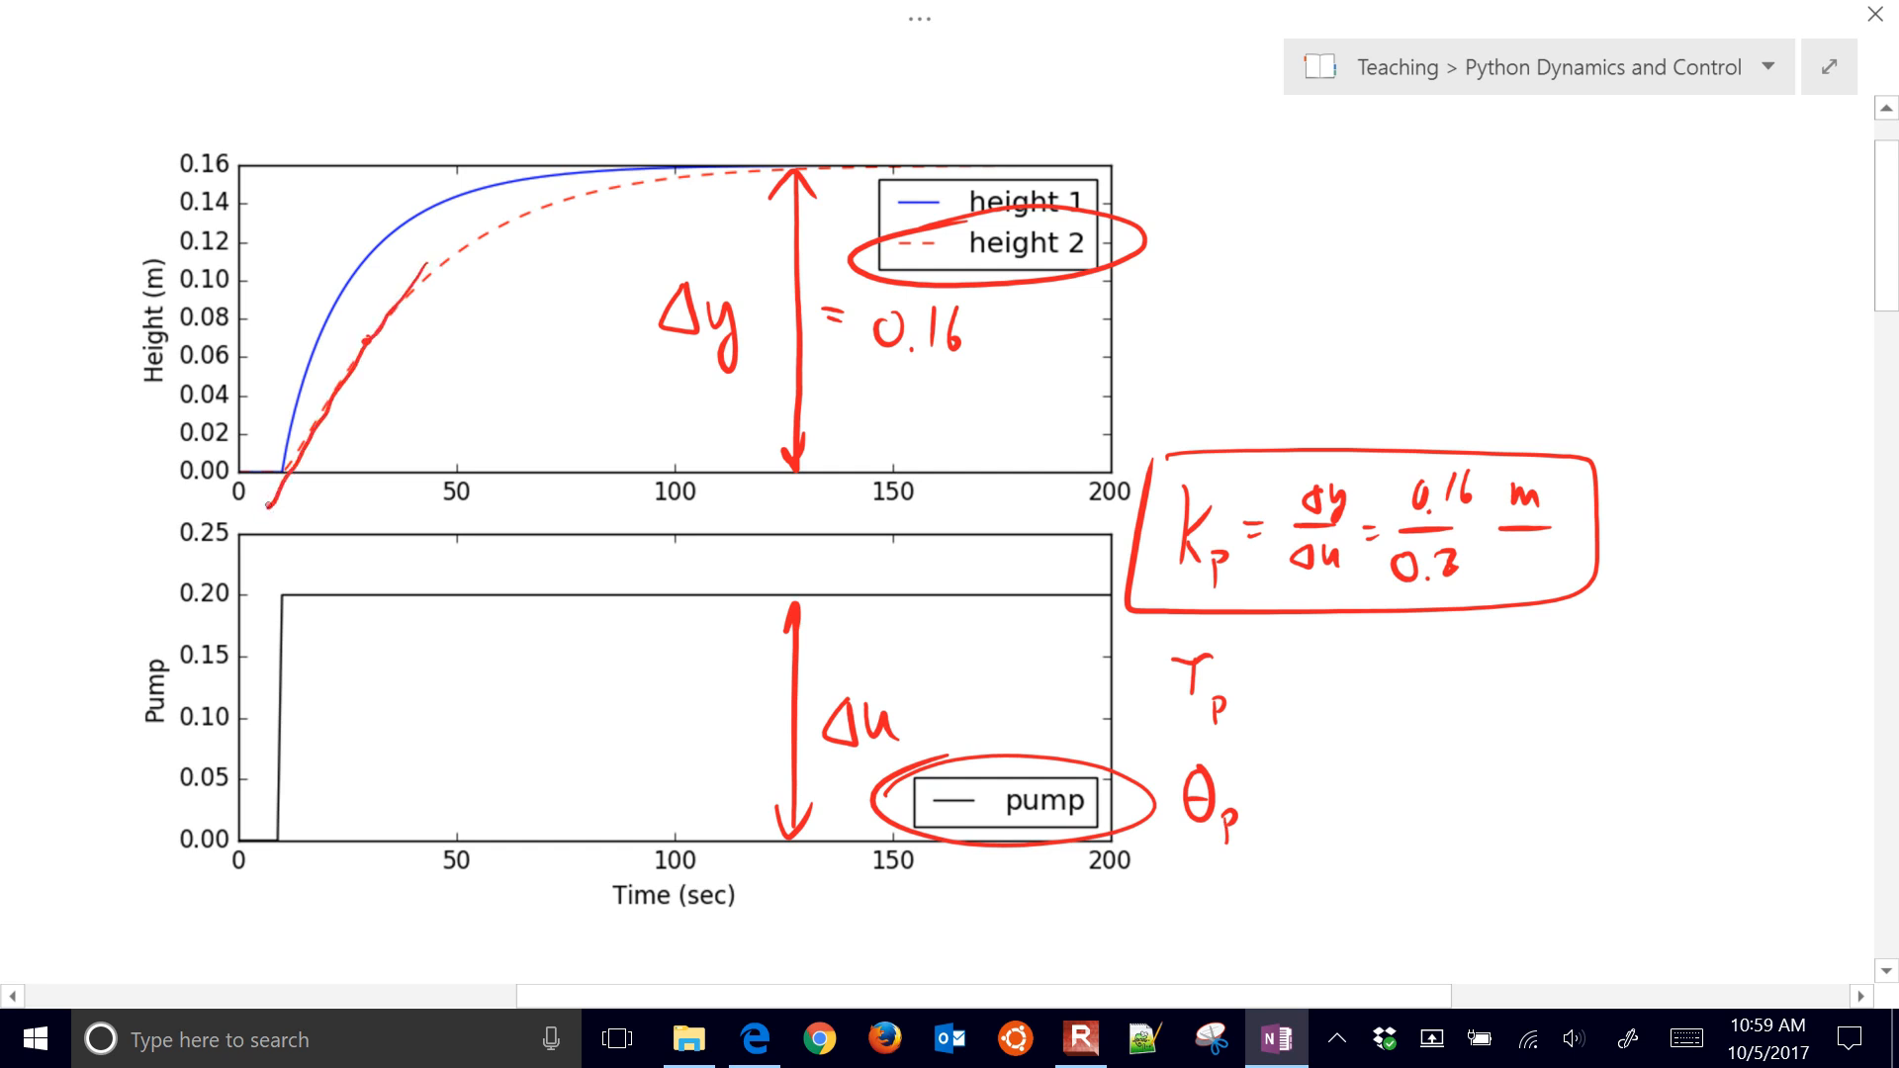
drag(269, 339, 271, 617)
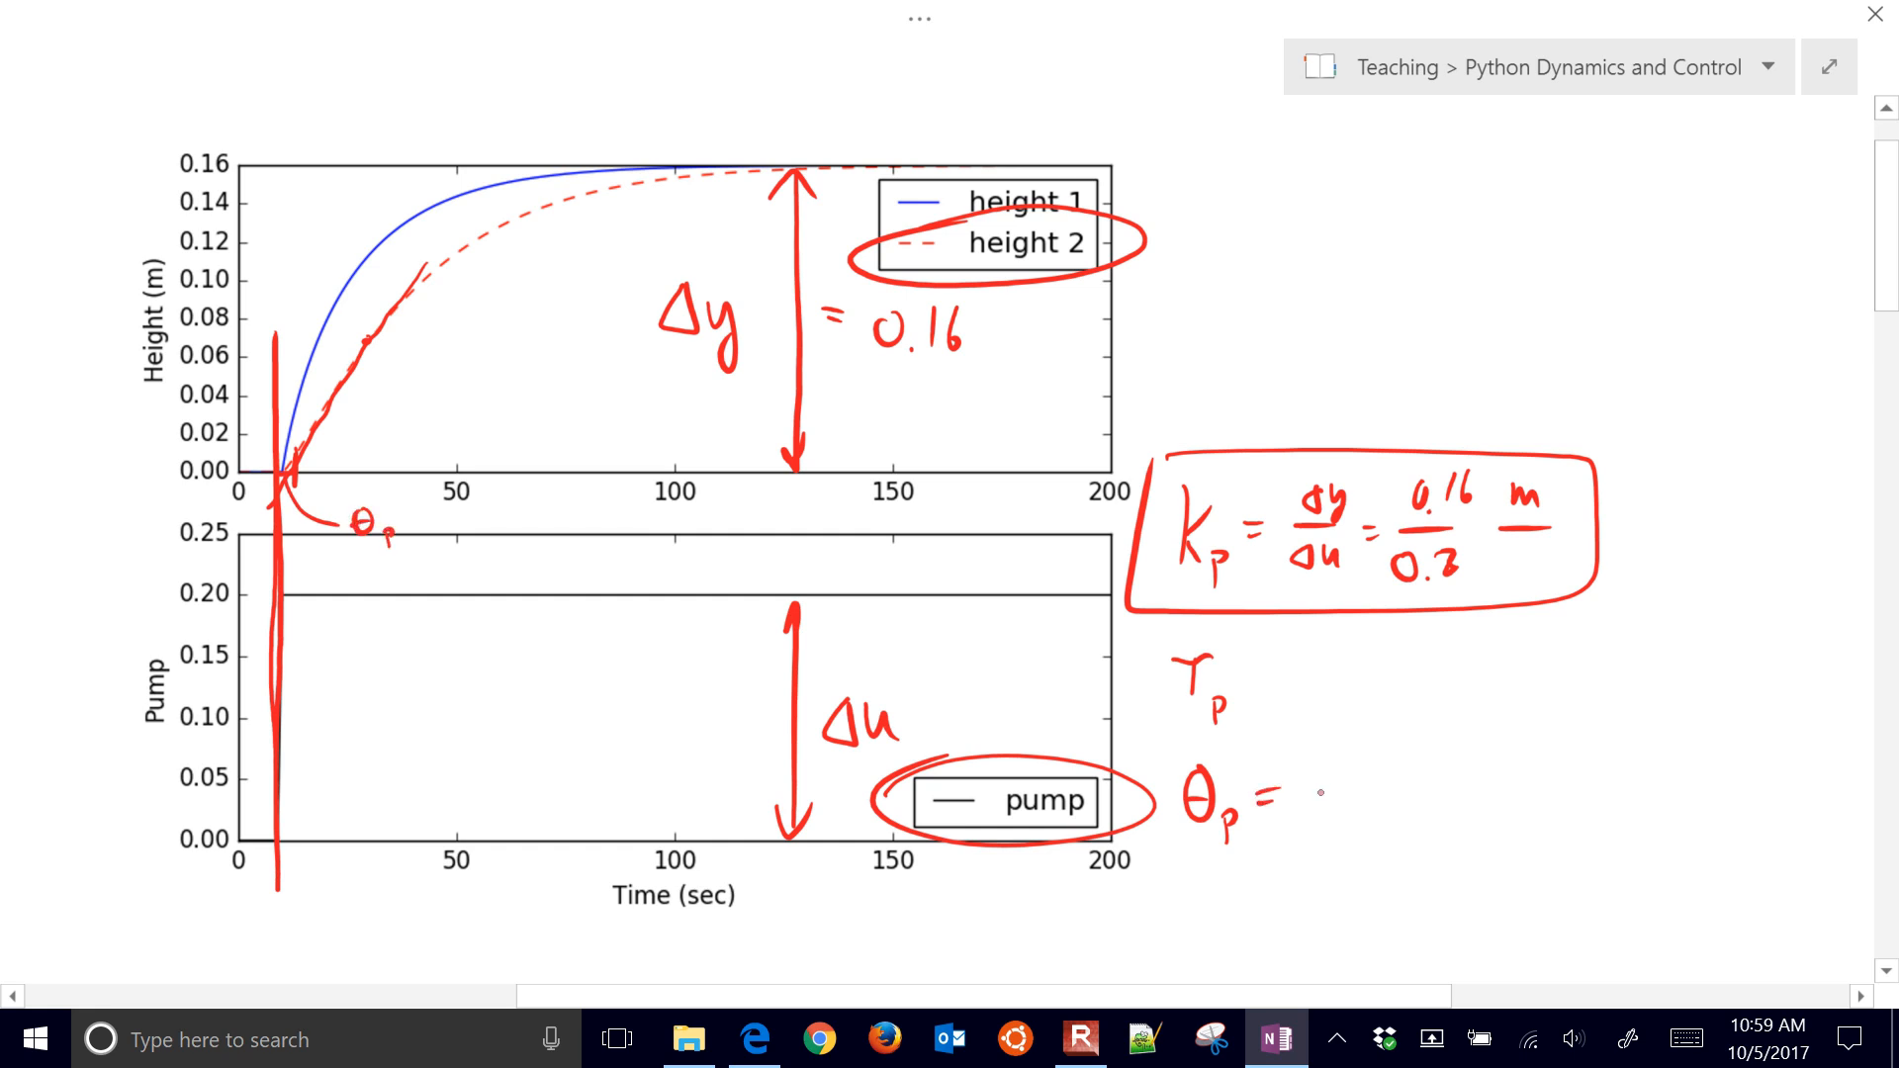
text(θ)
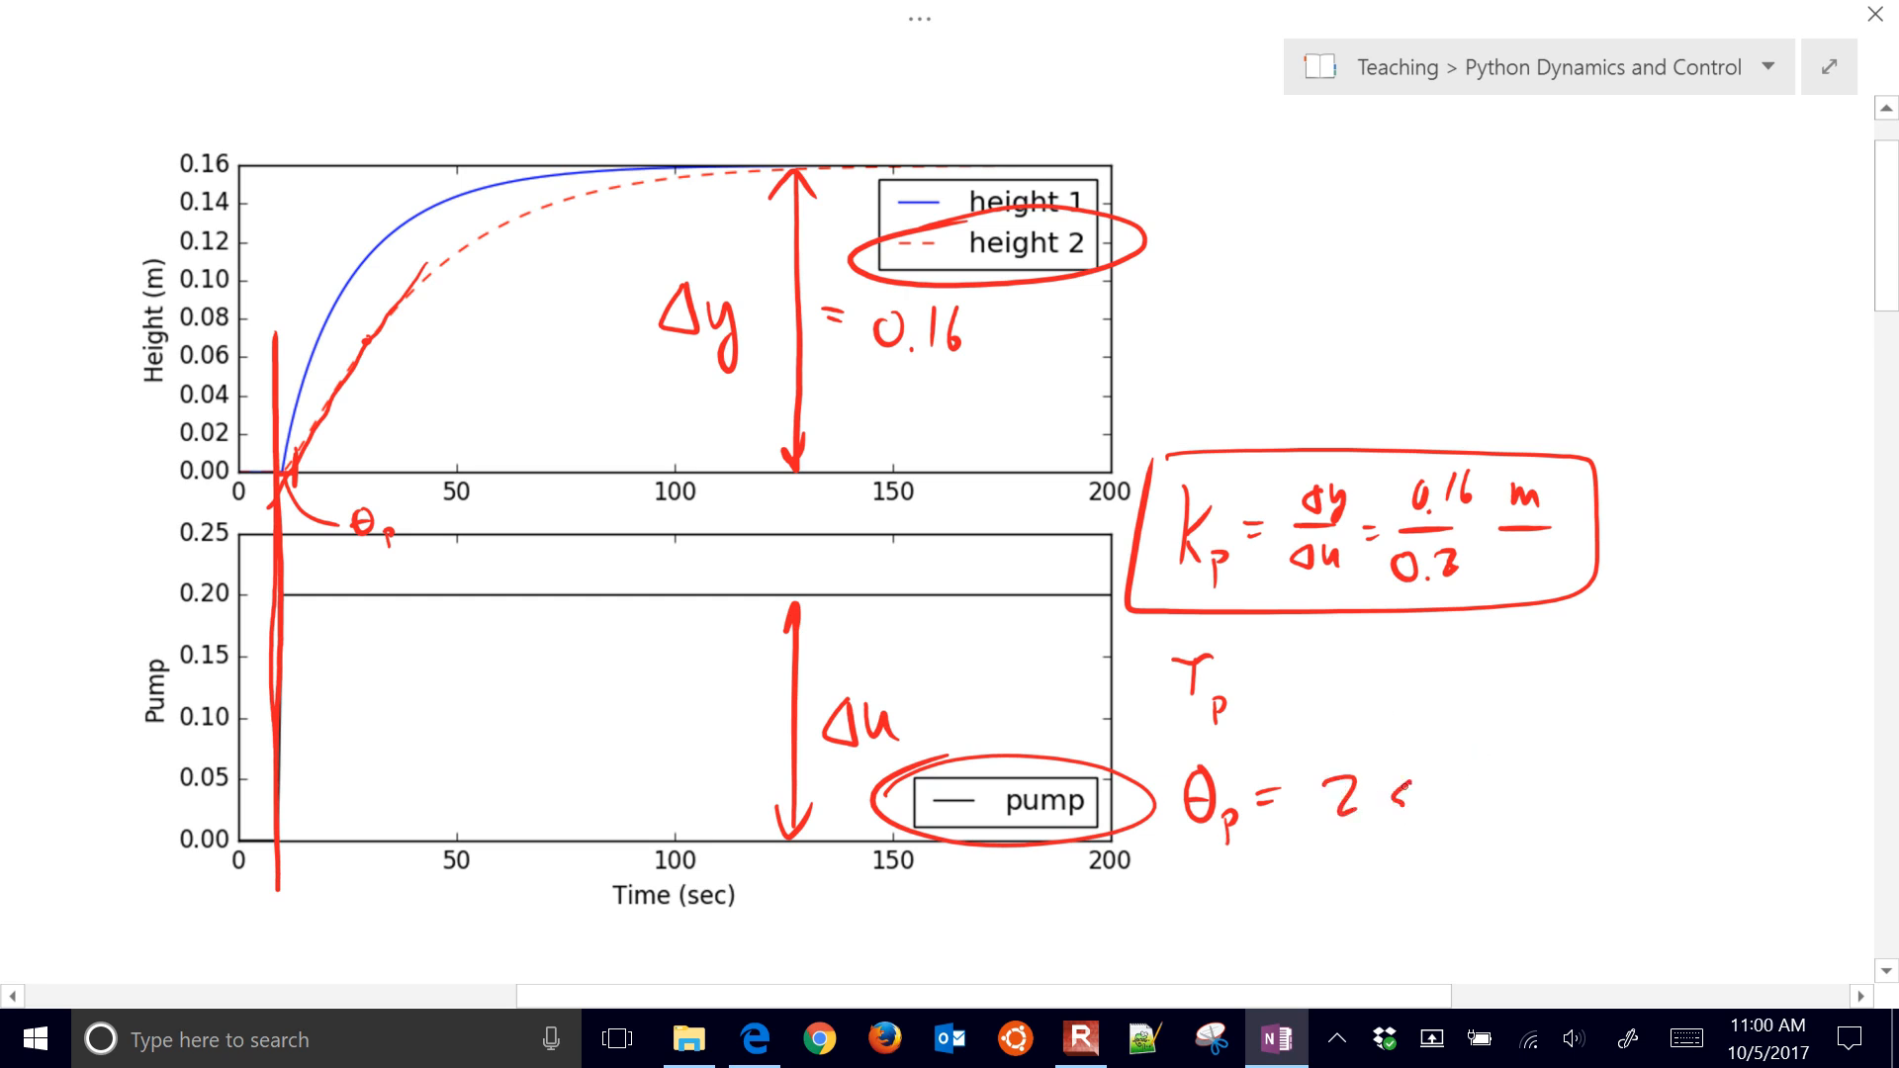
text(sec)
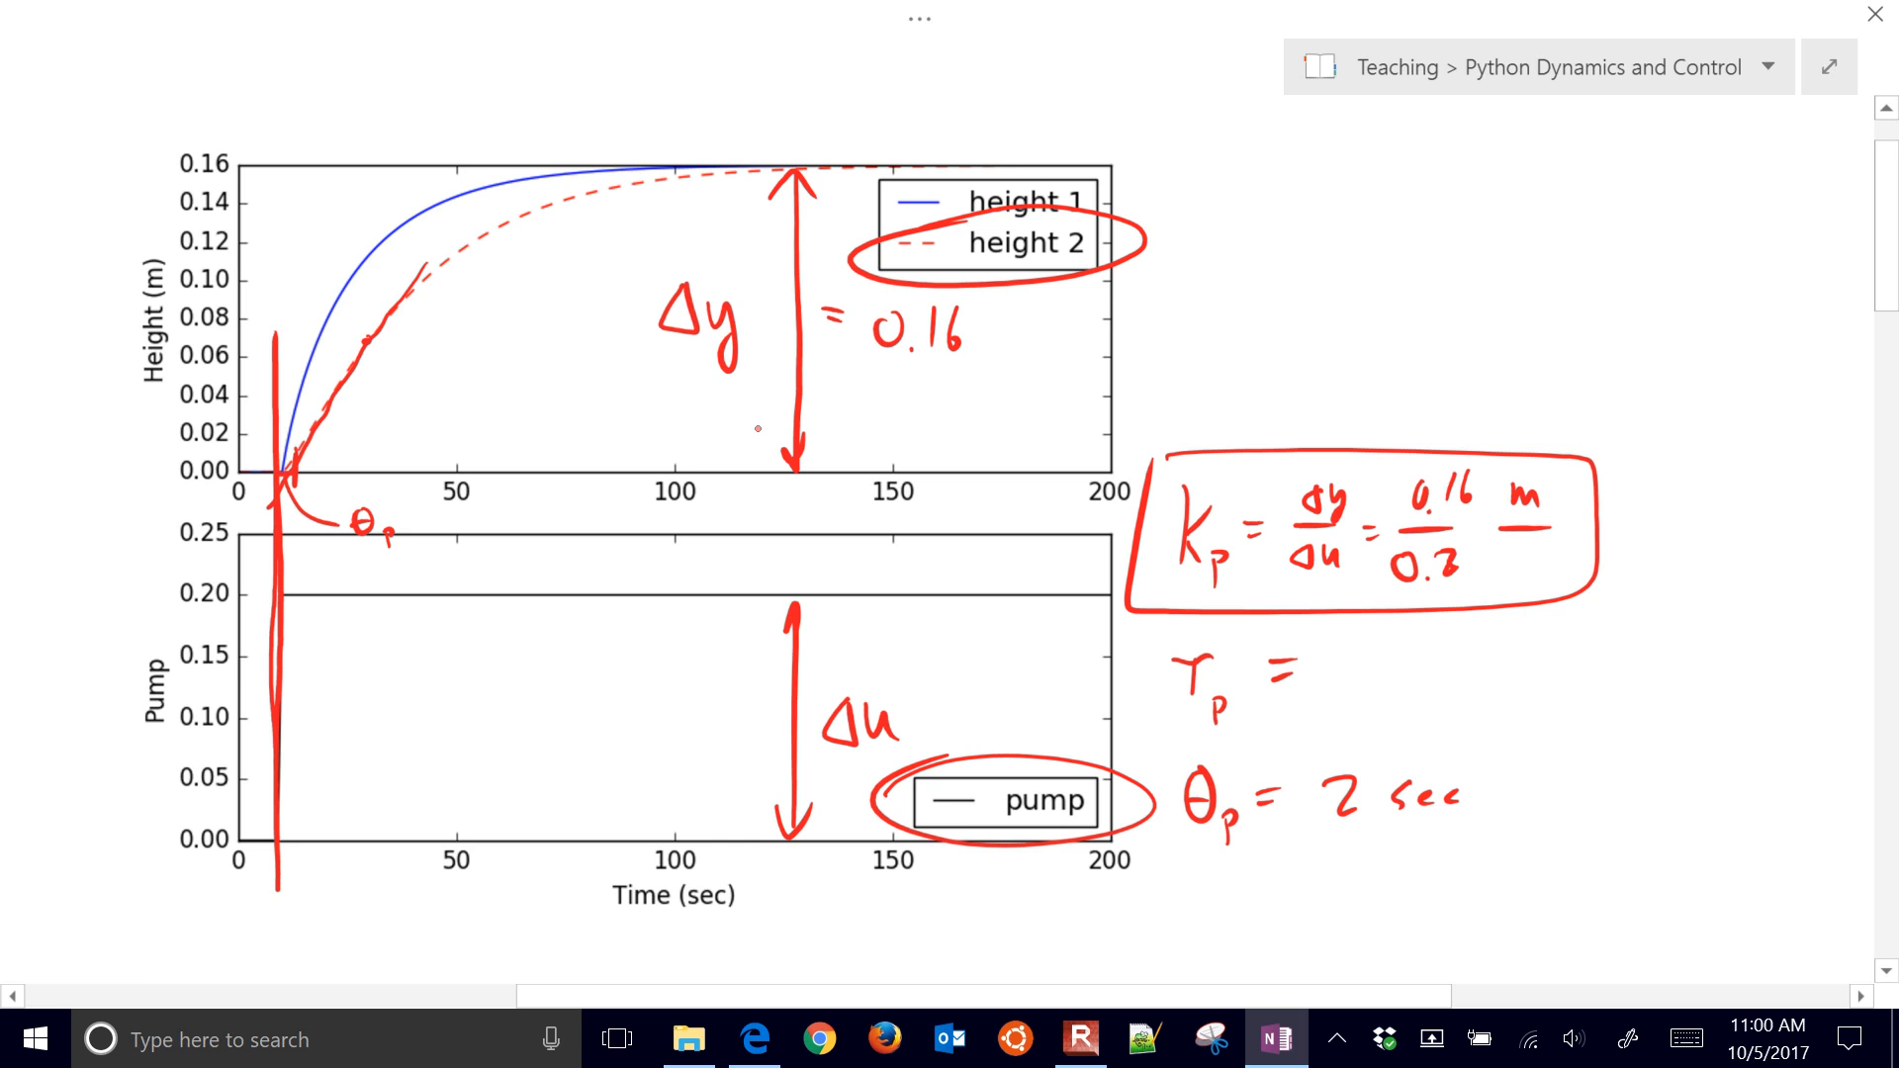
Draw the tangent triangle on the height 2 plot and write τp = 30 sec.
click(416, 289)
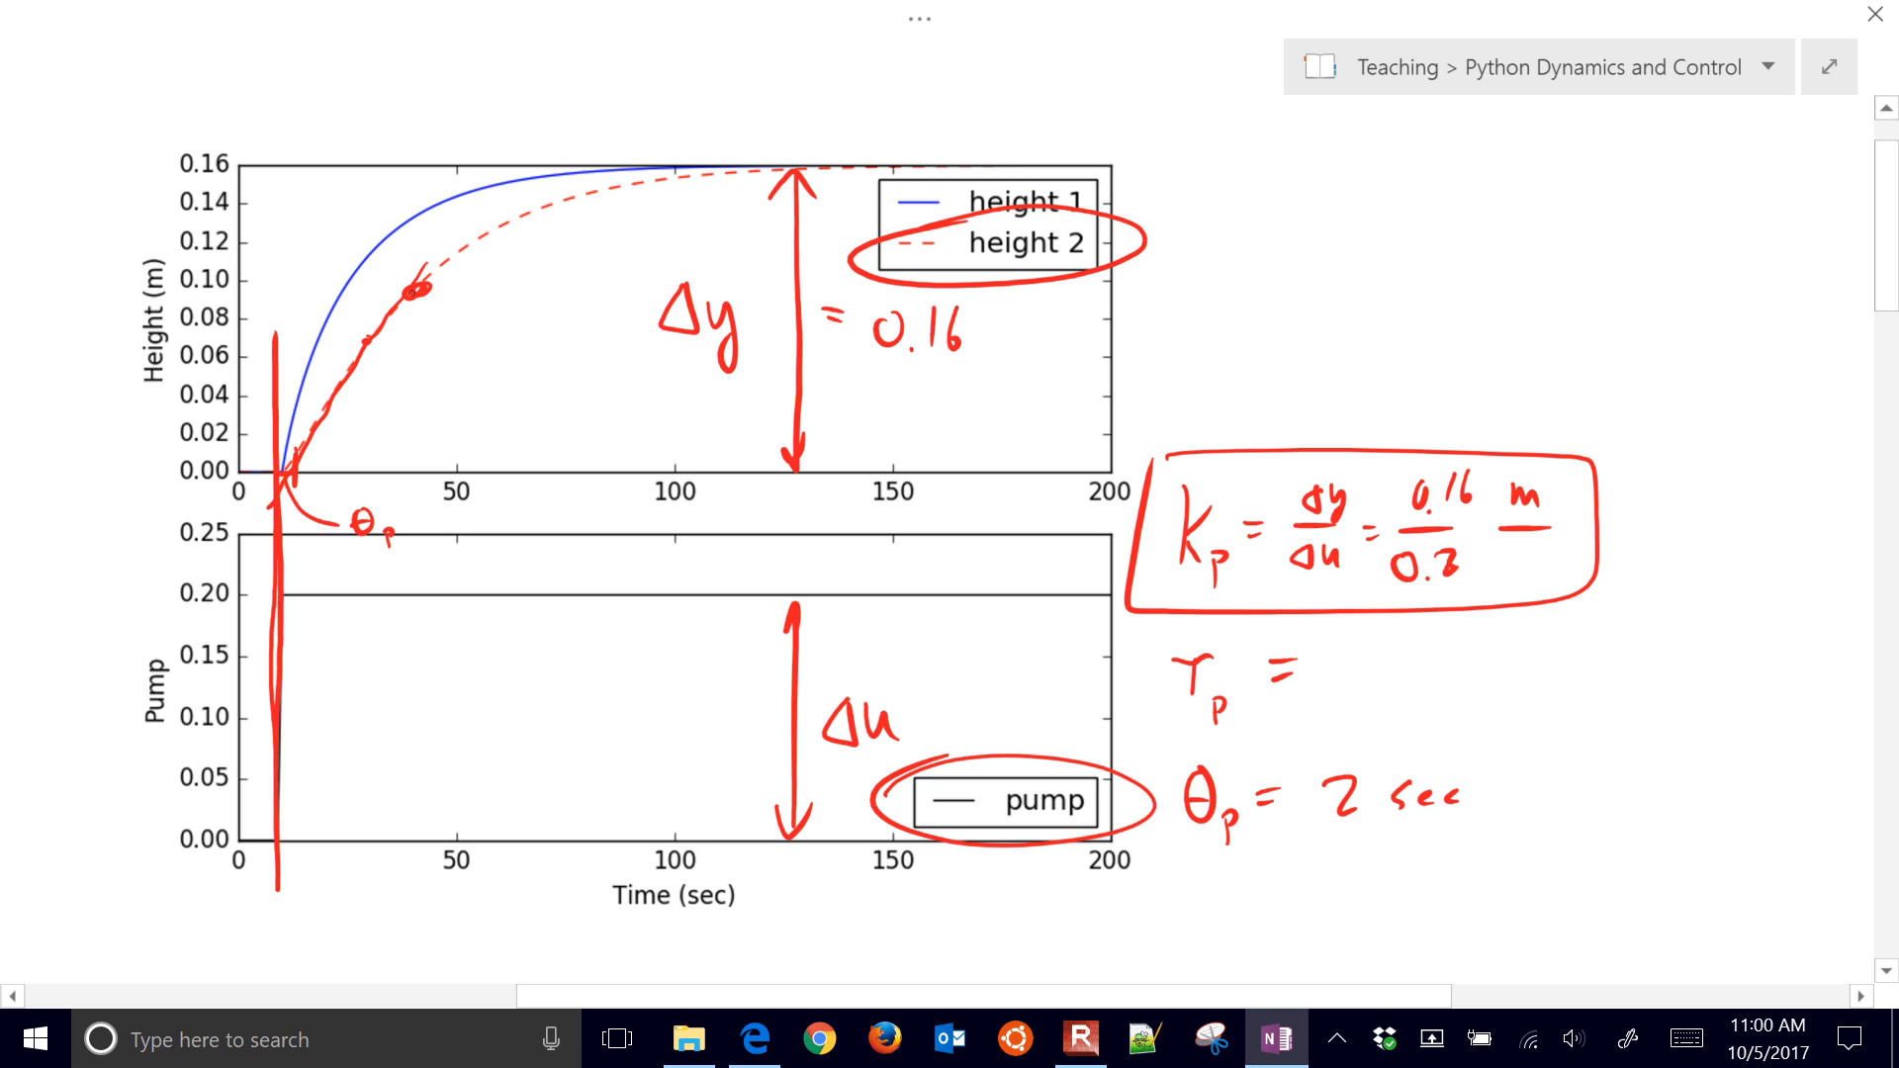
drag(417, 285, 417, 454)
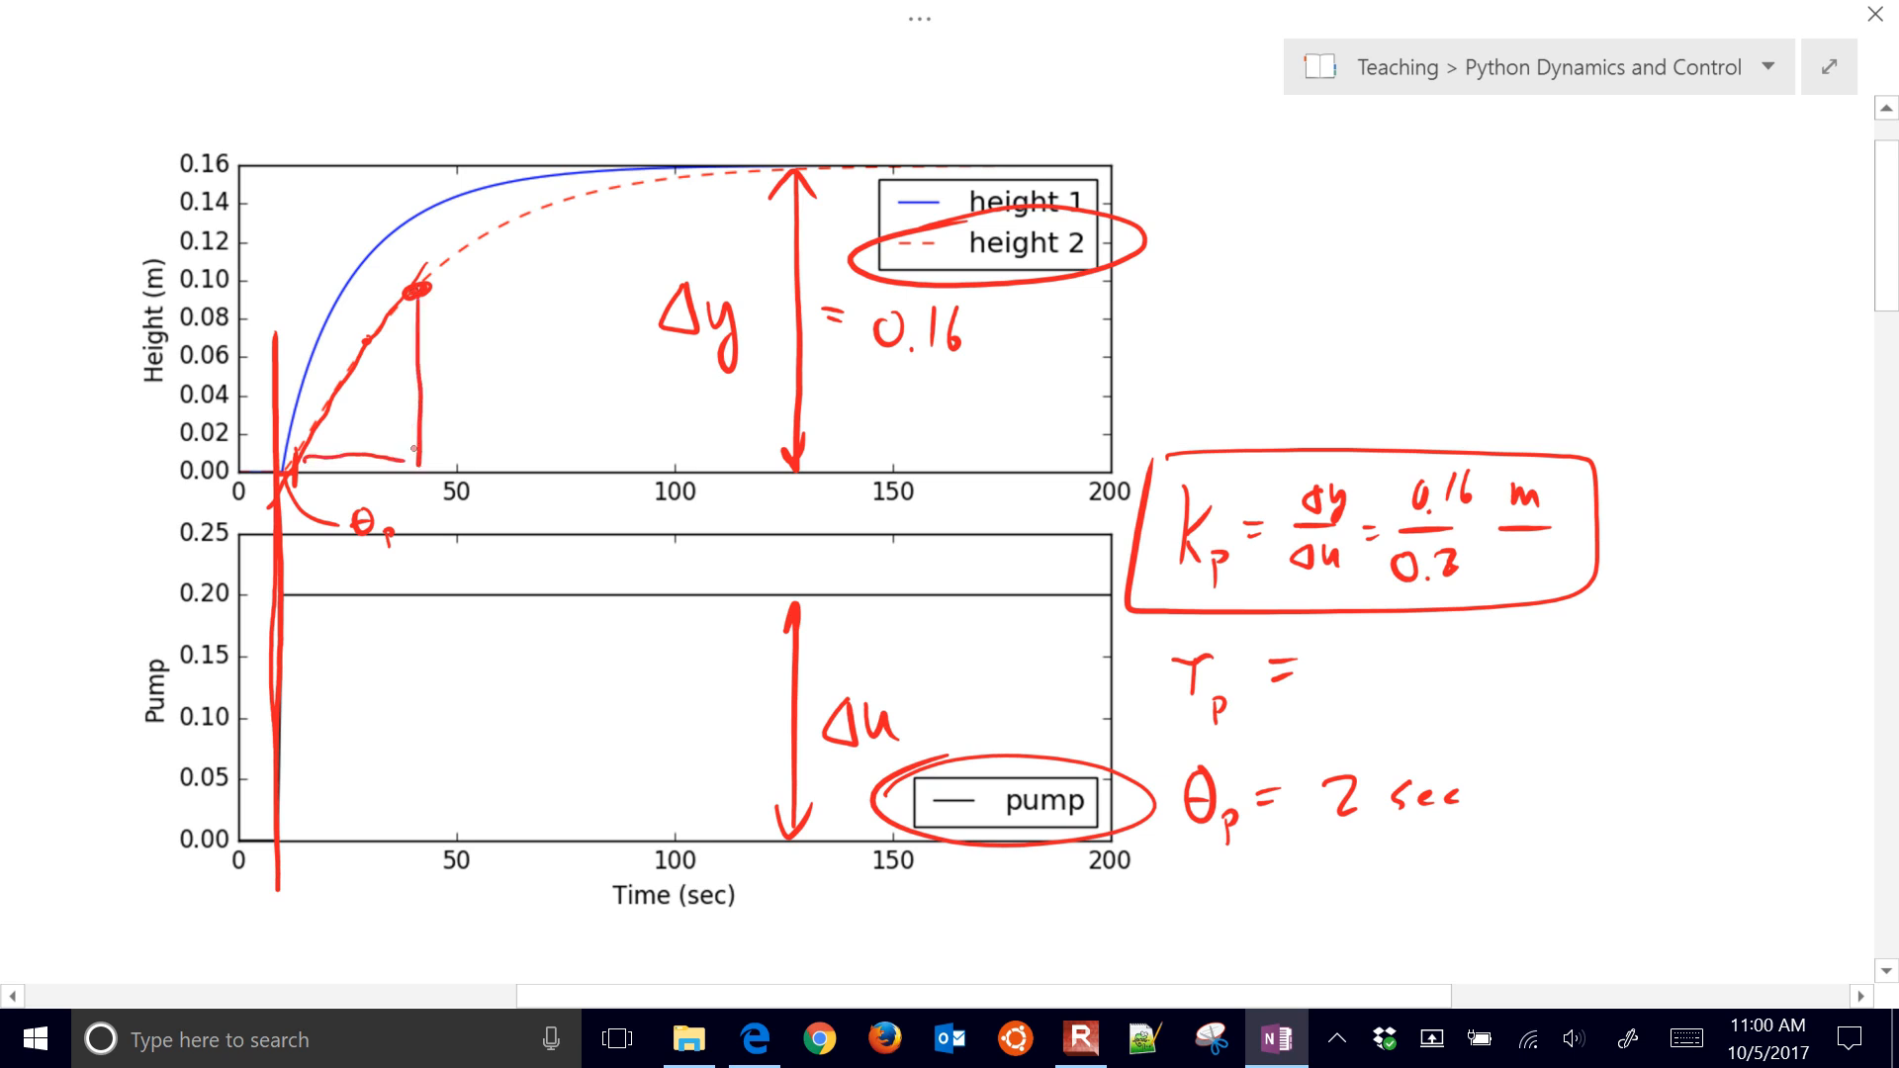
text(τp)
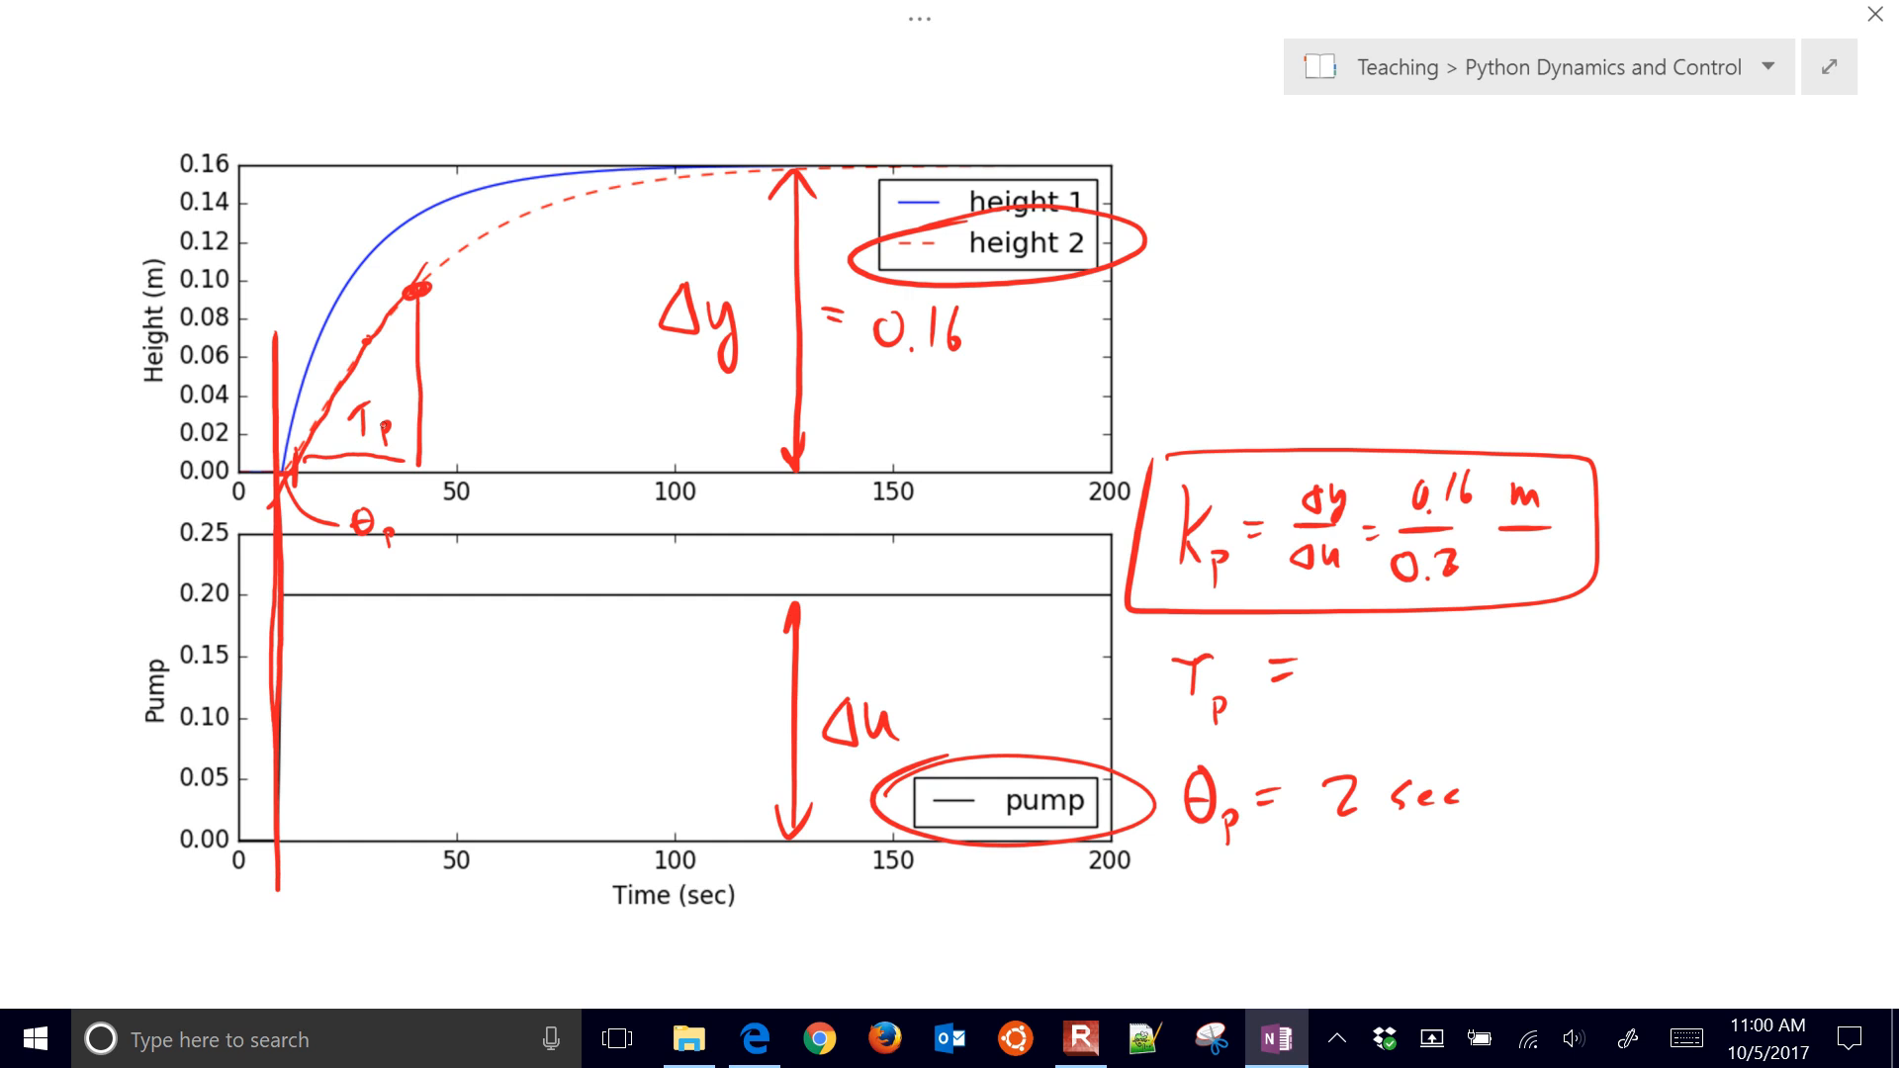
text(3)
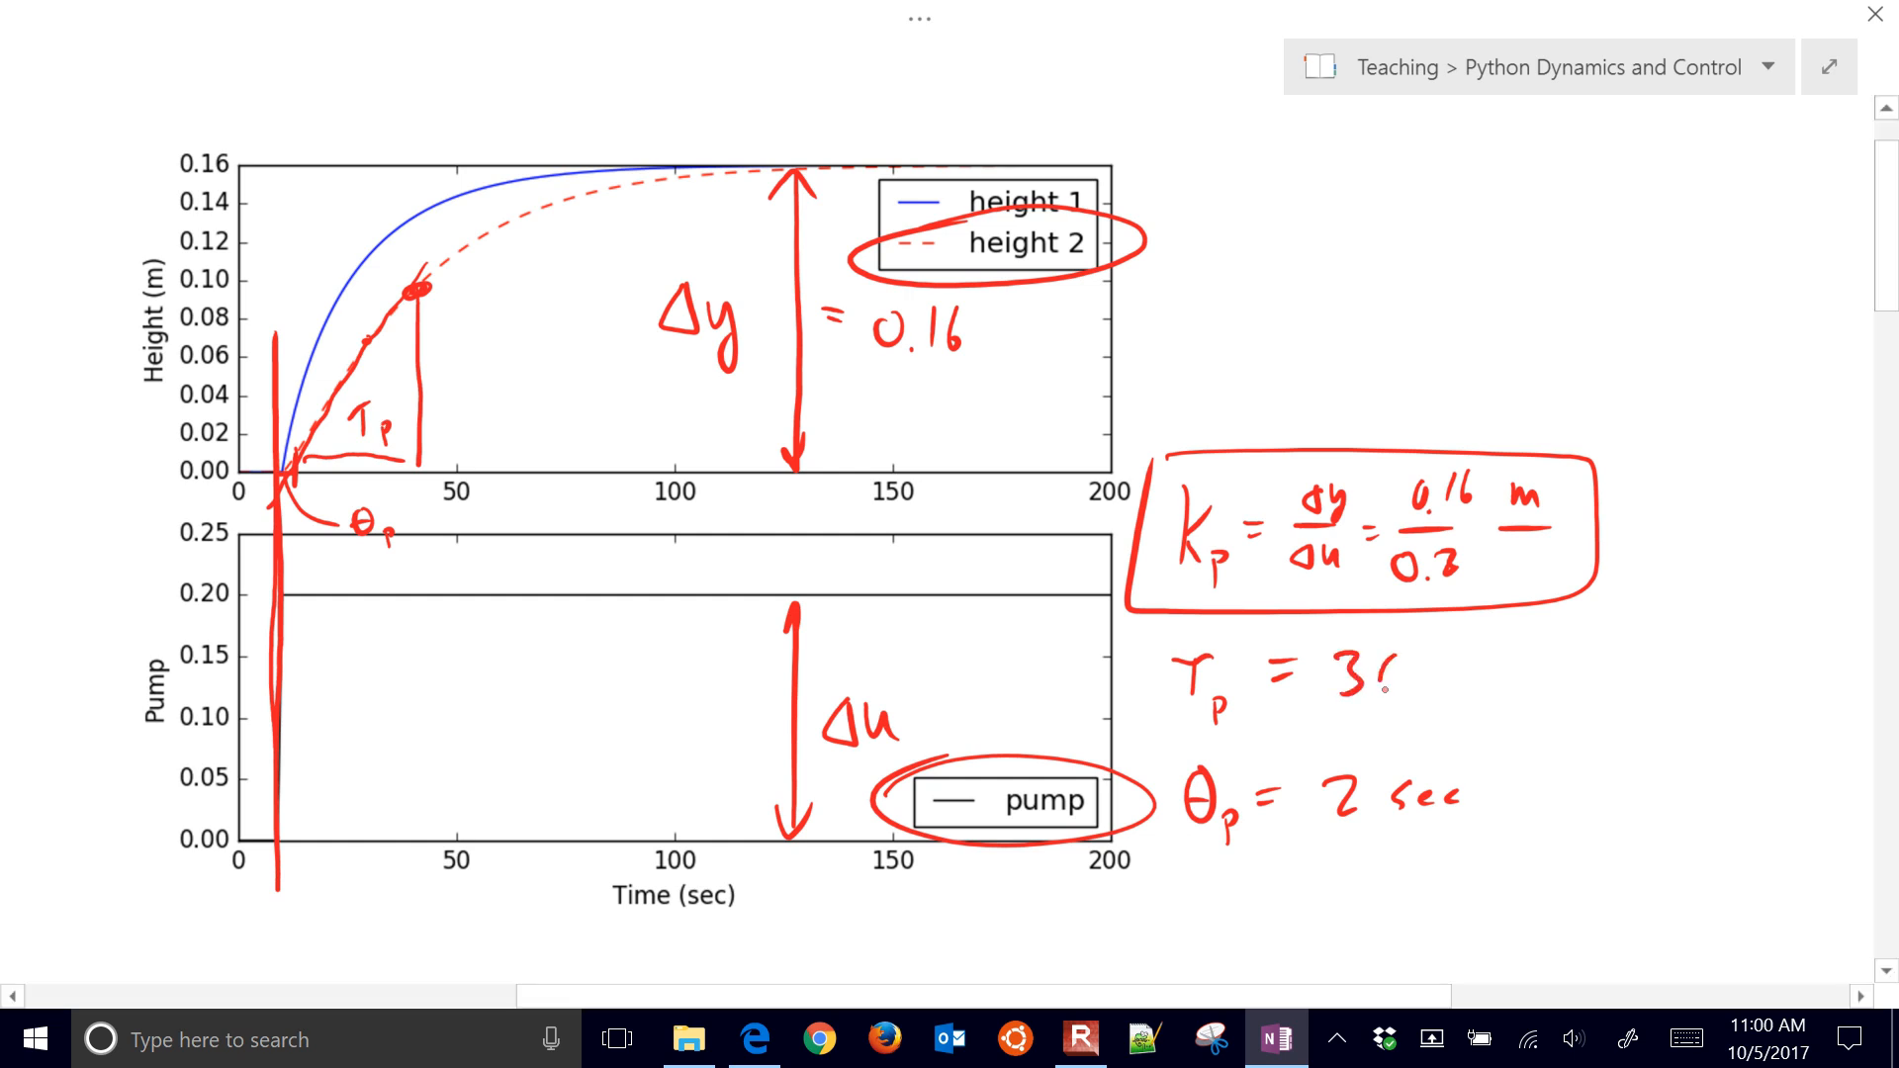
text(0 sec)
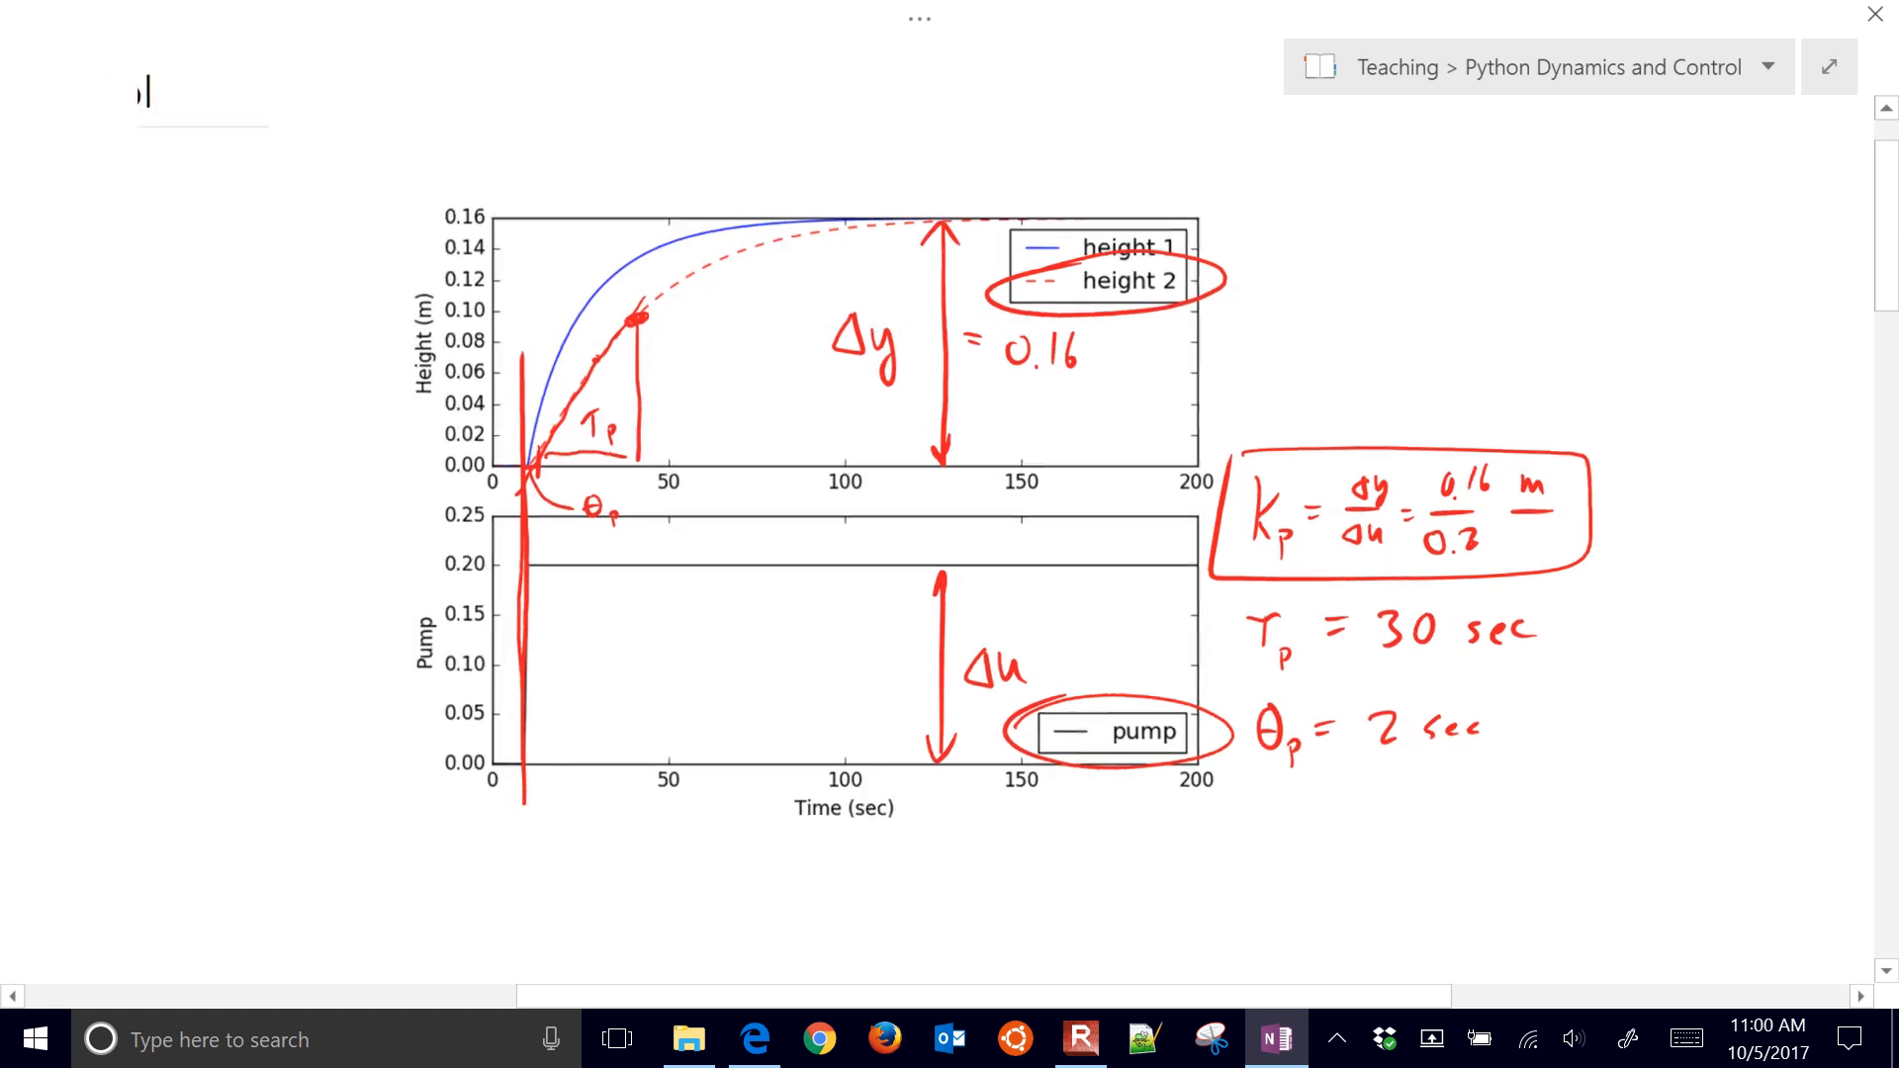
Scroll down the OneNote page to bring the doublet response plots into view.
scroll(down, 3)
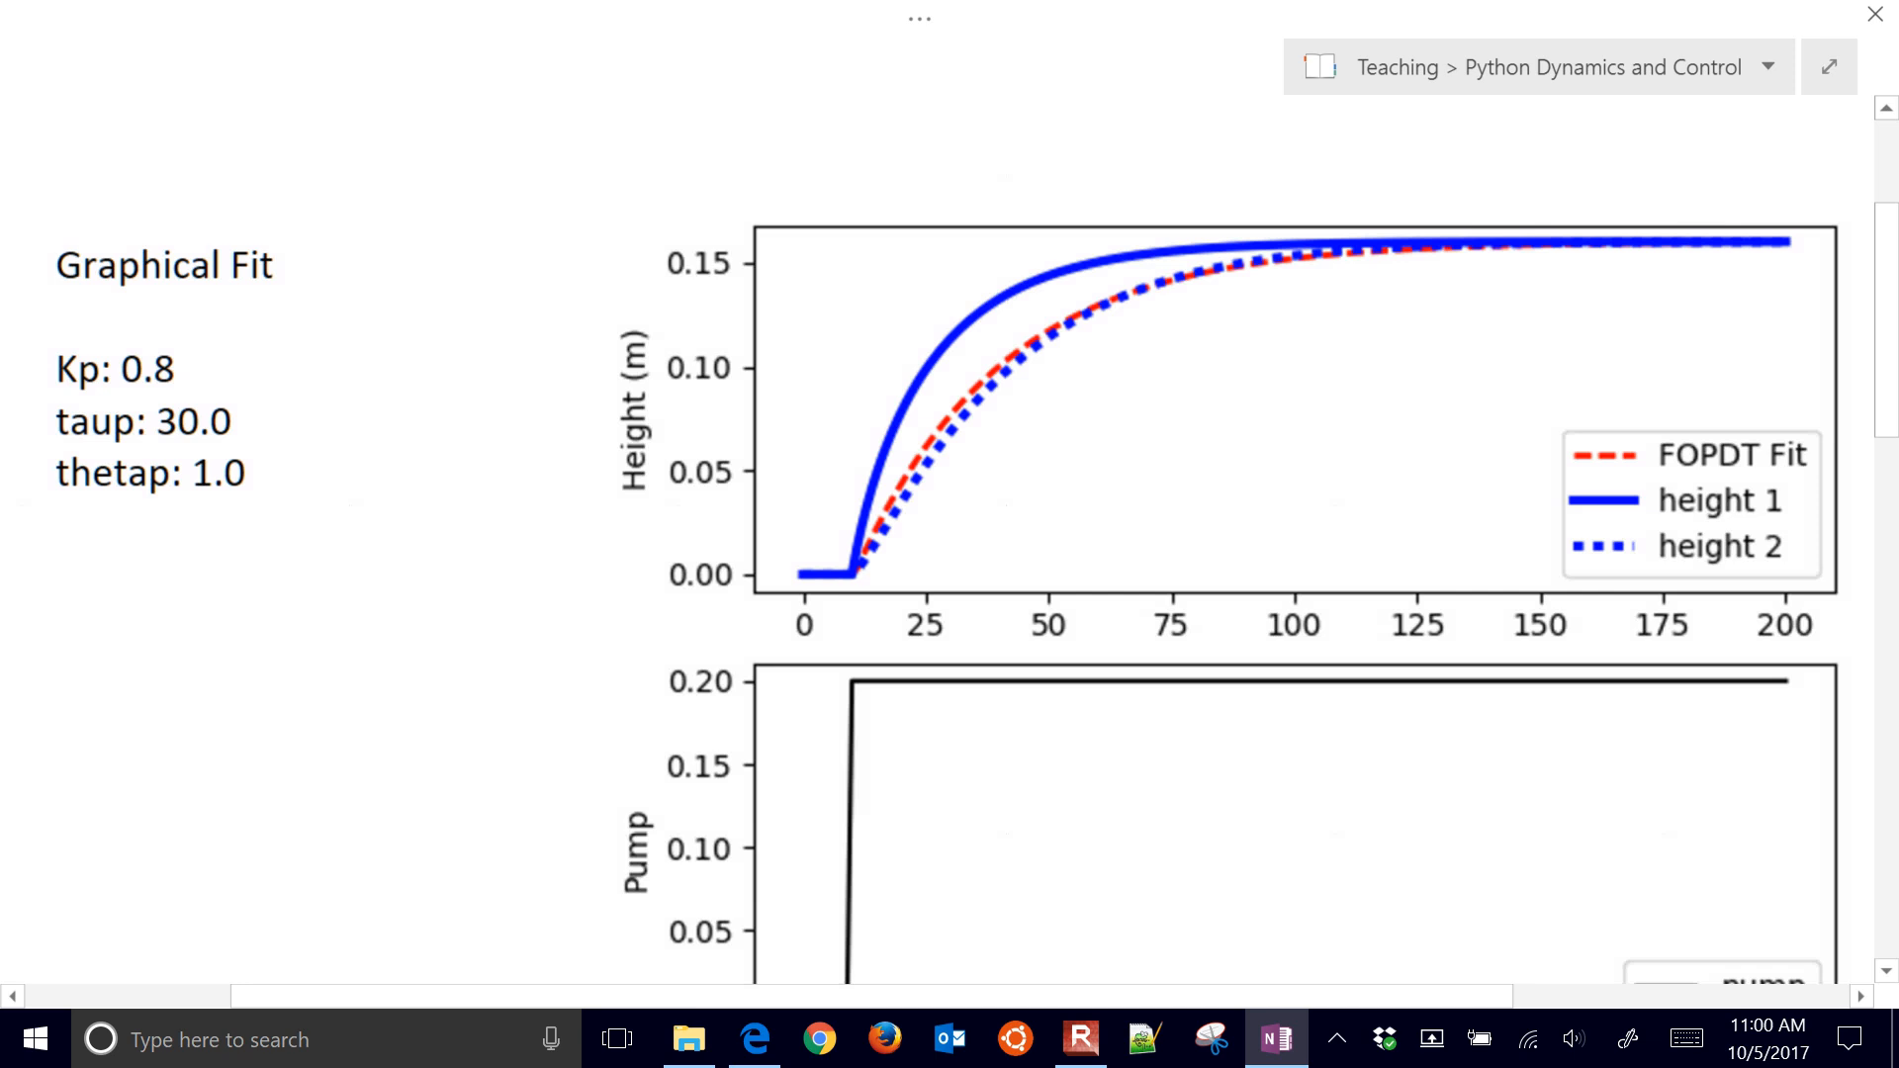
scroll(down, 3)
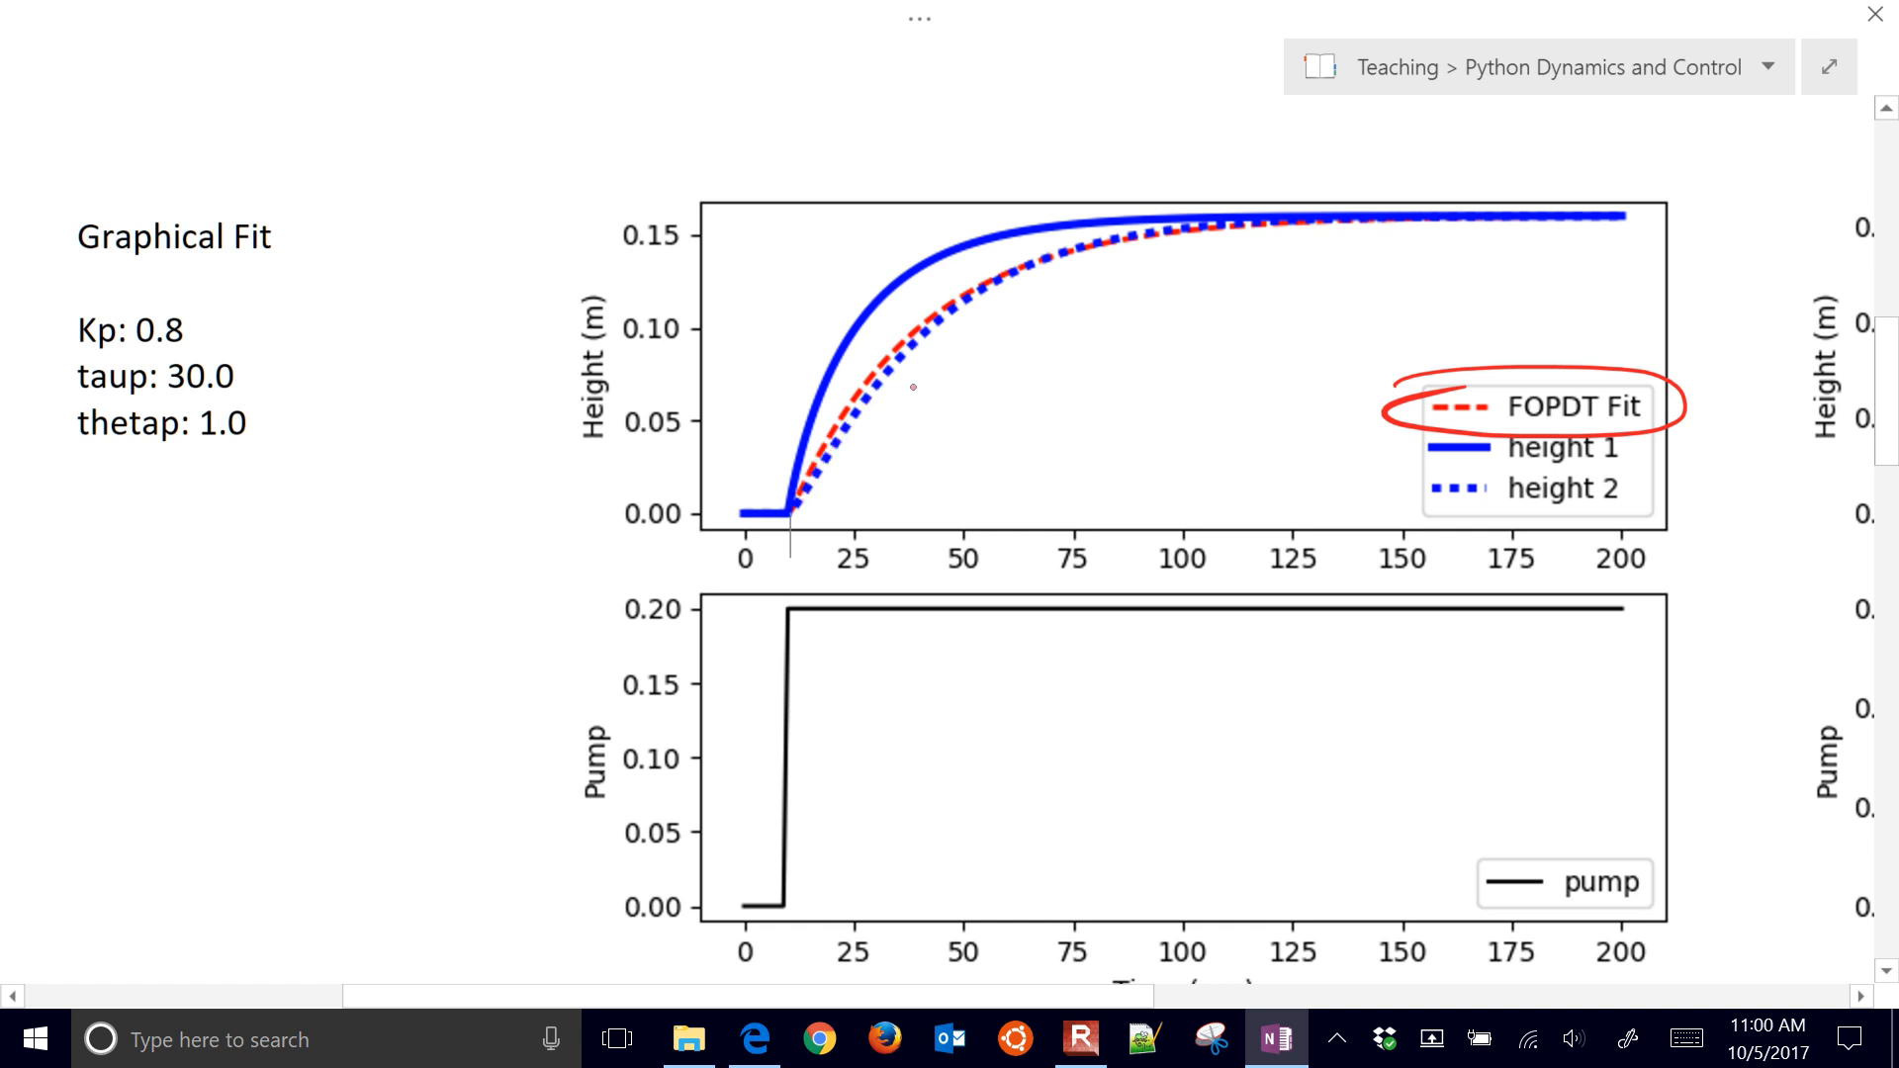
drag(933, 454, 879, 387)
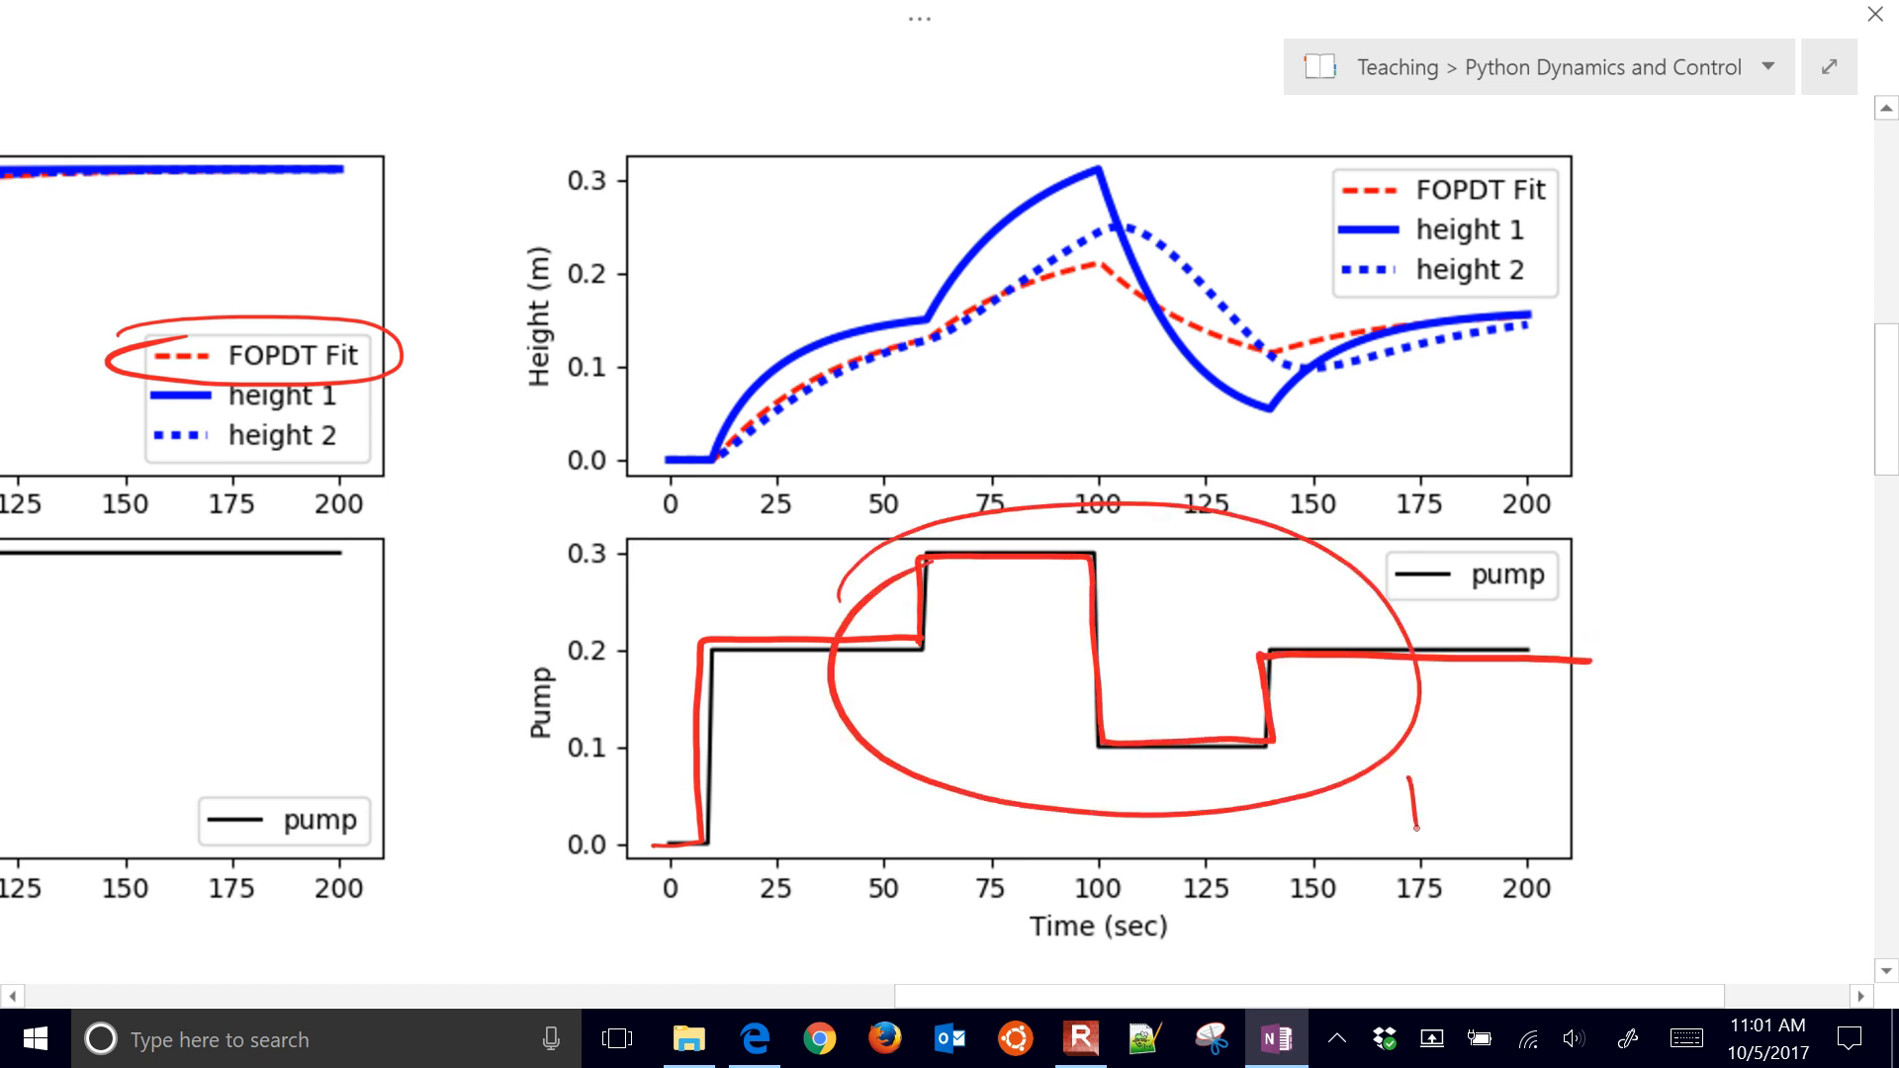
Handwrite 'Doublet' and 'Nonlinear' notes beside the pump doublet plot.
text(Doublet)
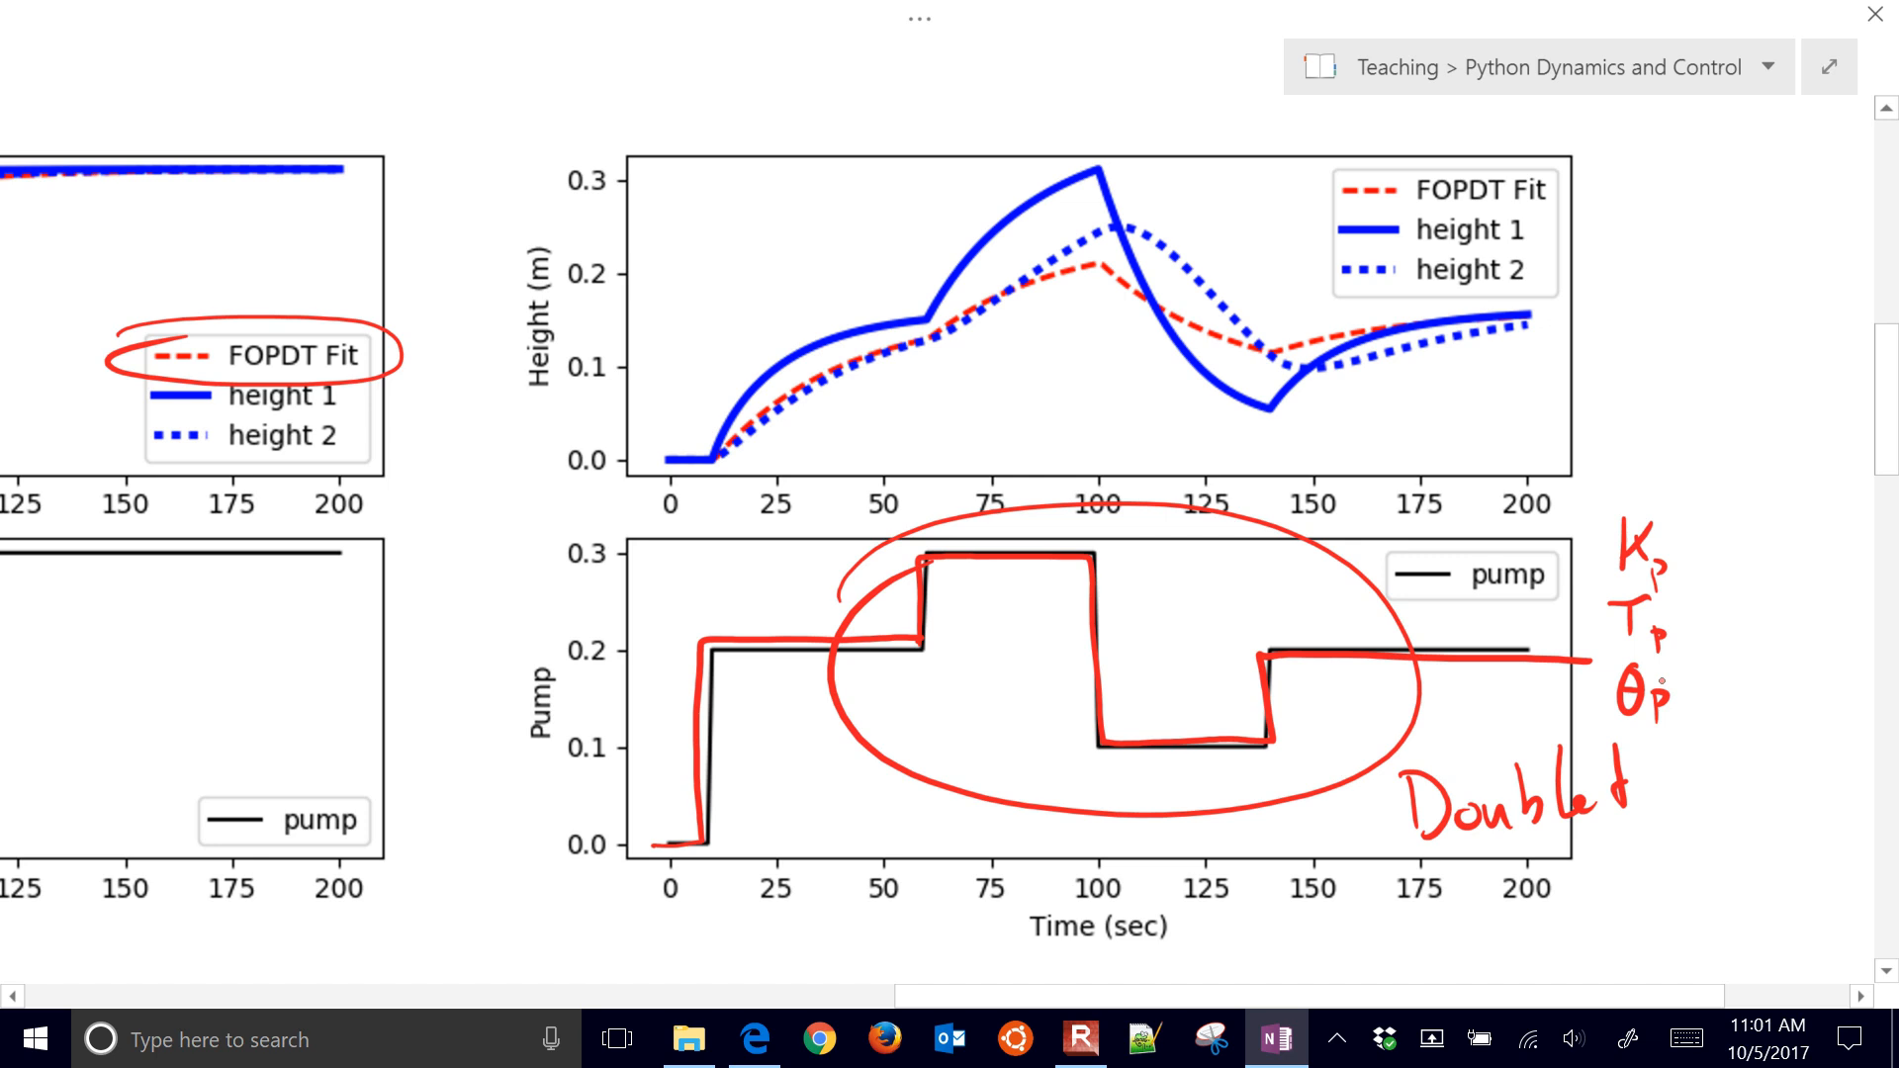
text(Nonlinear)
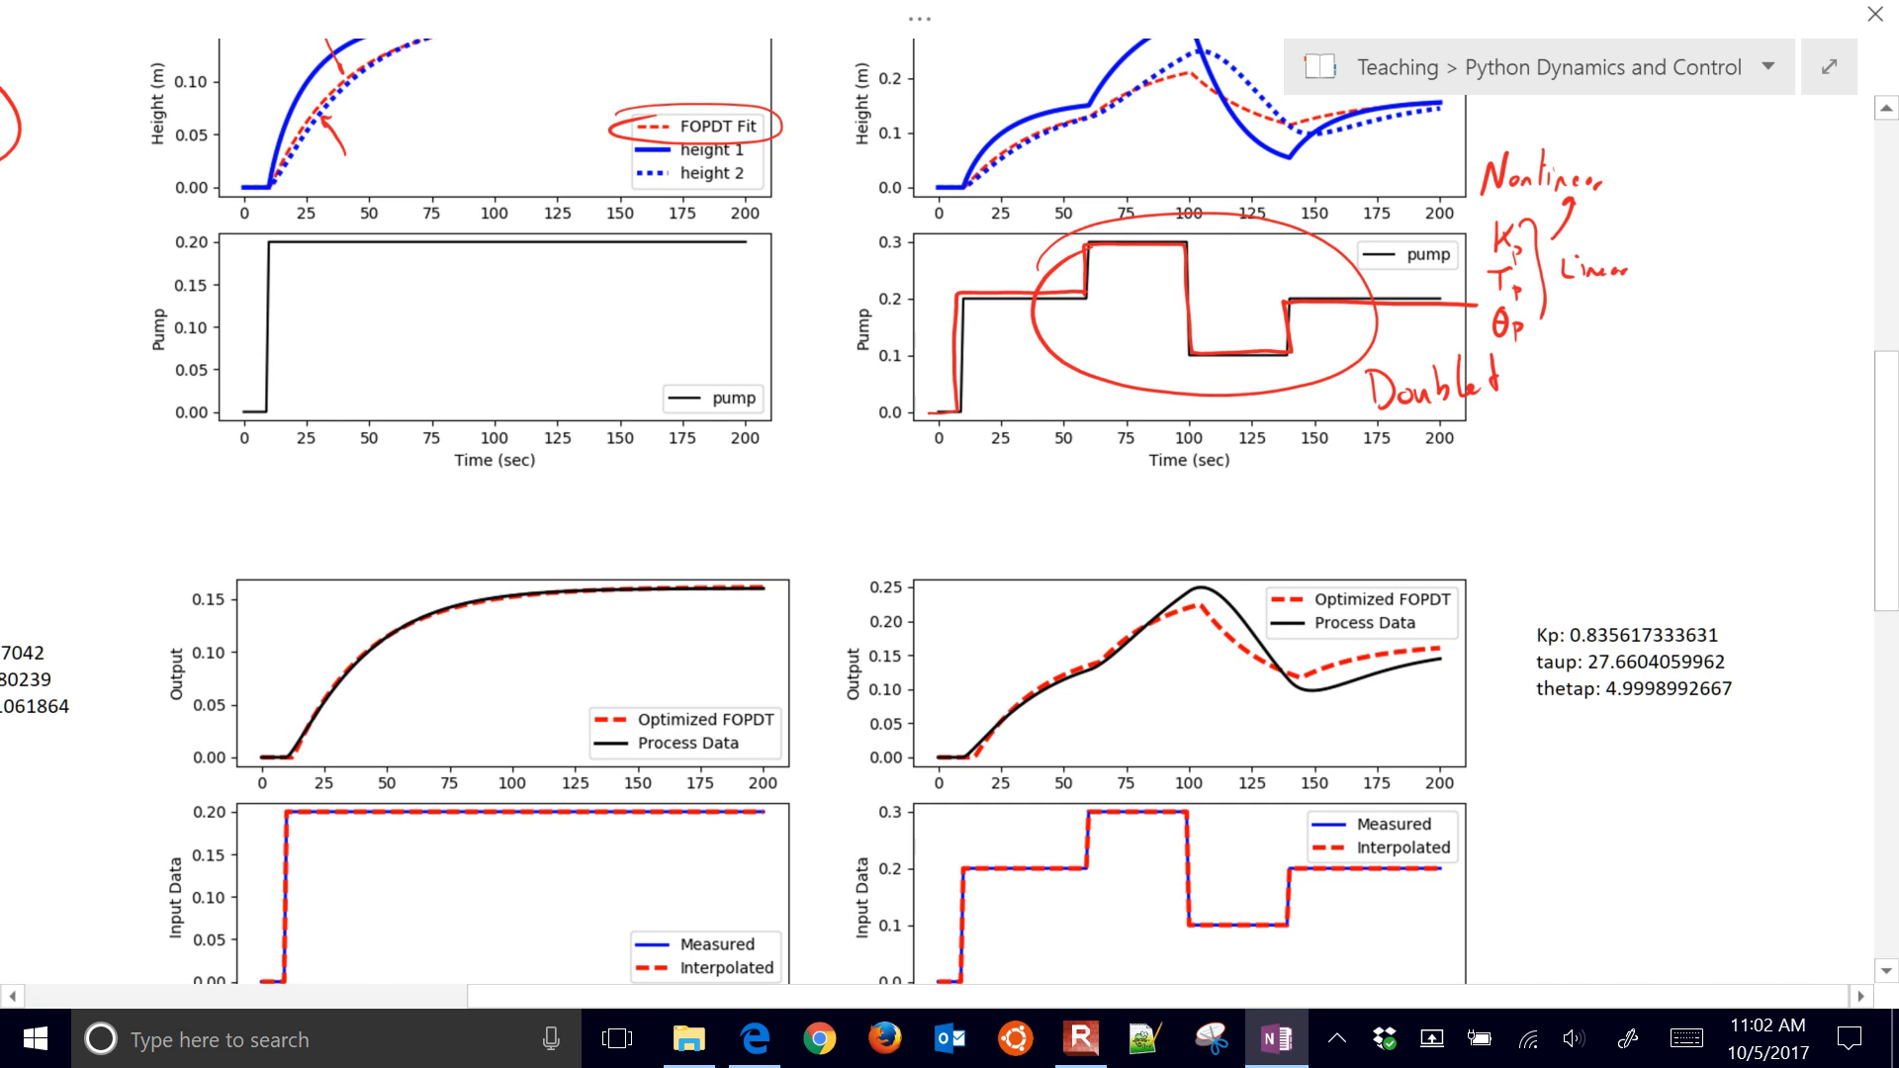
scroll(down, 3)
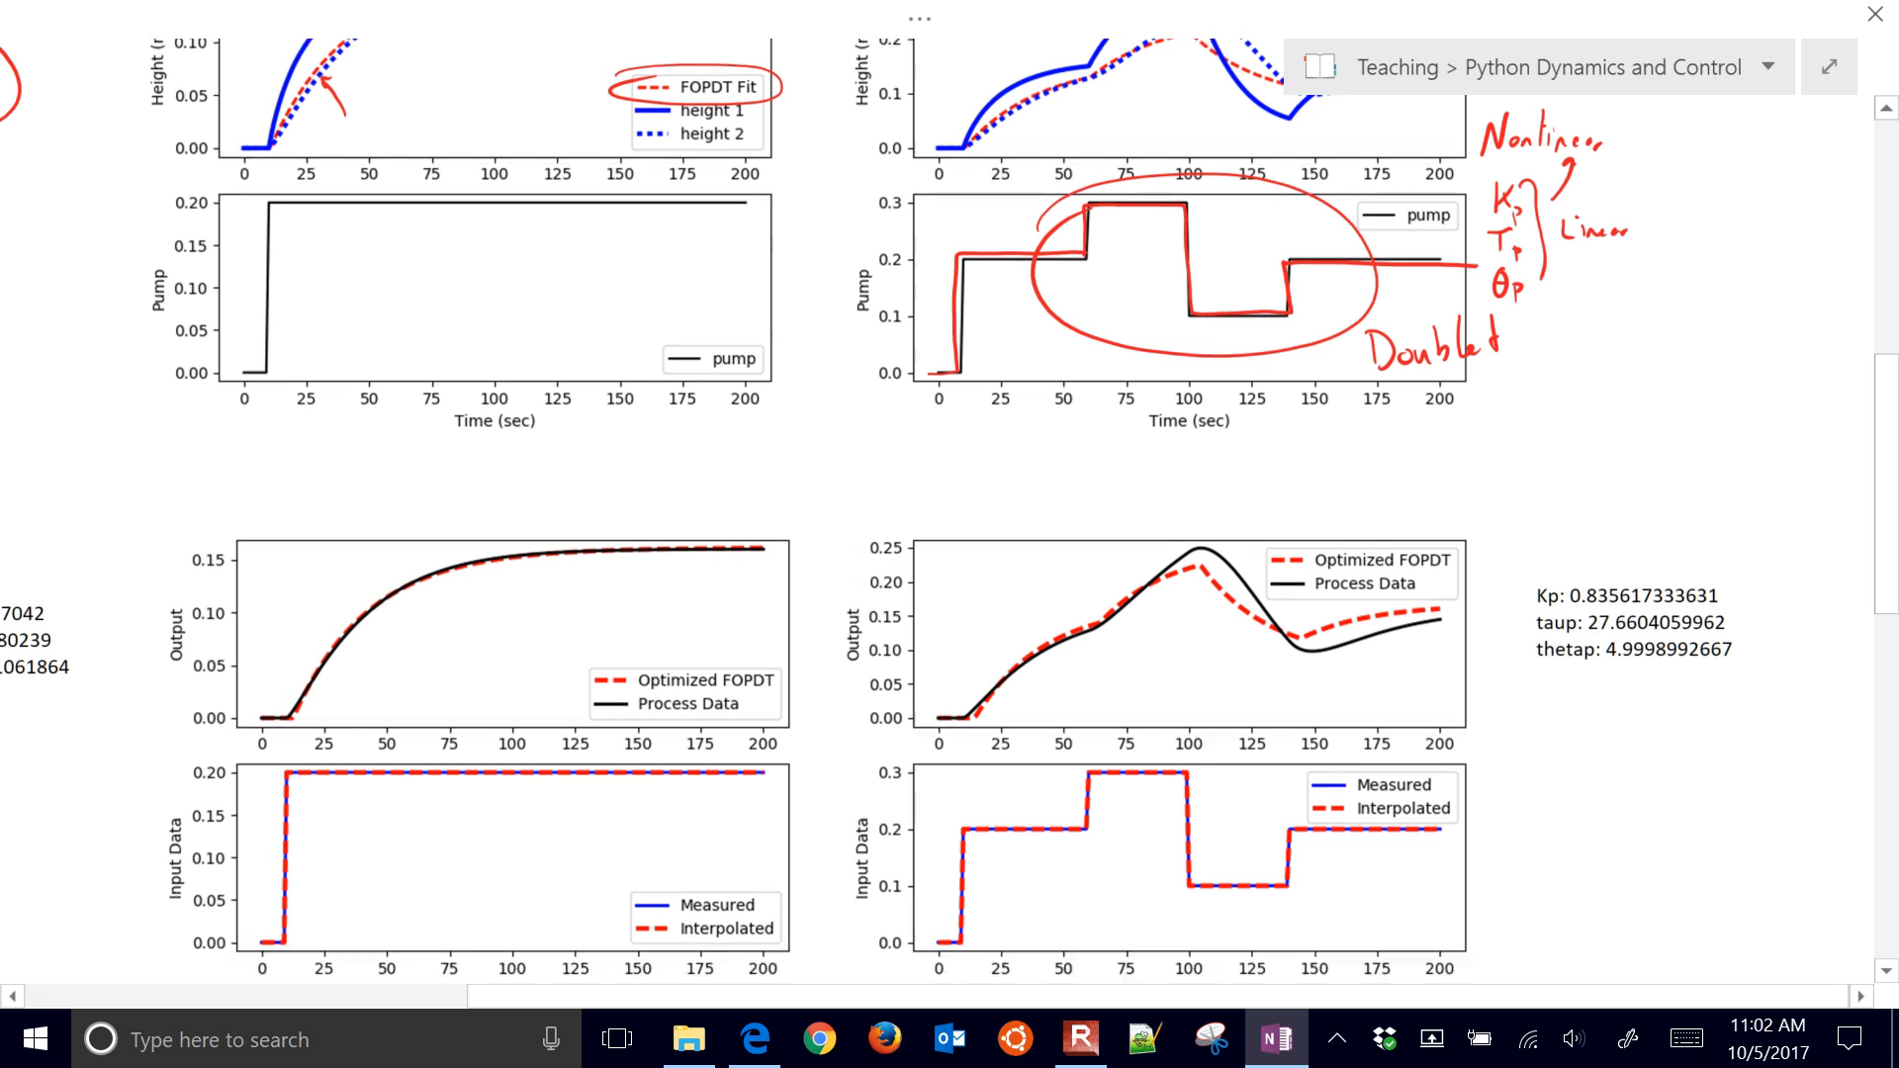
scroll(down, 3)
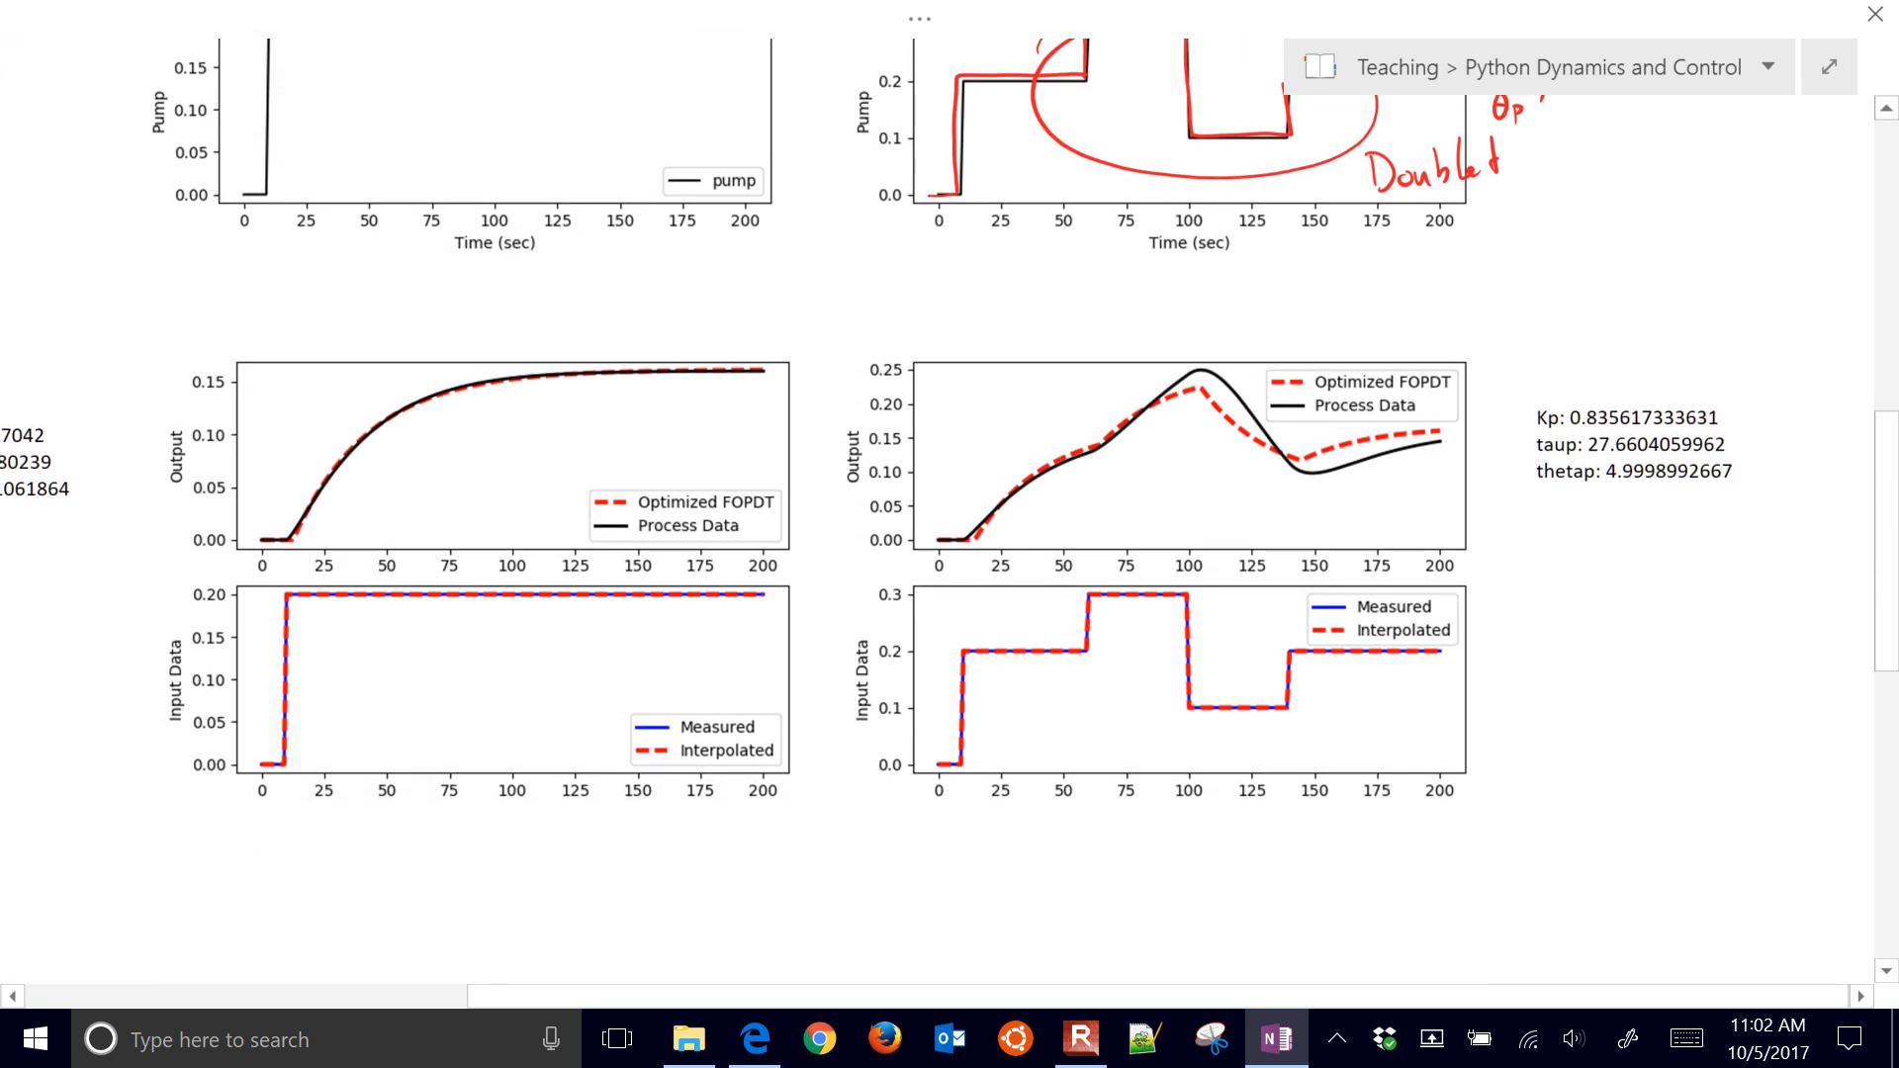
scroll(down, 3)
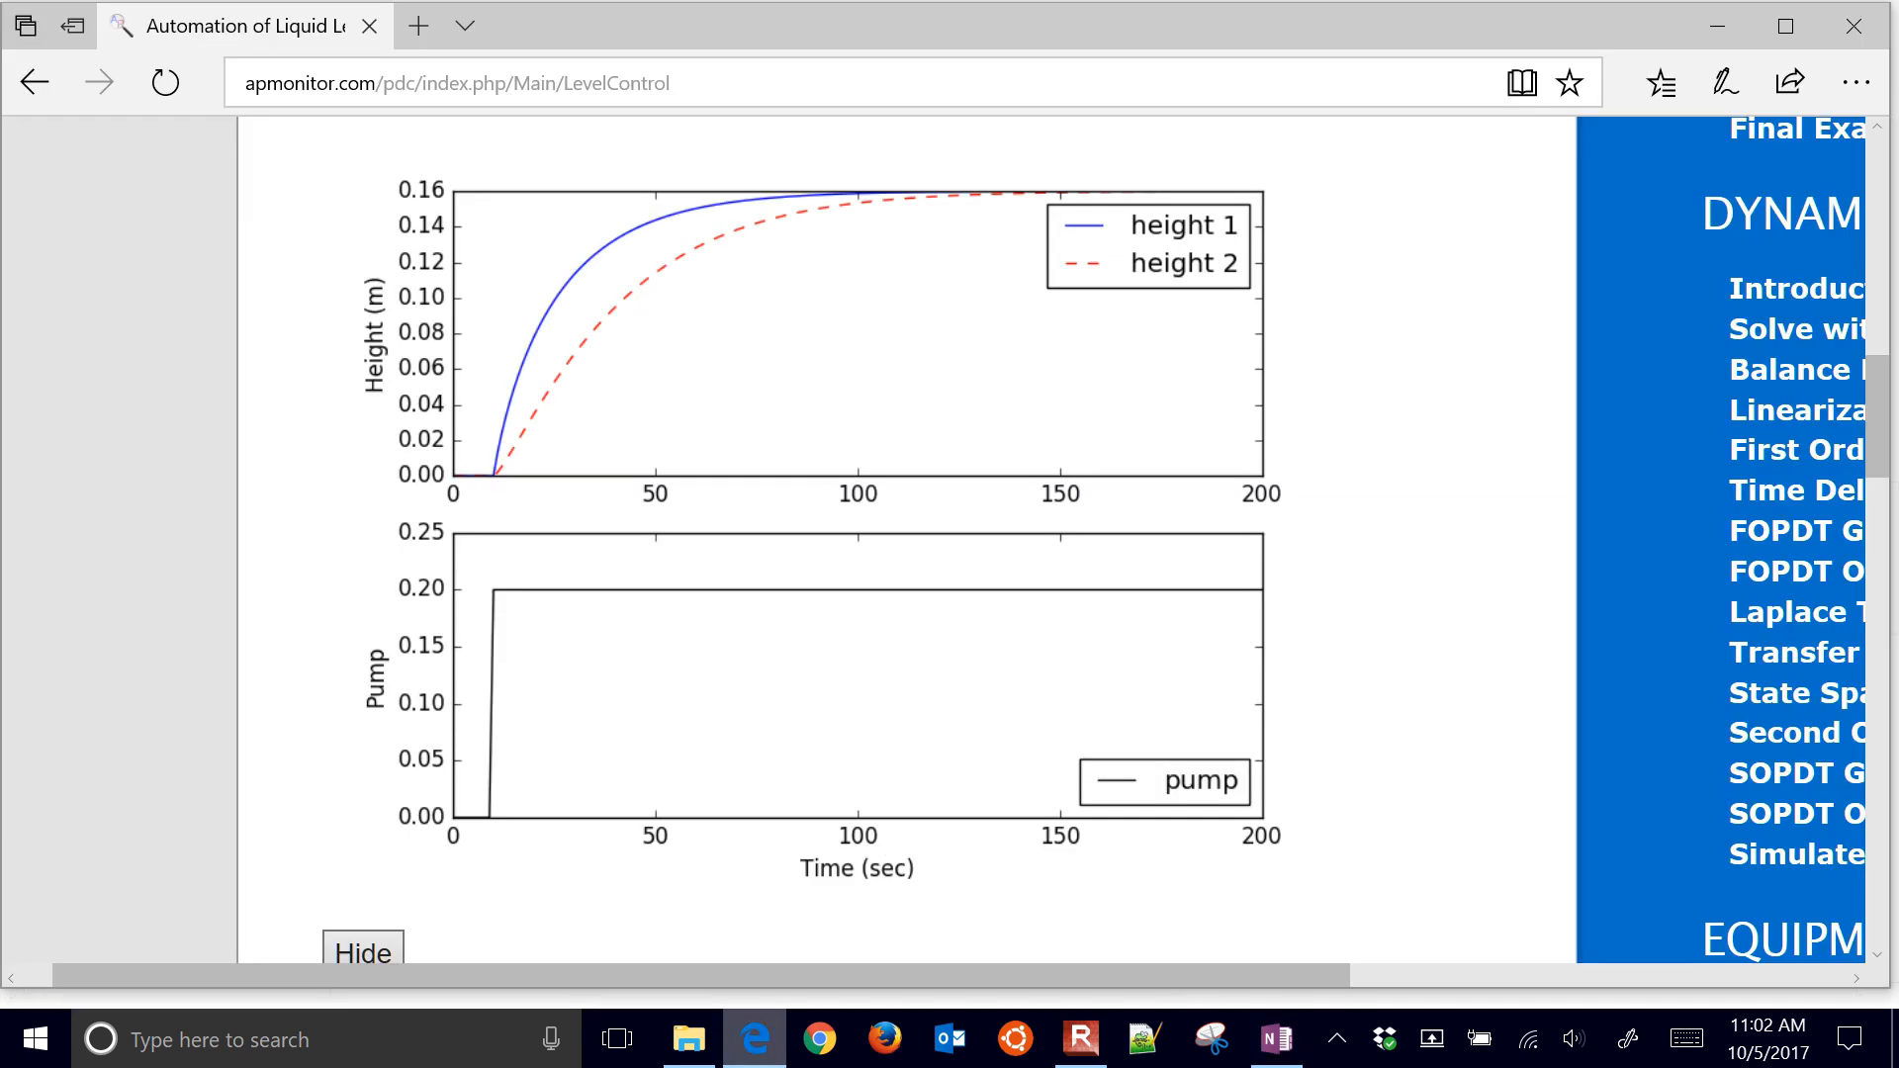
Scroll the FOPDT Optimization Fit page down to the Show Source Code button.
scroll(right, 3)
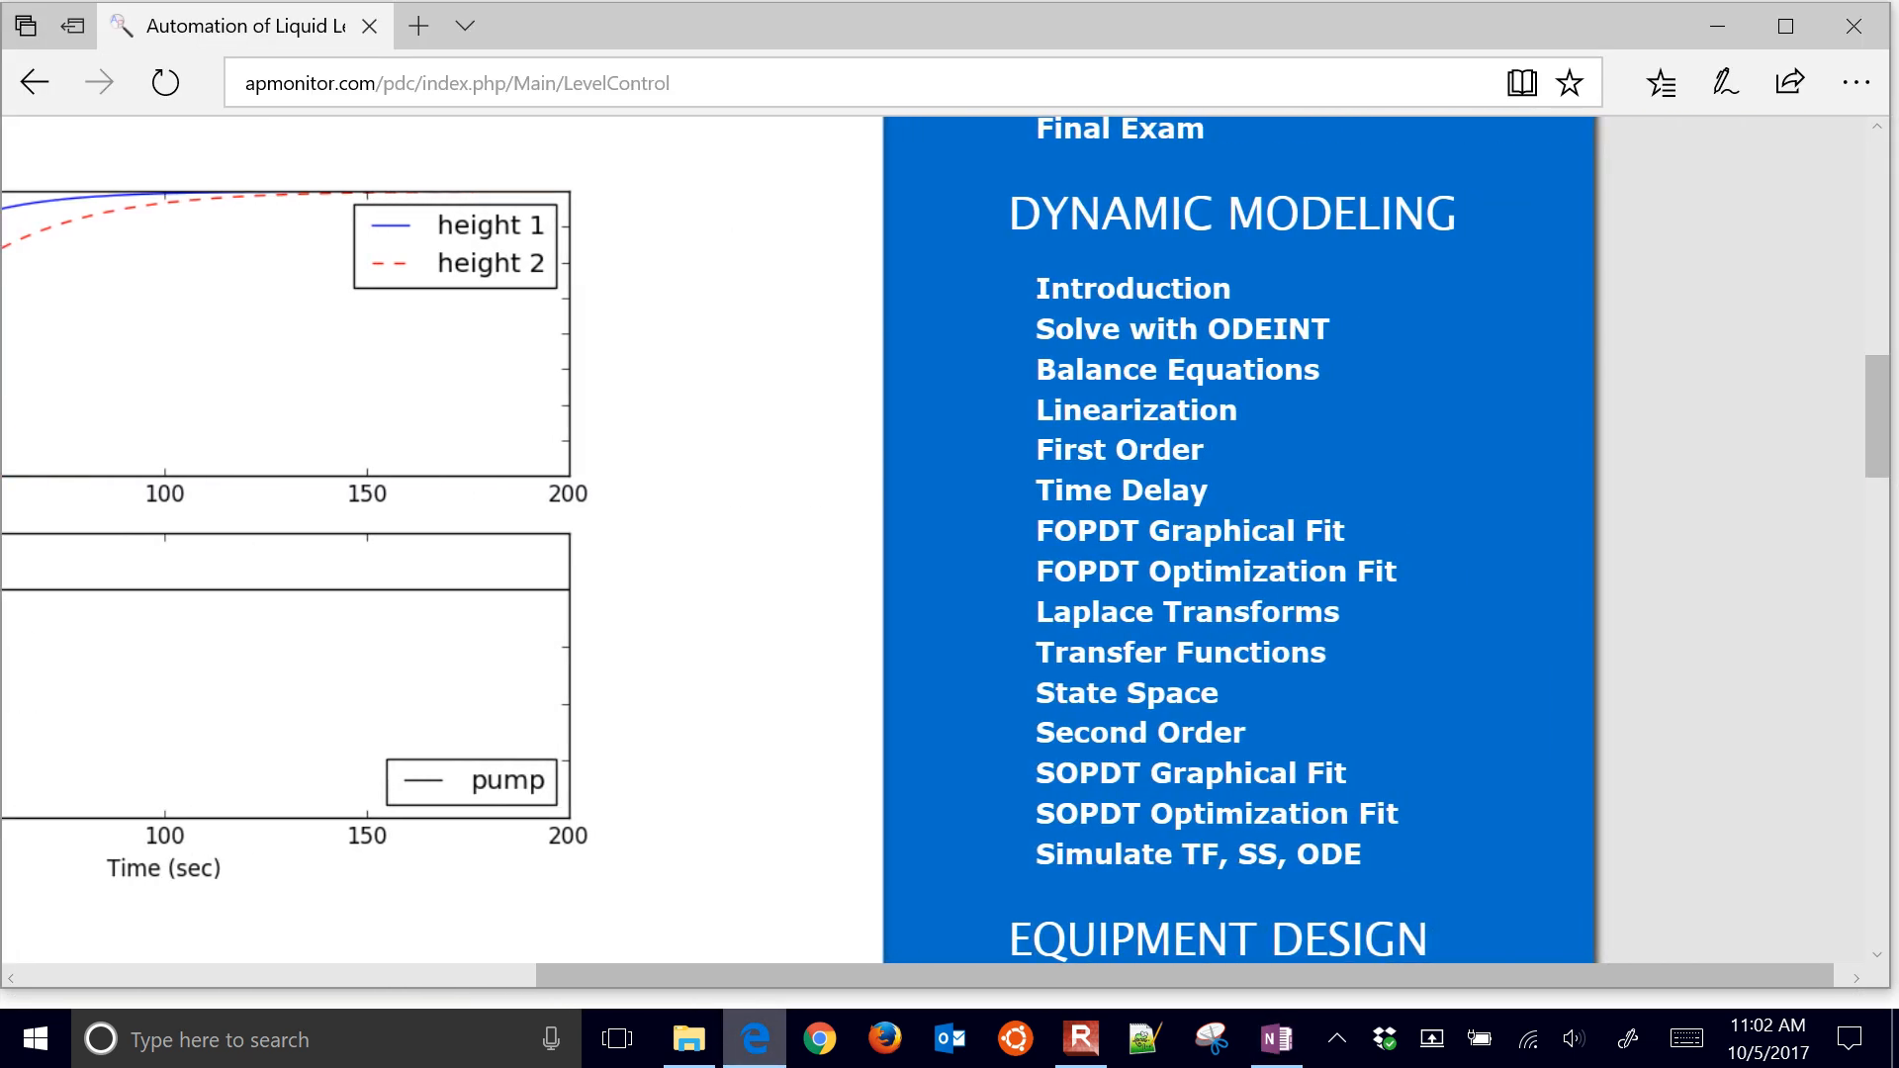
scroll(down, 3)
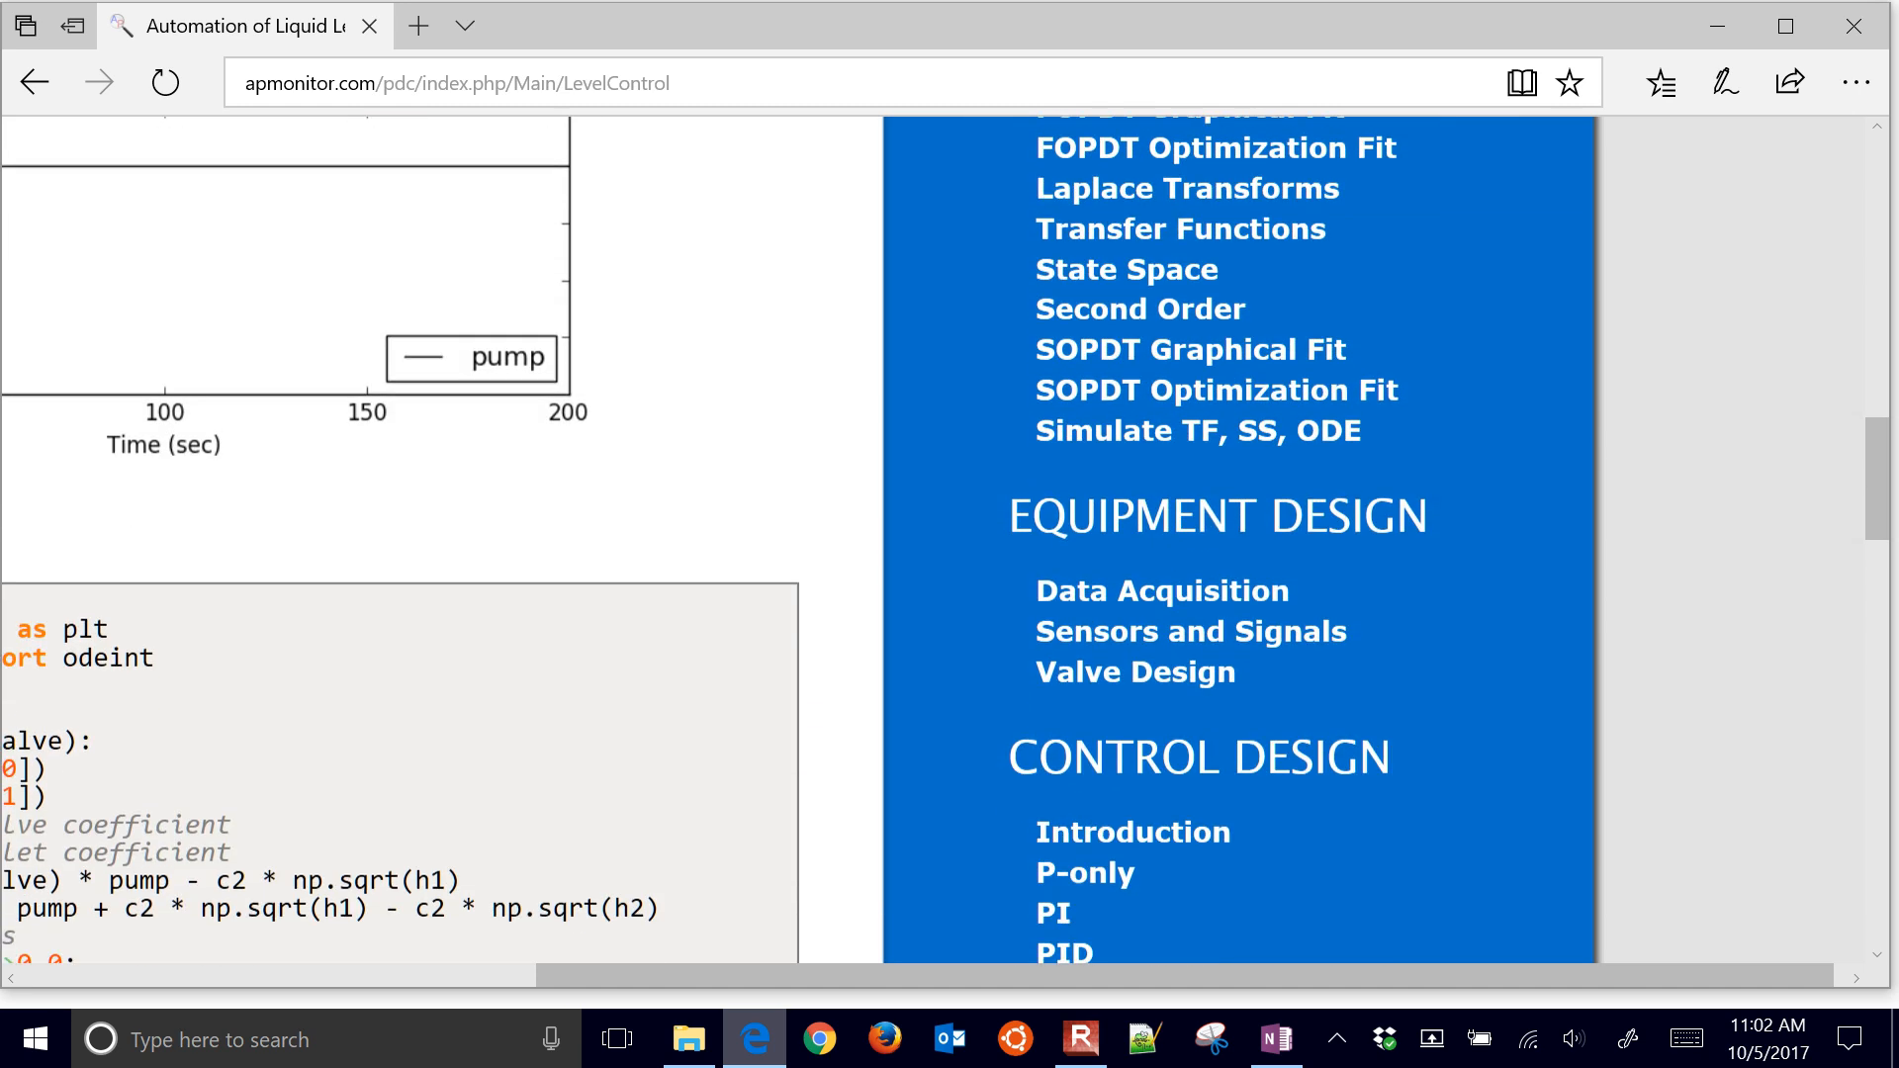
scroll(down, 3)
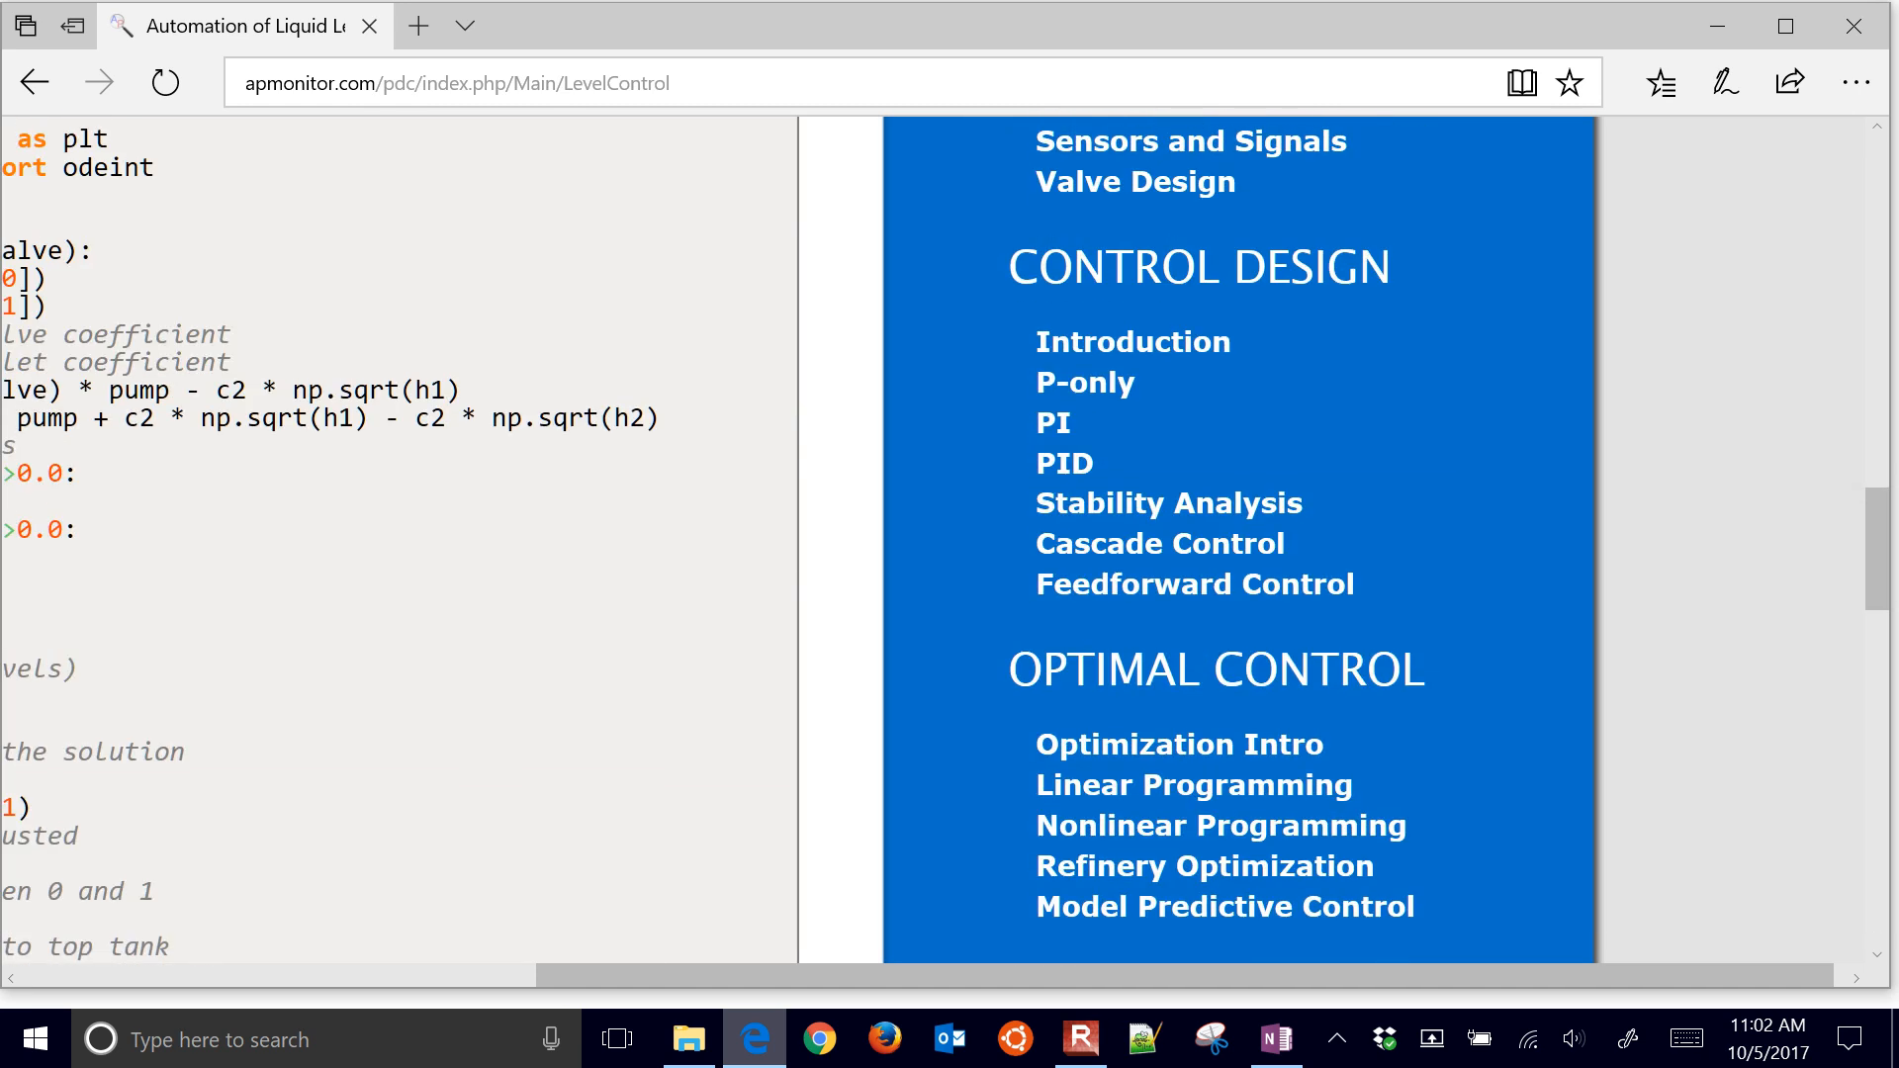
scroll(up, 3)
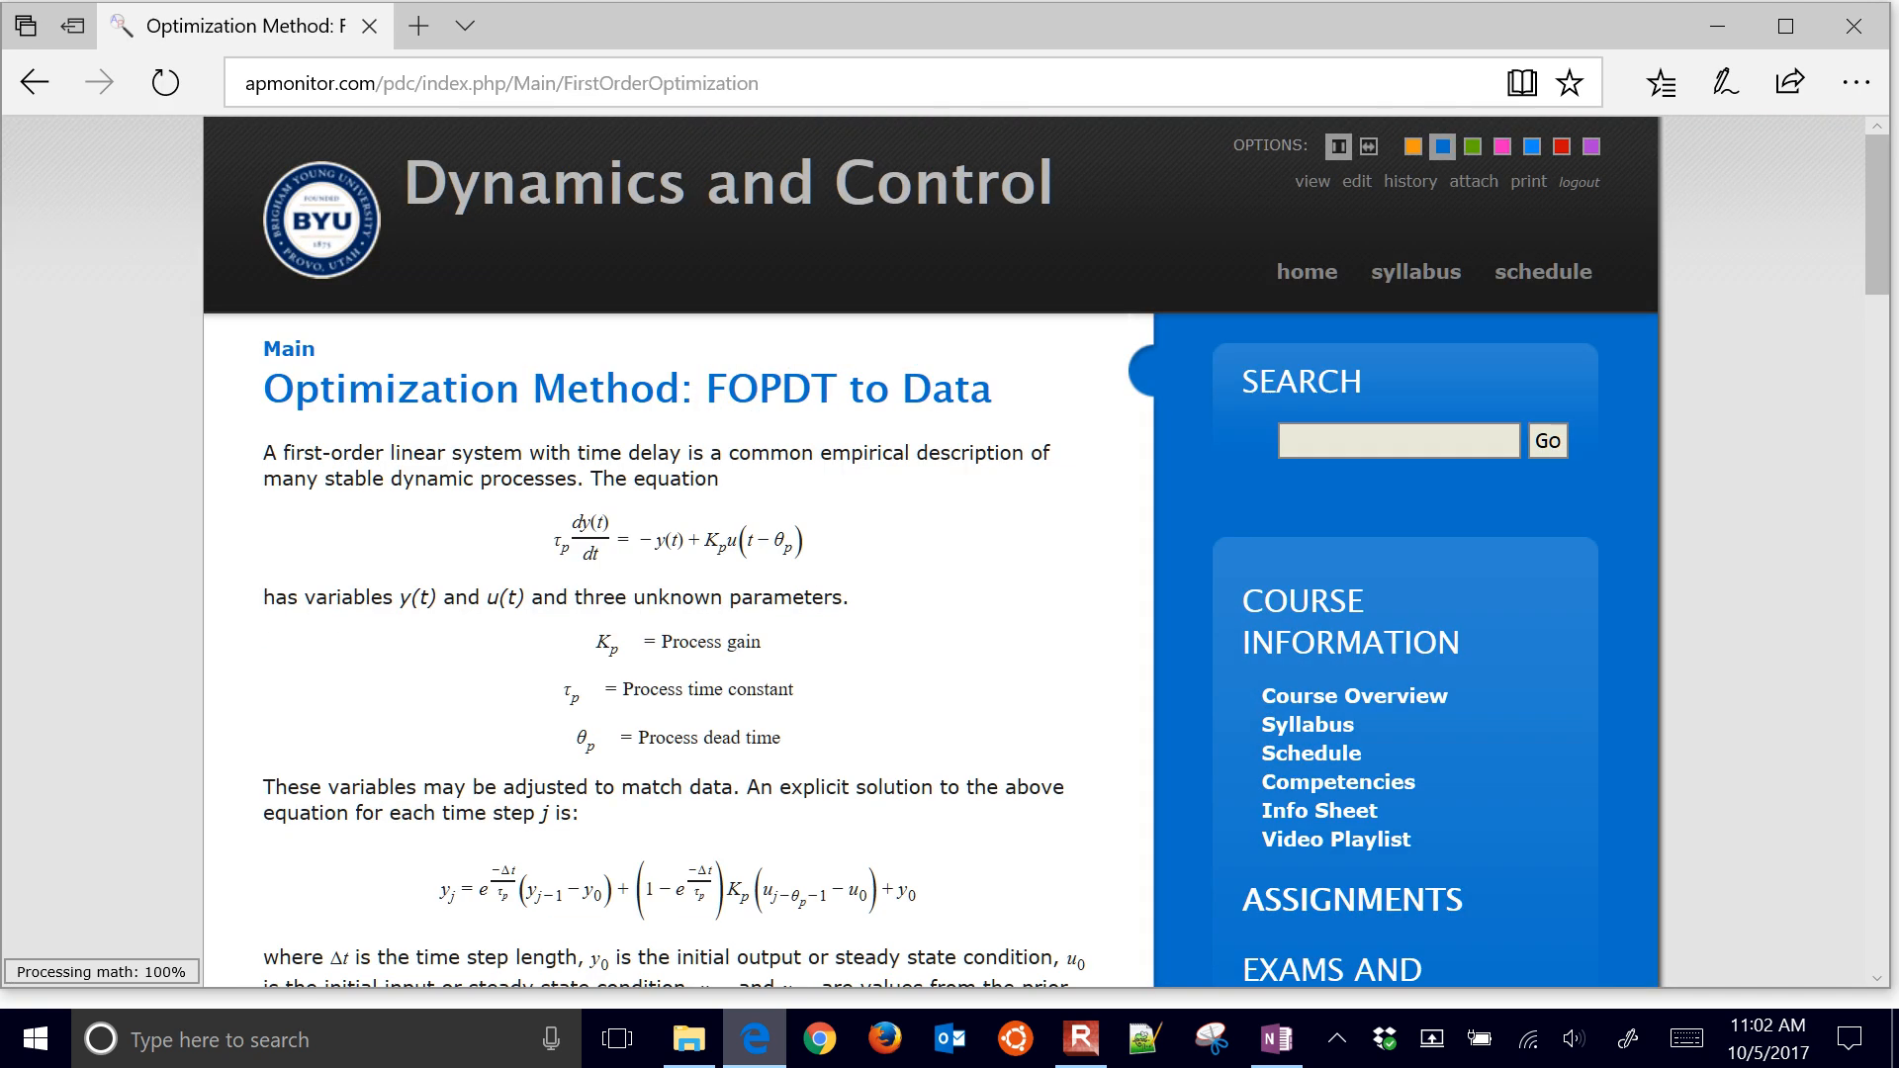
scroll(down, 3)
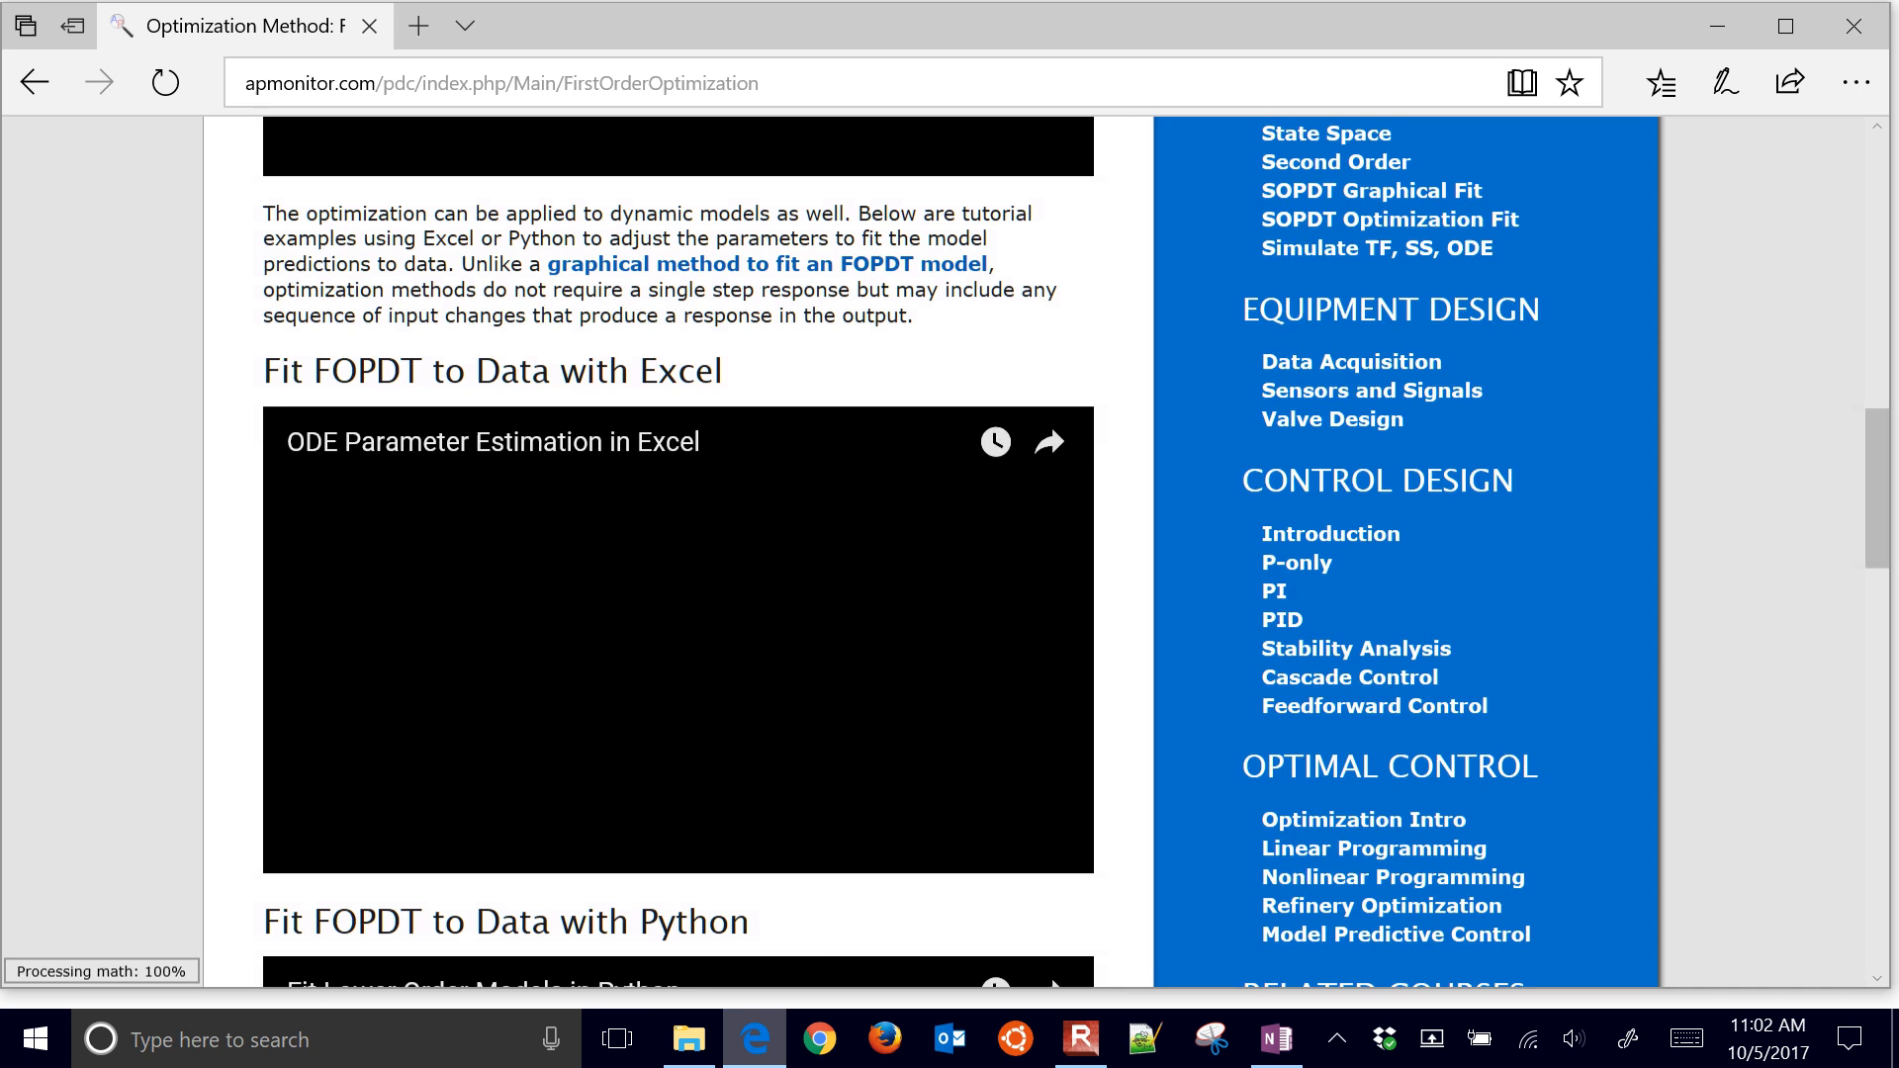
scroll(down, 3)
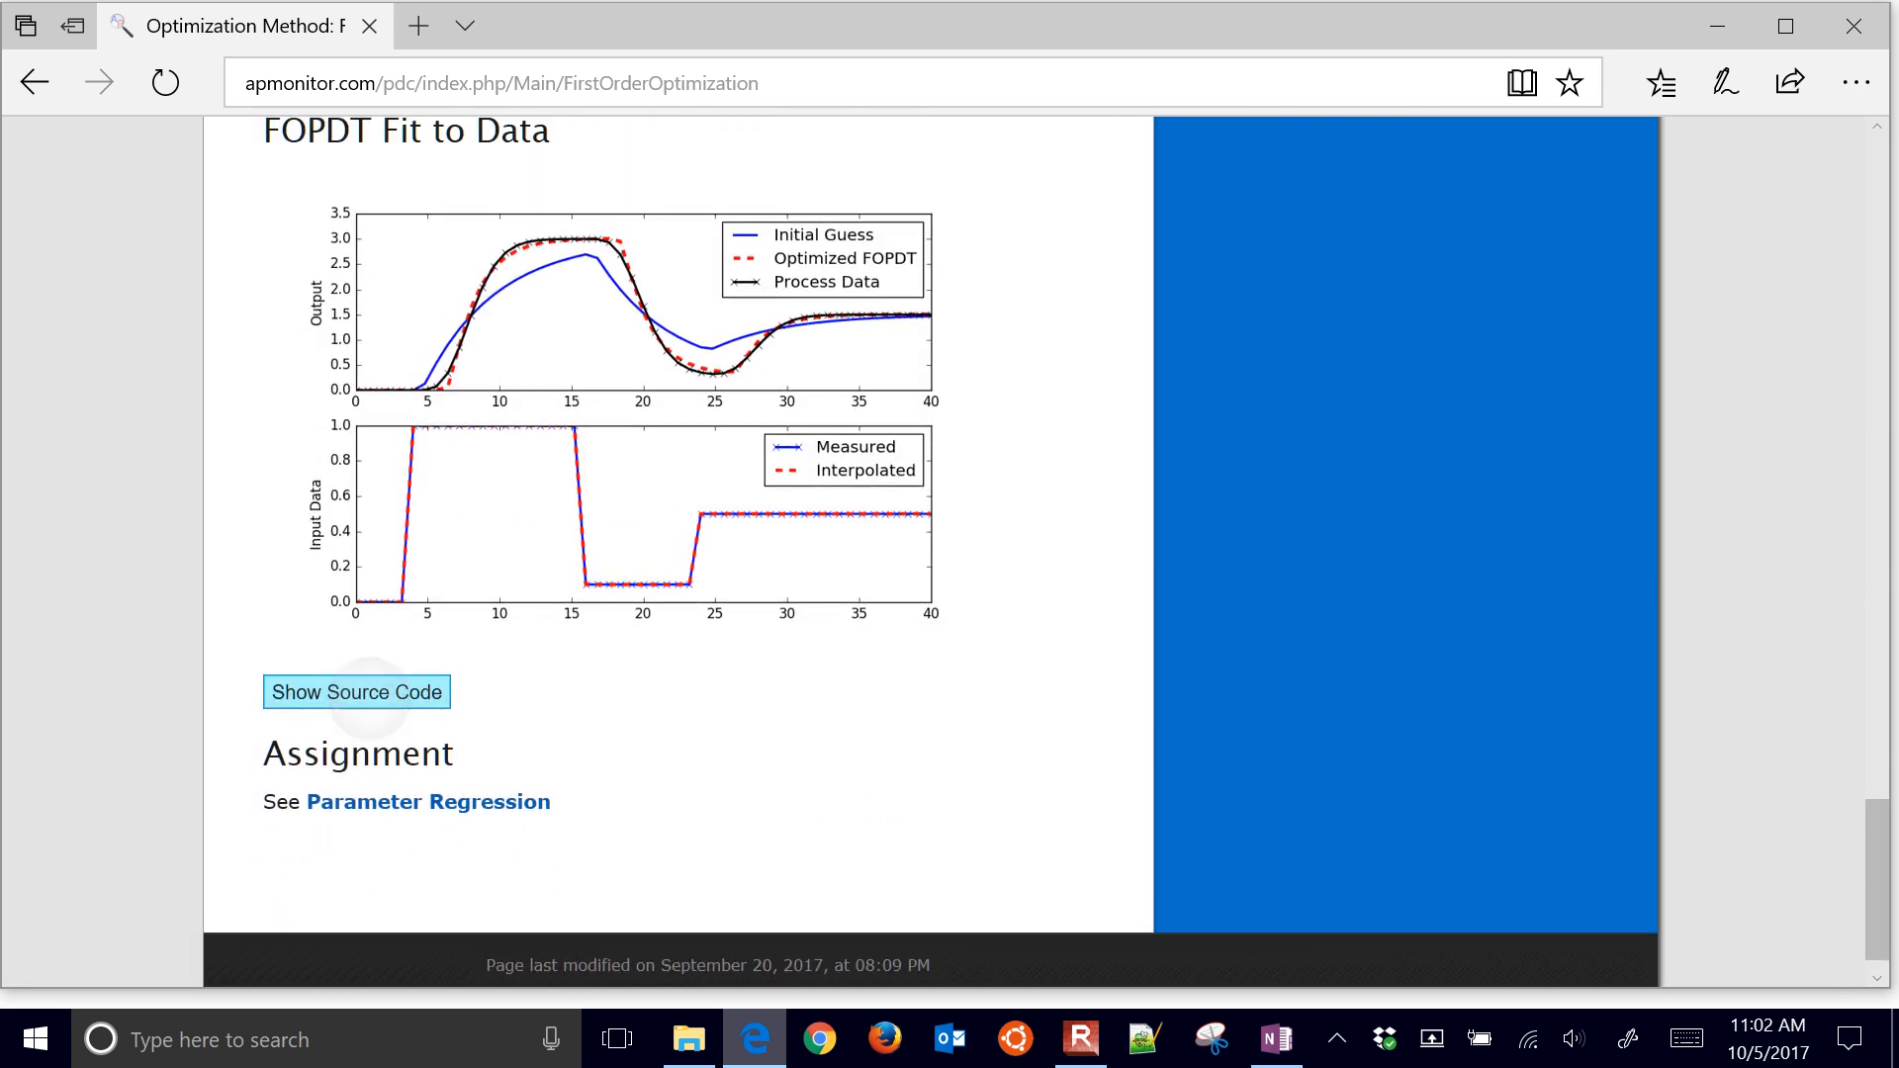
Reveal the FOPDT fit Python source code and scroll through it.
click(356, 692)
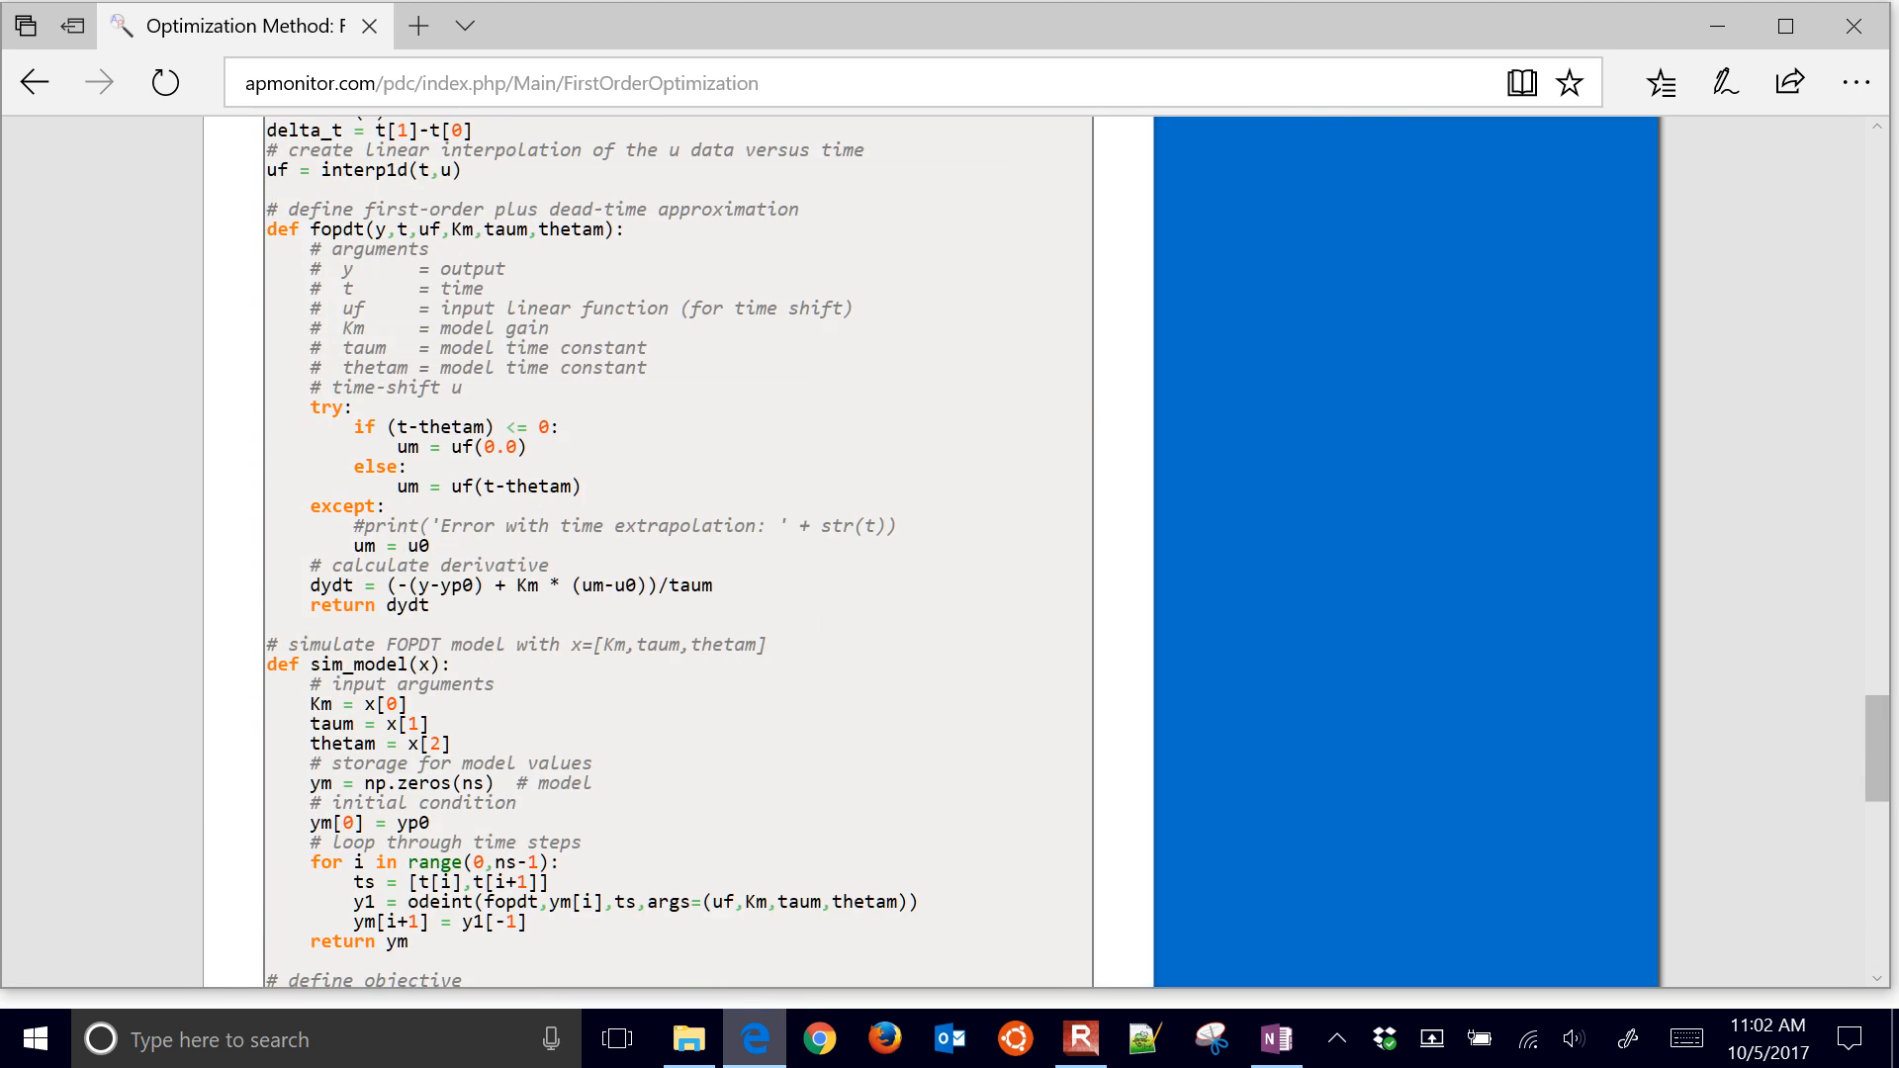
scroll(down, 3)
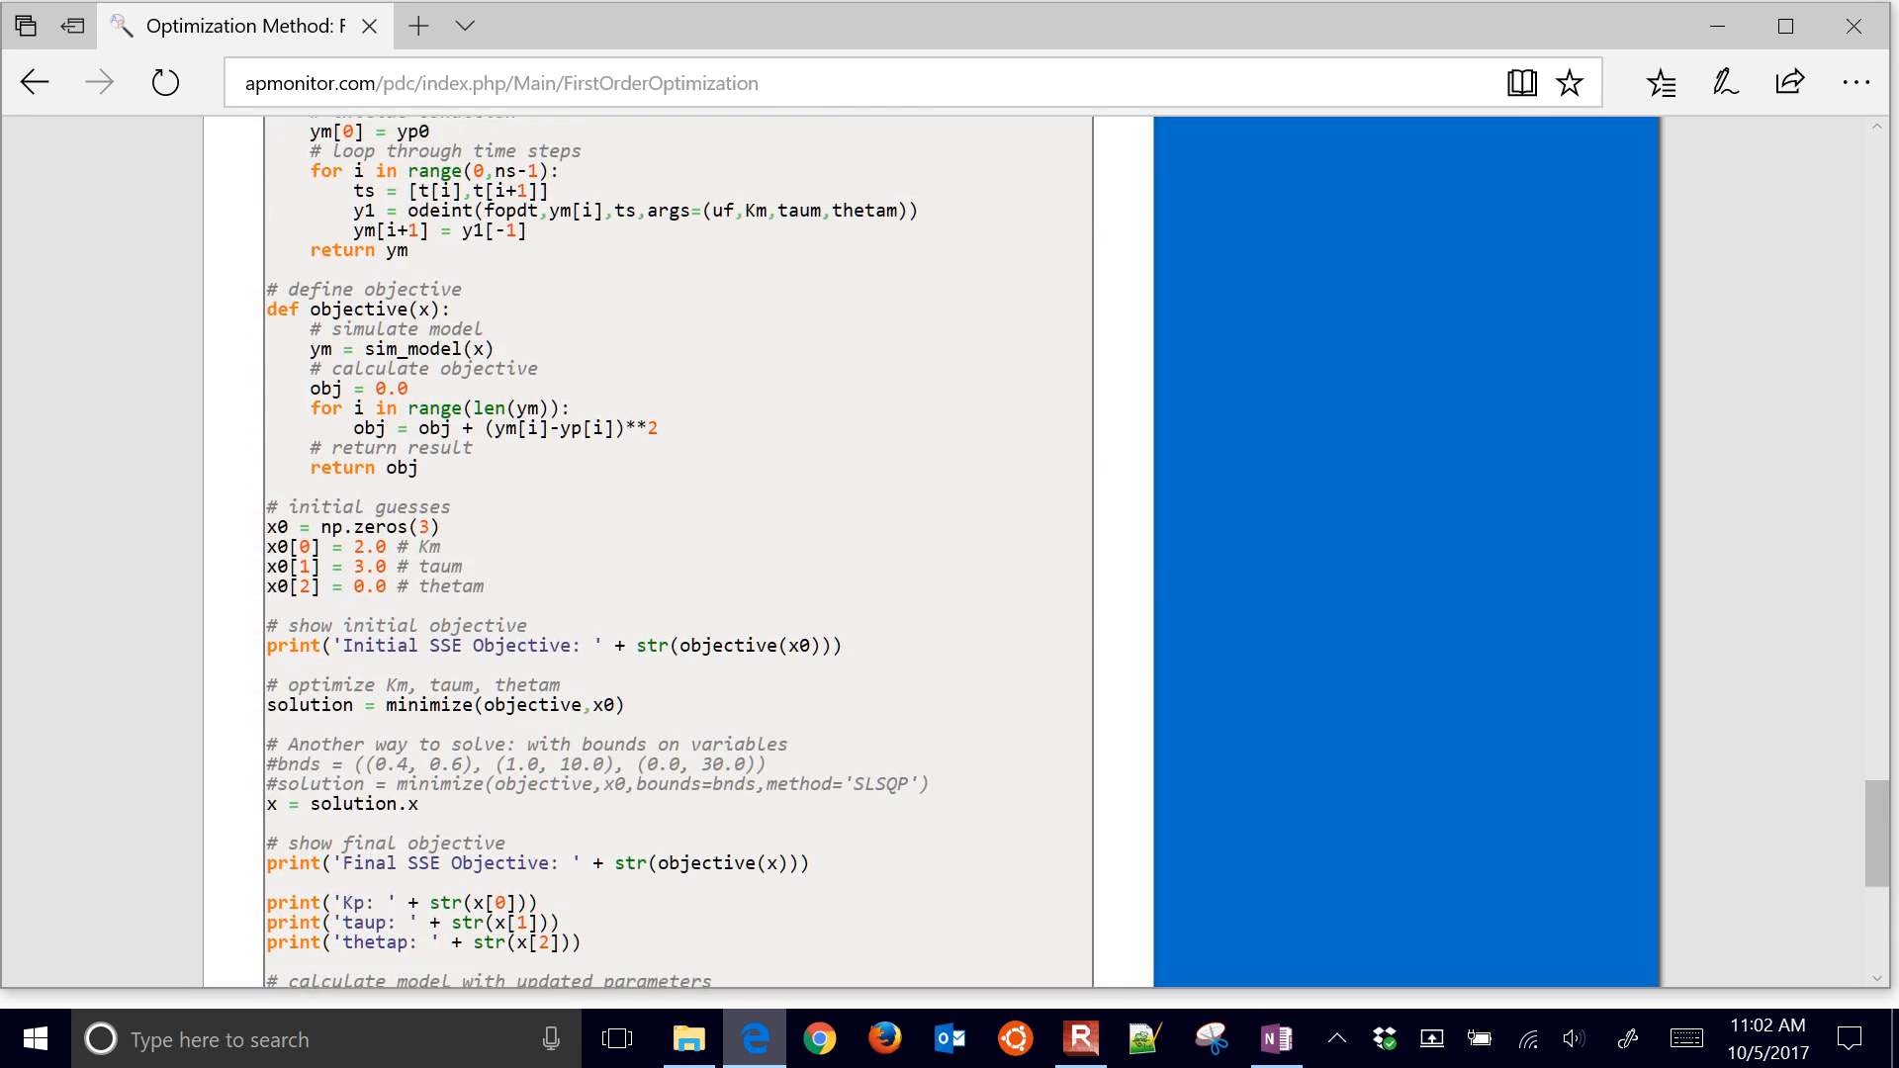
scroll(down, 3)
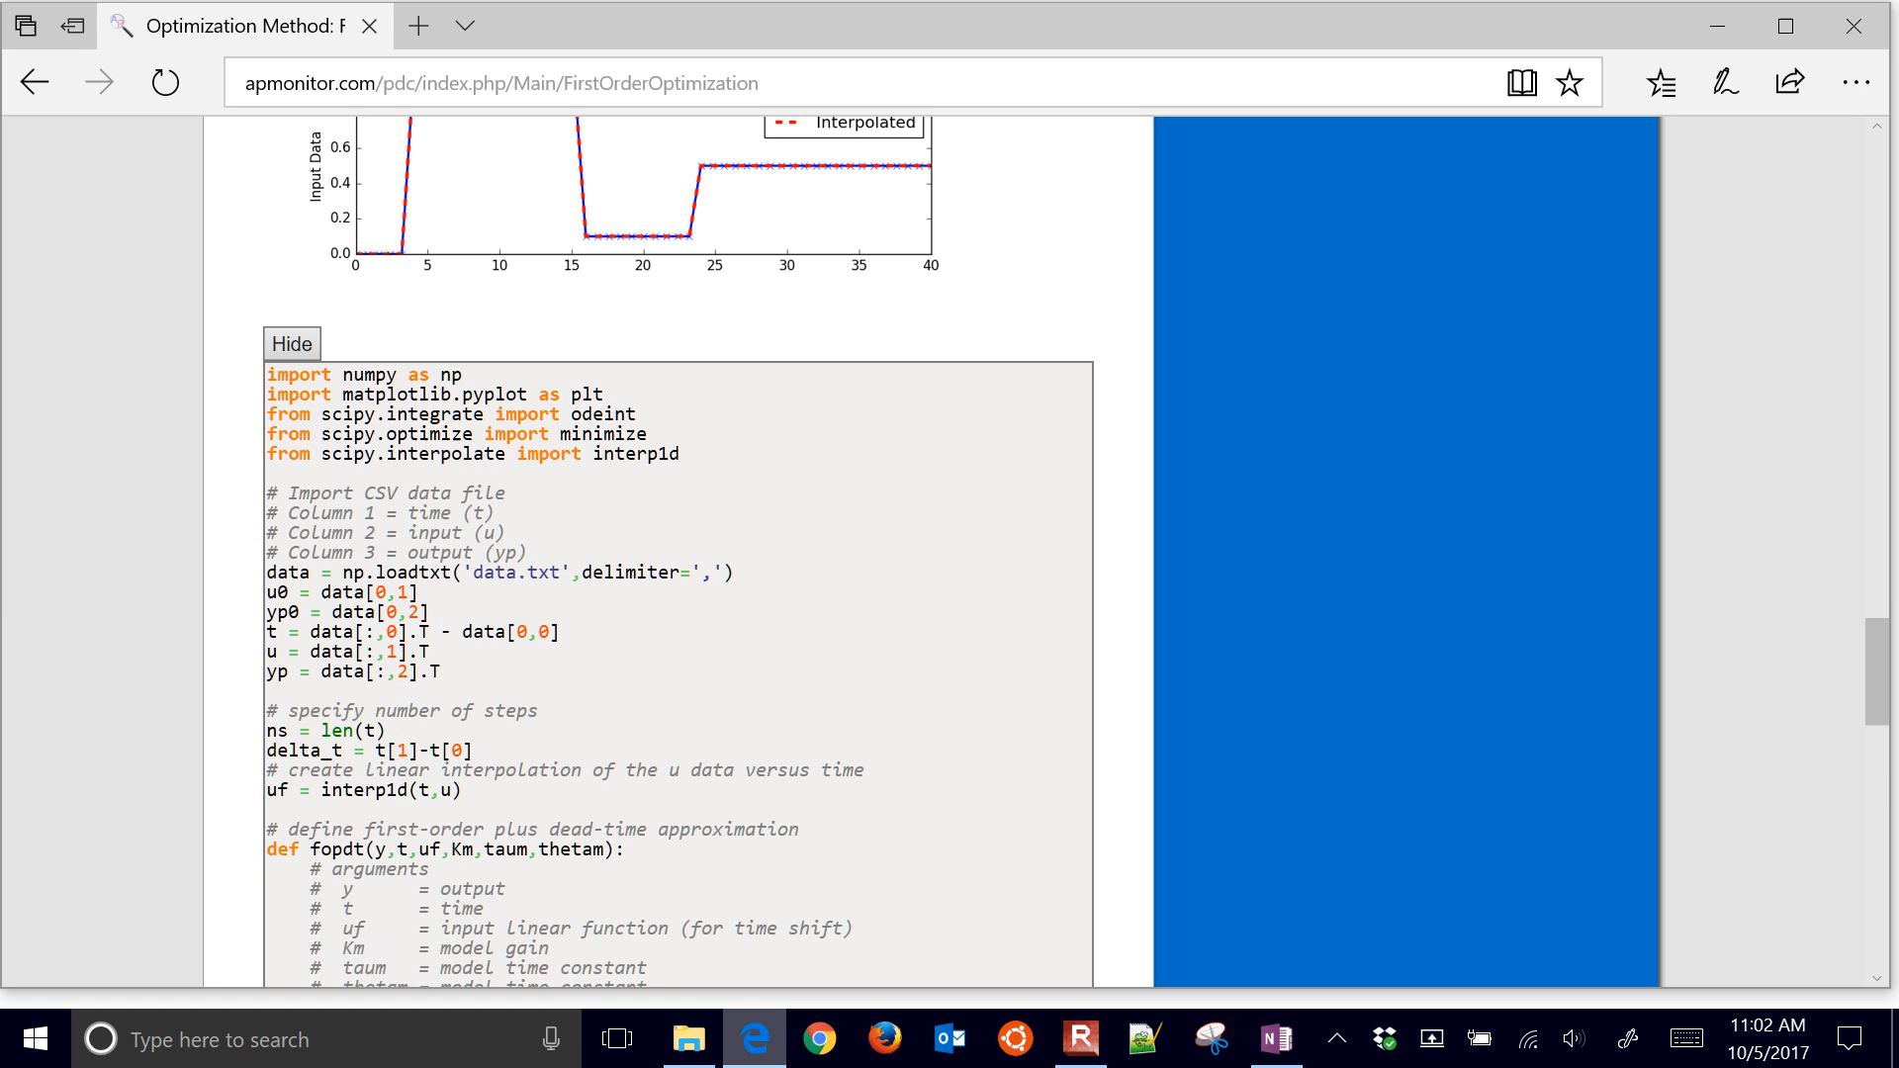
scroll(up, 3)
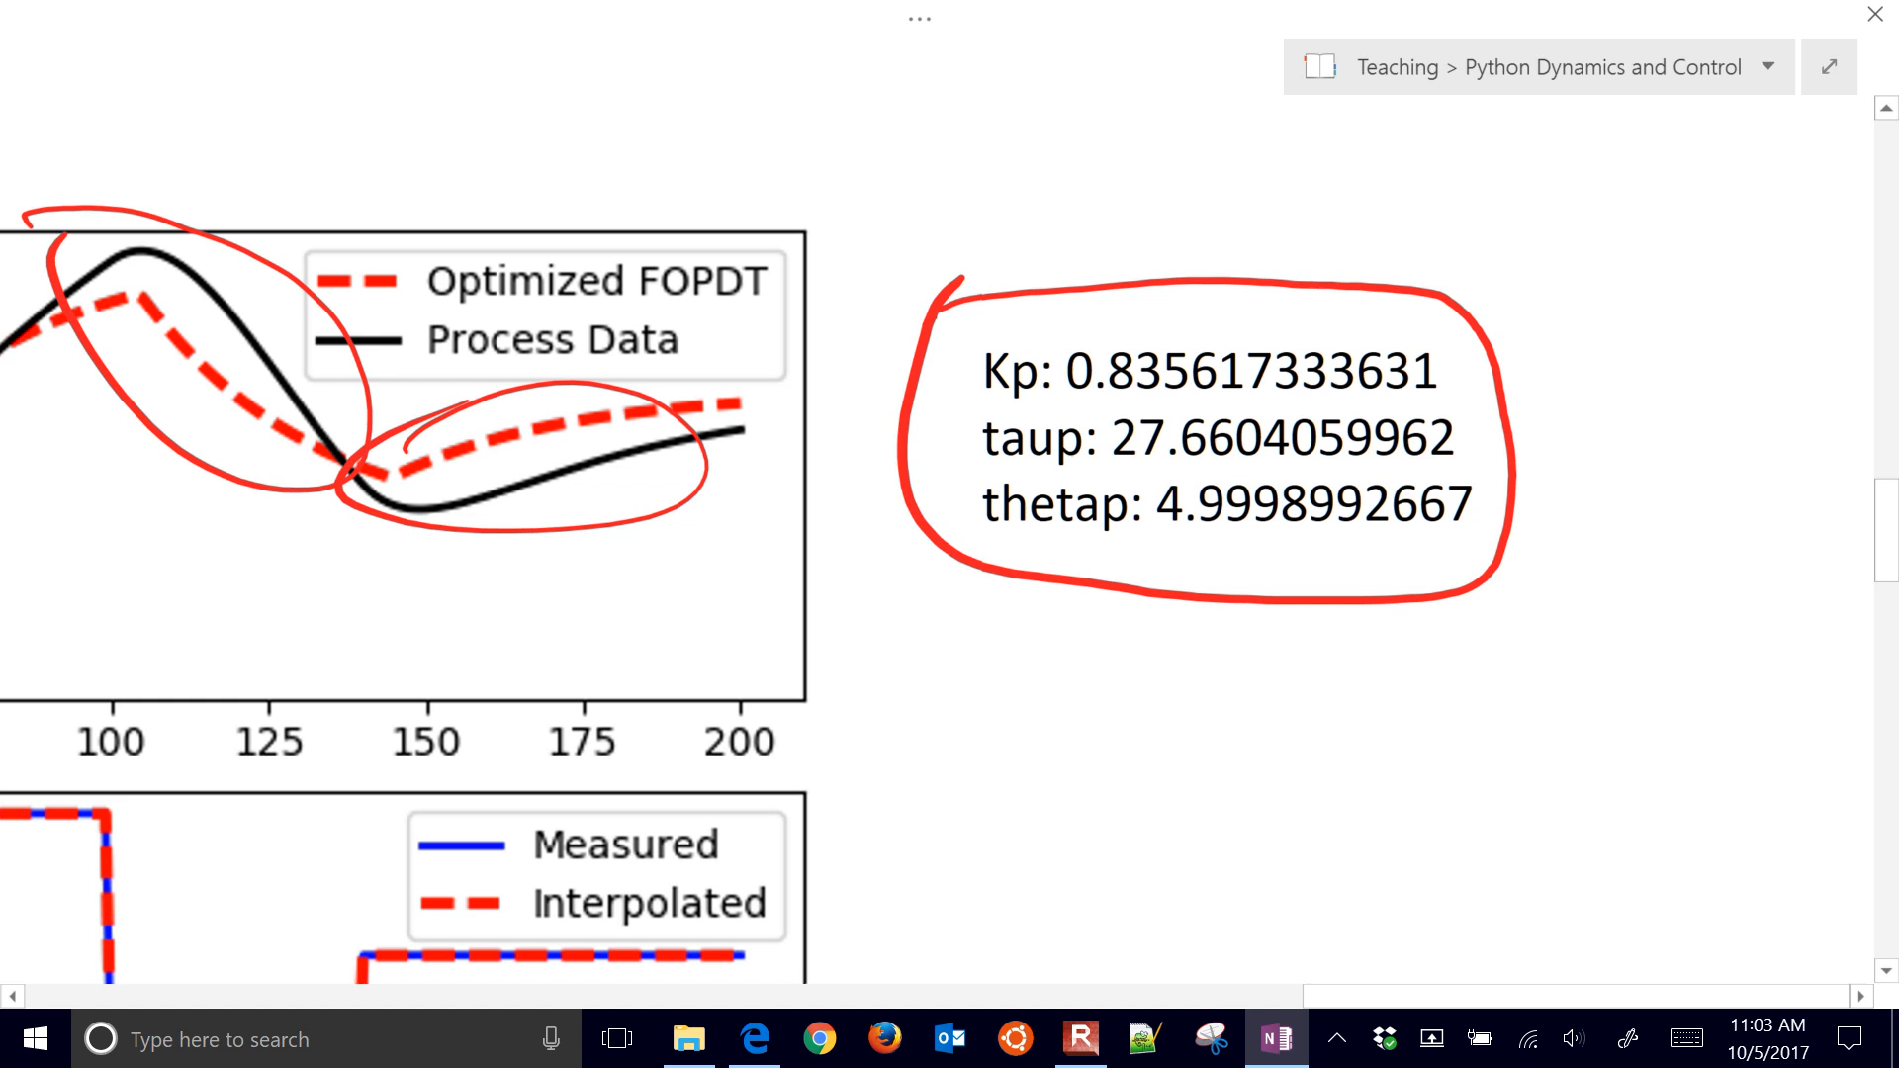
Switch back to the Level Control course page in Edge.
click(754, 1039)
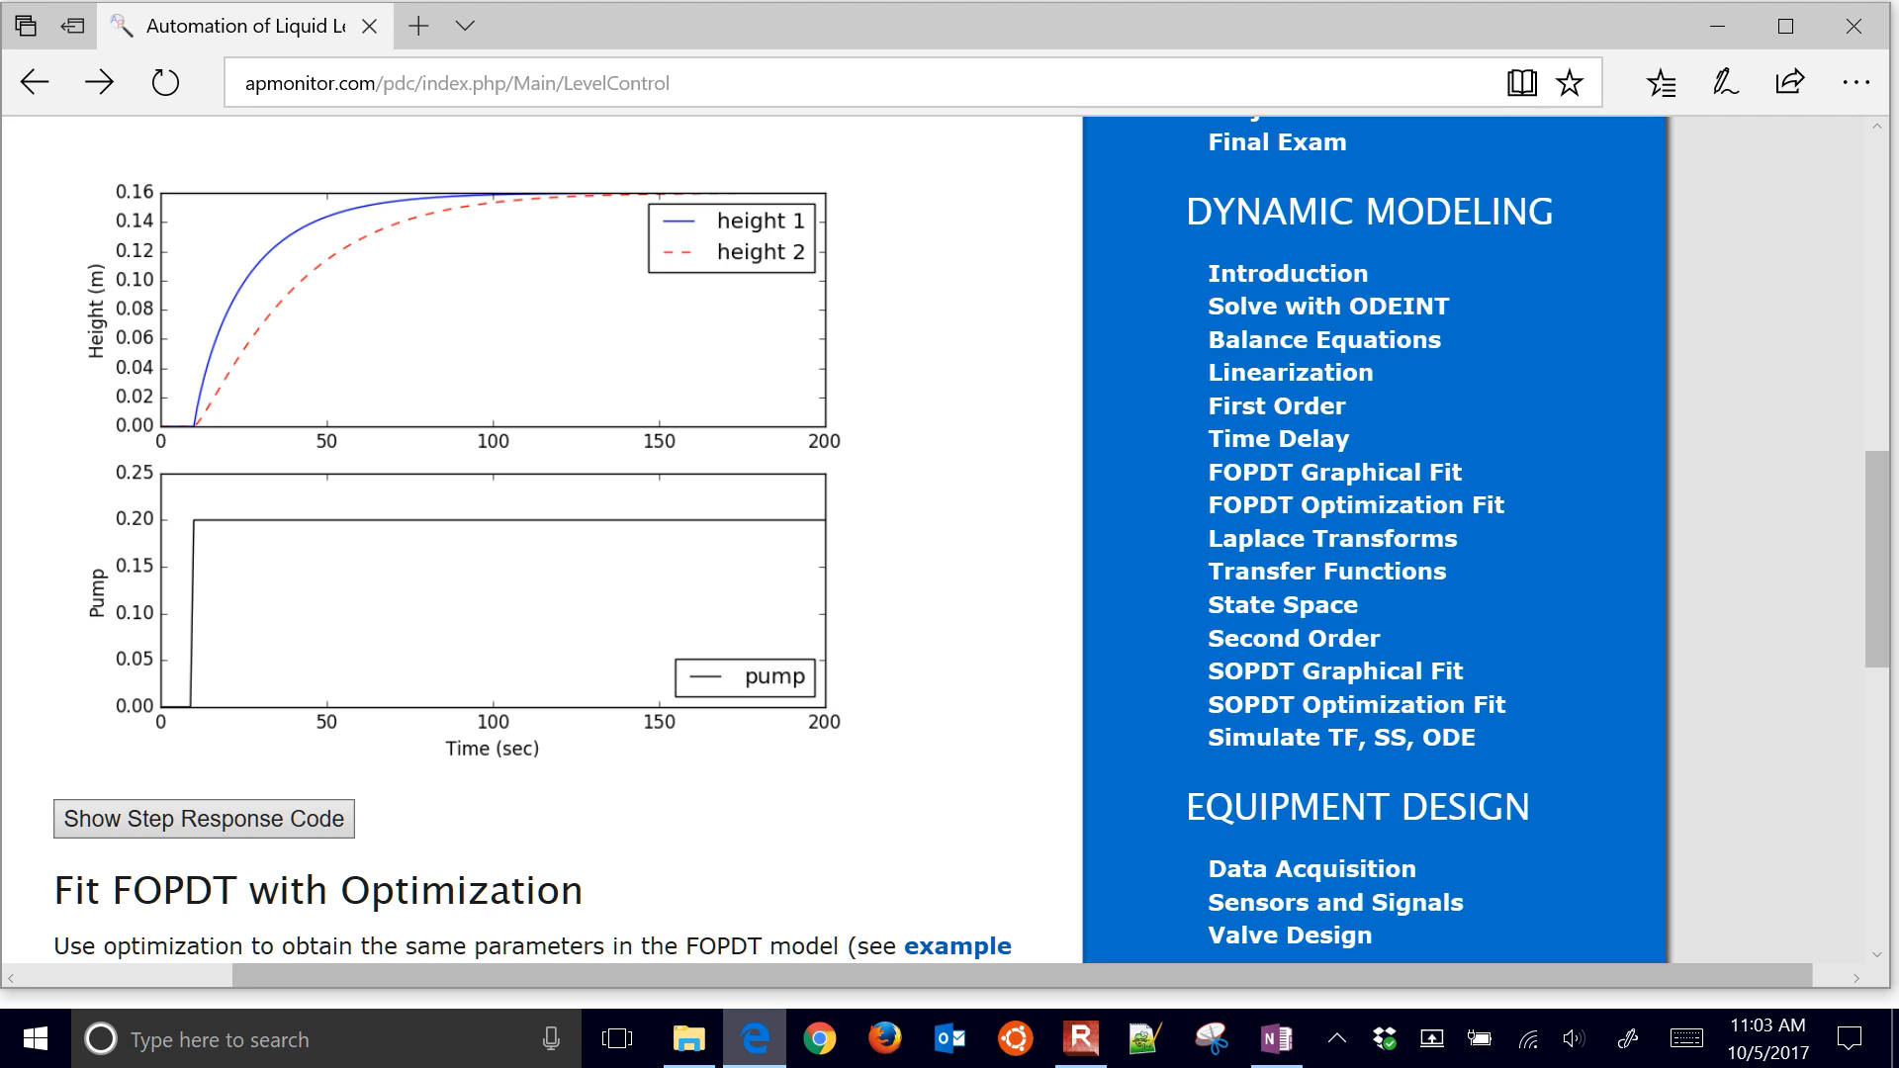
Scroll through the PI Control page's IMC, ITAE and Anti-Reset Windup sections.
scroll(down, 3)
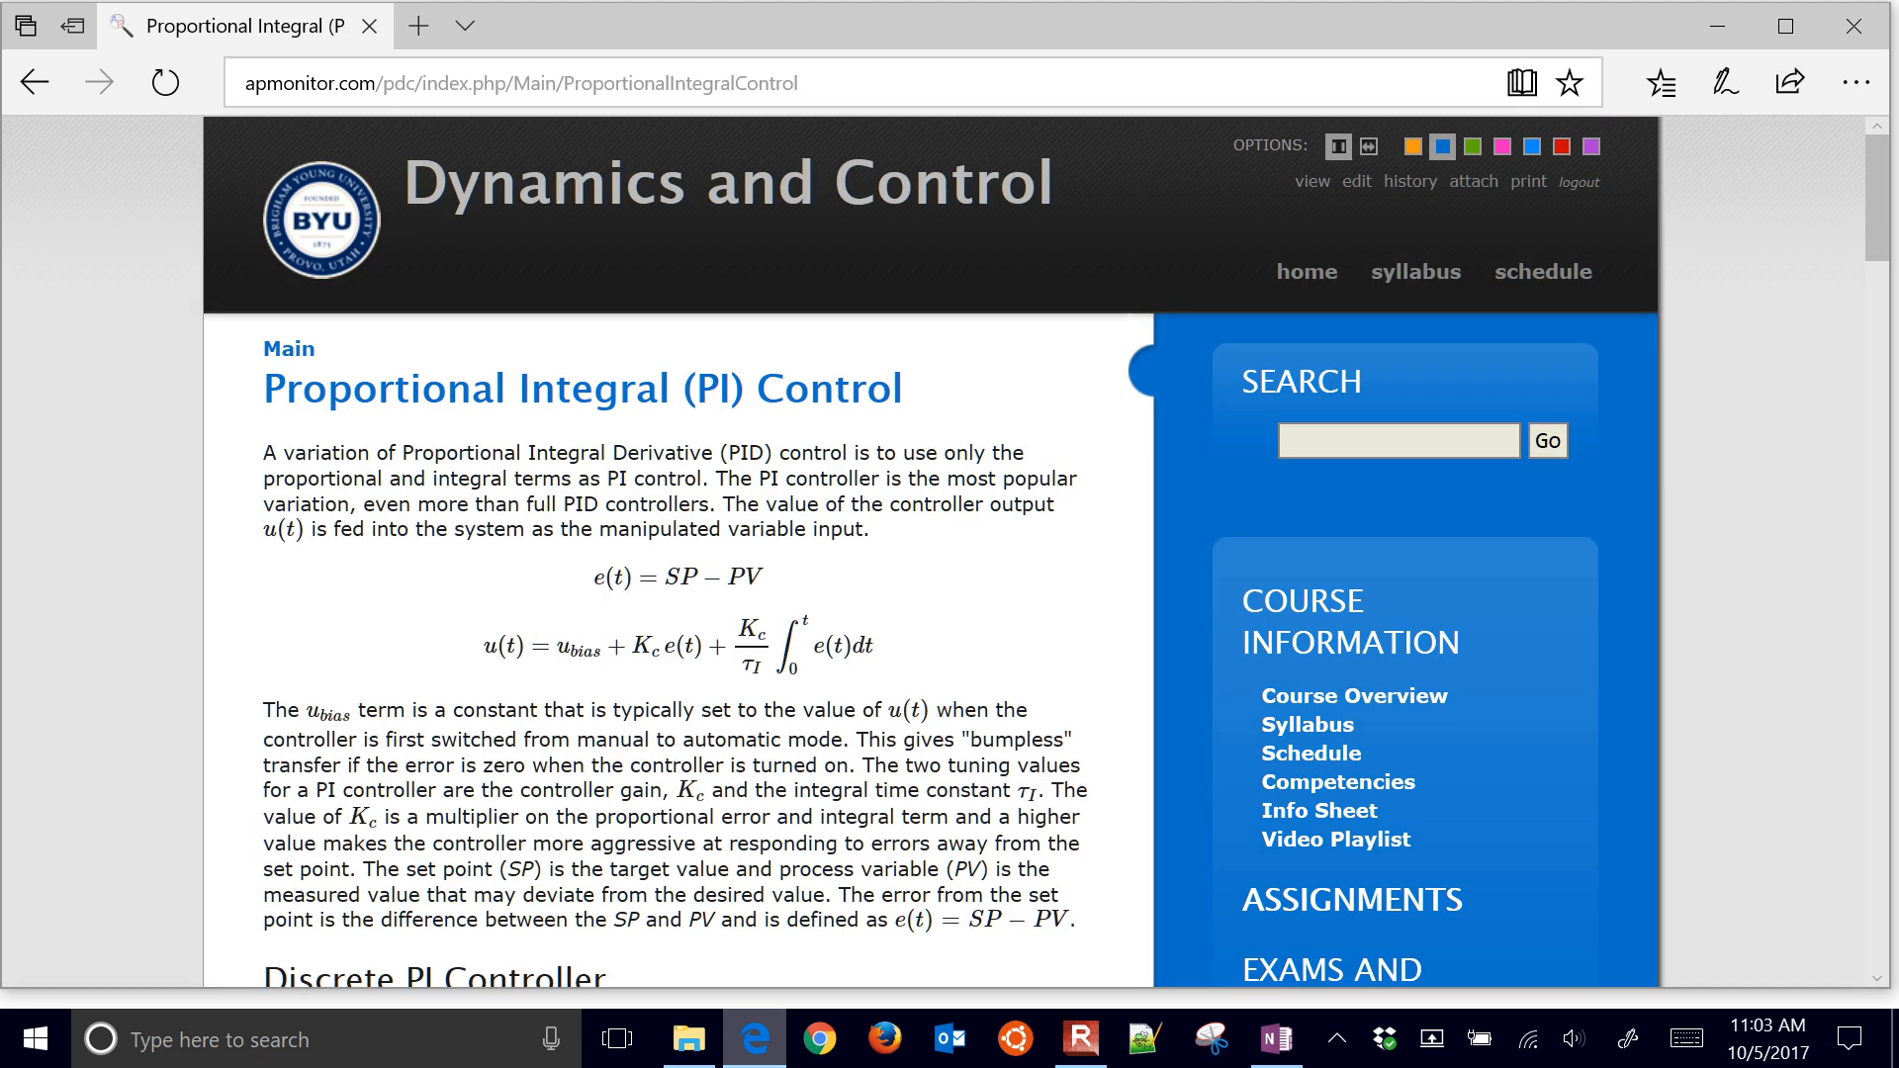
scroll(down, 3)
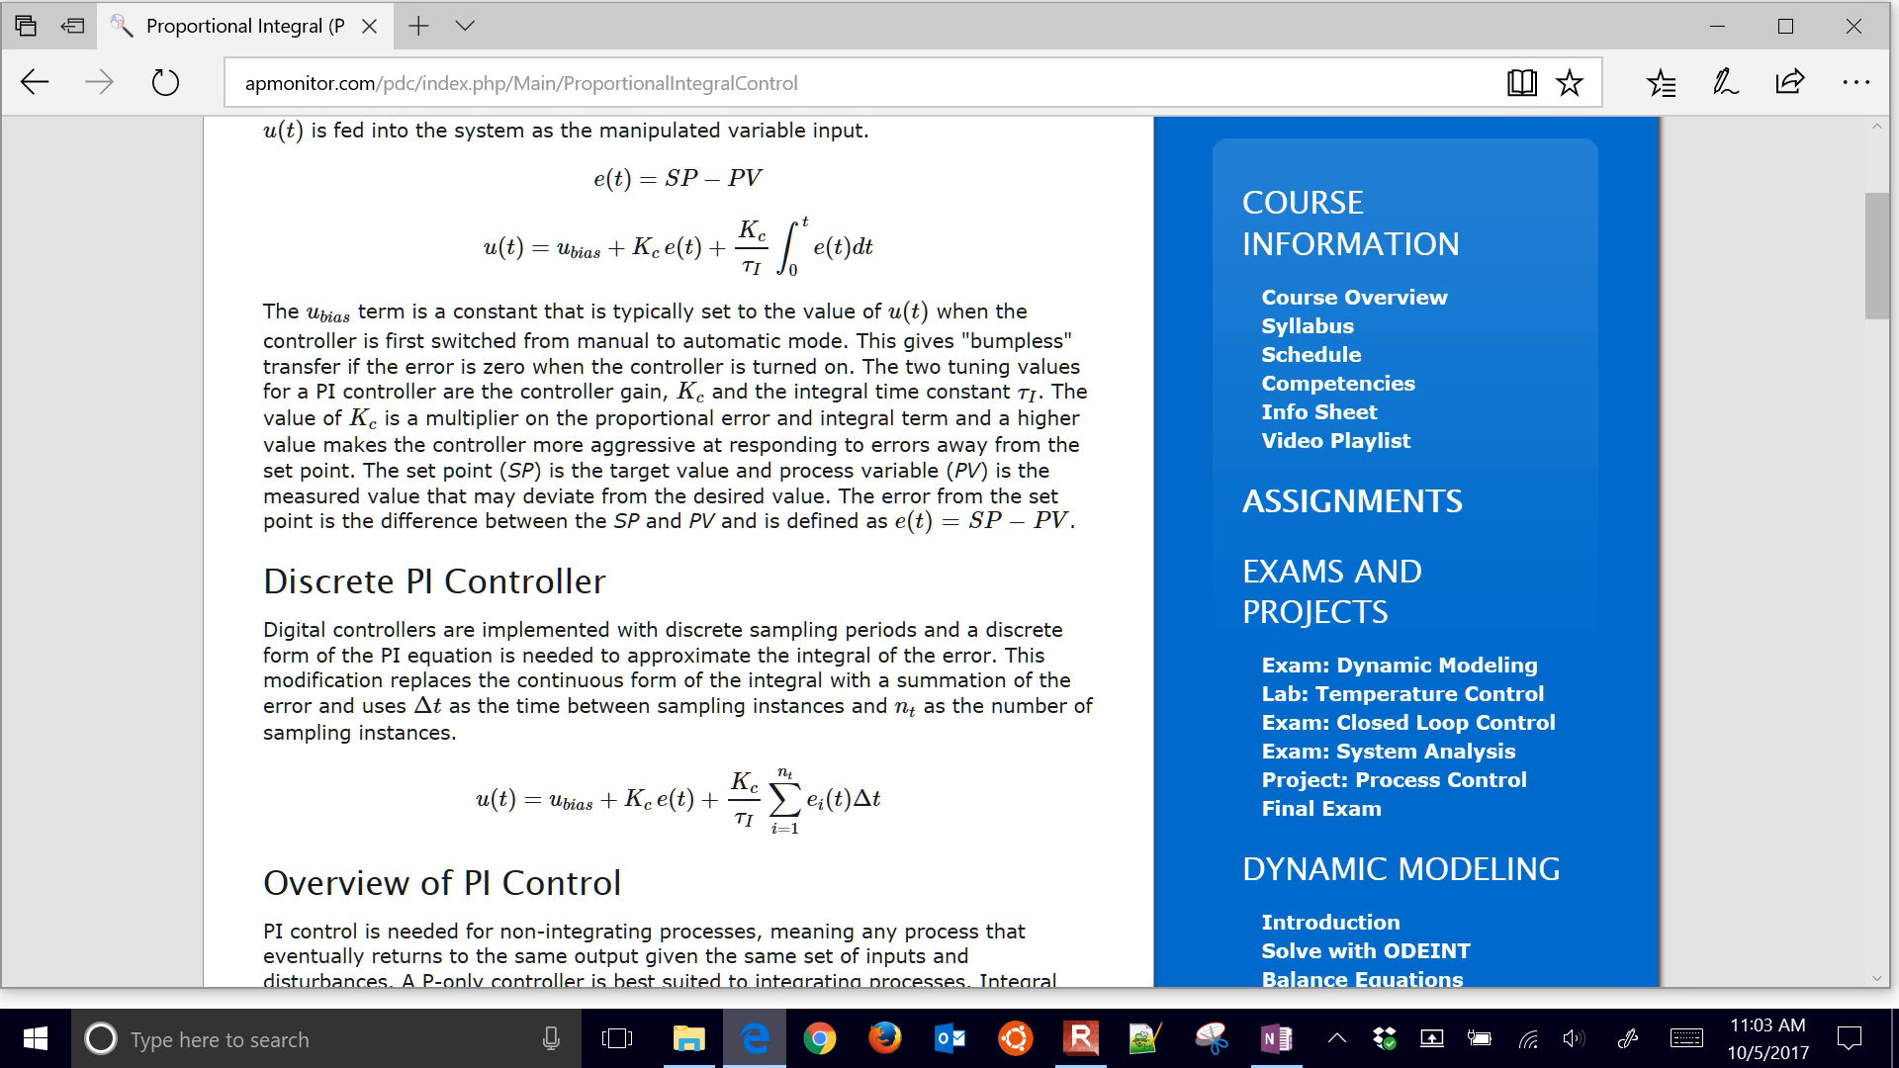
scroll(down, 3)
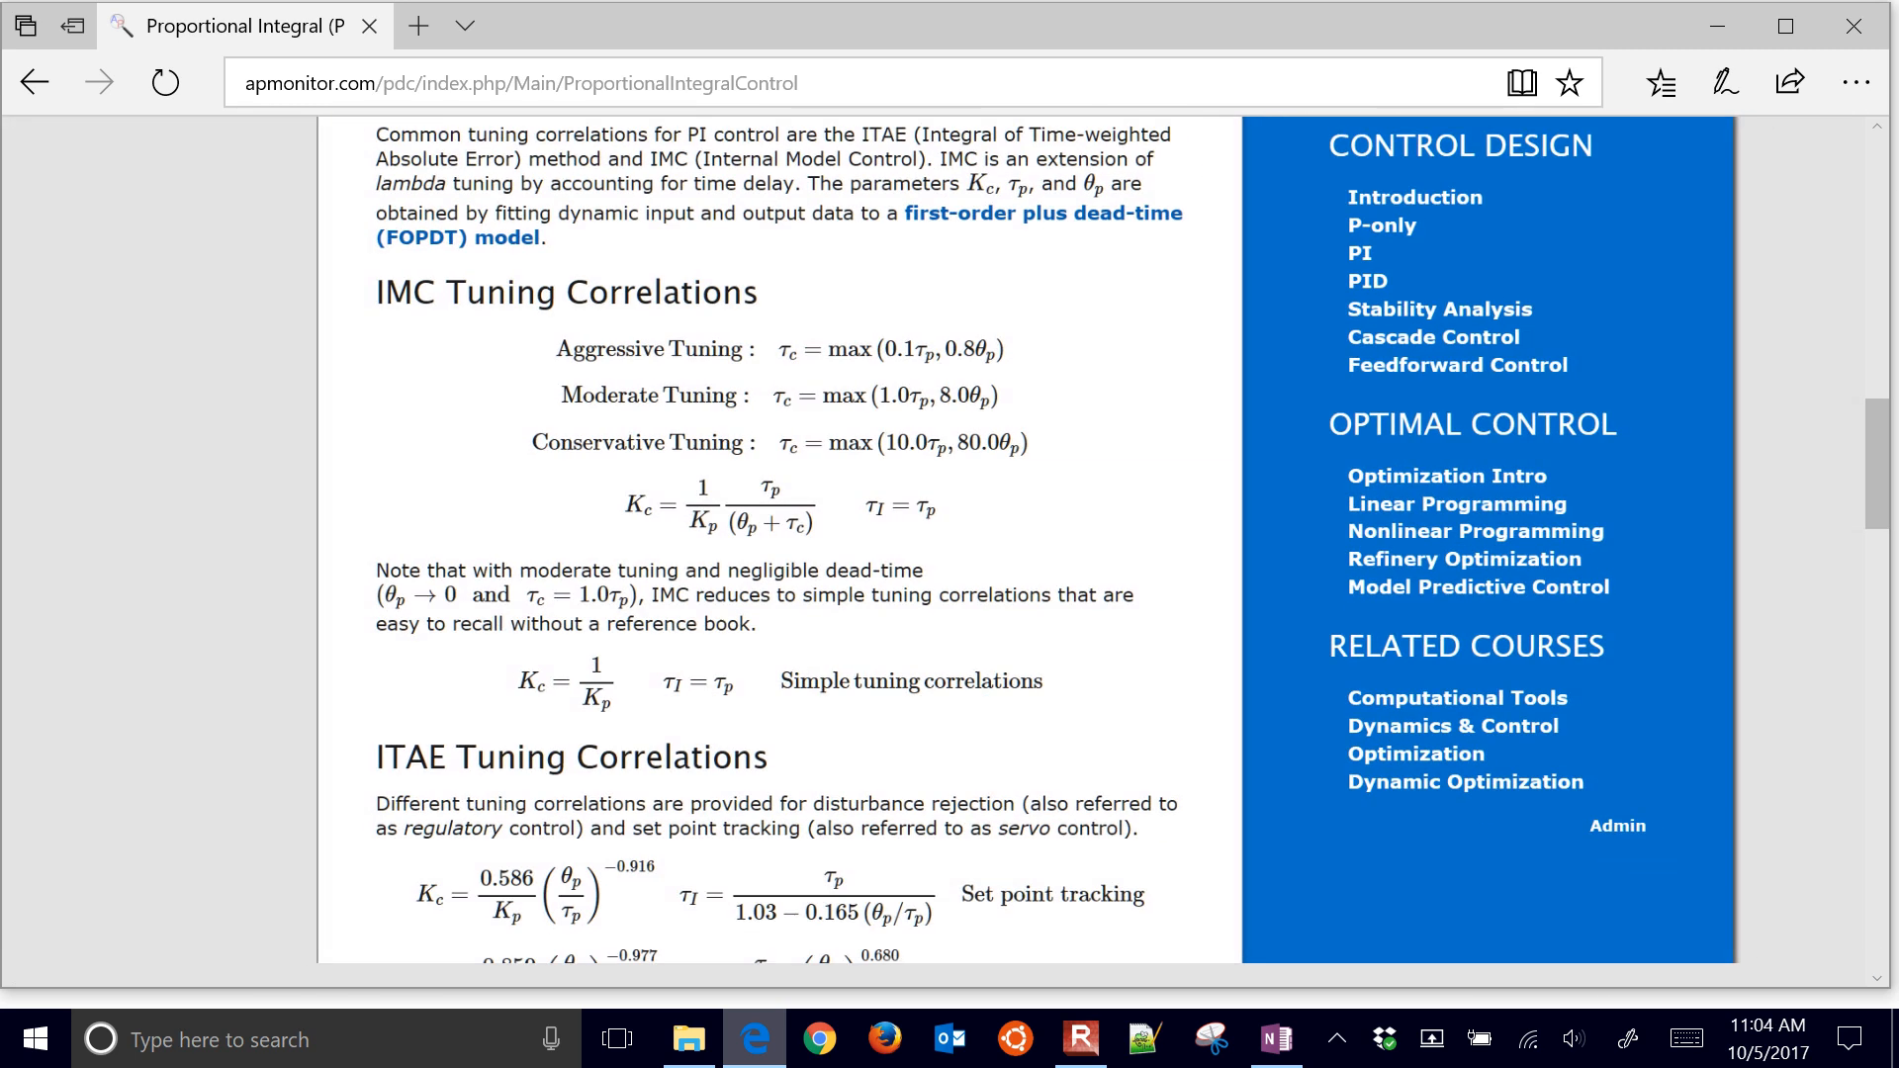
scroll(down, 3)
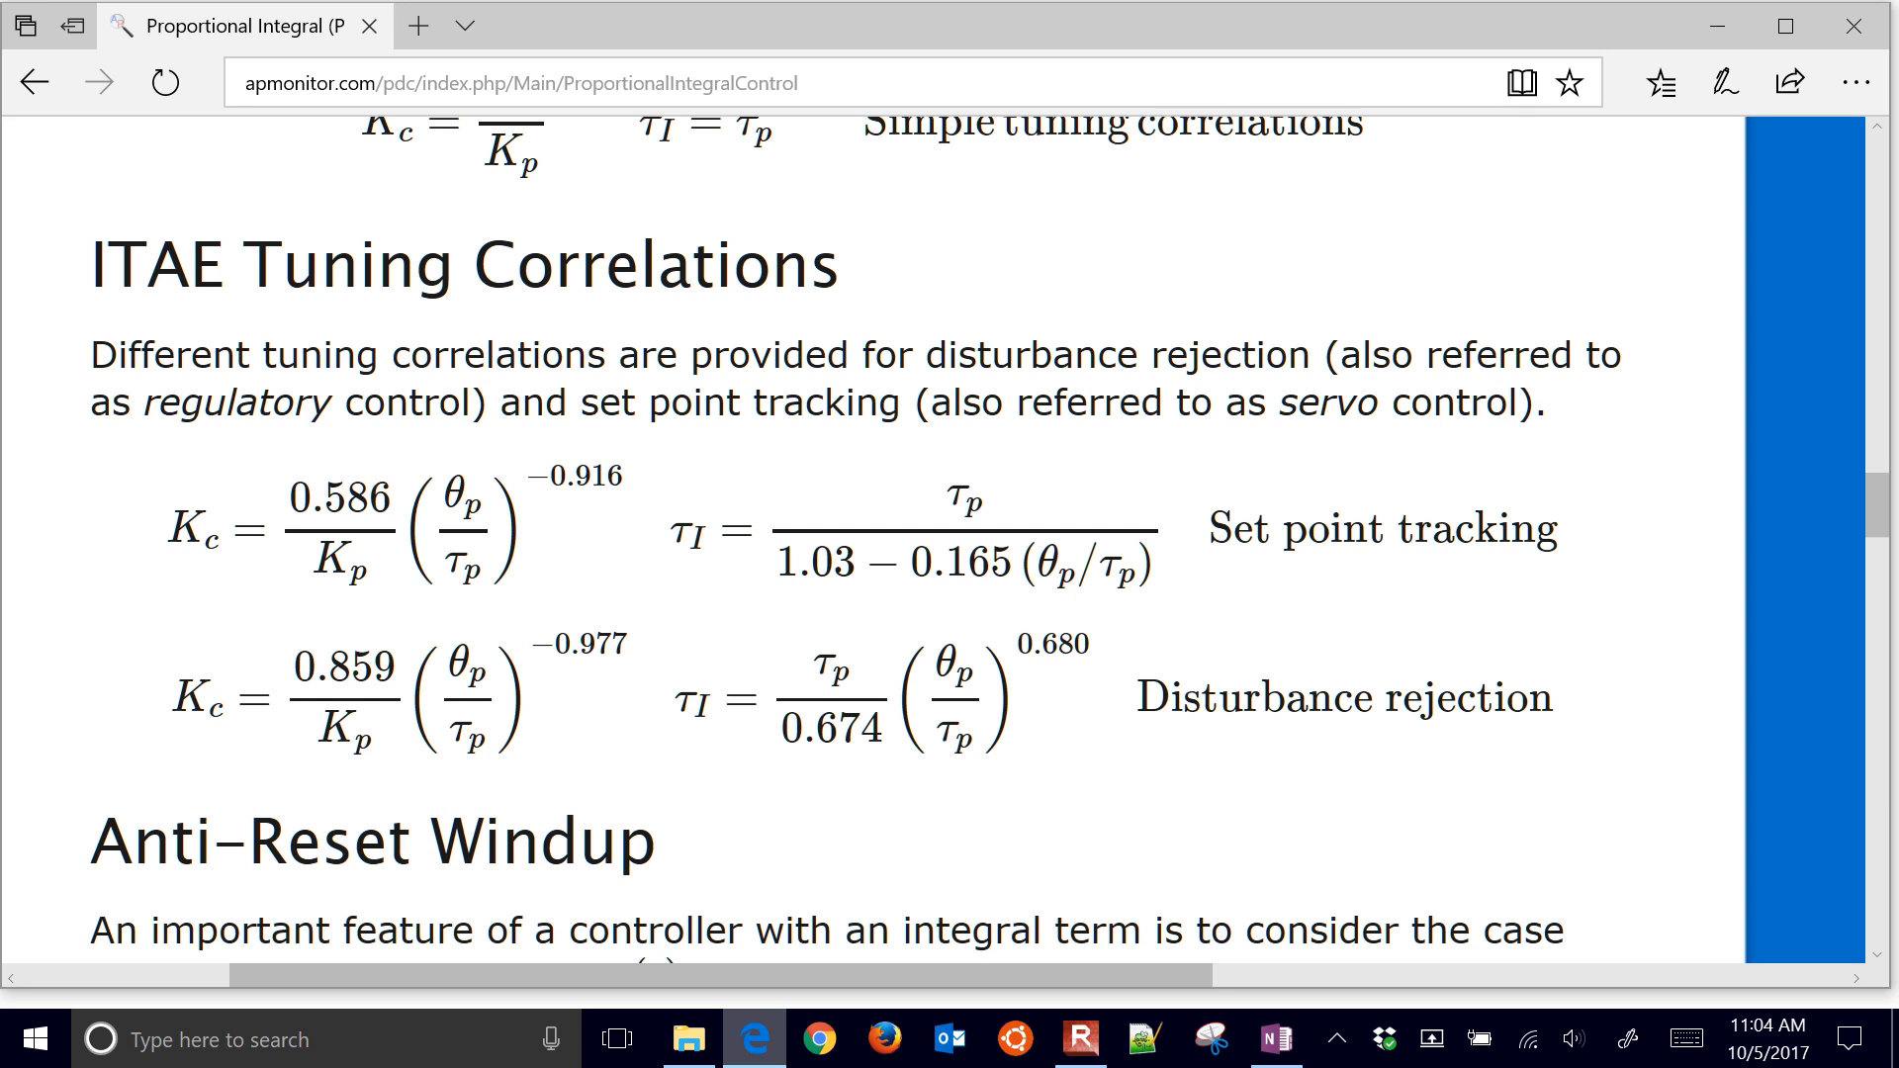
scroll(down, 3)
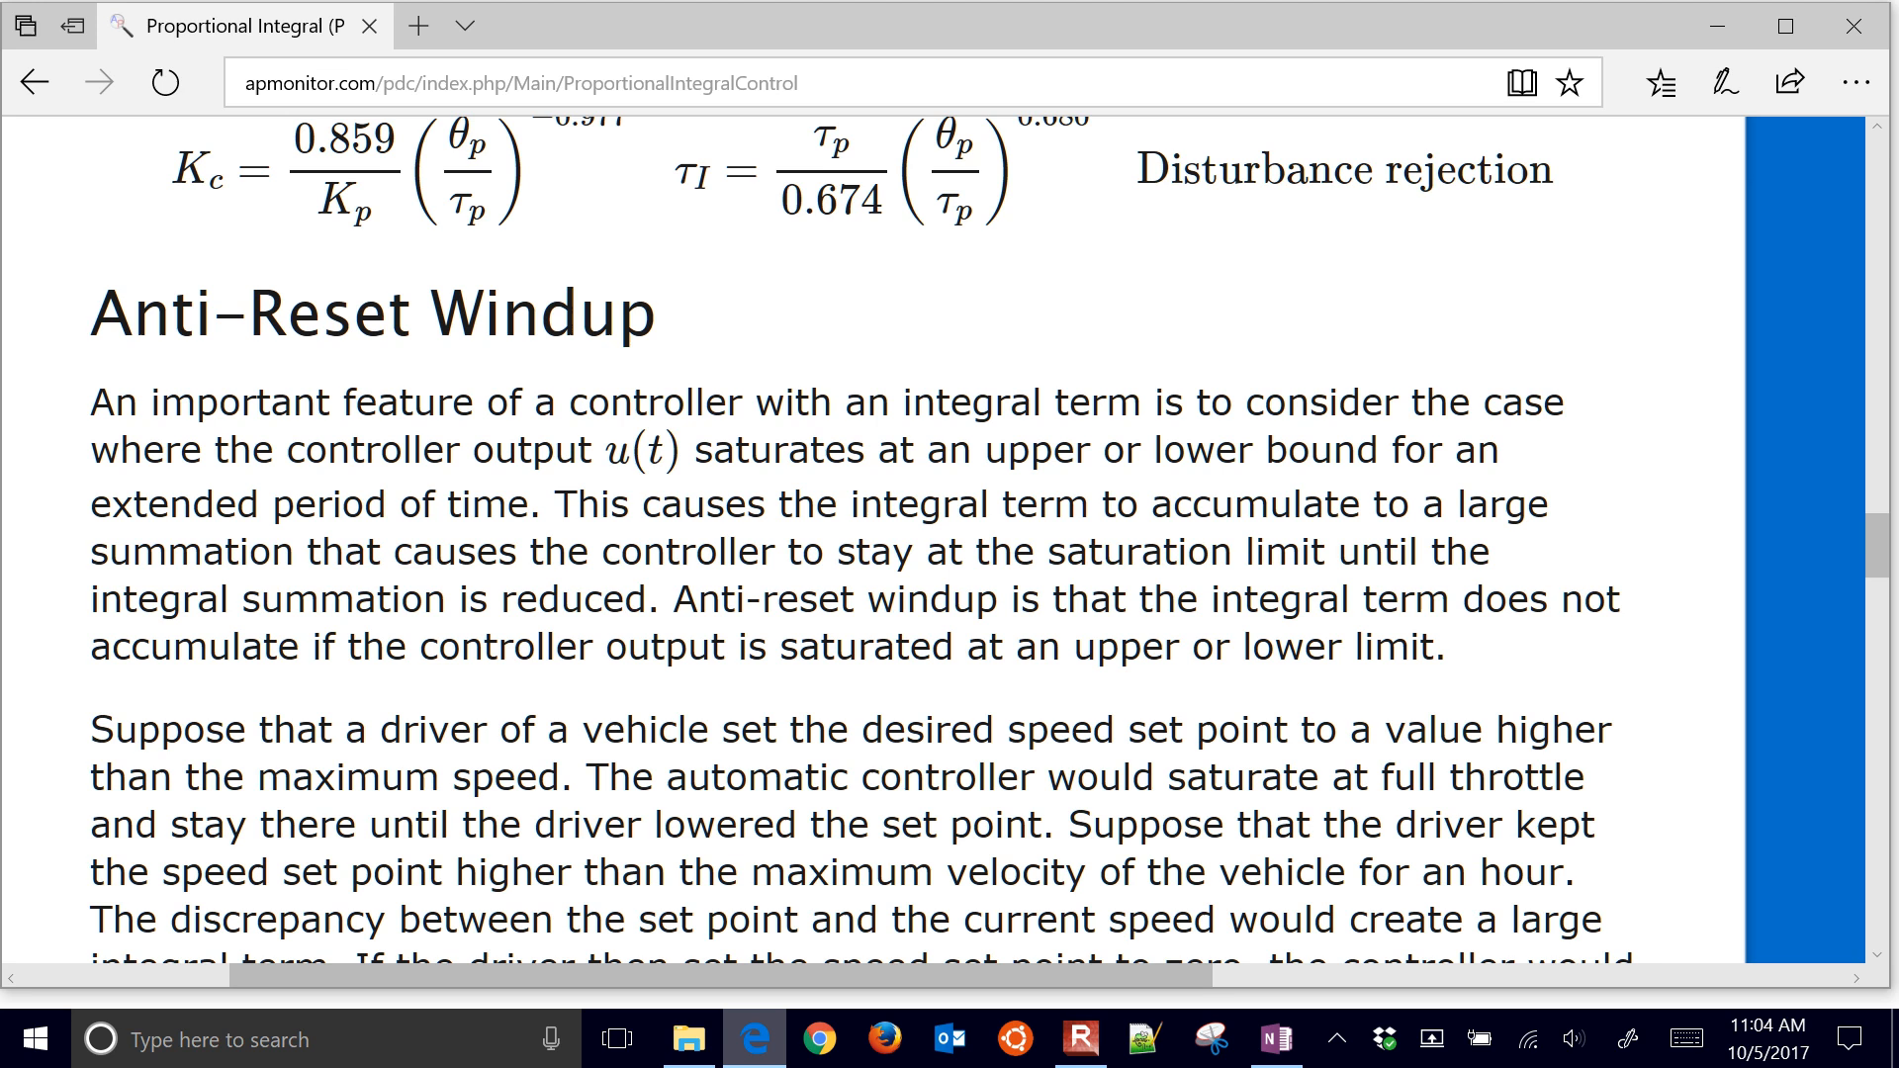
scroll(down, 3)
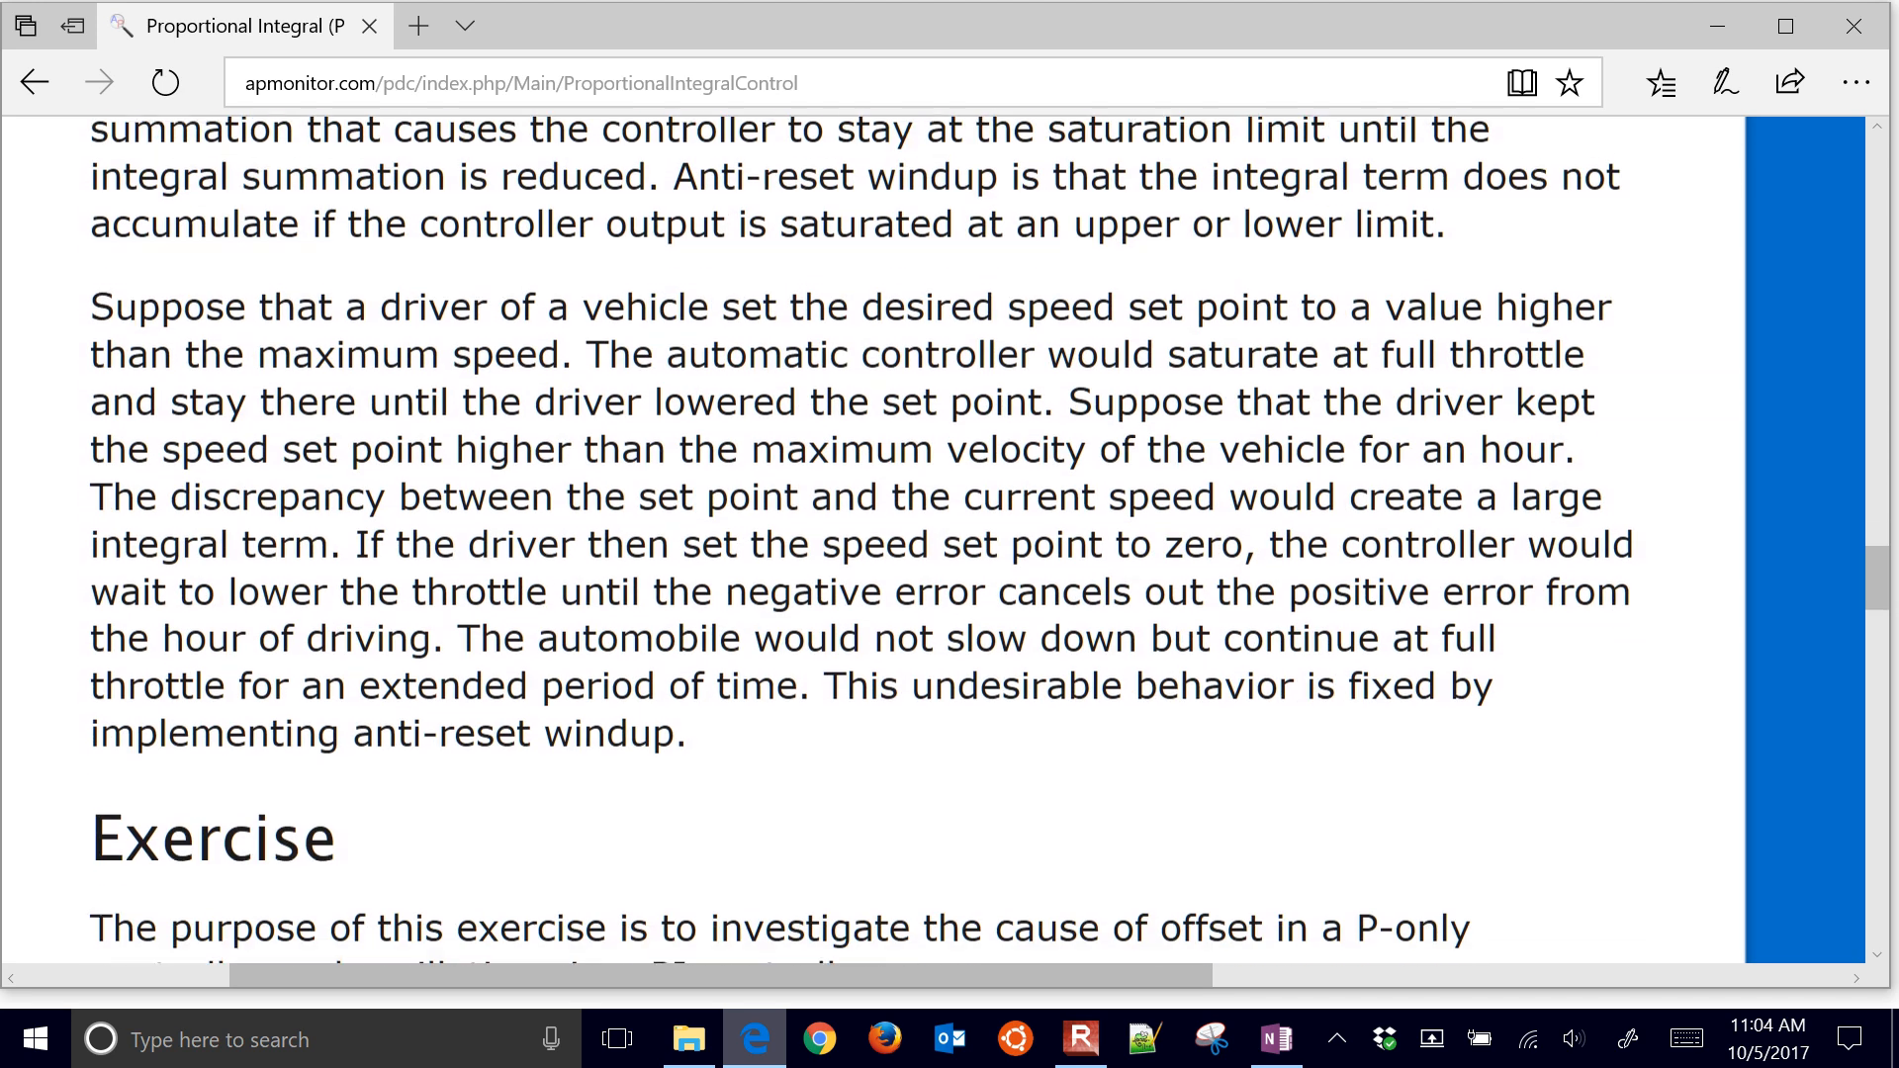
scroll(down, 3)
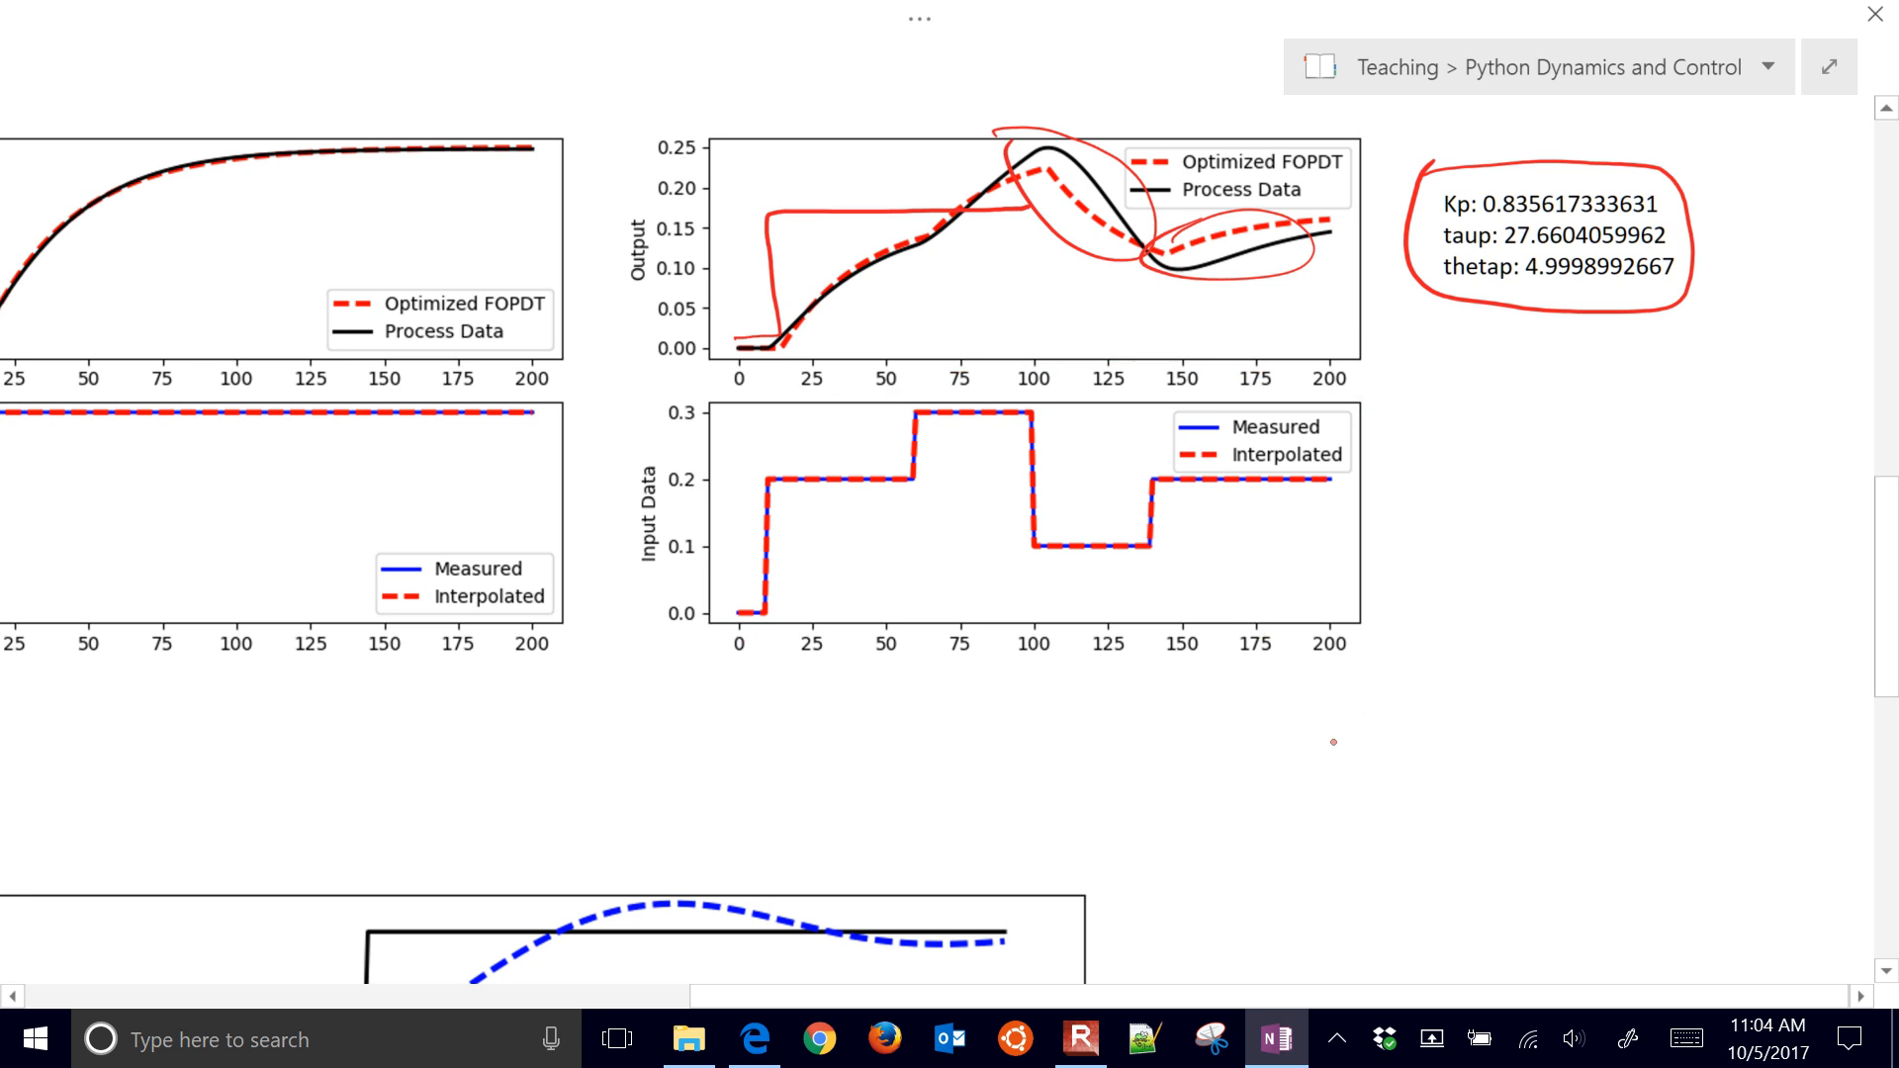
Erase the small note under the process plot and ink 'b' at the overshoot above SP.
scroll(down, 3)
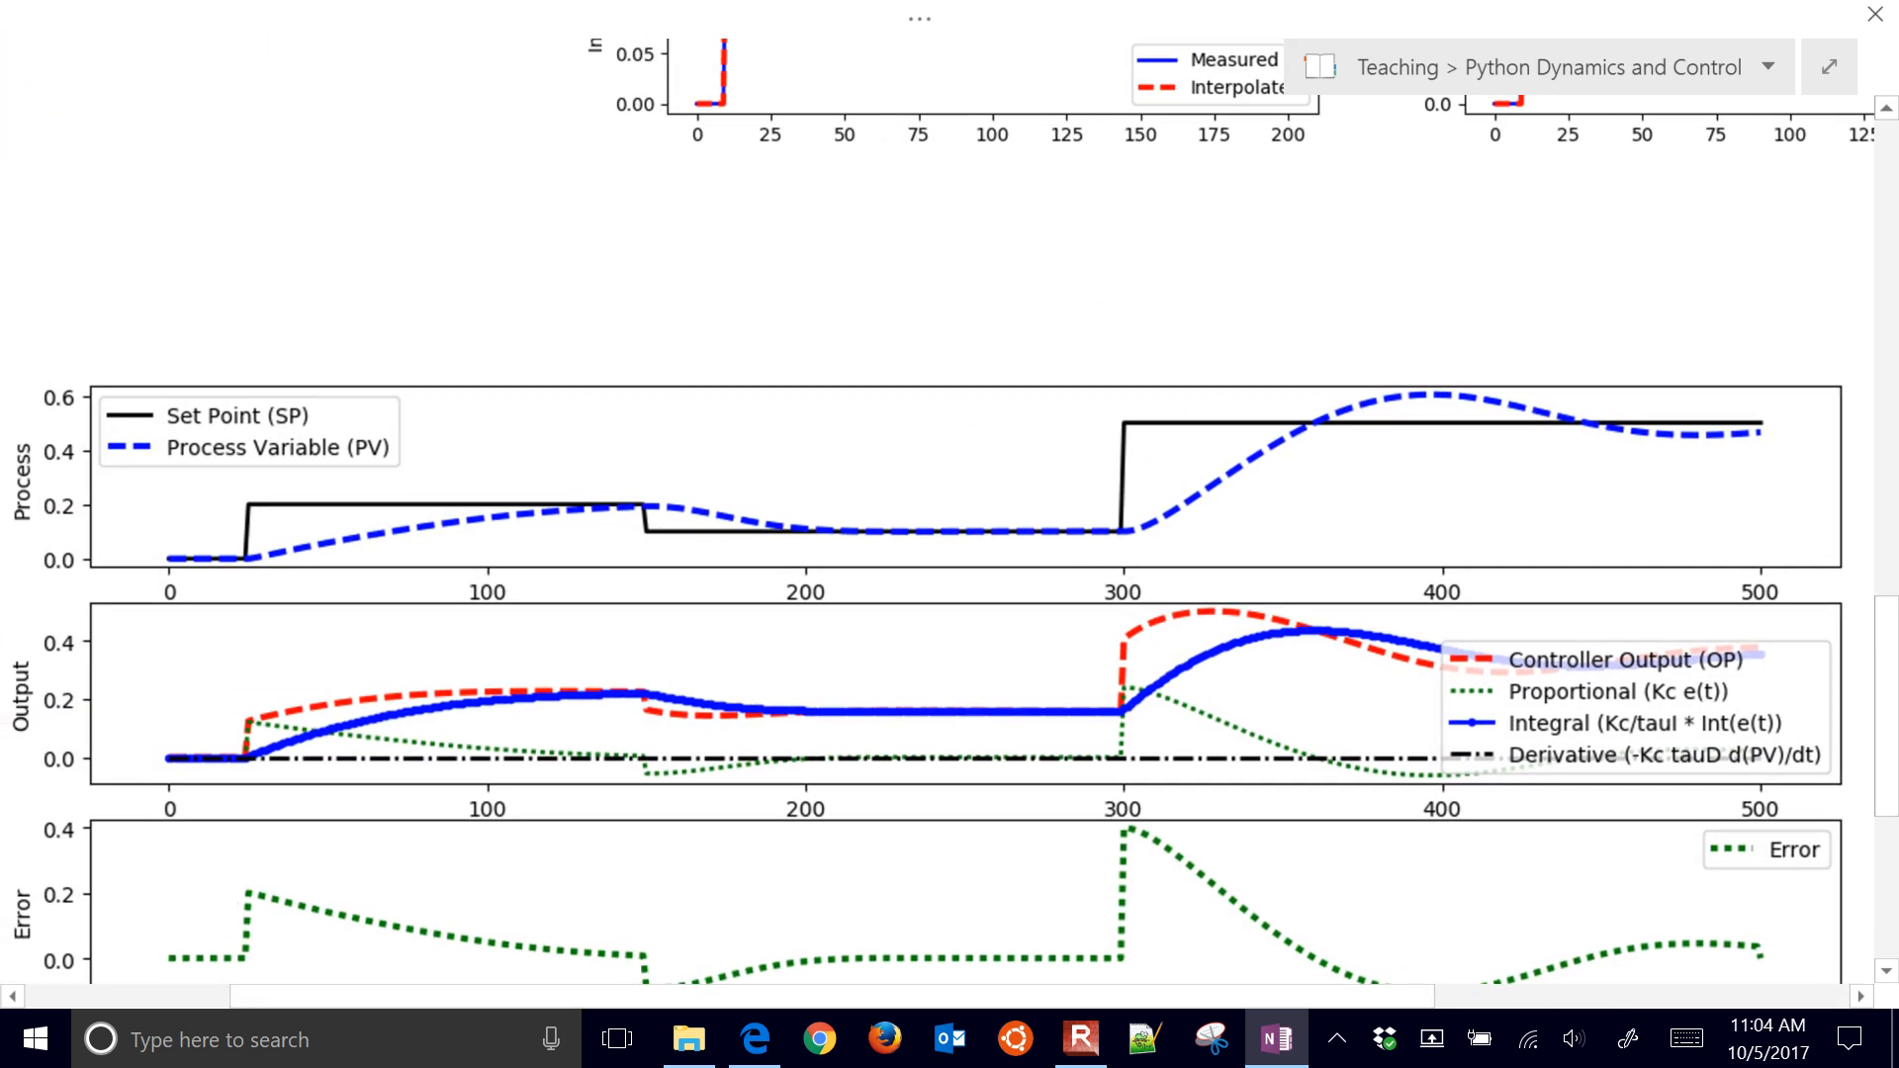
scroll(down, 3)
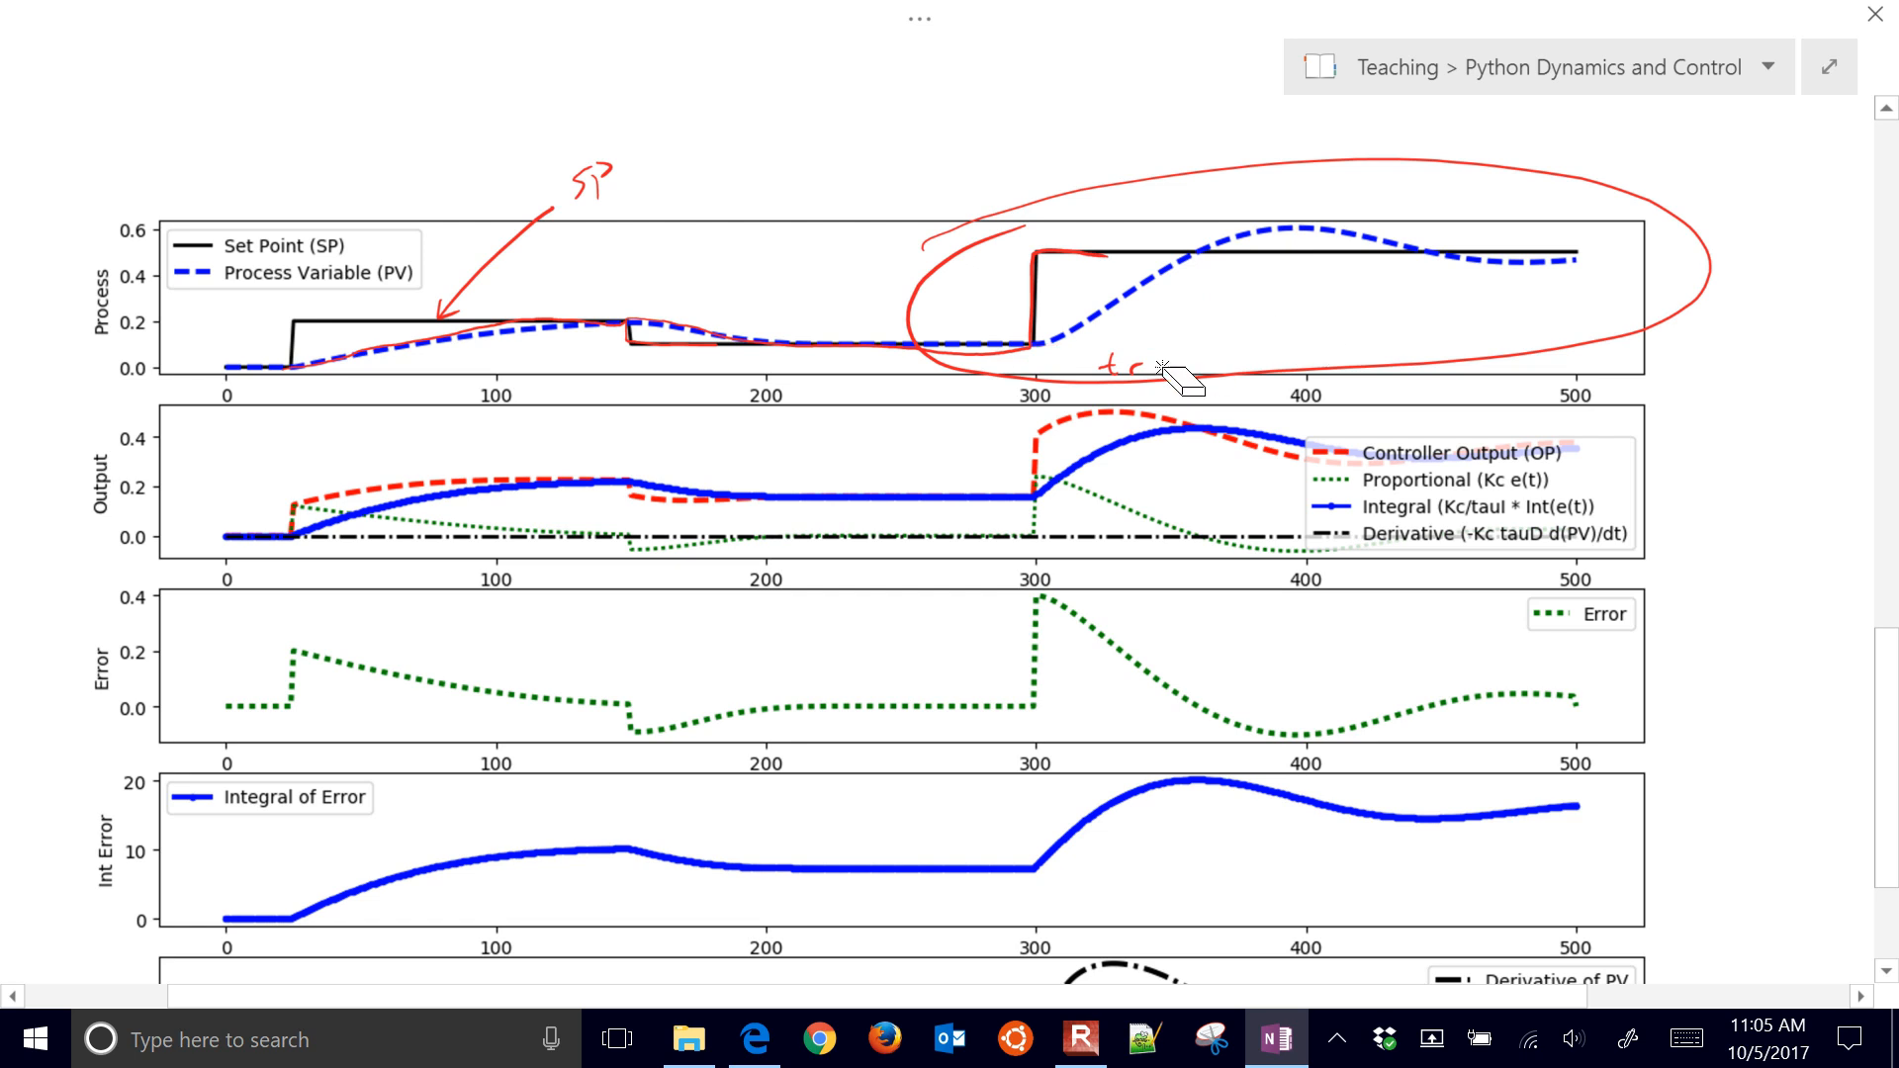
click(1167, 370)
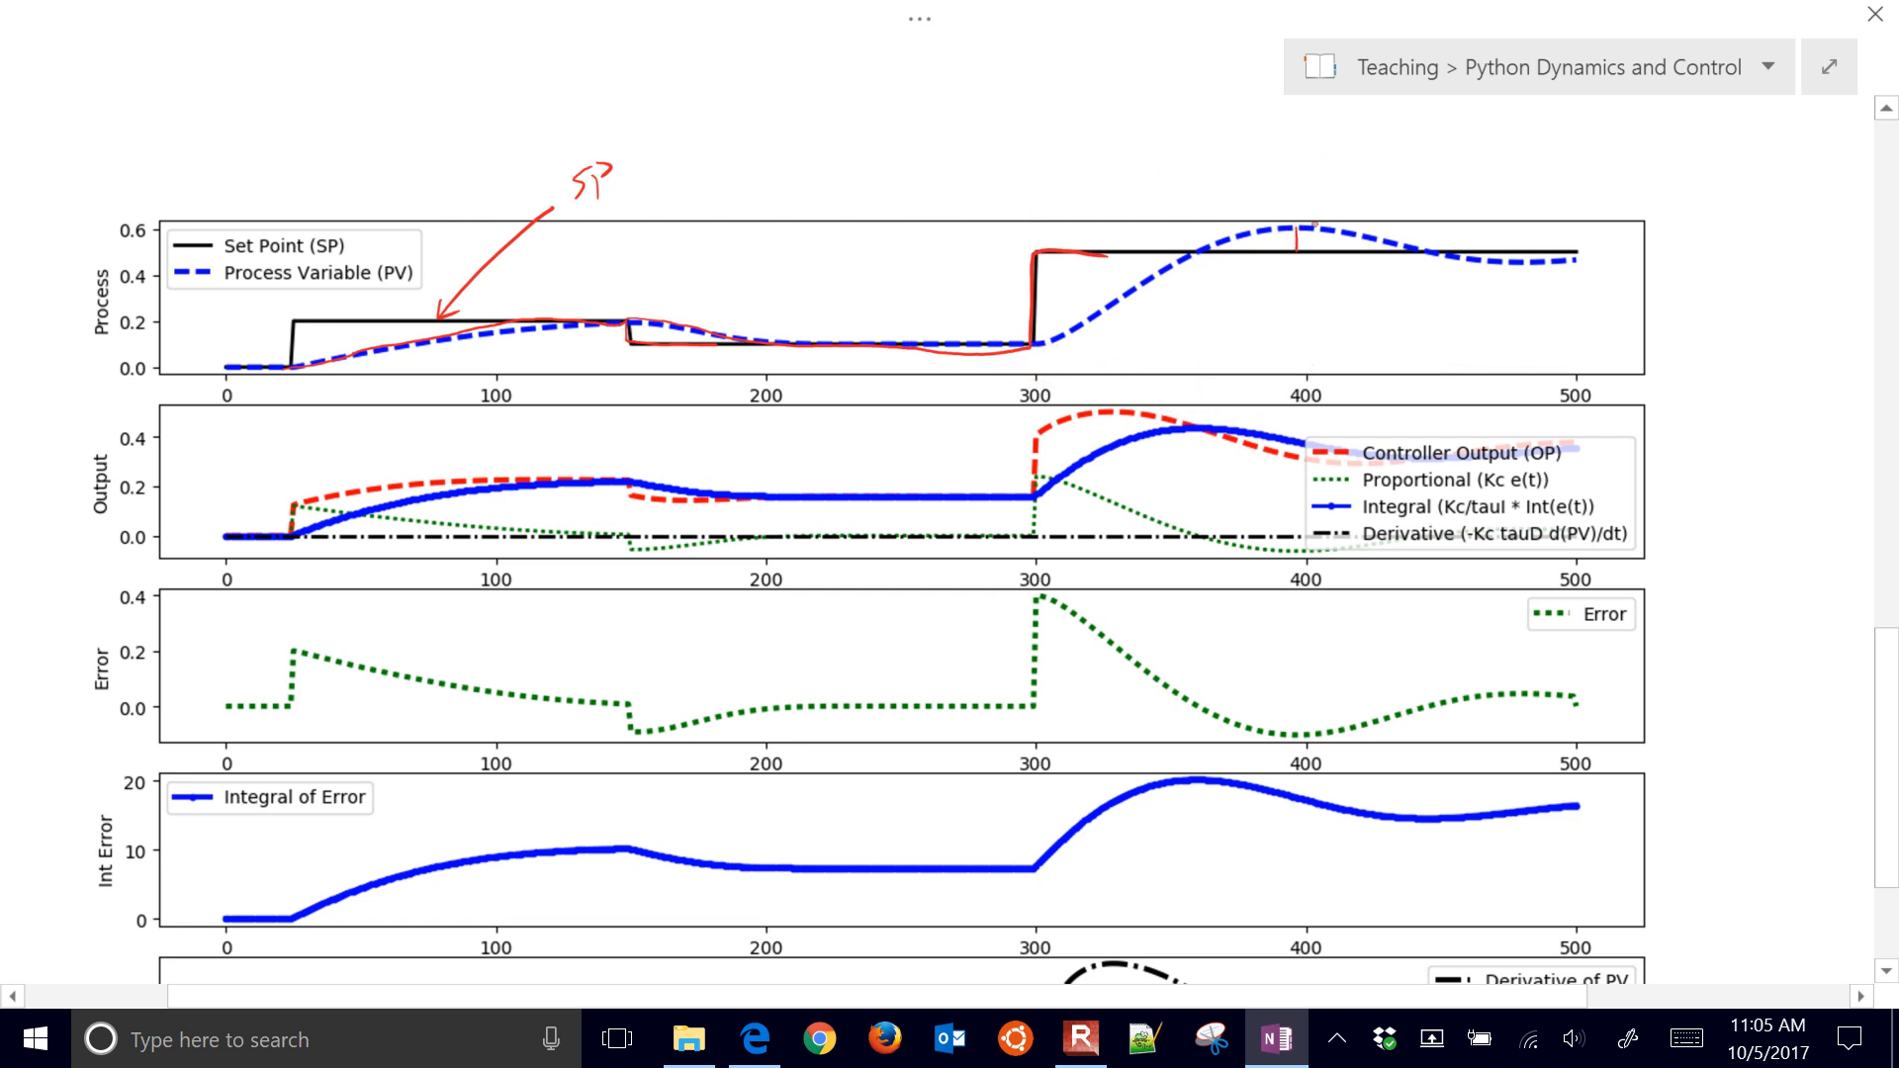
drag(1387, 193, 1307, 236)
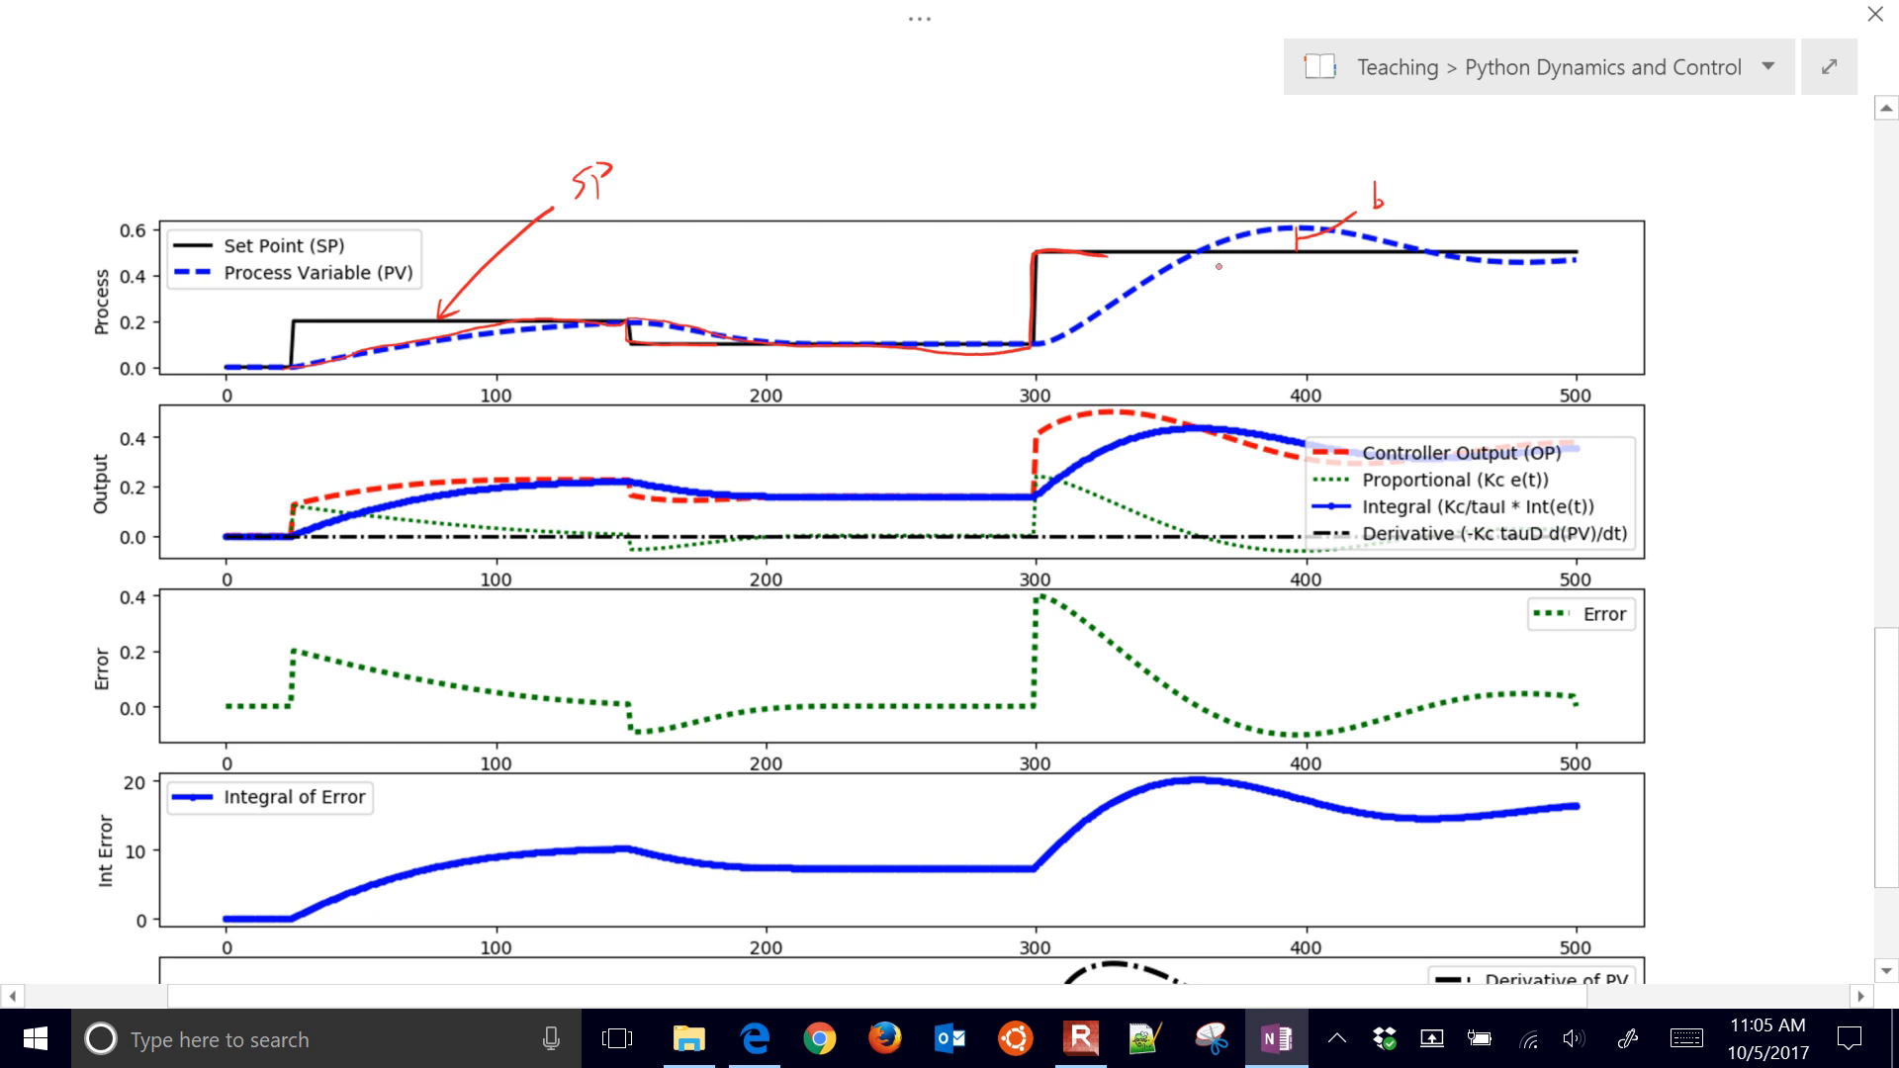
Ink the step-height arrow 'a', write 'OS =' and 'DR:', and extend the settling trace rightward.
drag(1229, 351, 1229, 260)
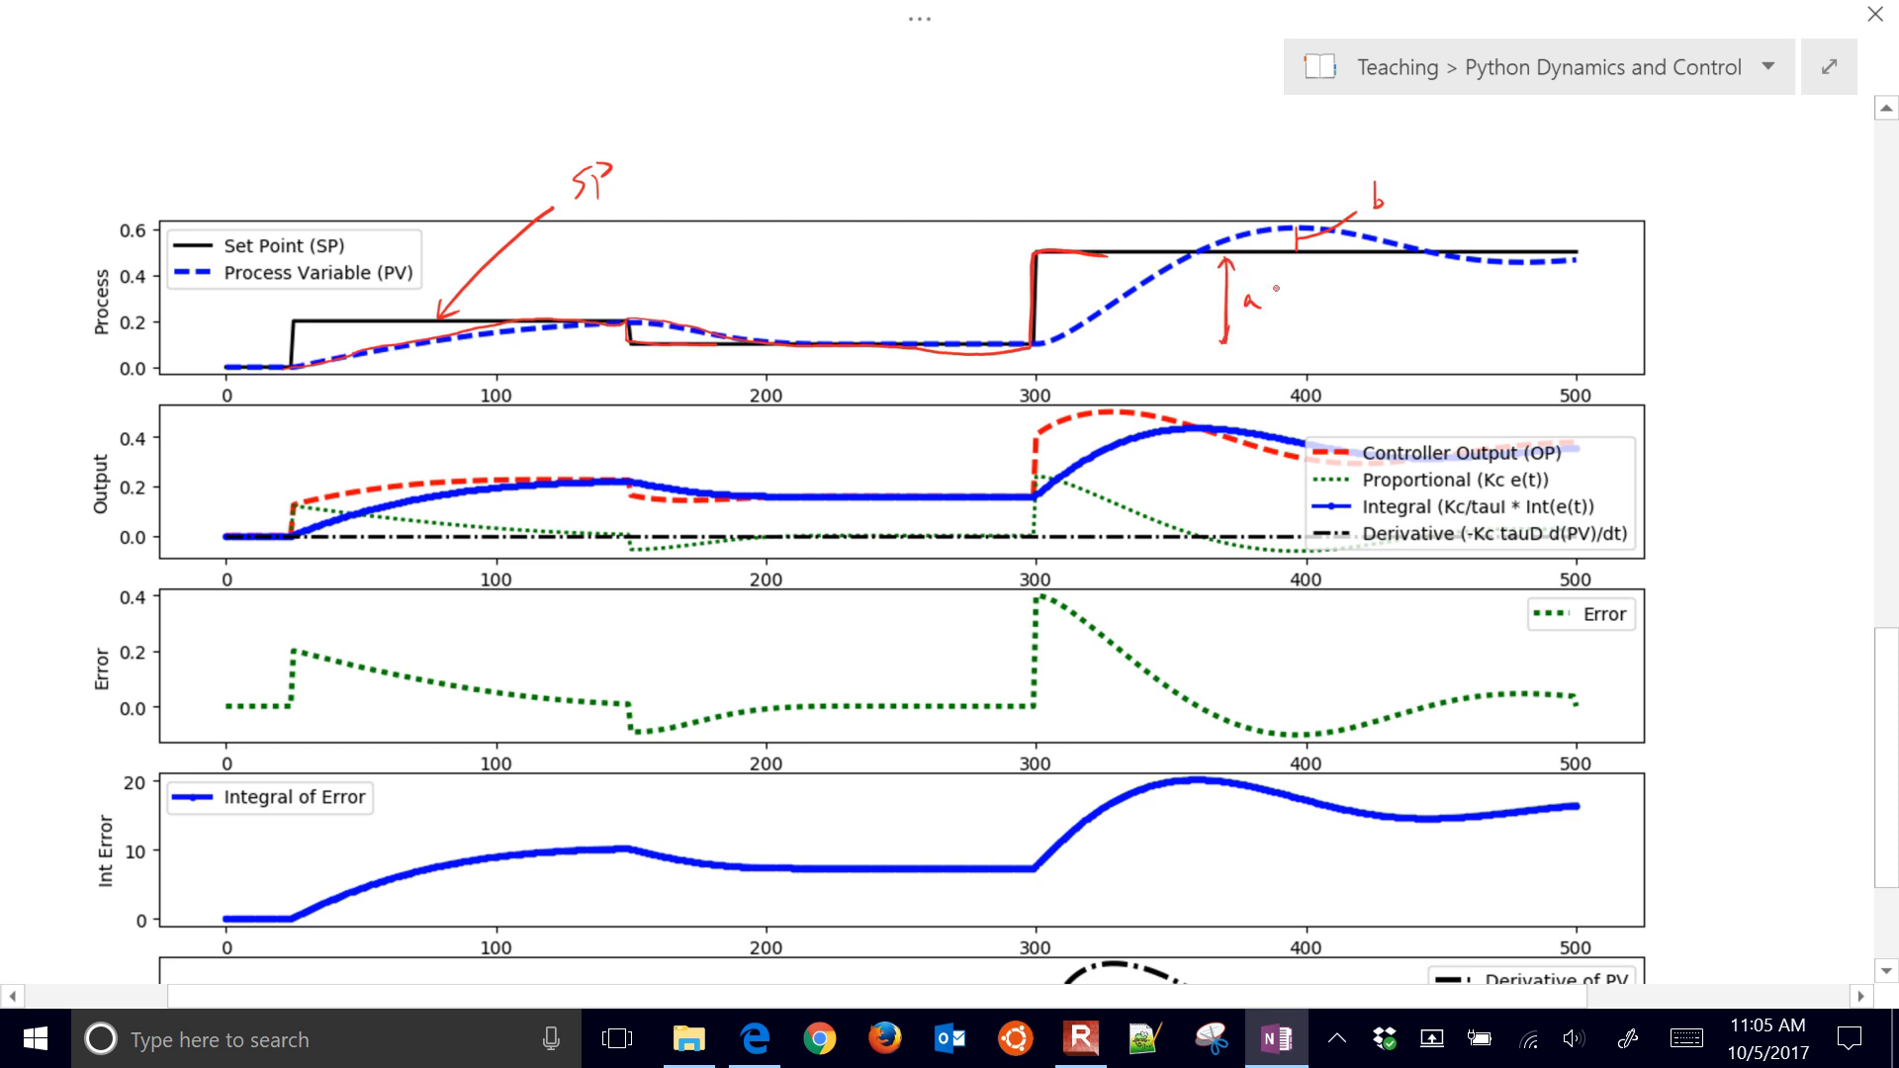
text(OS = b/a)
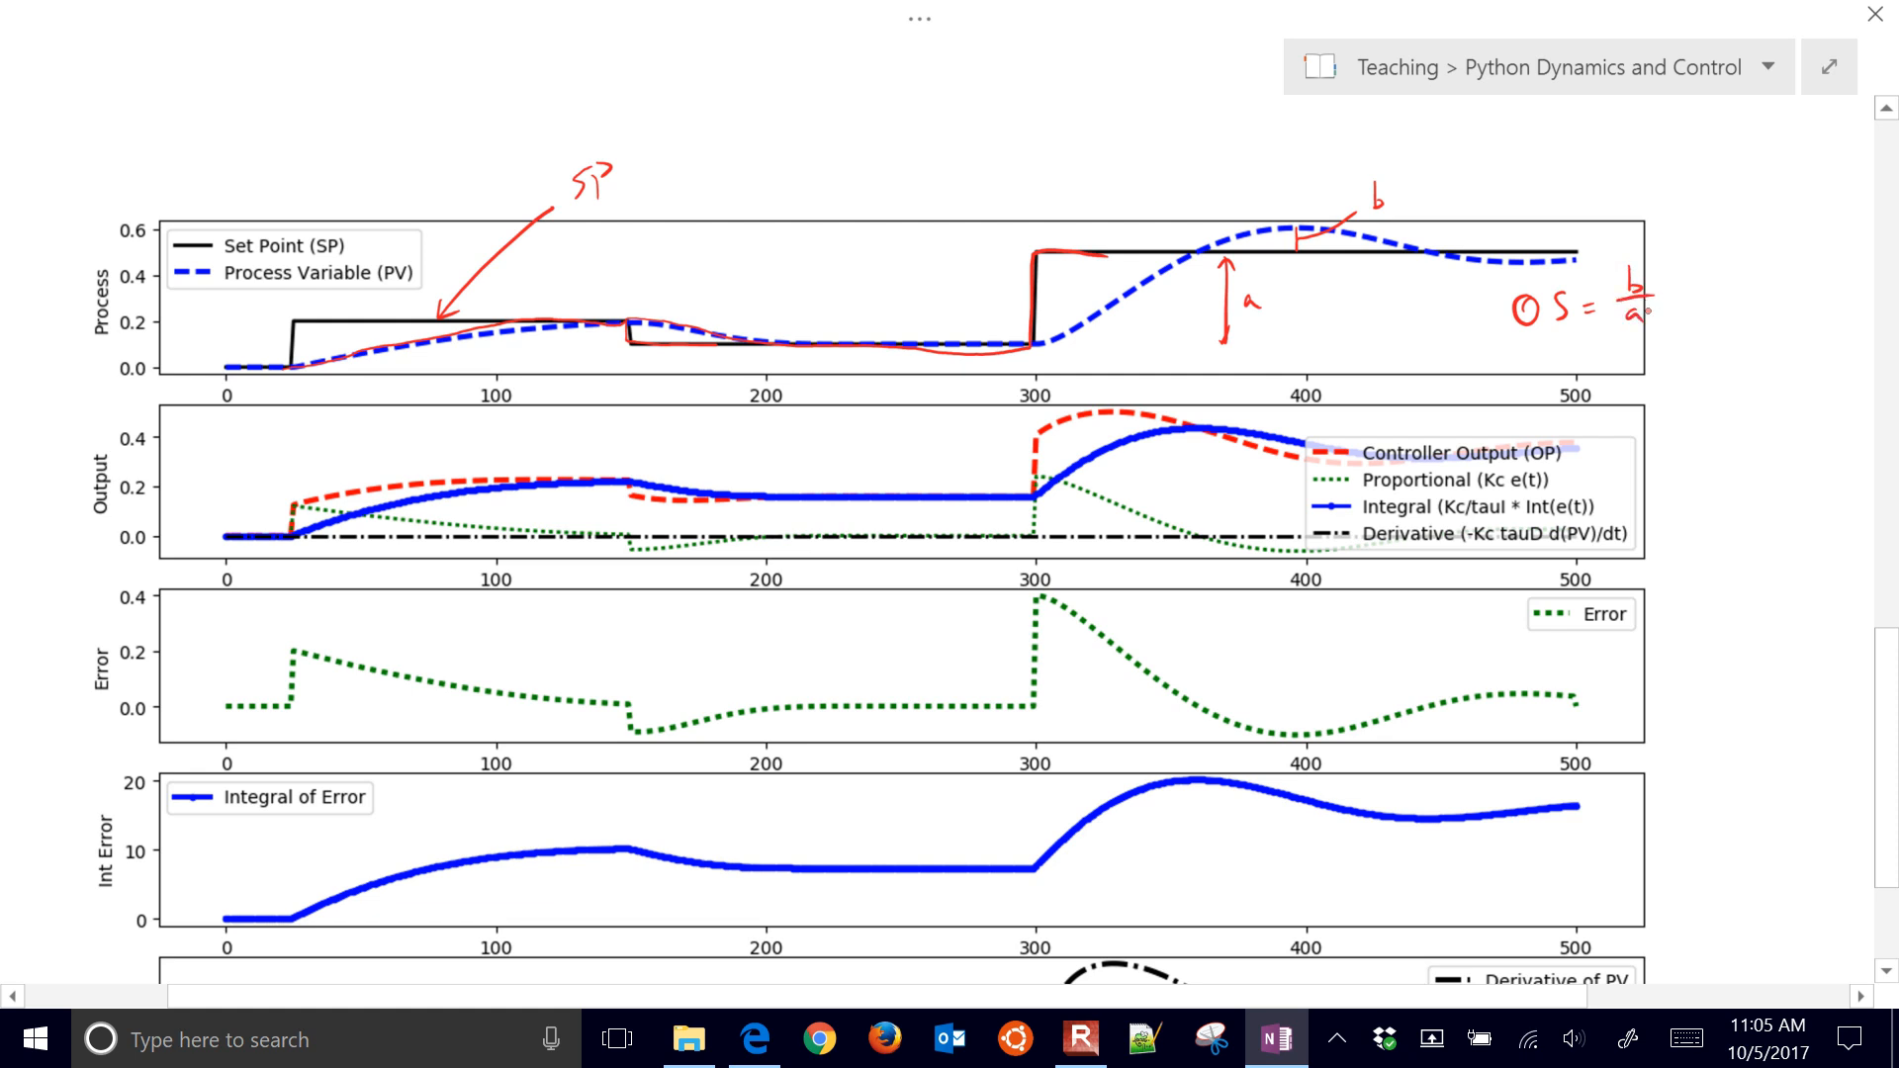
drag(1587, 255, 1840, 253)
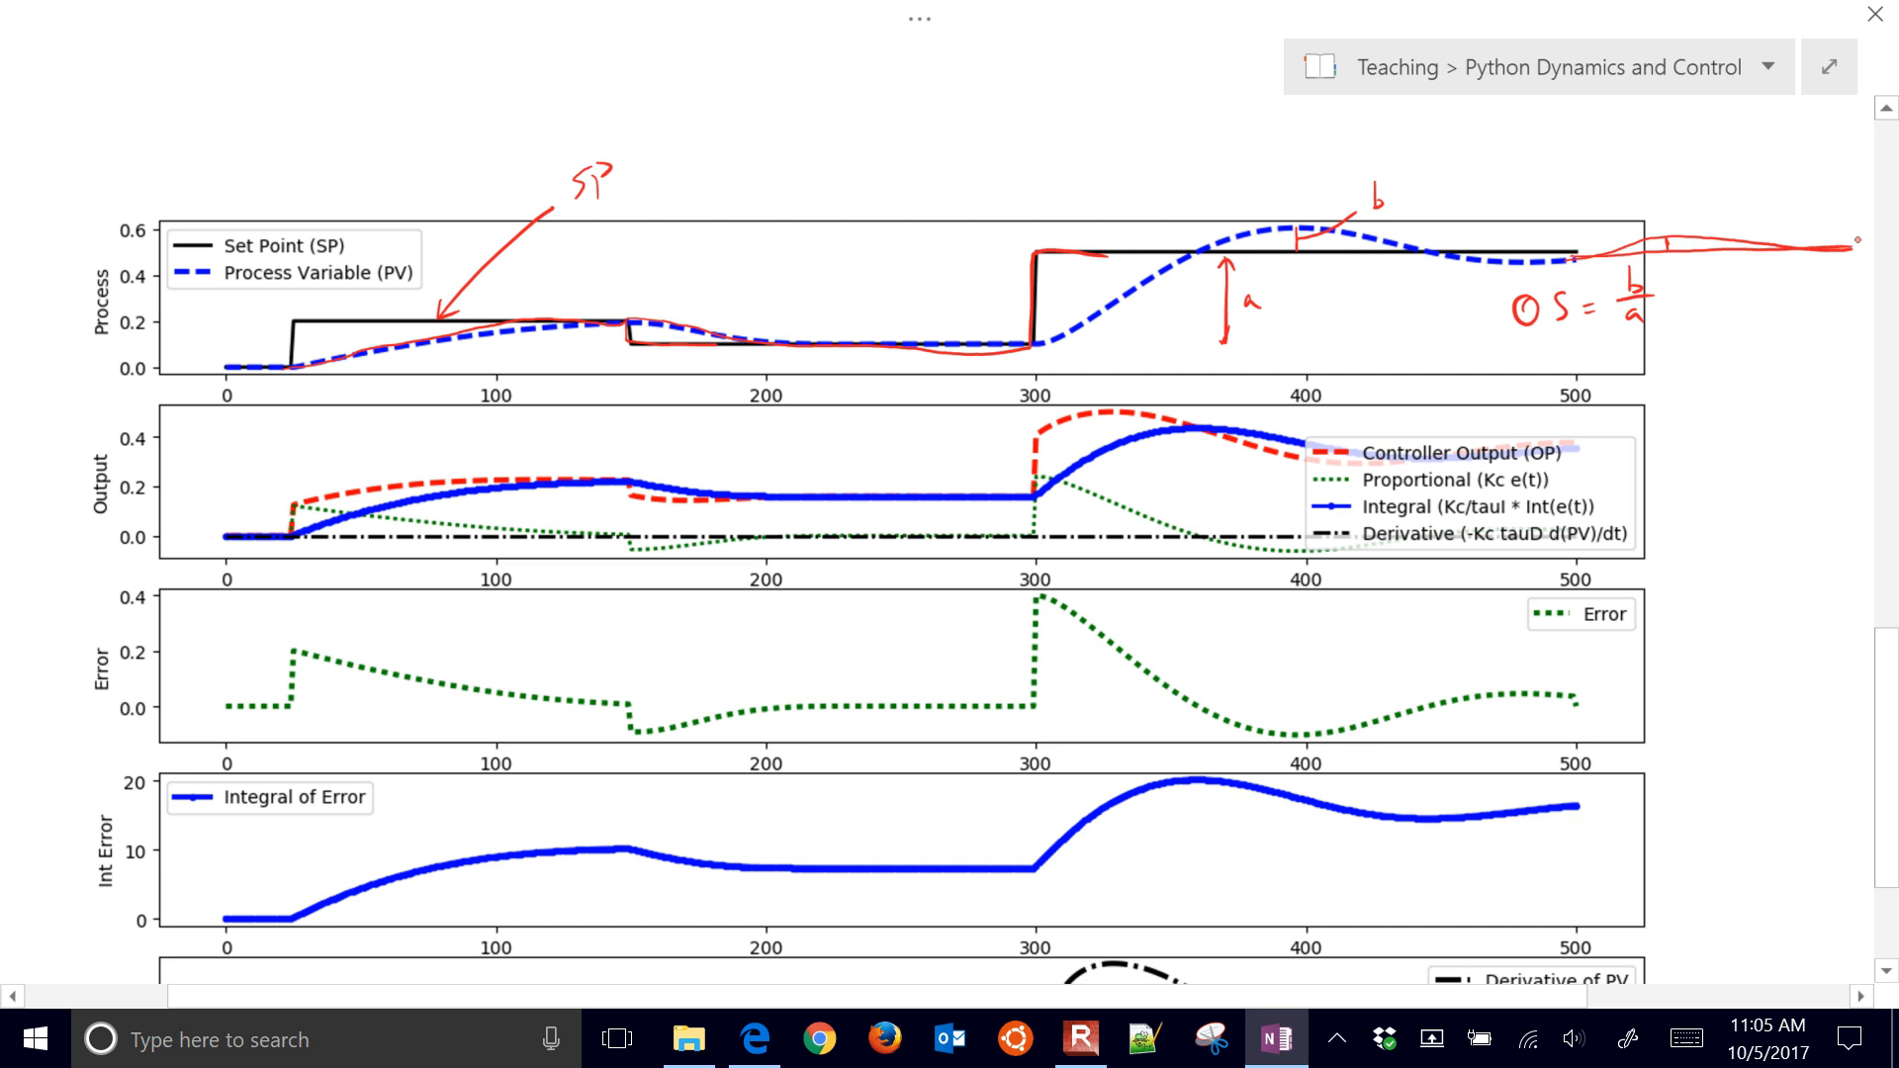
text(DR:)
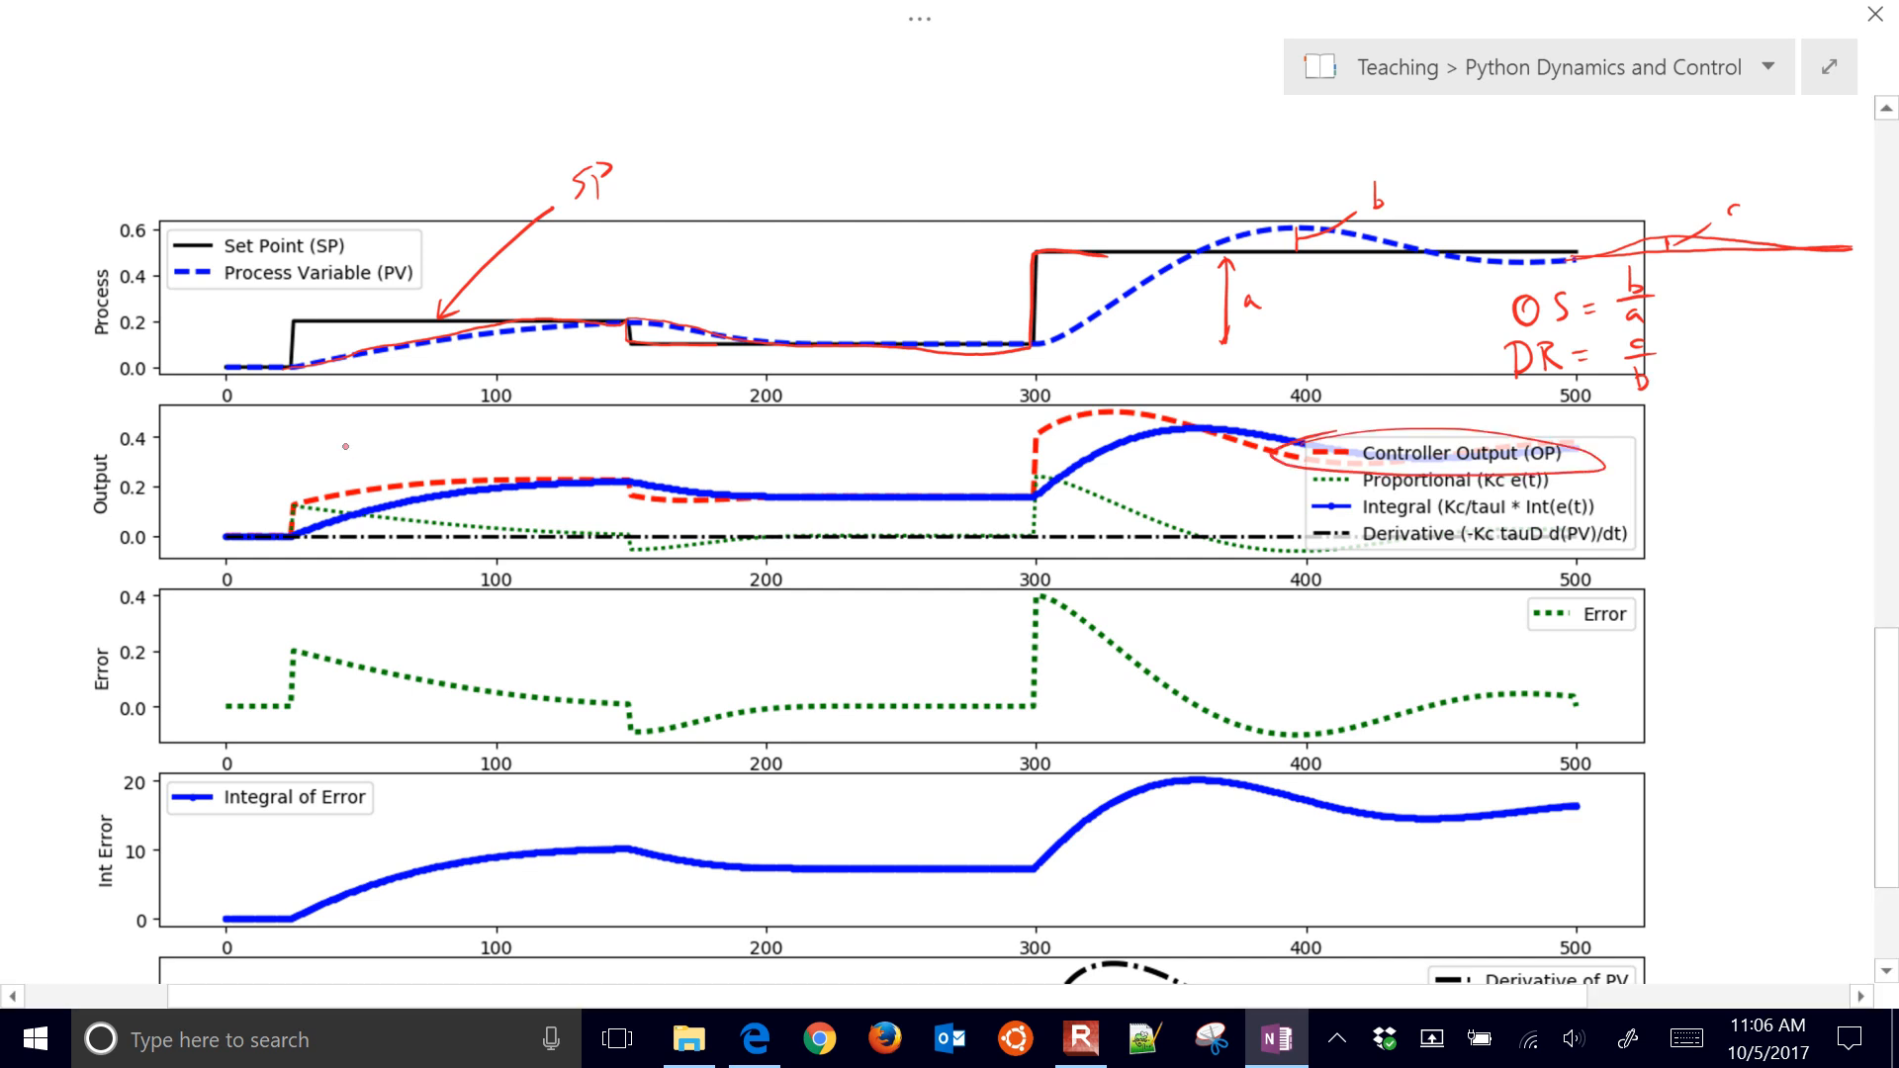
Draw an arrow to the controller output curve and label it 'Pump'.
drag(388, 436, 351, 485)
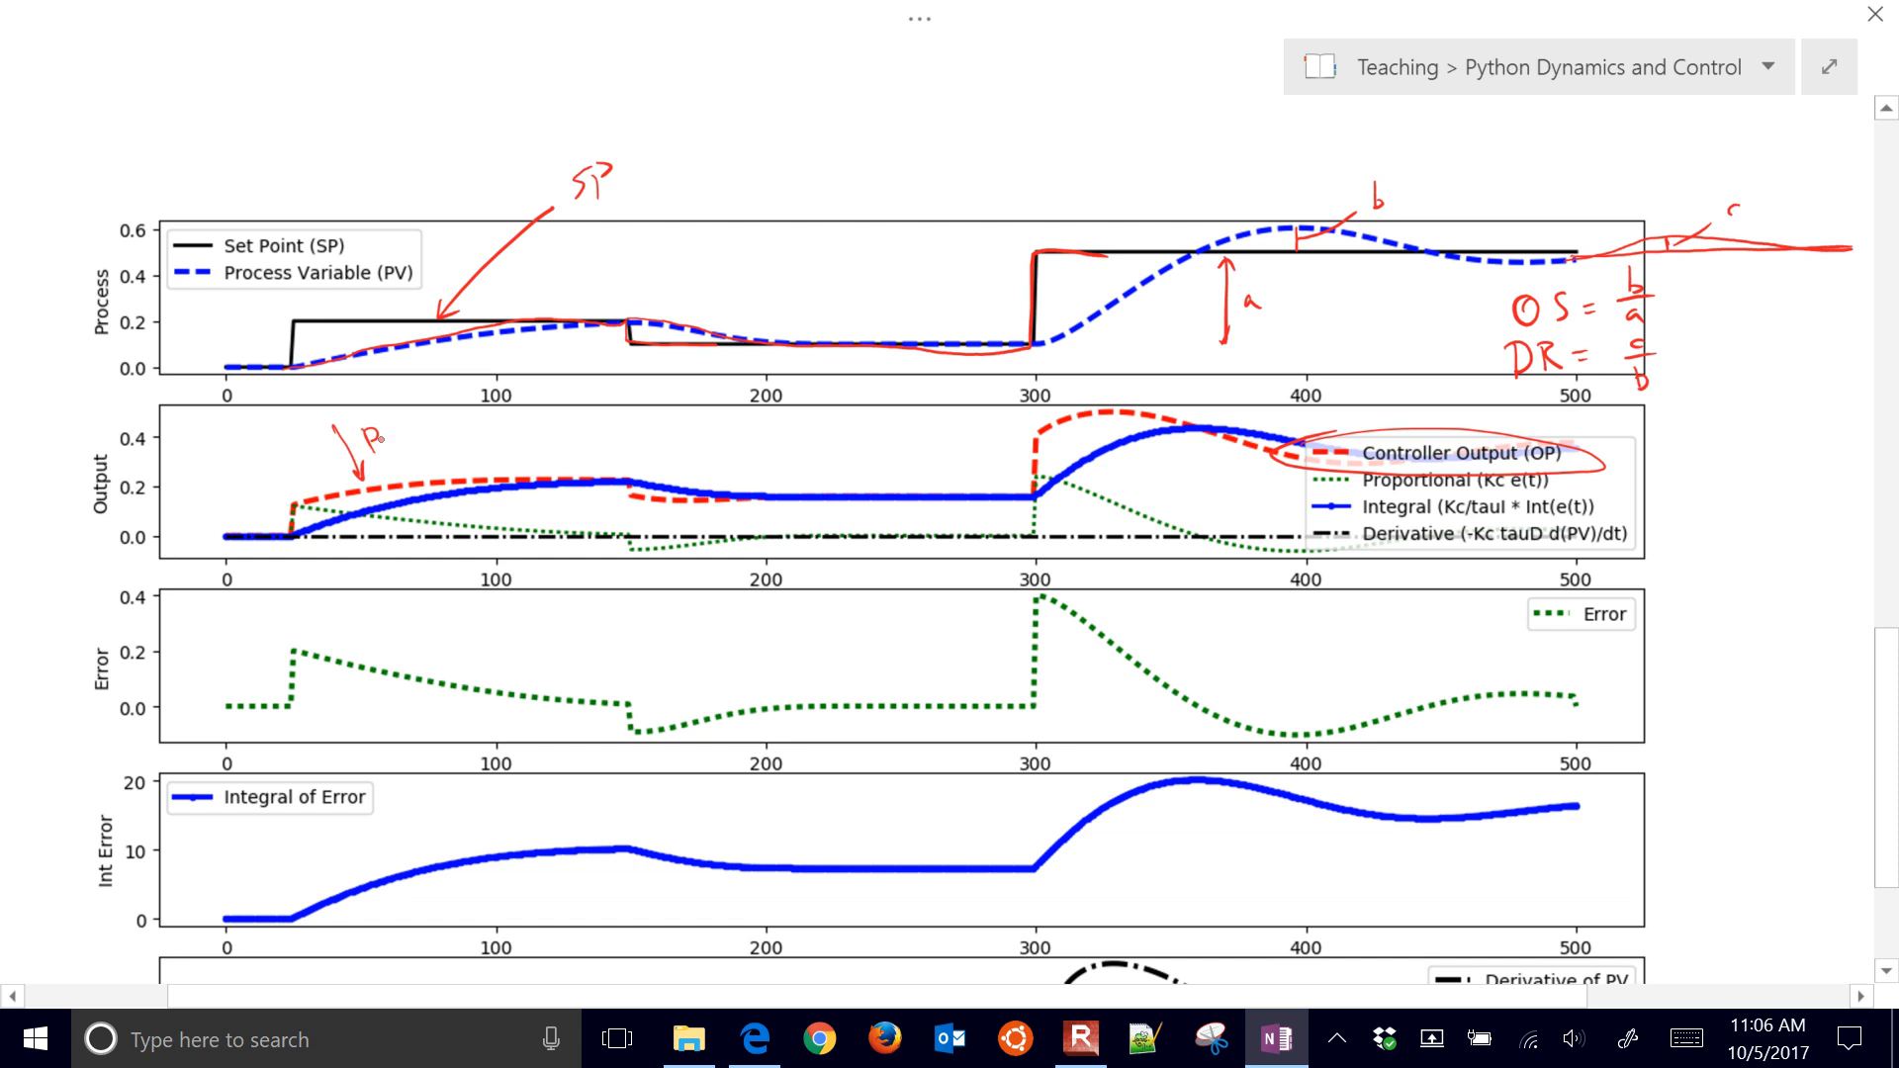
text(Pump)
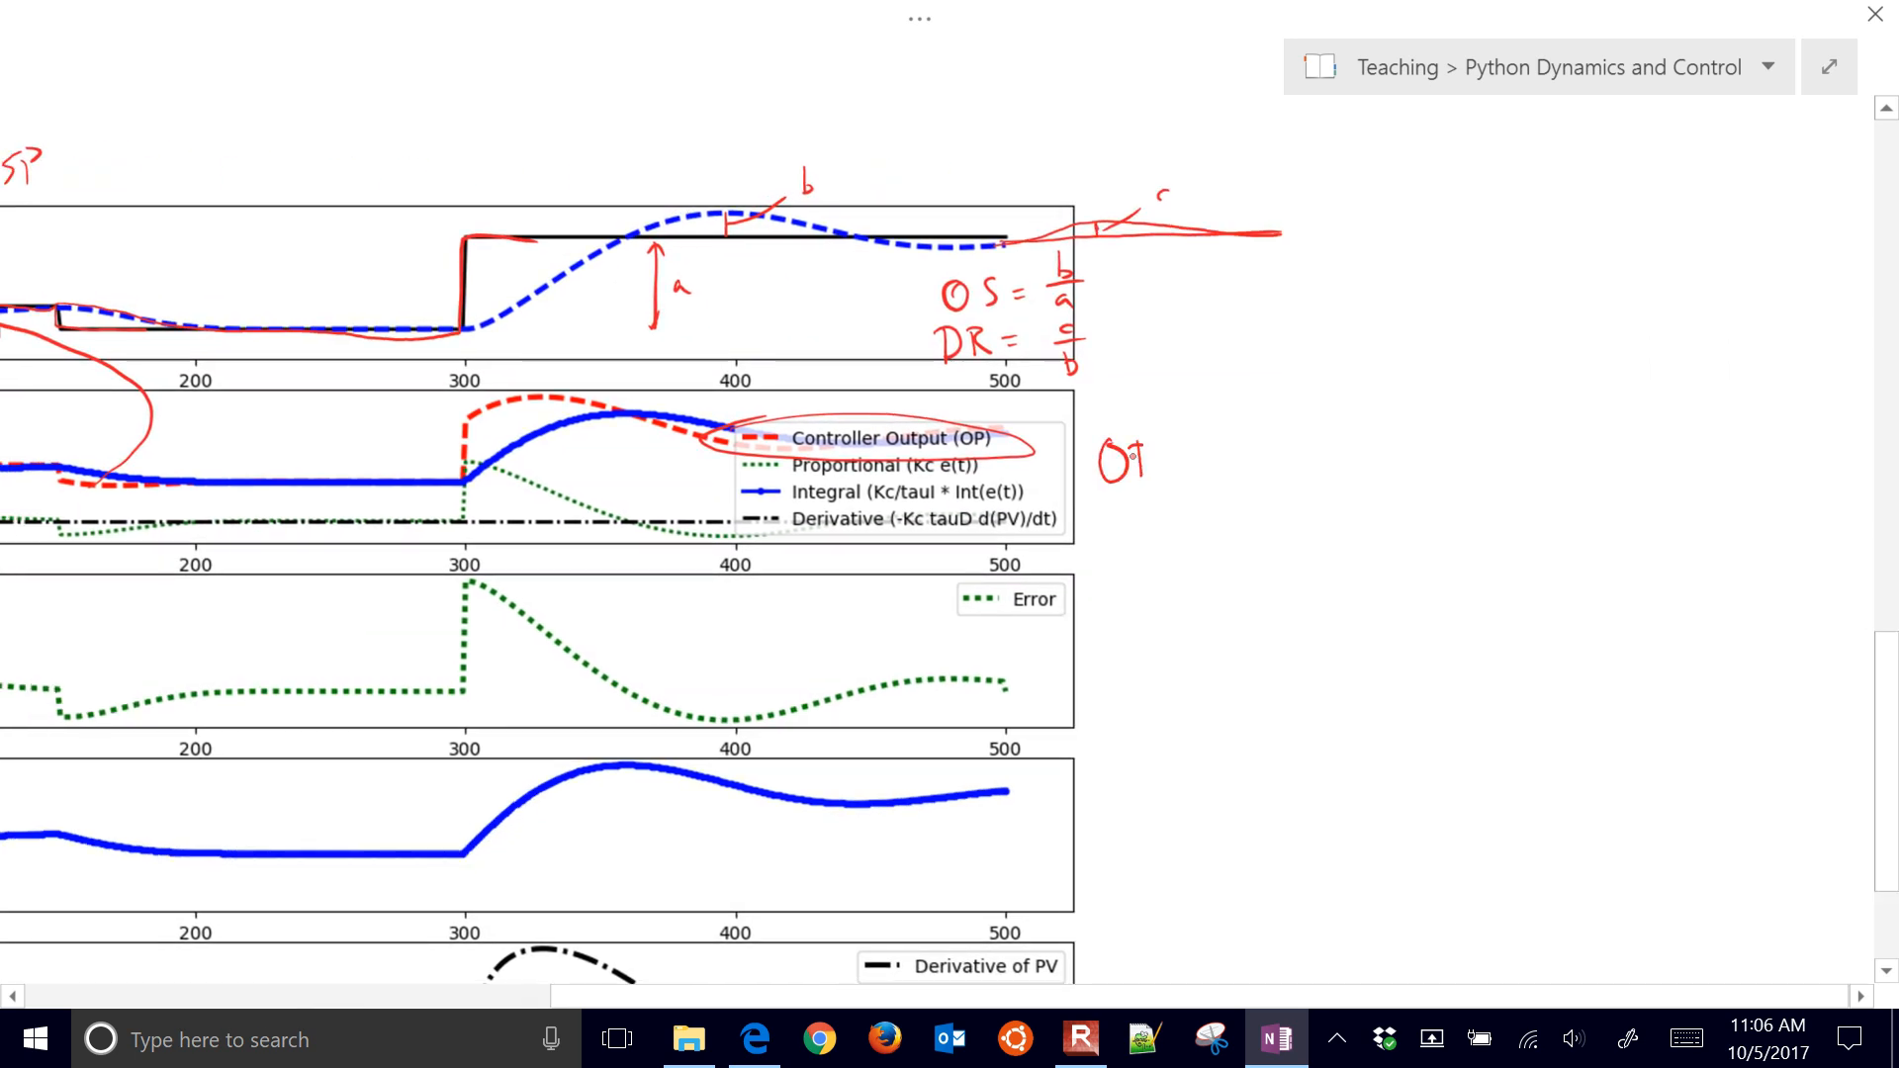
Start the 'OP =' equation, ink 'e(t) = SP − PV', and label the set point SP.
text(OP =)
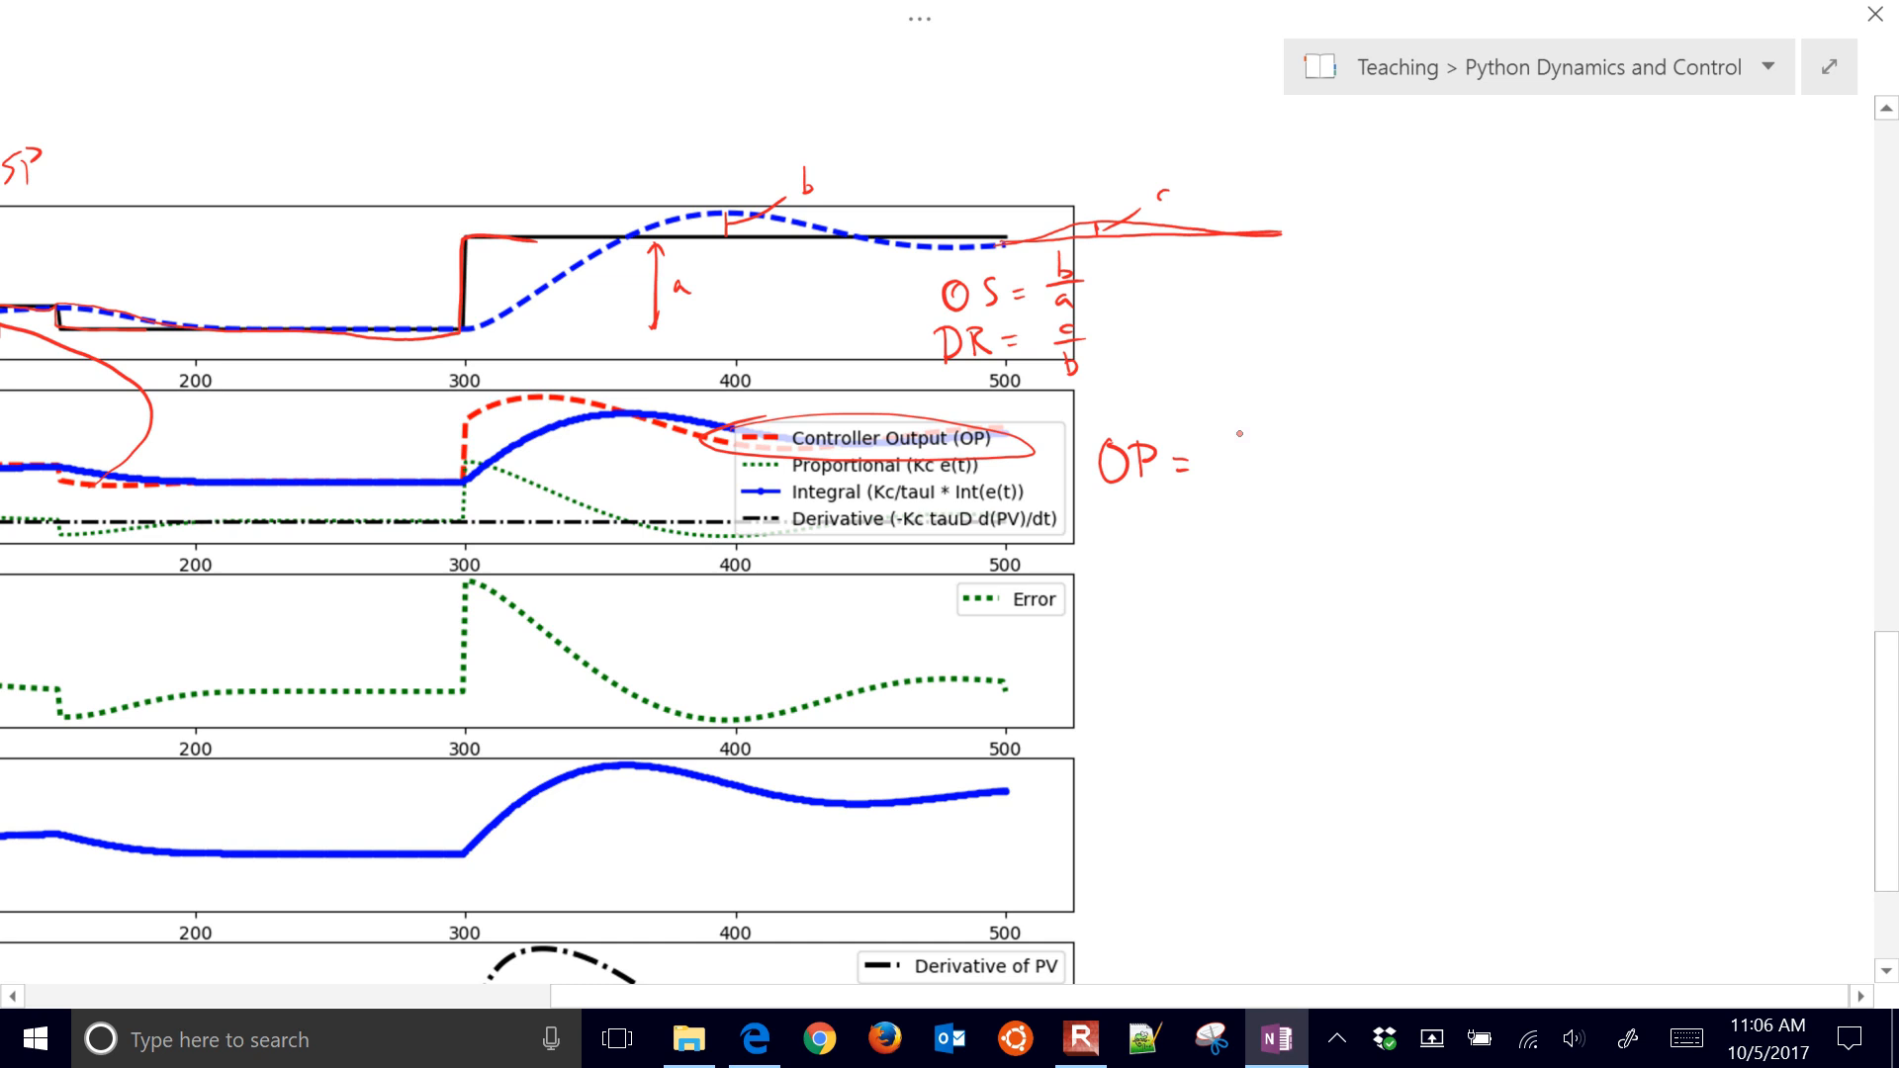
text(OP0 + Kc e)
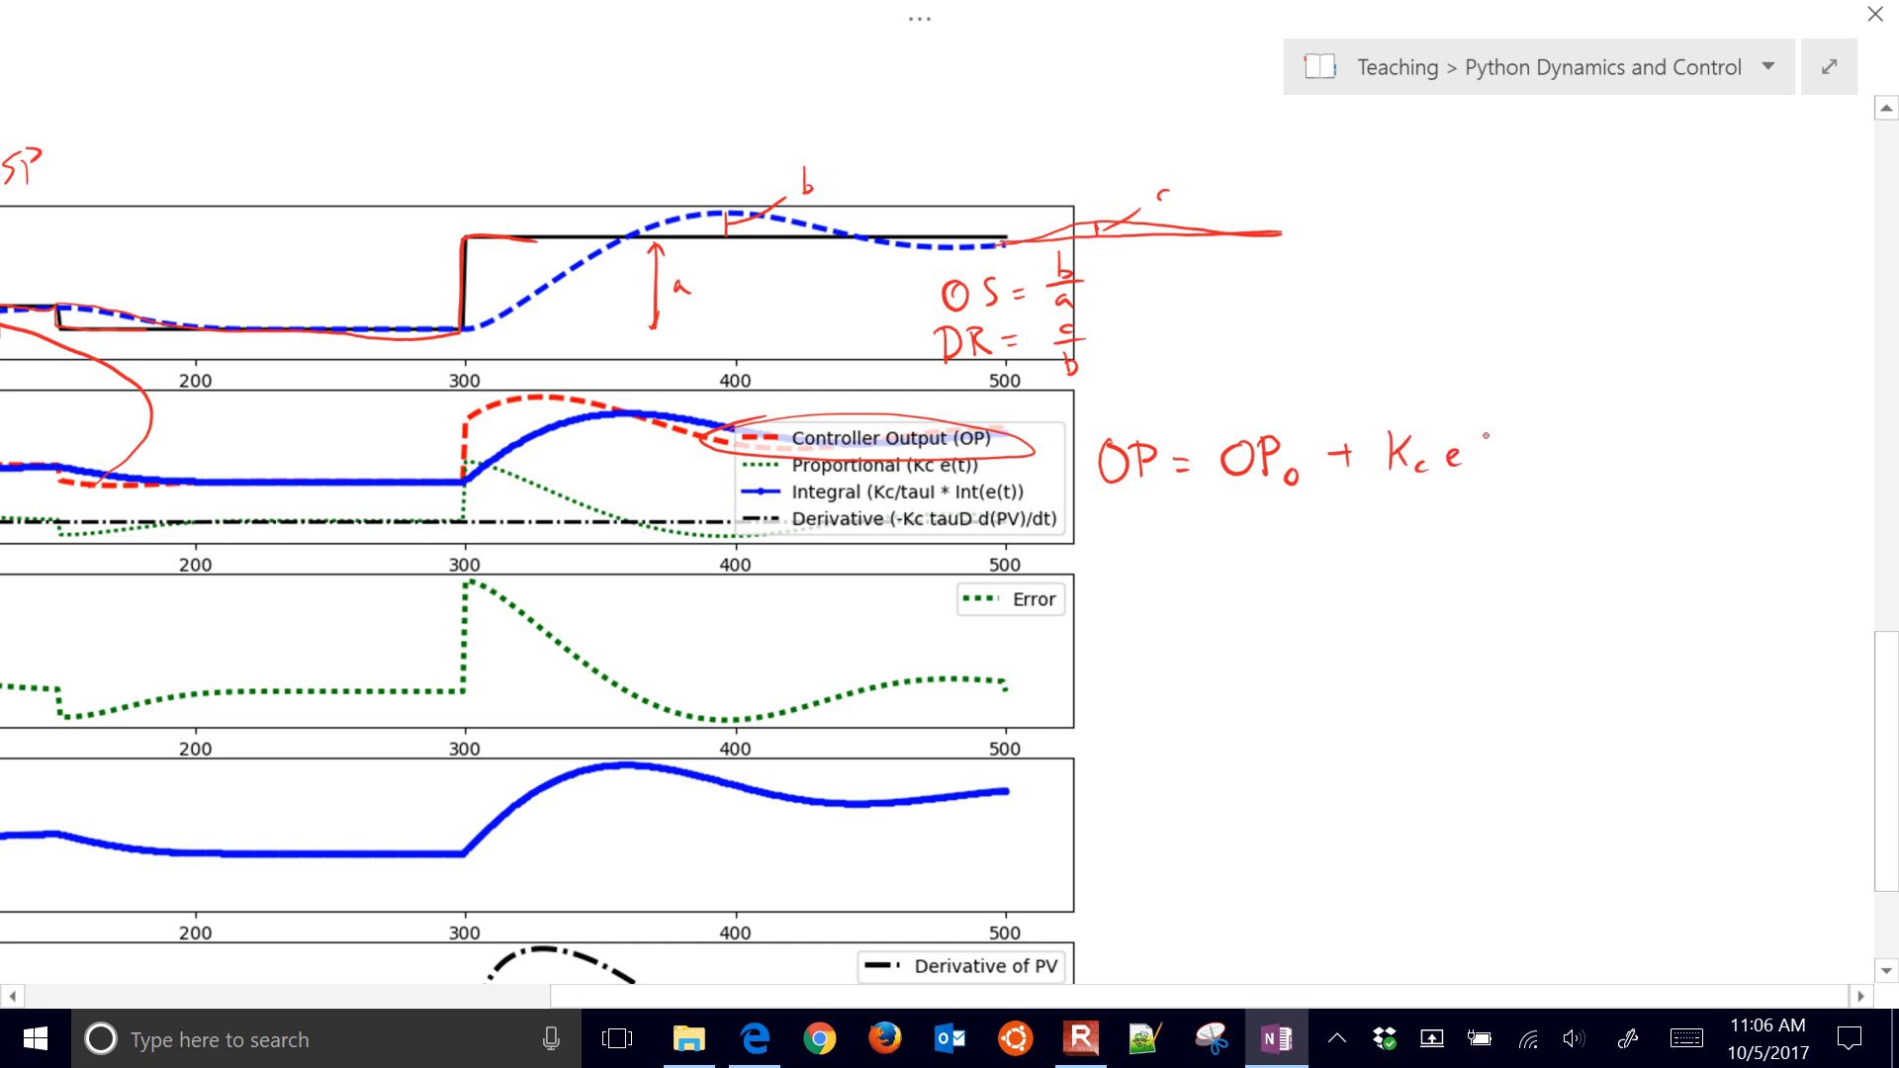
text((t))
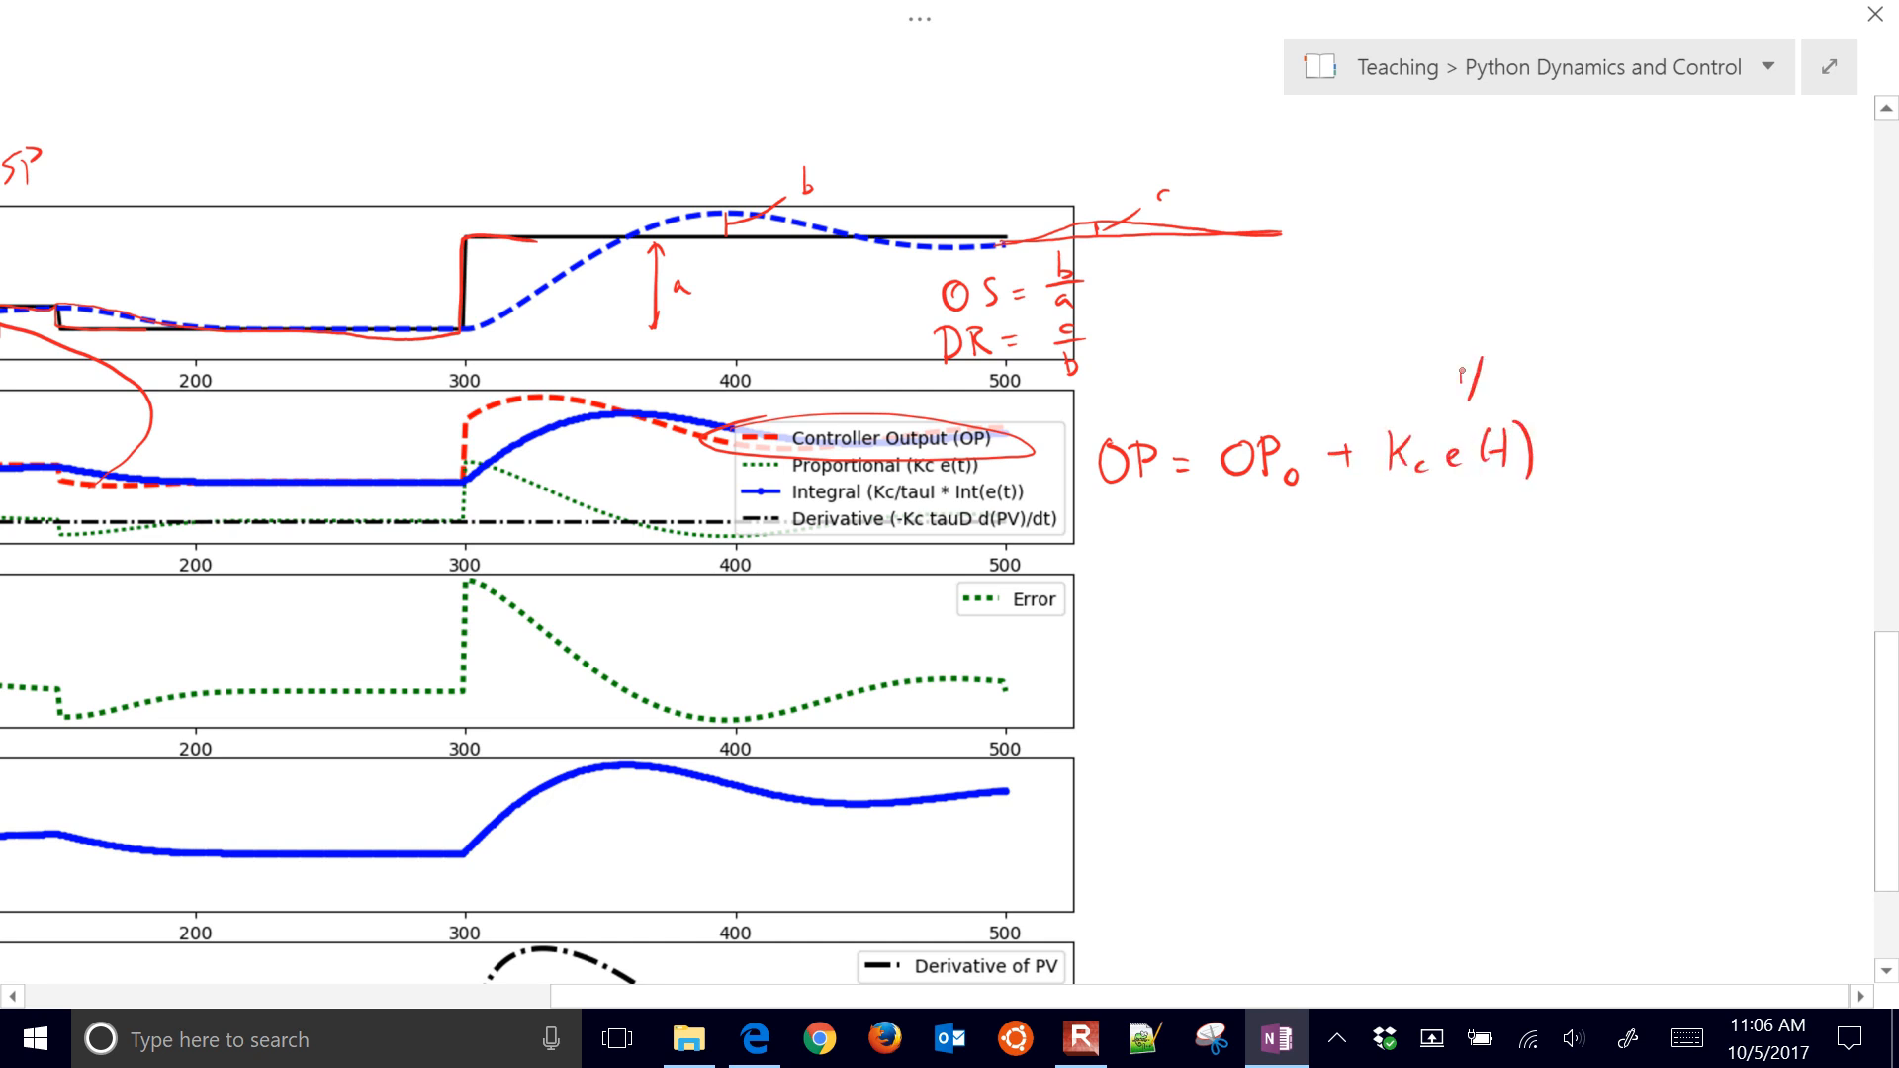
text(SP-)
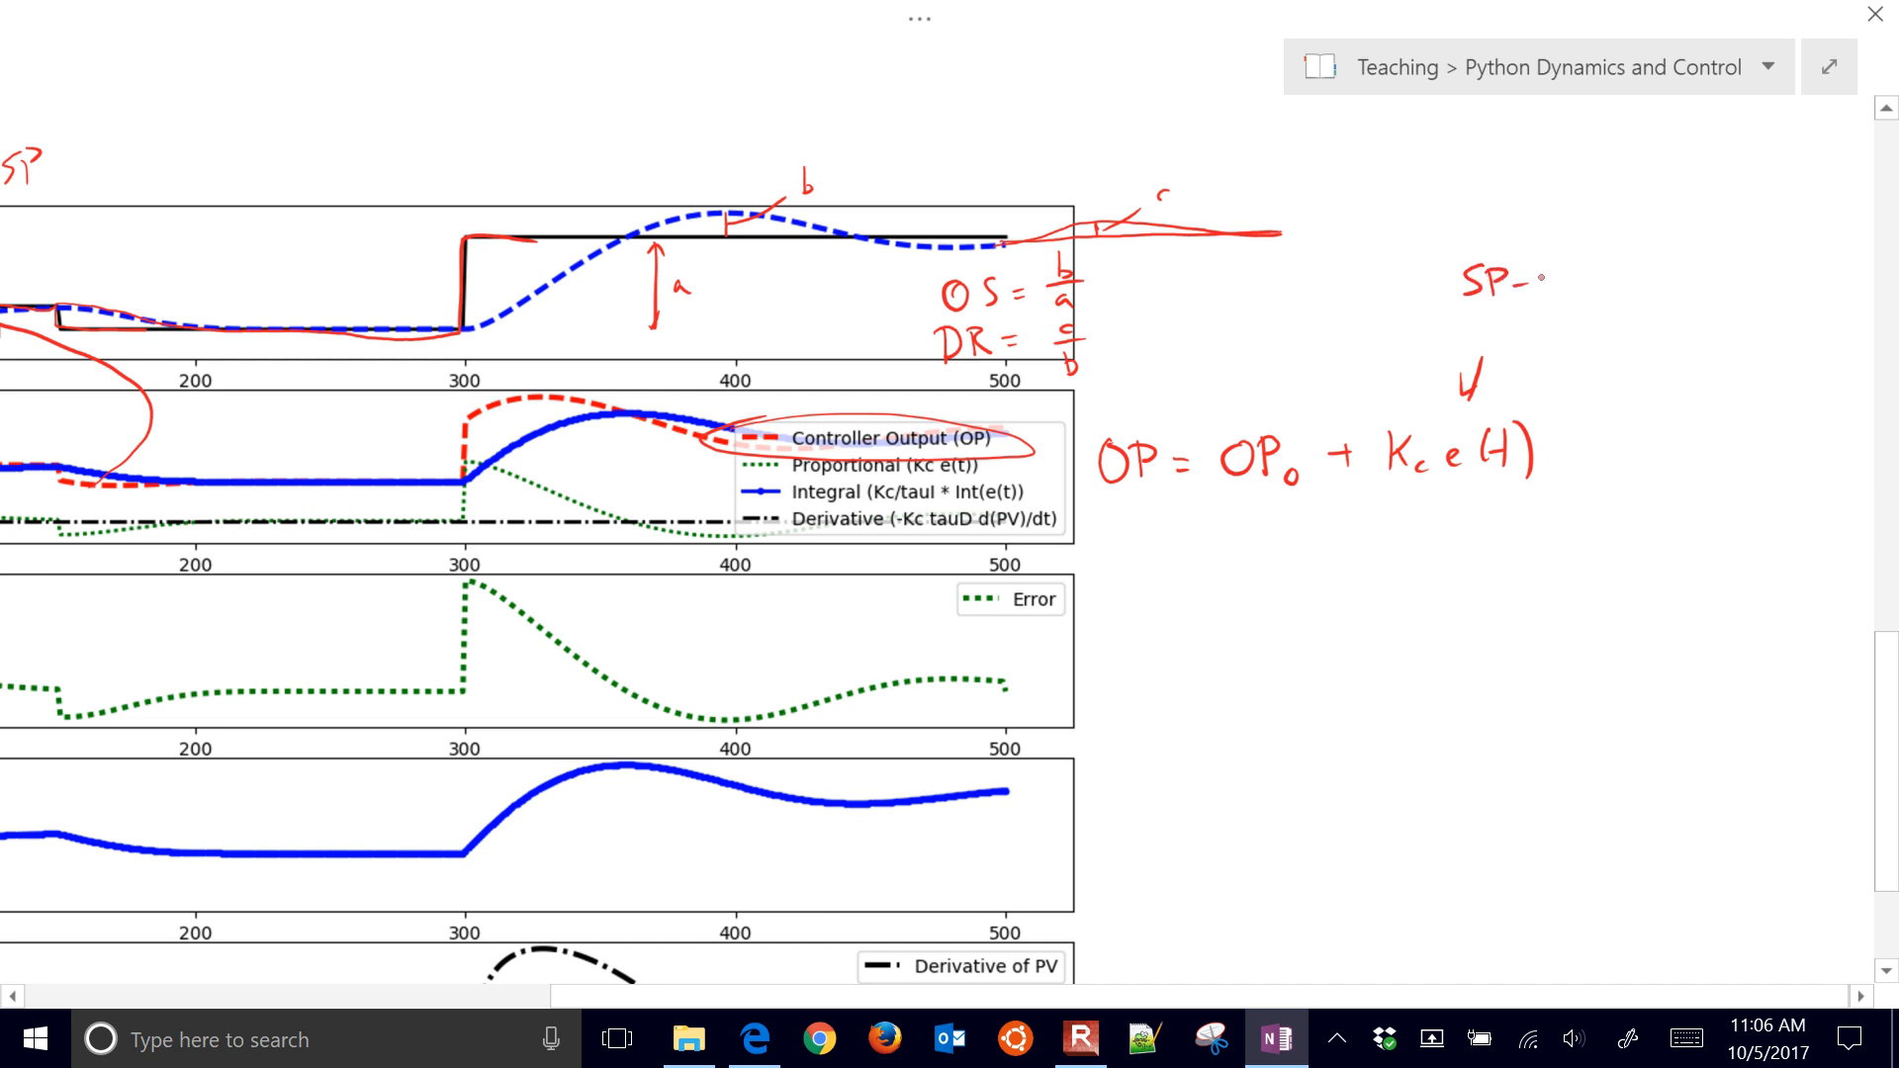
text(PV)
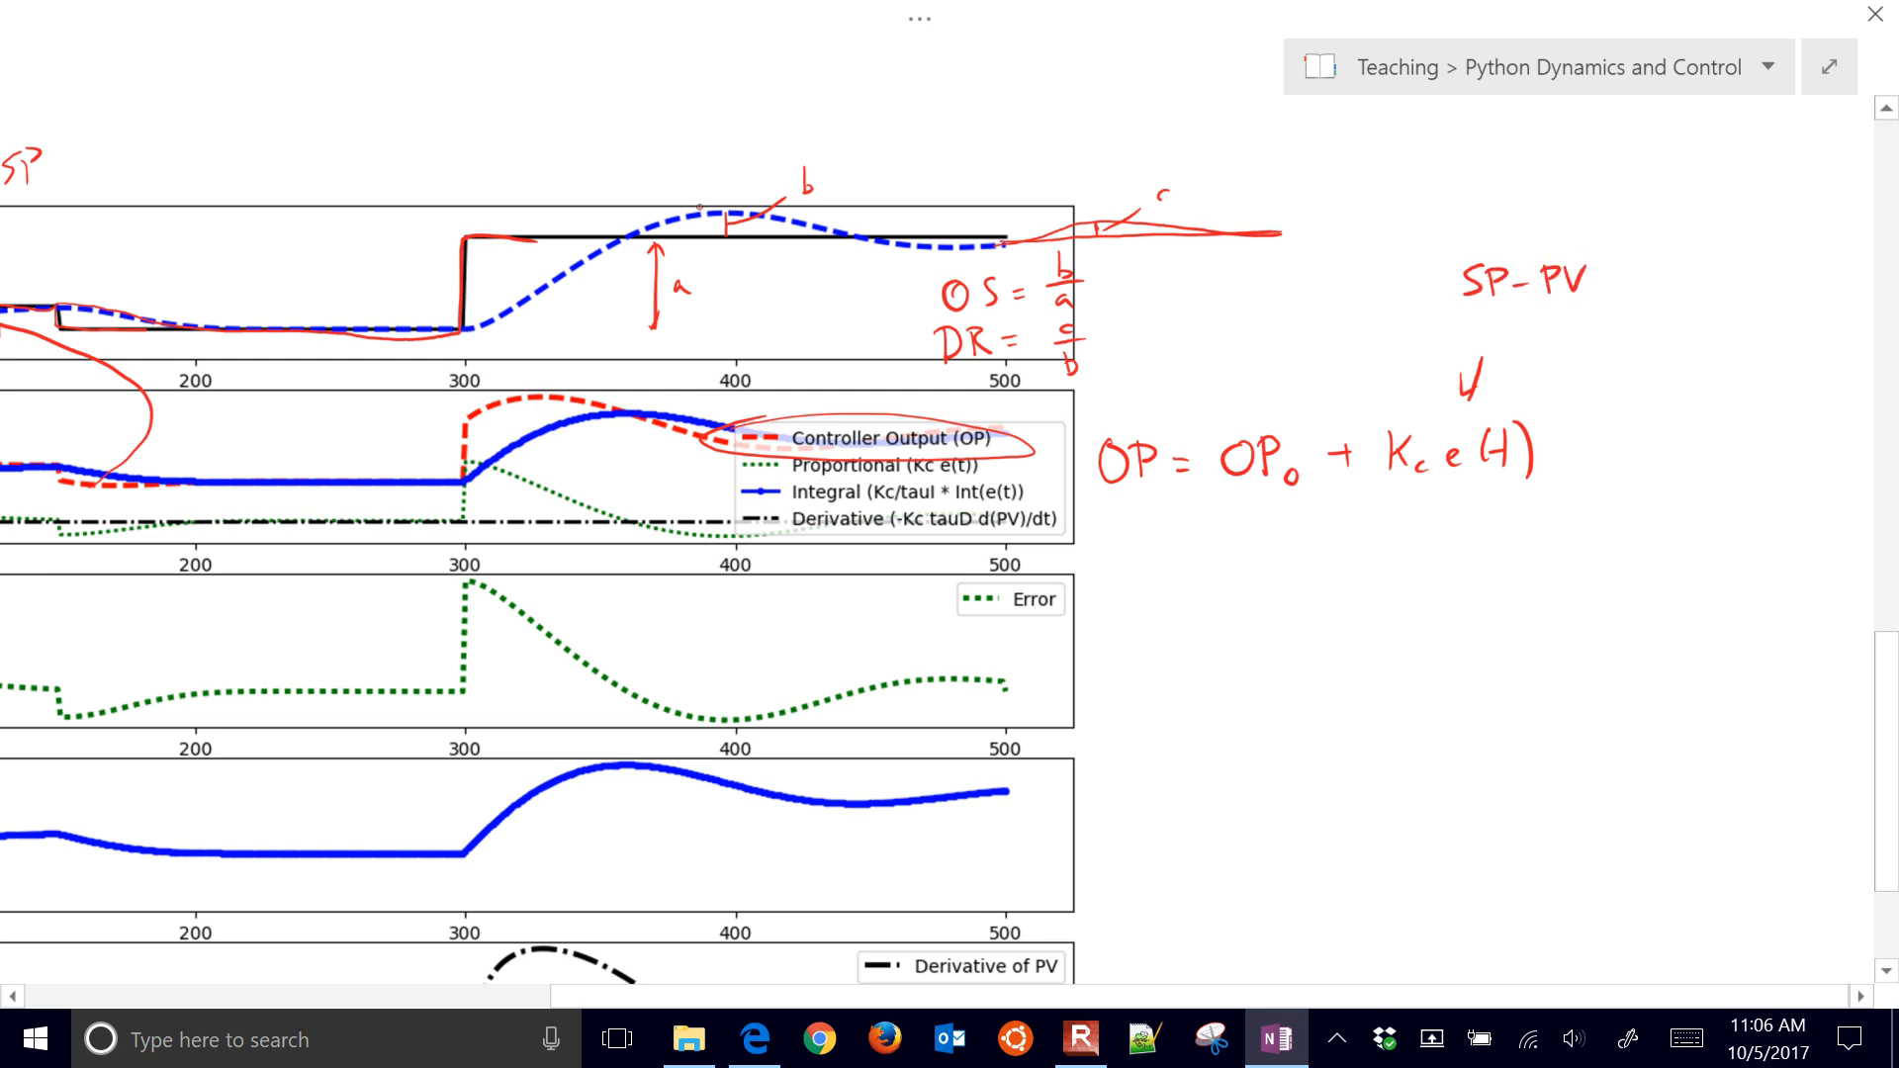
text(PV)
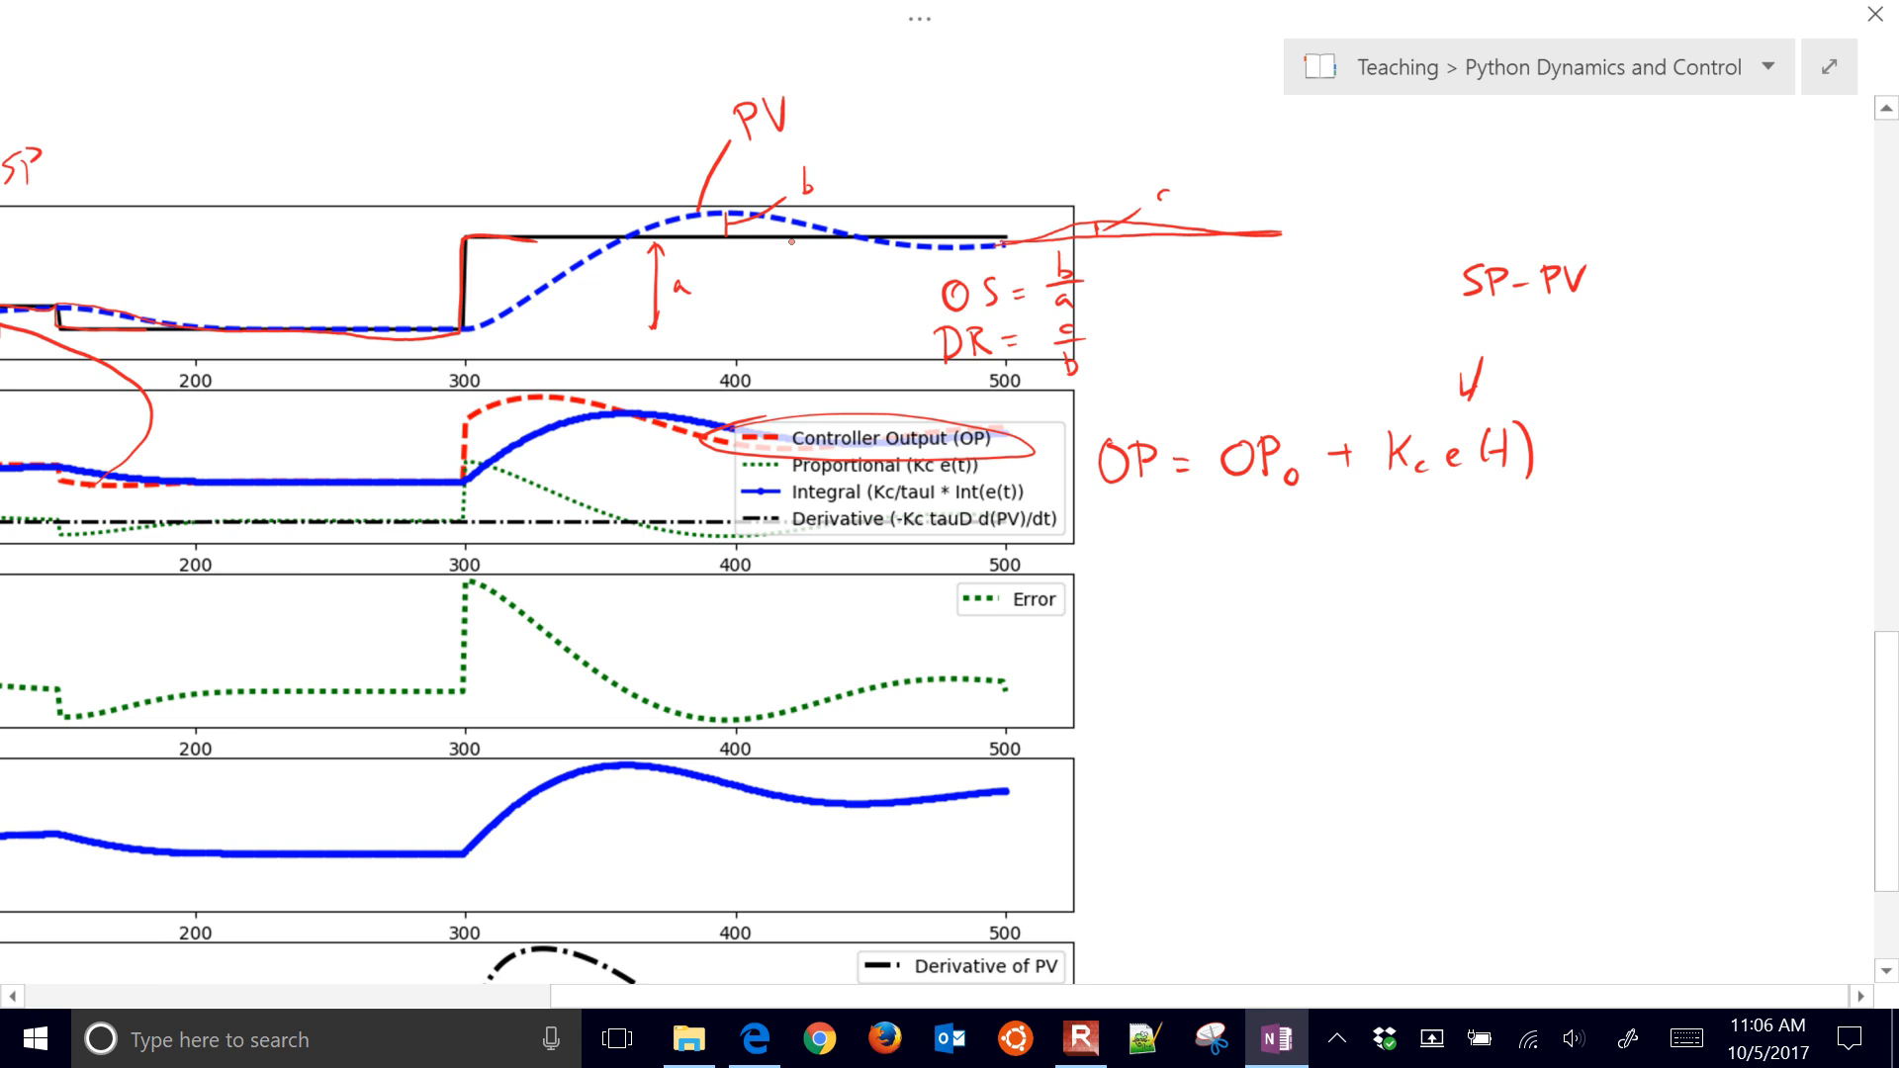
drag(788, 254, 824, 334)
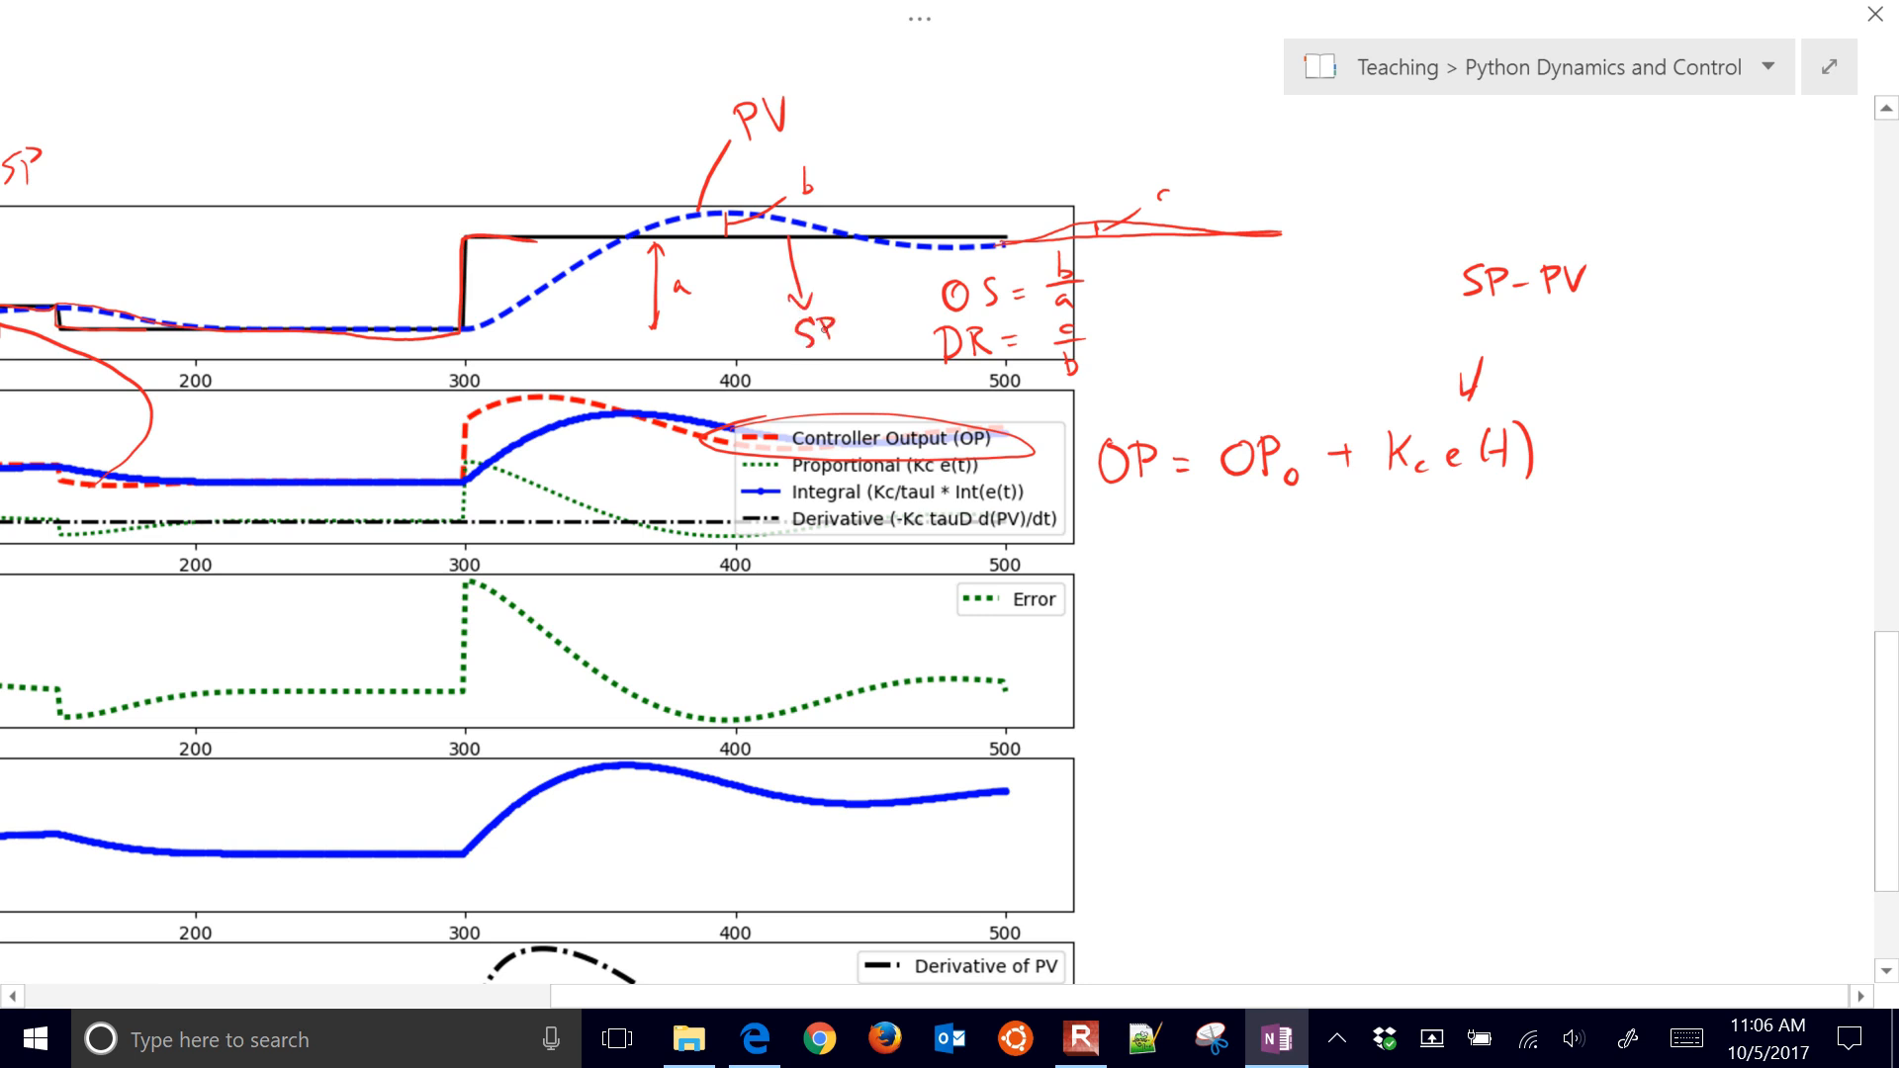
Add the OP₀, + Kc e(t), Kc/τI integral and − Kc τD dPV/dt terms.
text(e₀)
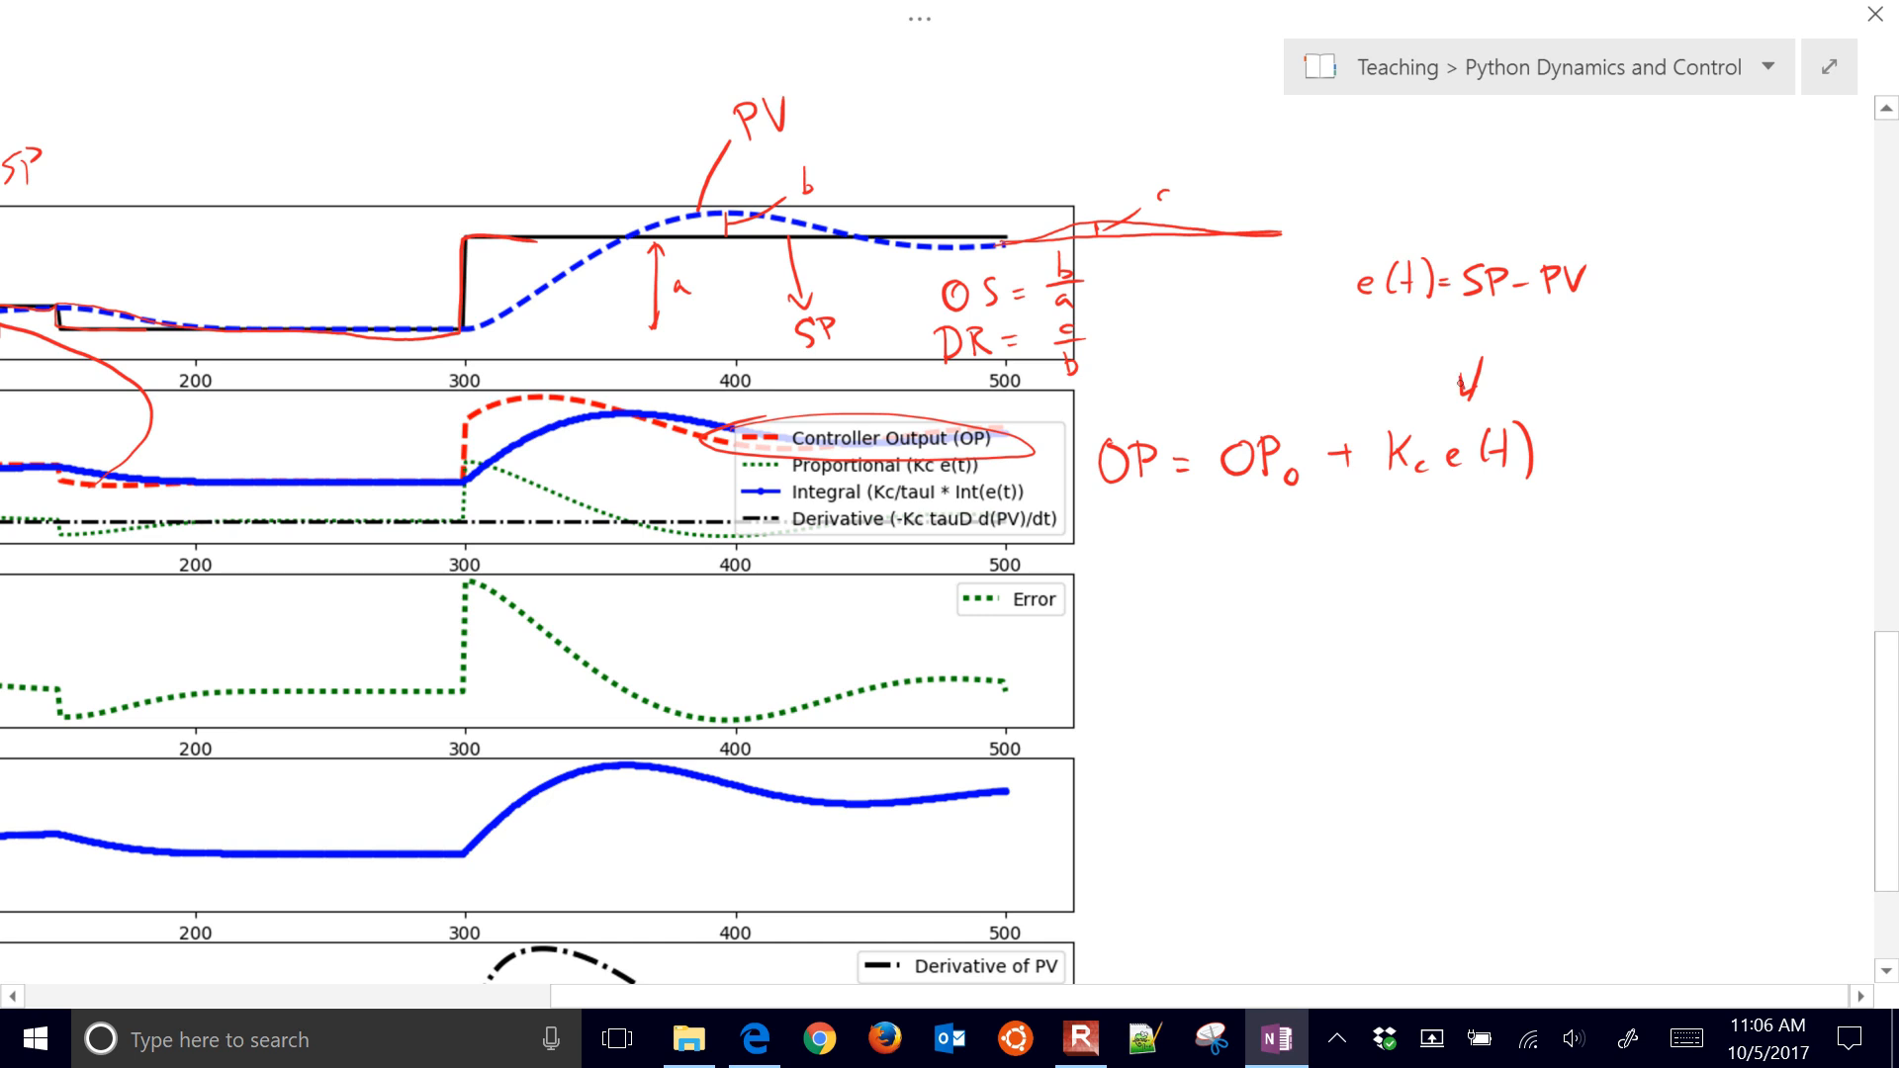
text(+ k.)
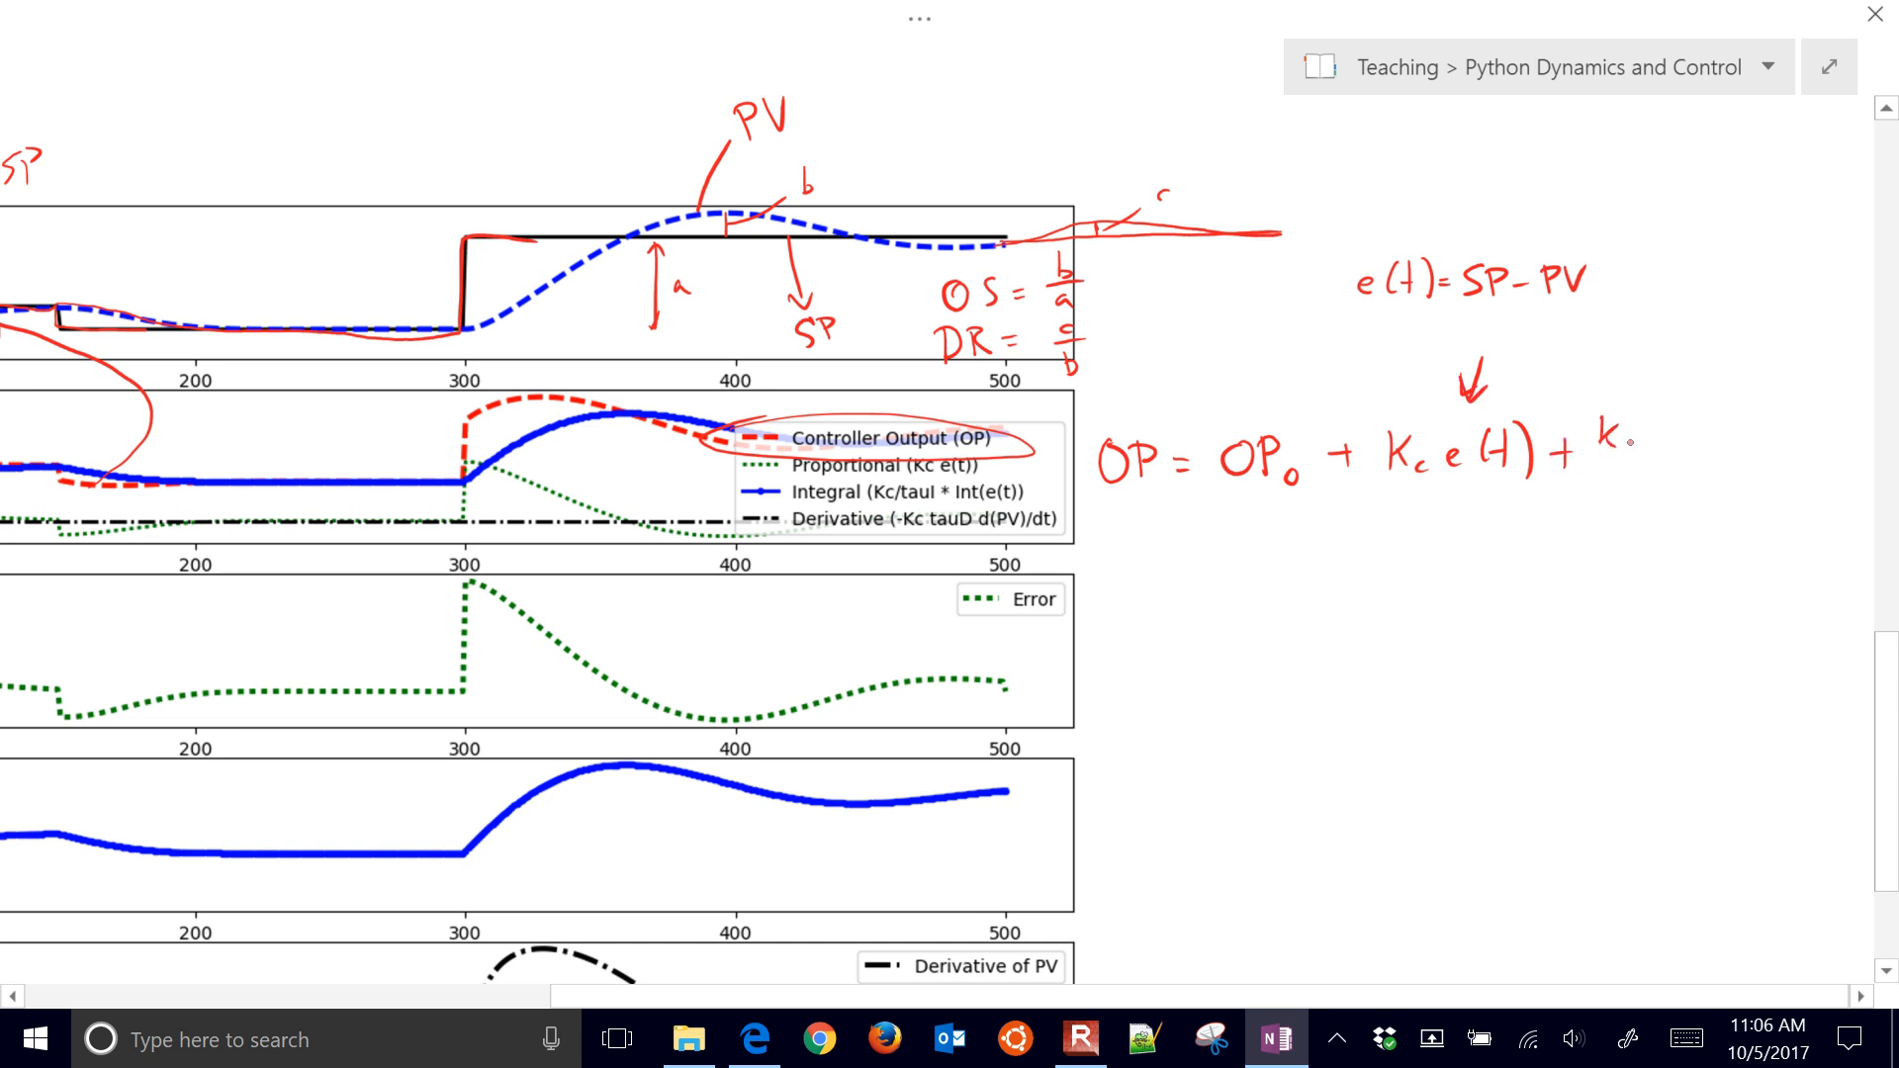
text(kc/TI ∫e(t)d)
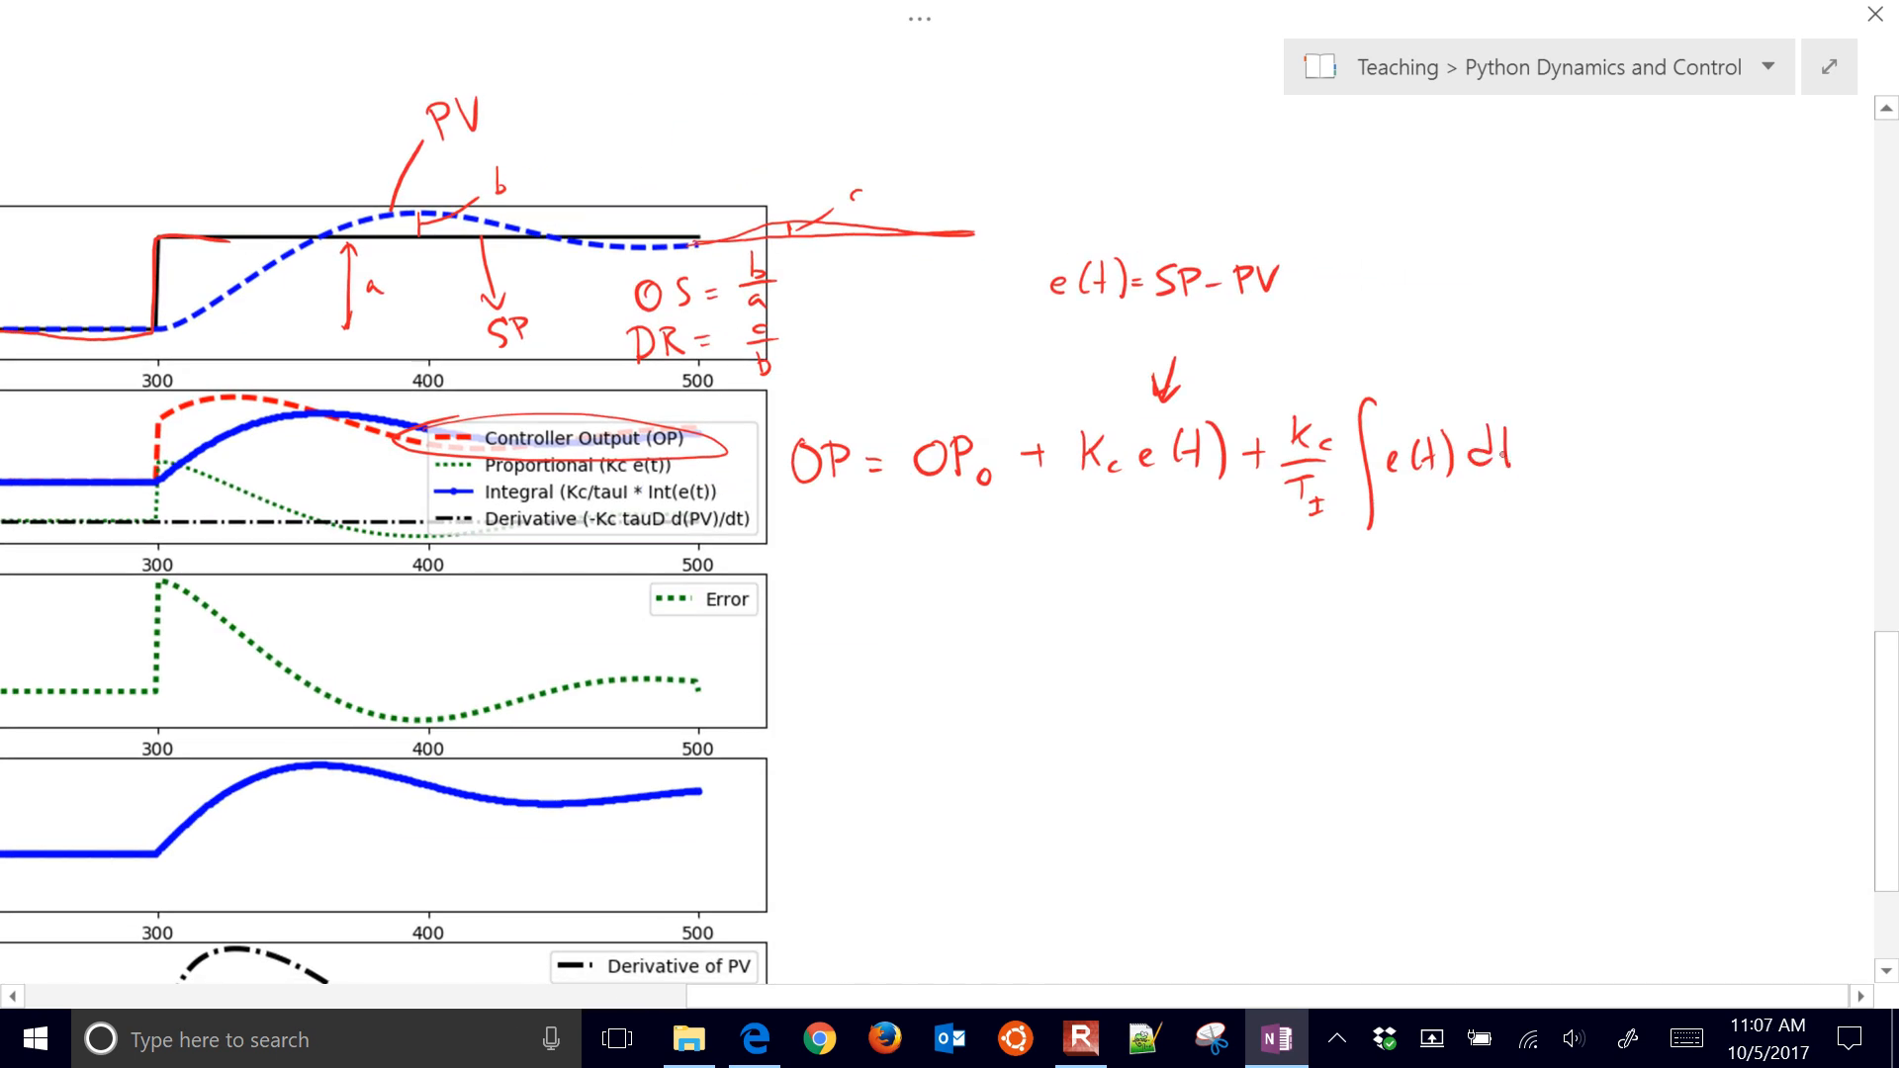
drag(1538, 454, 1575, 460)
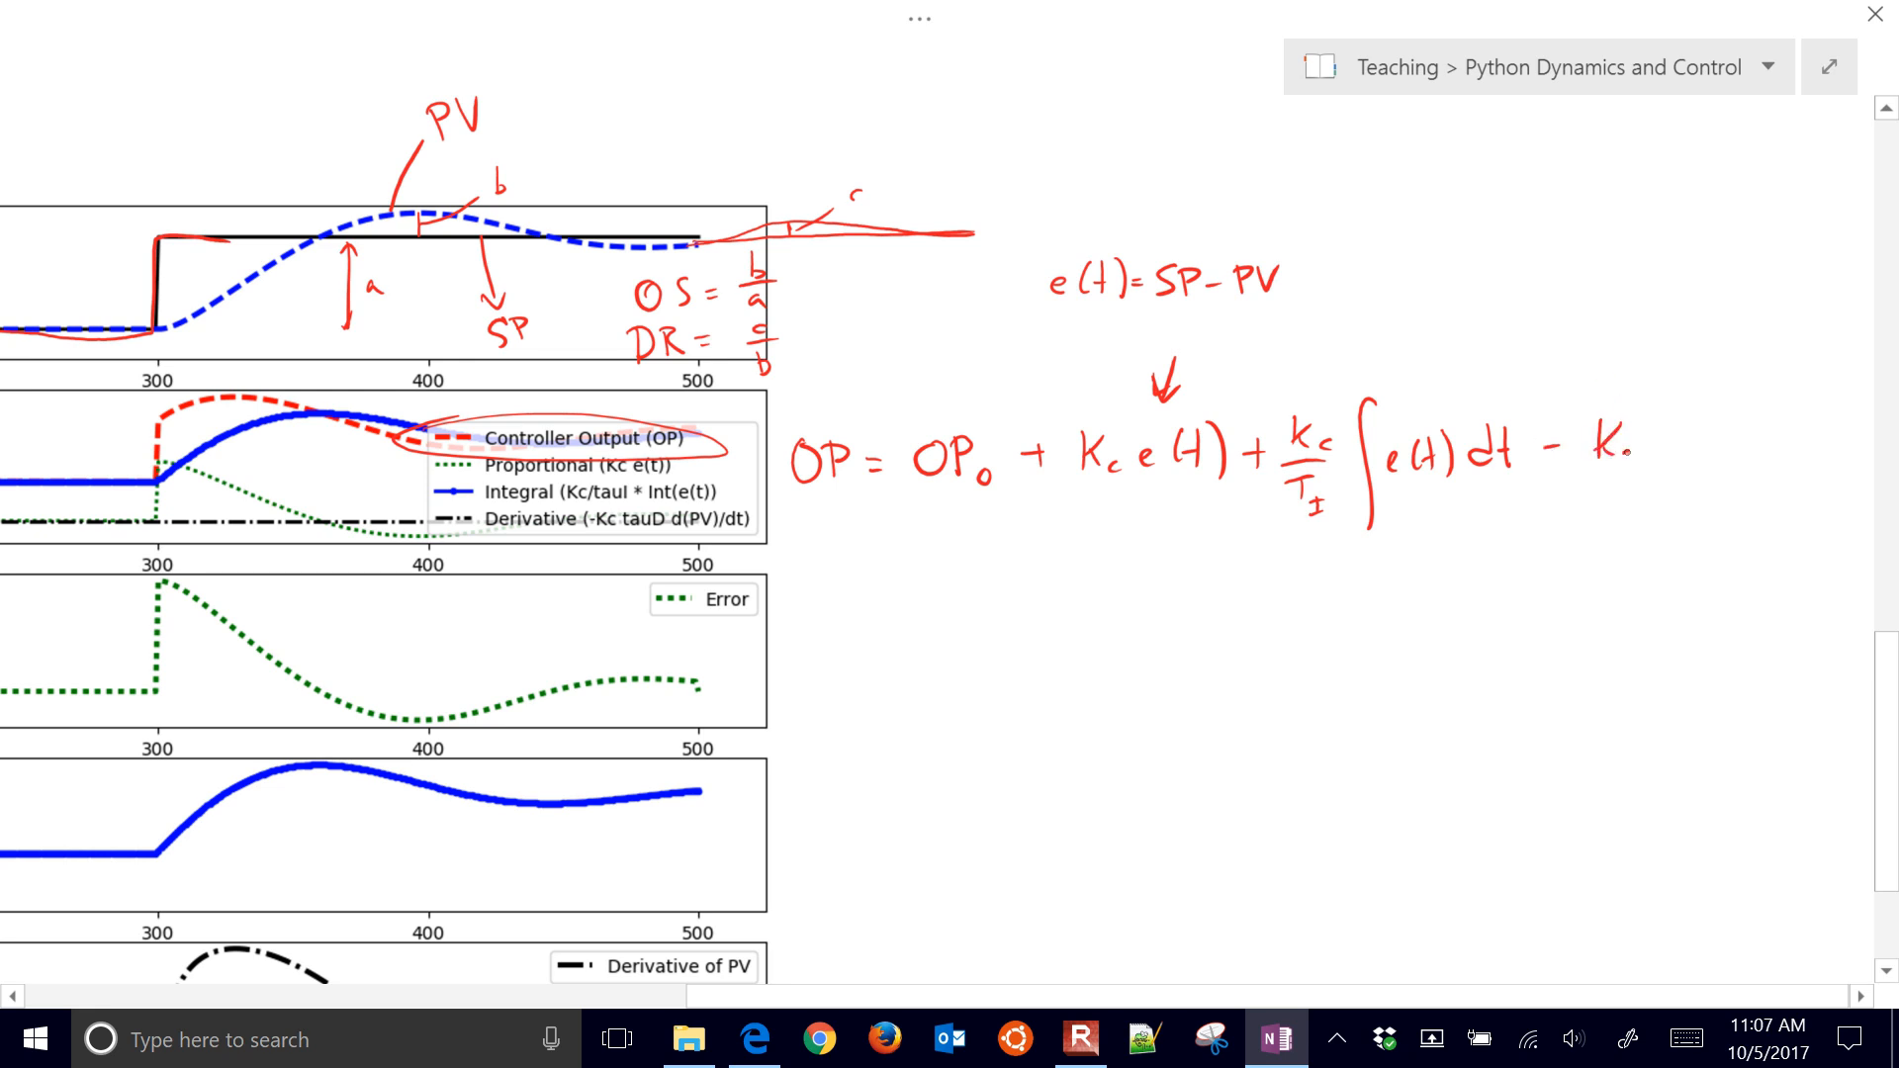
text(Kc Tp)
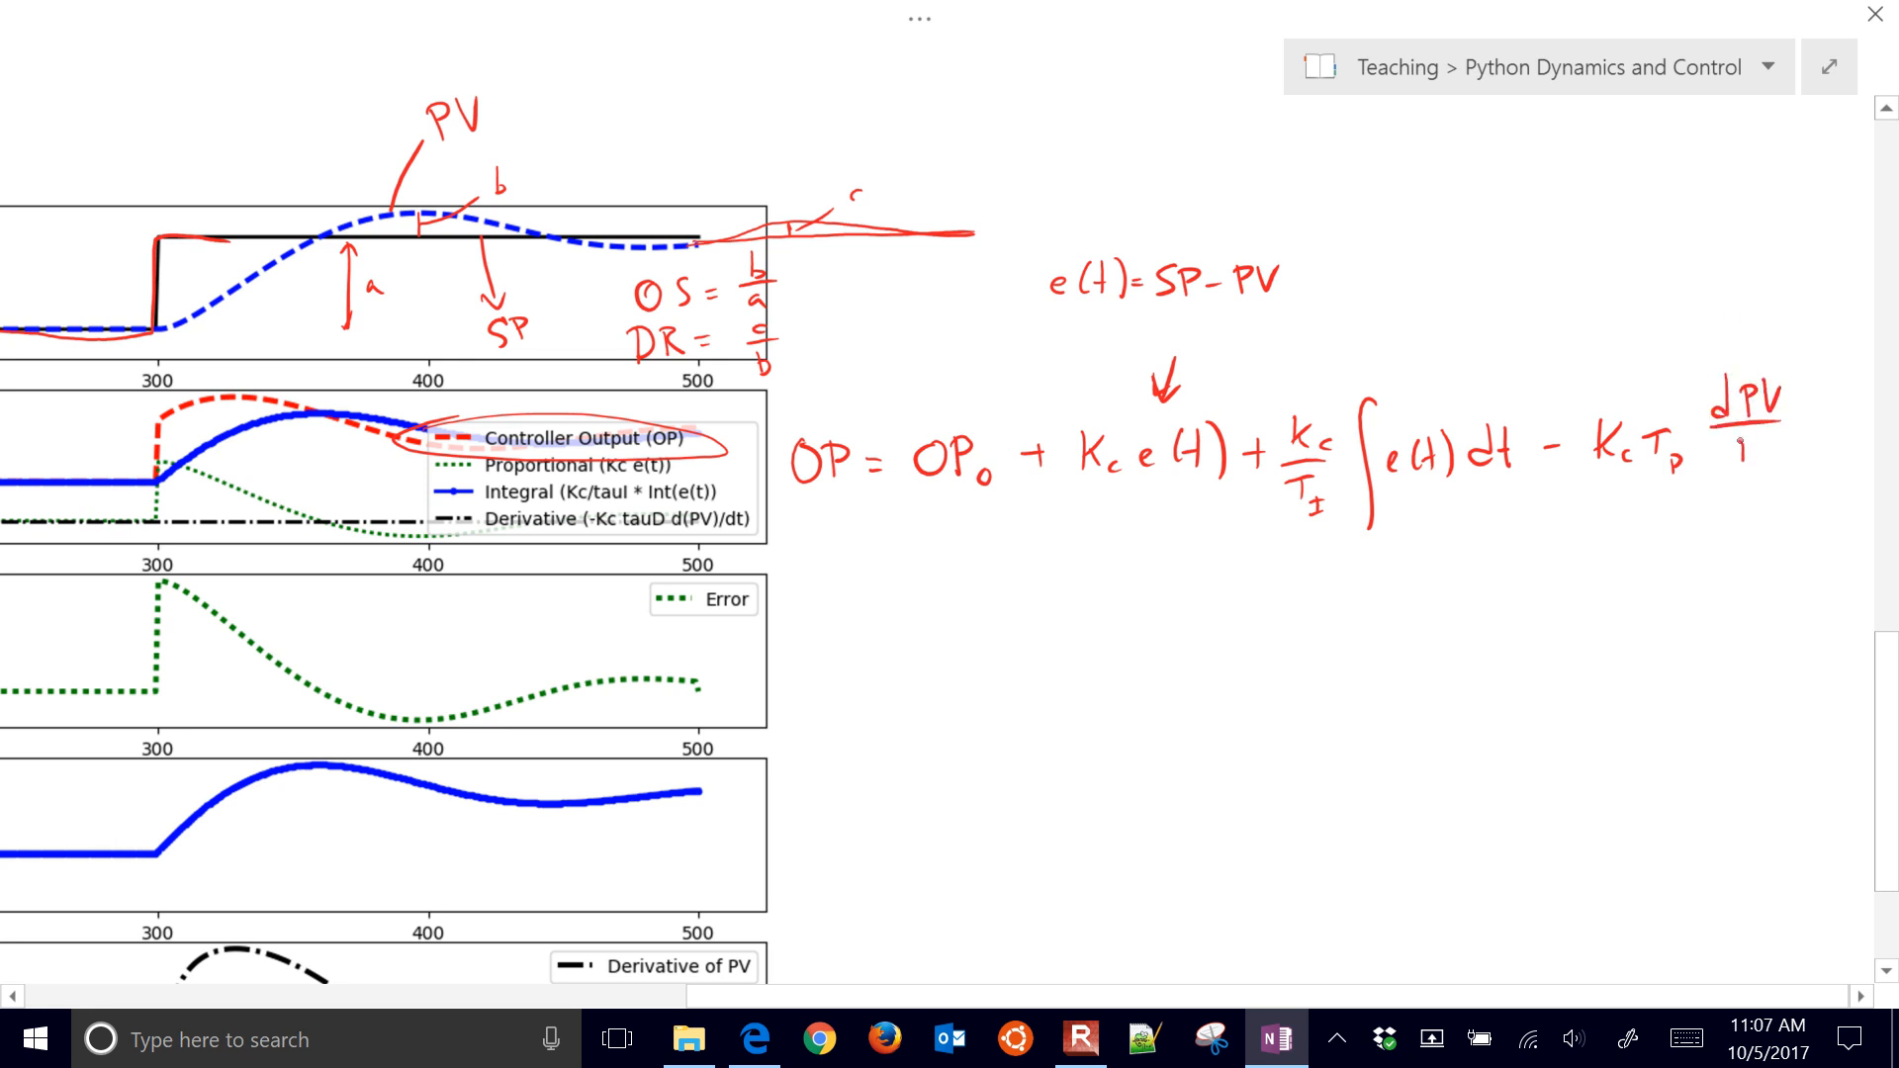
drag(1587, 515, 1769, 363)
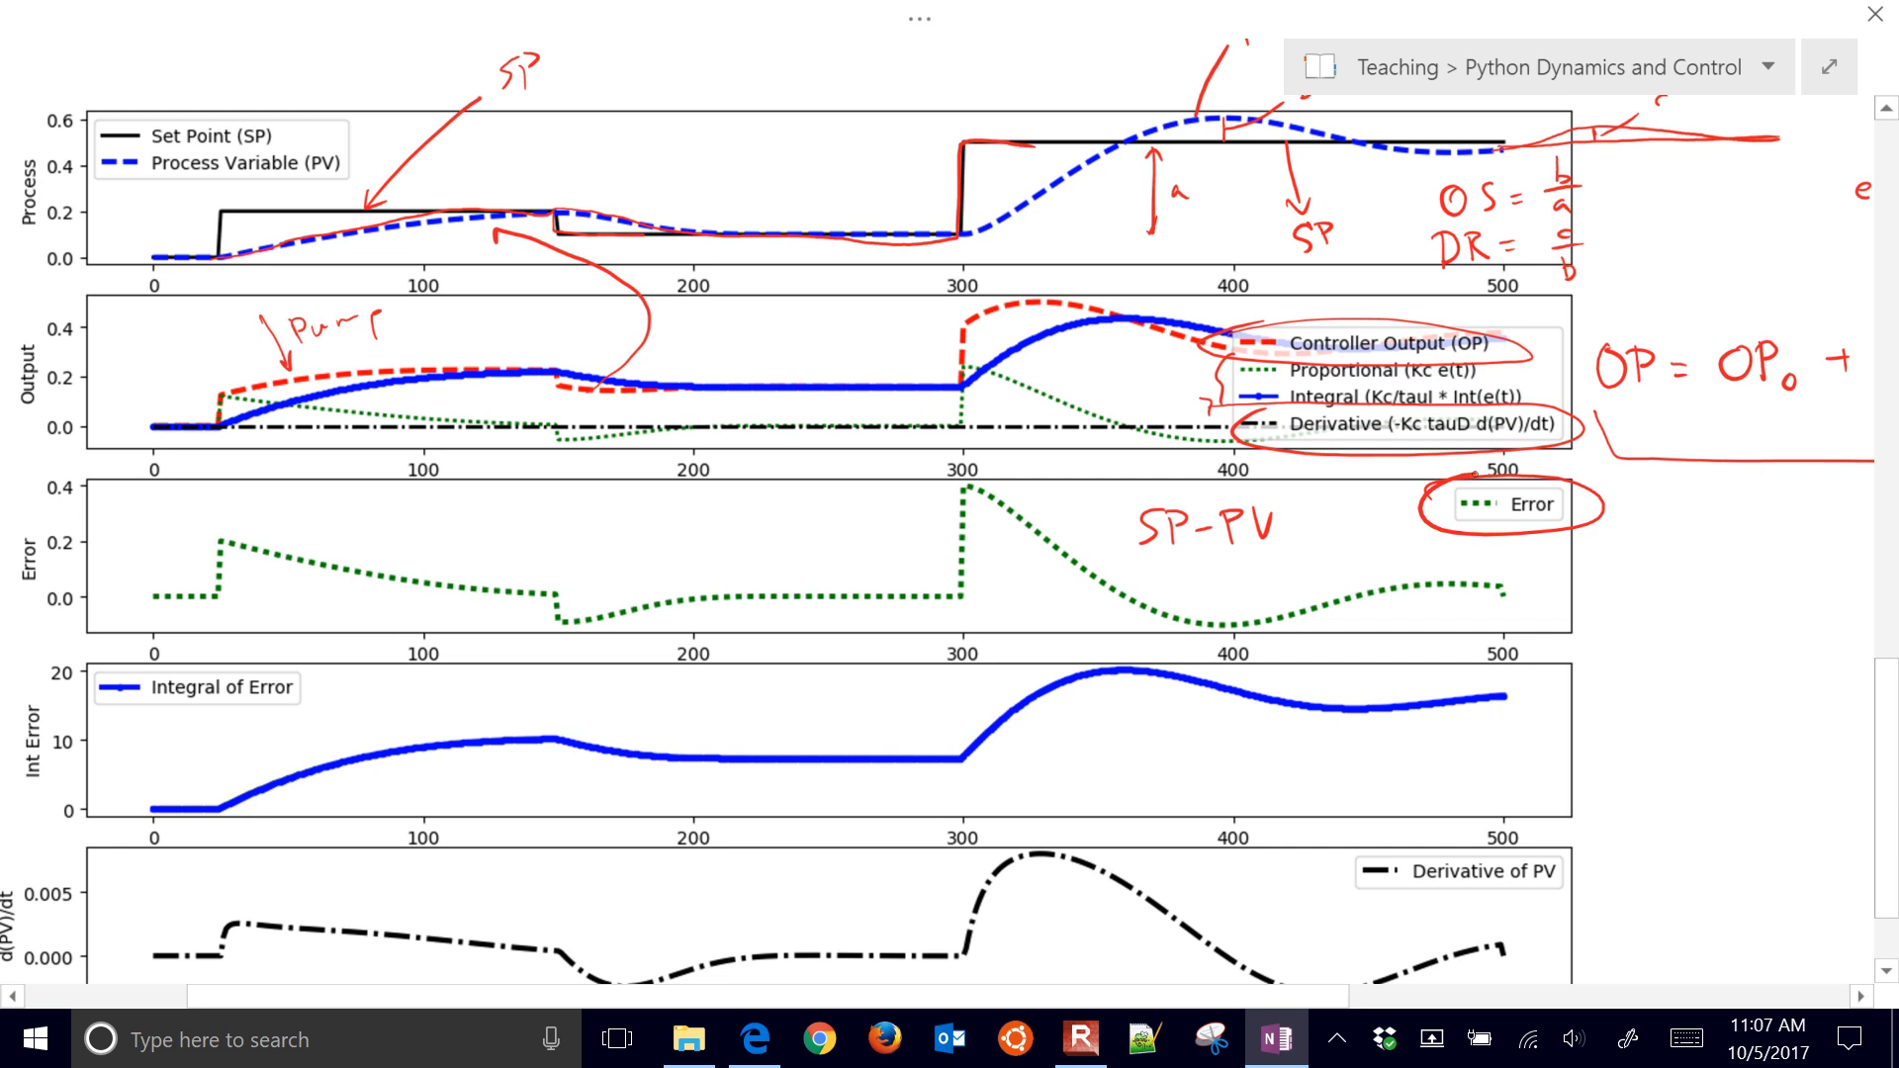
Circle OP₀ with an arrow to the integral curve, then switch to the course PID page in Edge.
drag(97, 642, 339, 691)
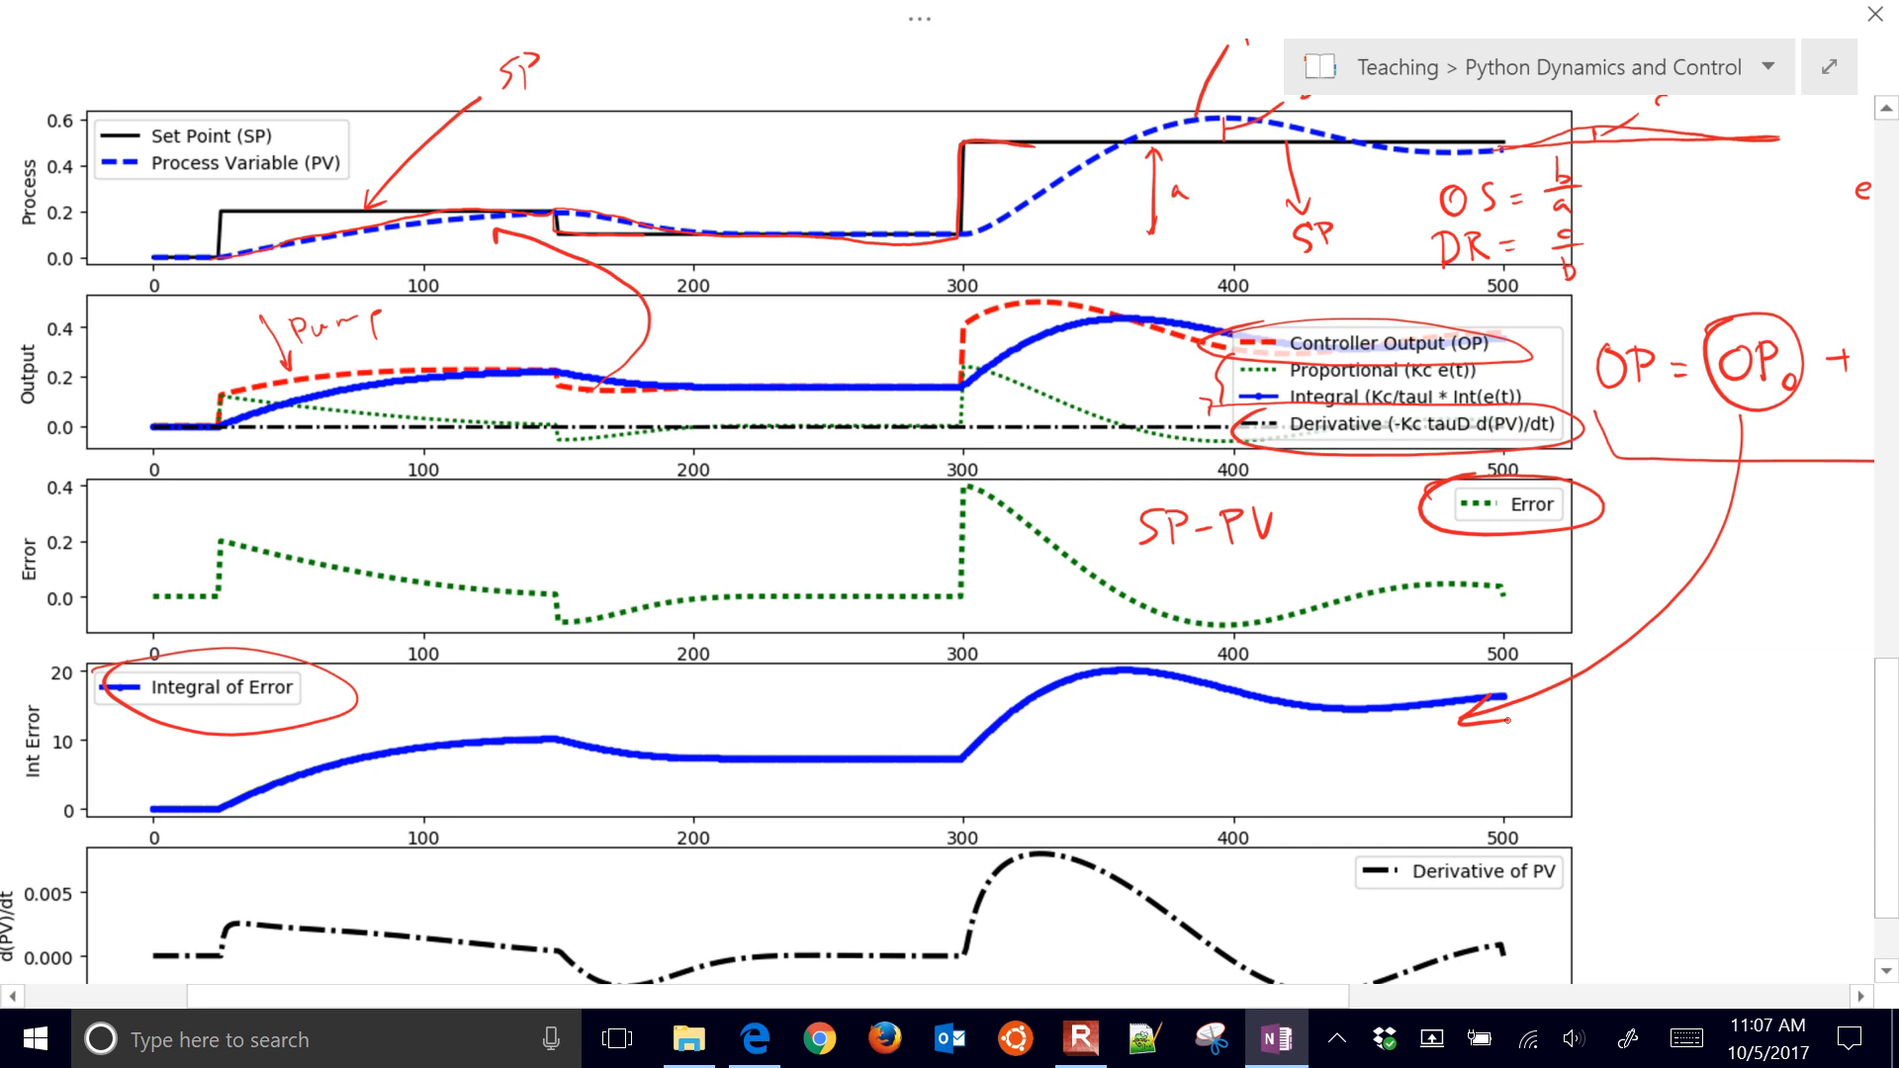
scroll(down, 3)
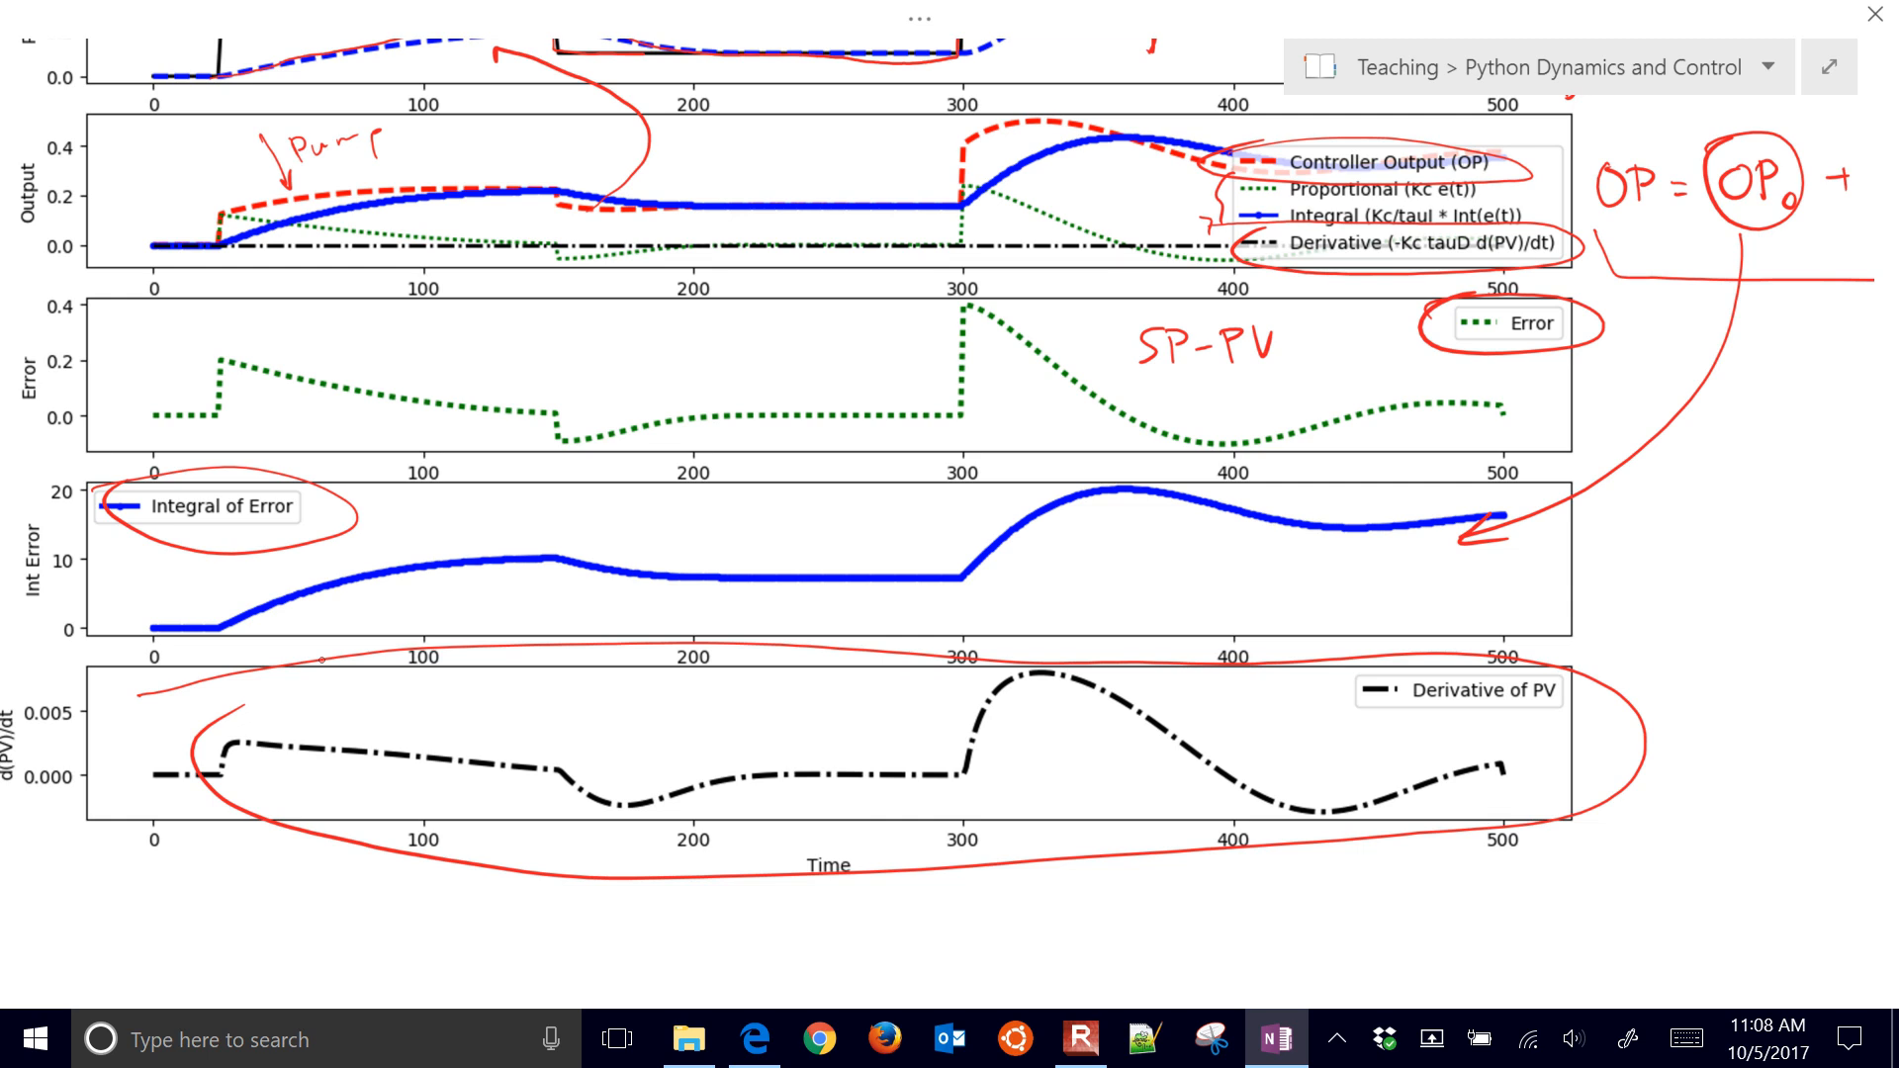
click(753, 1039)
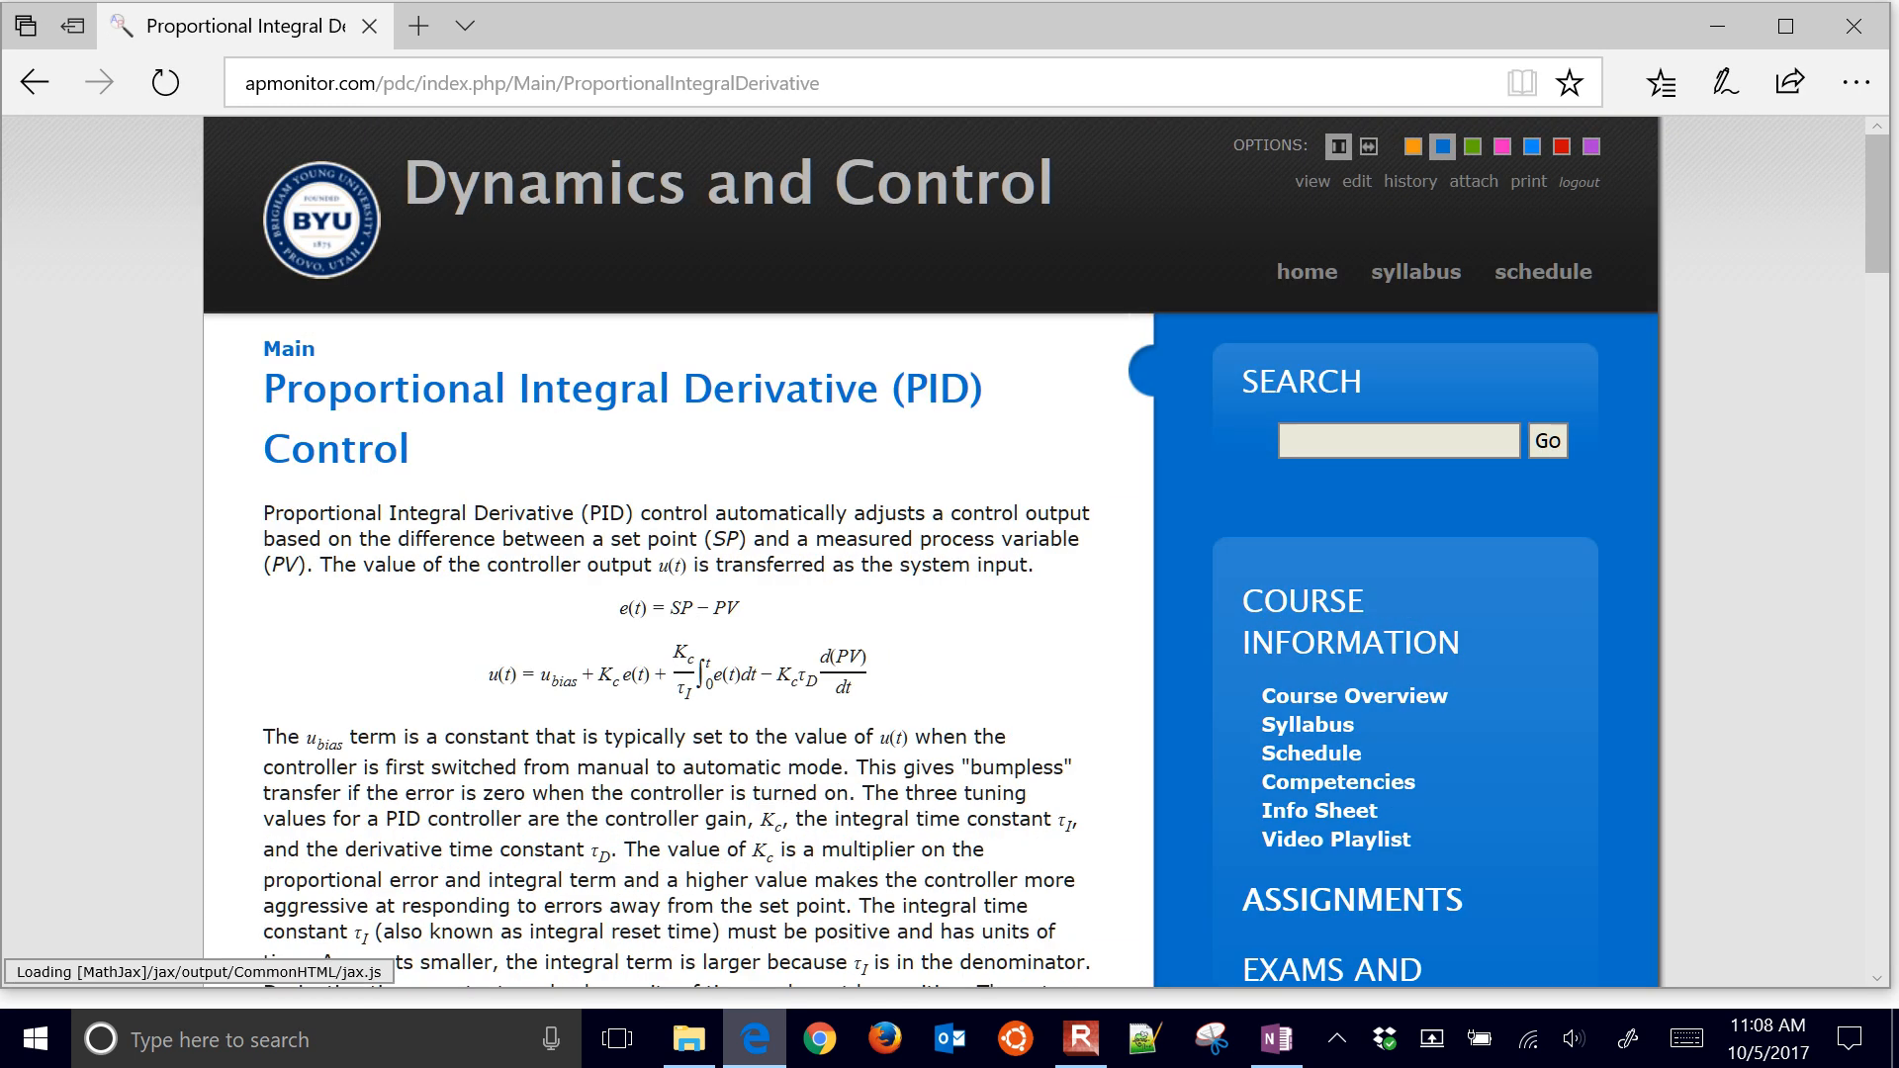
Scroll below the PID plot, reveal the sample Python code, and scroll through it.
scroll(down, 3)
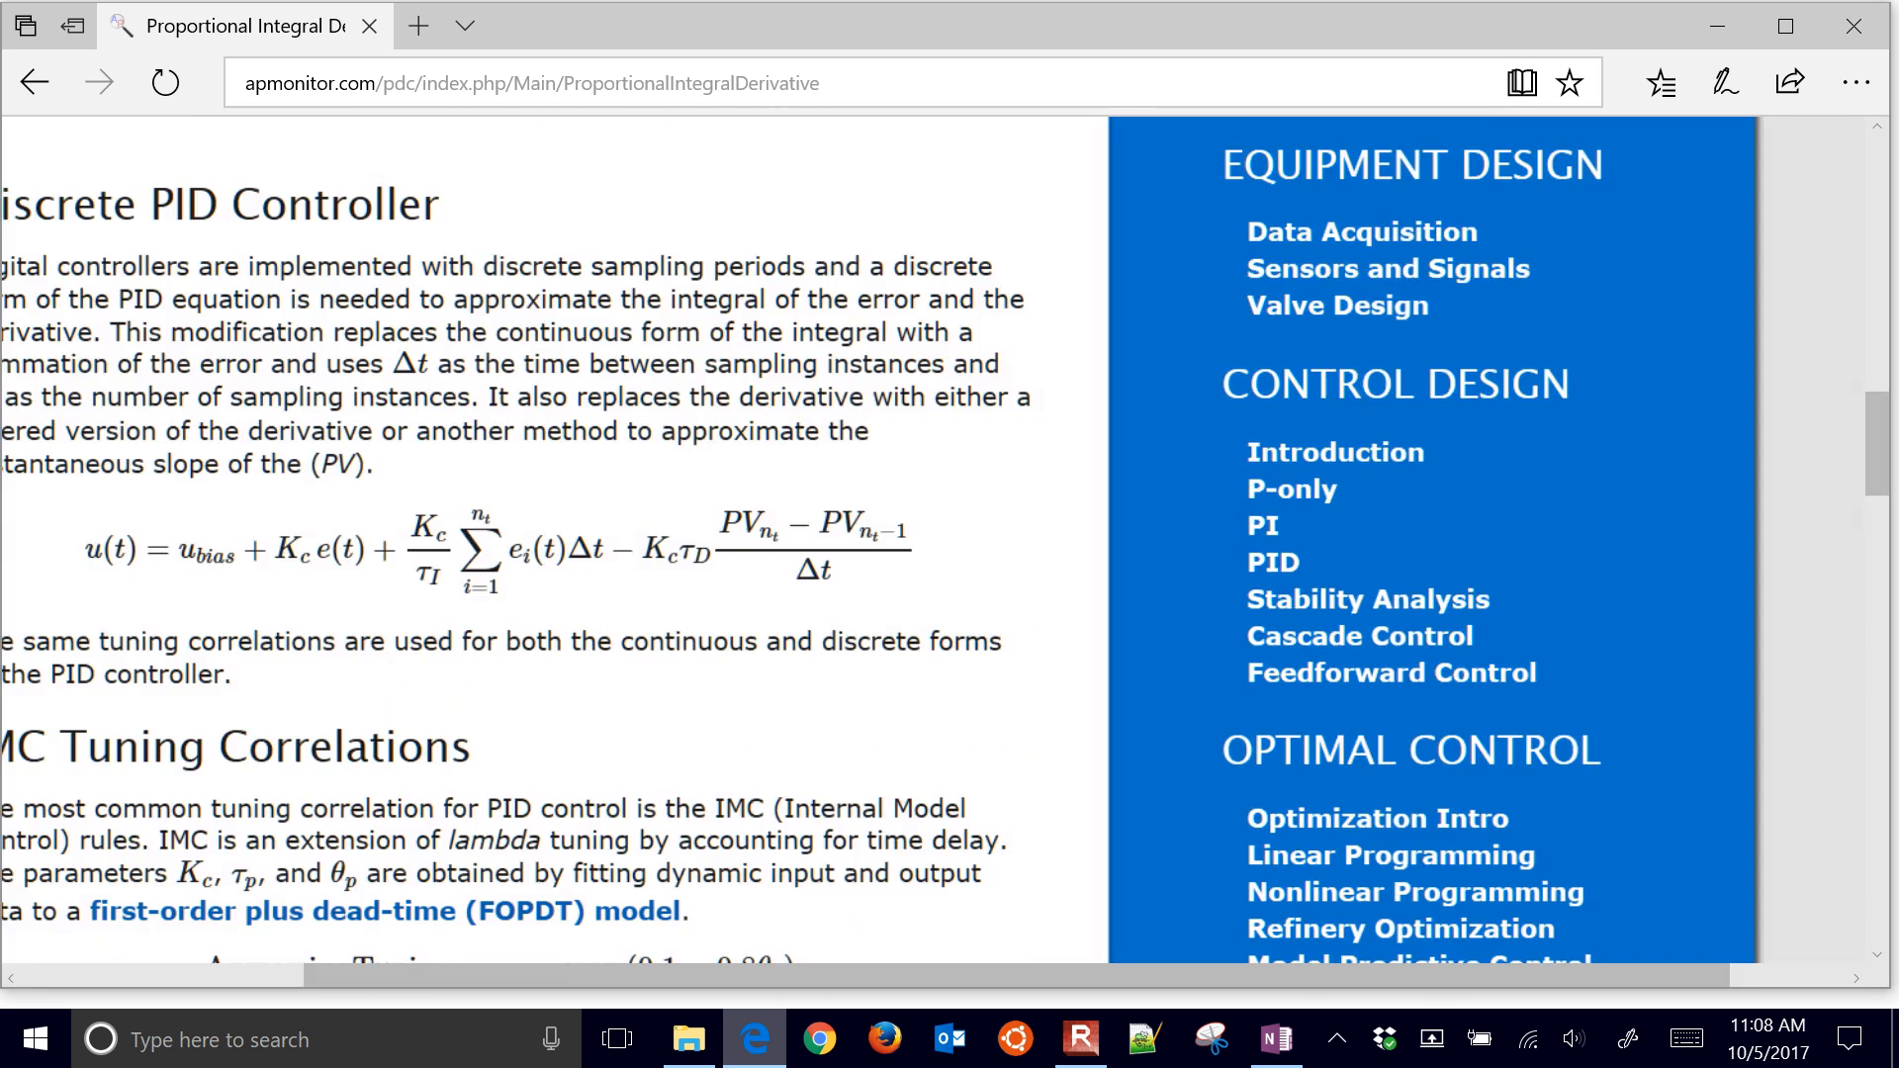
scroll(down, 3)
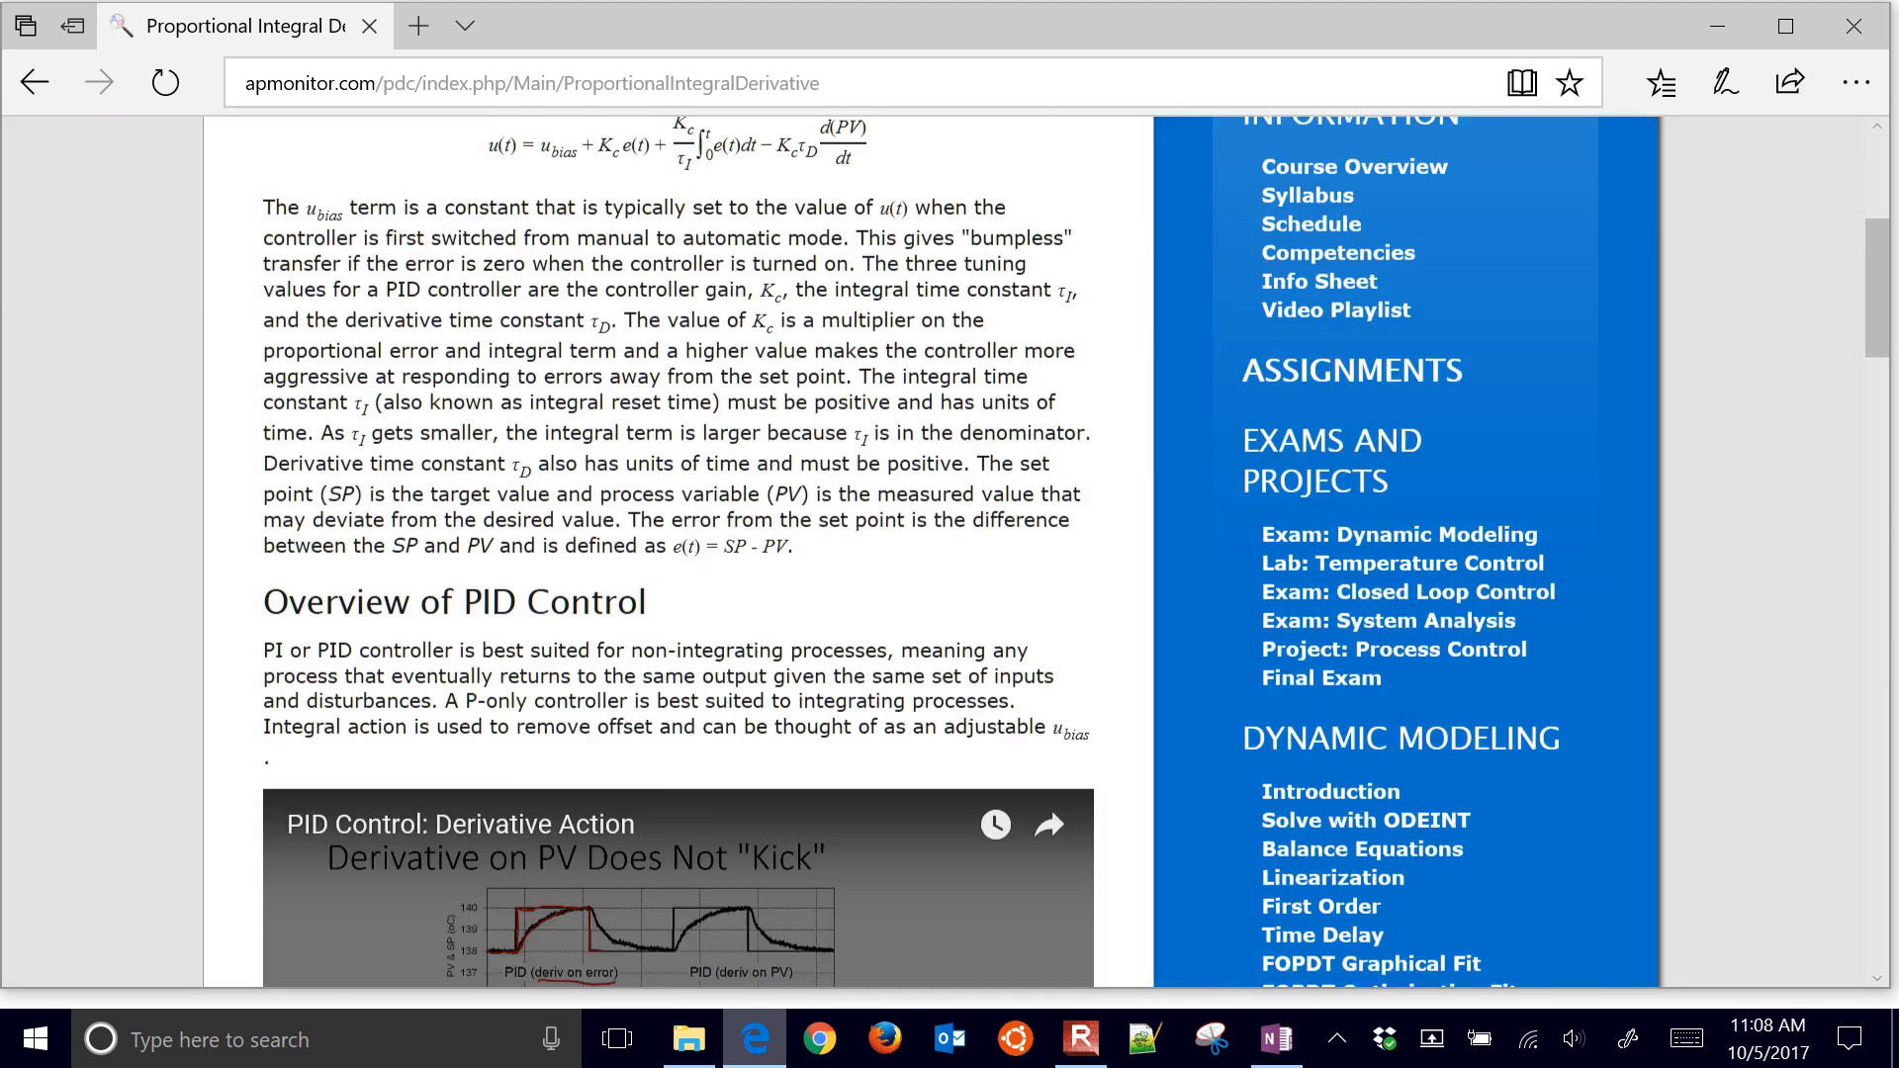
scroll(down, 3)
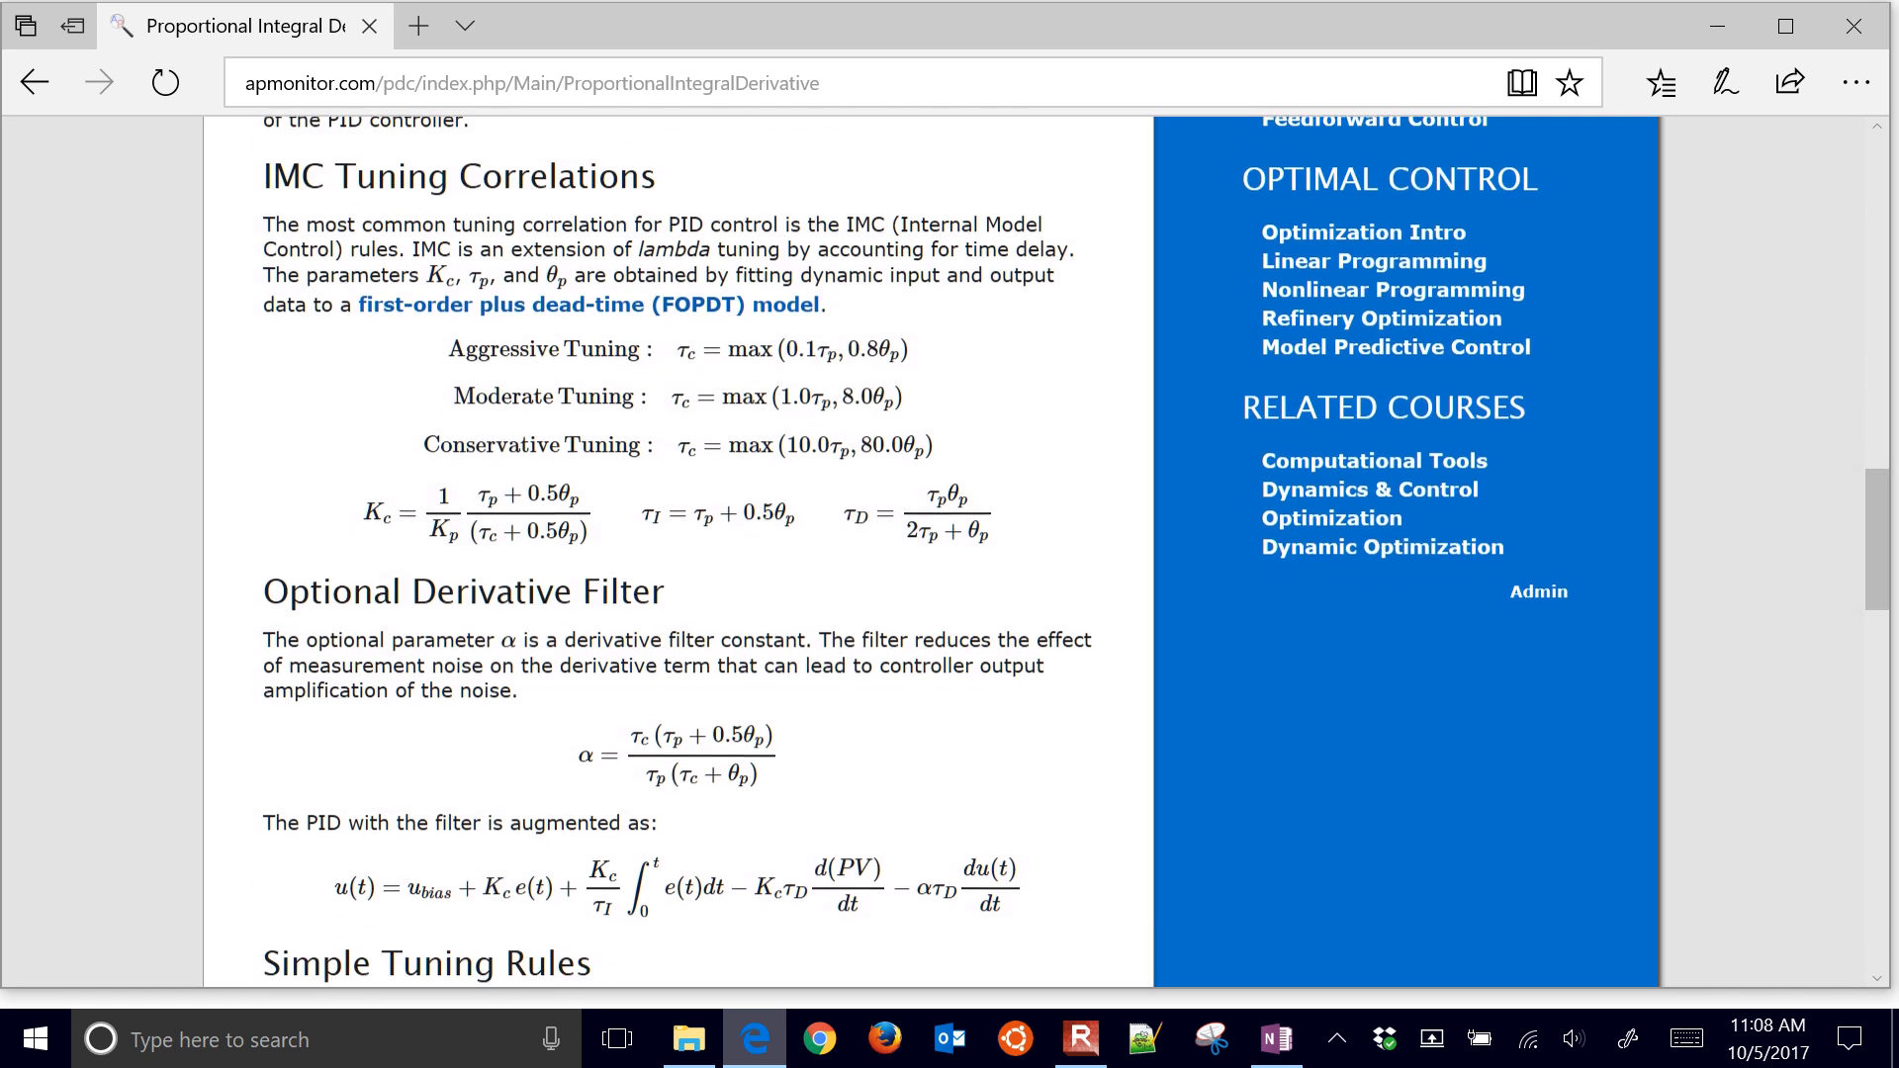
scroll(down, 3)
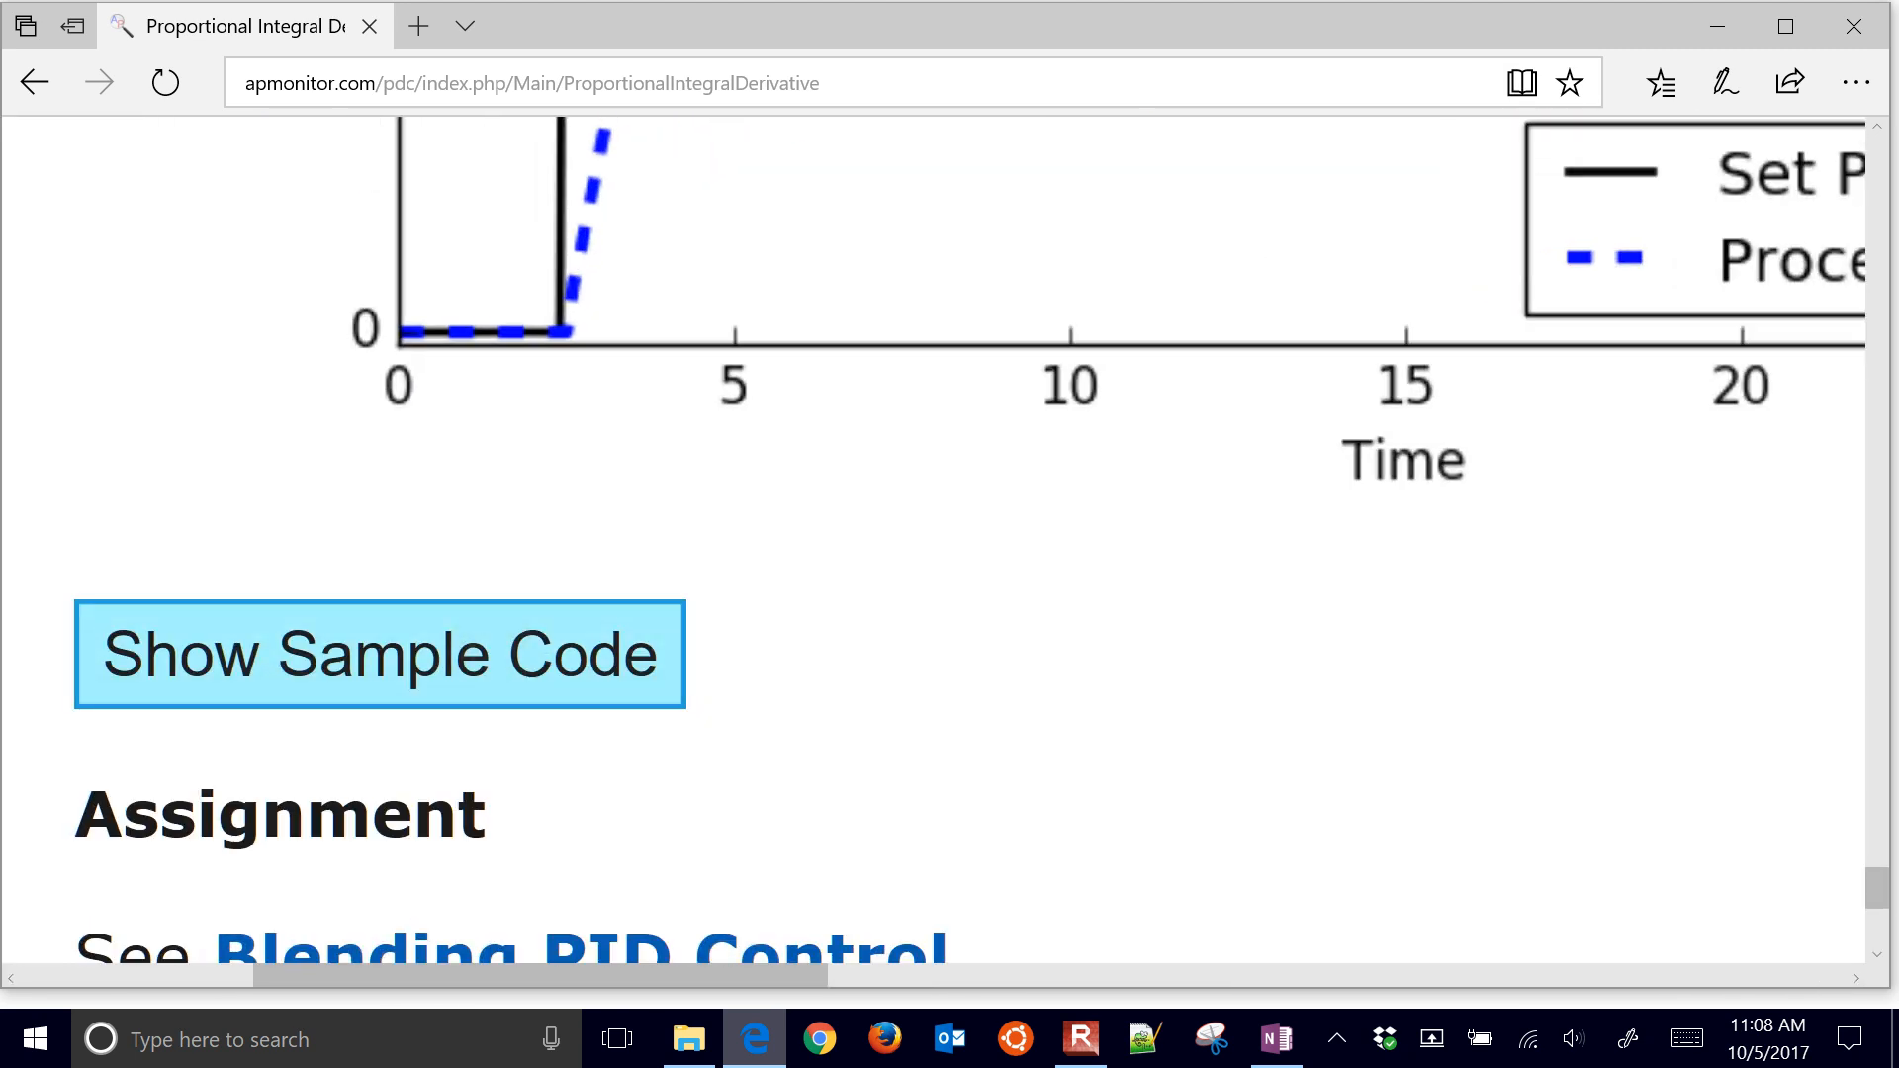
click(379, 655)
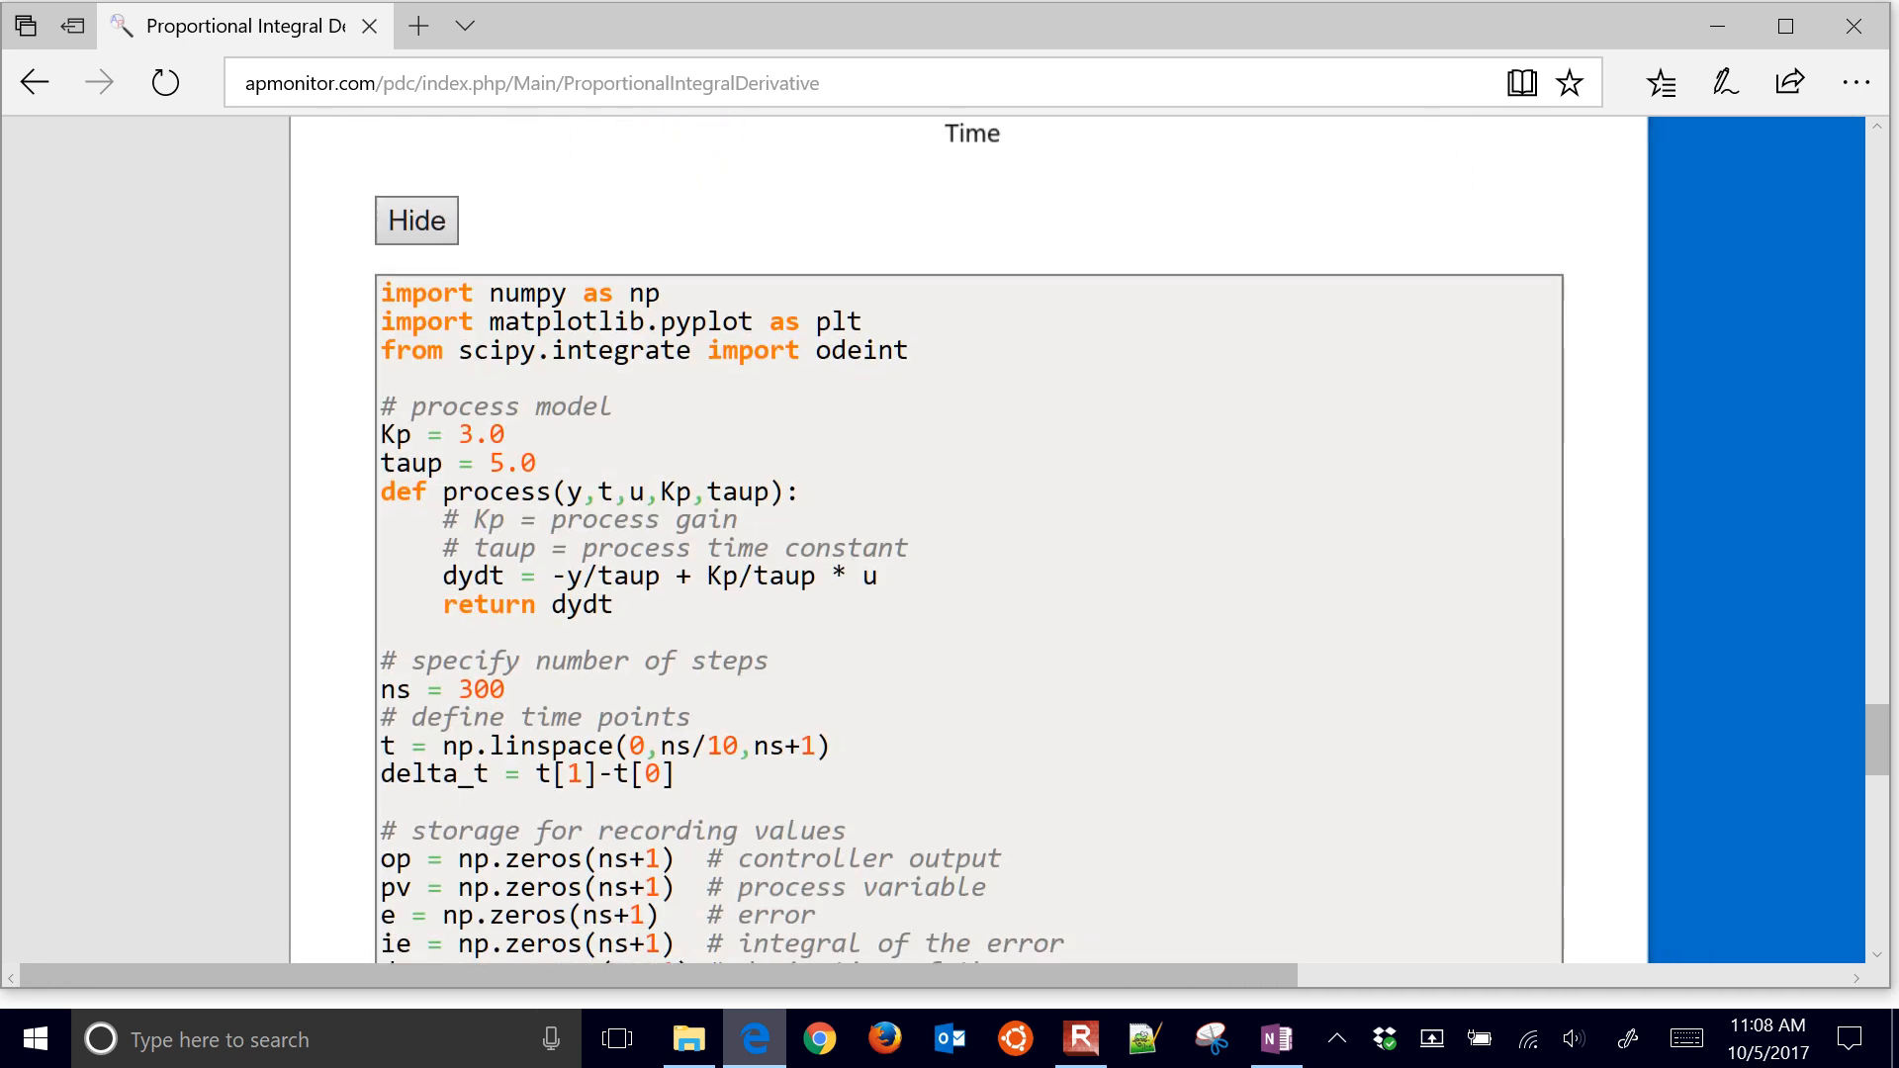
scroll(down, 3)
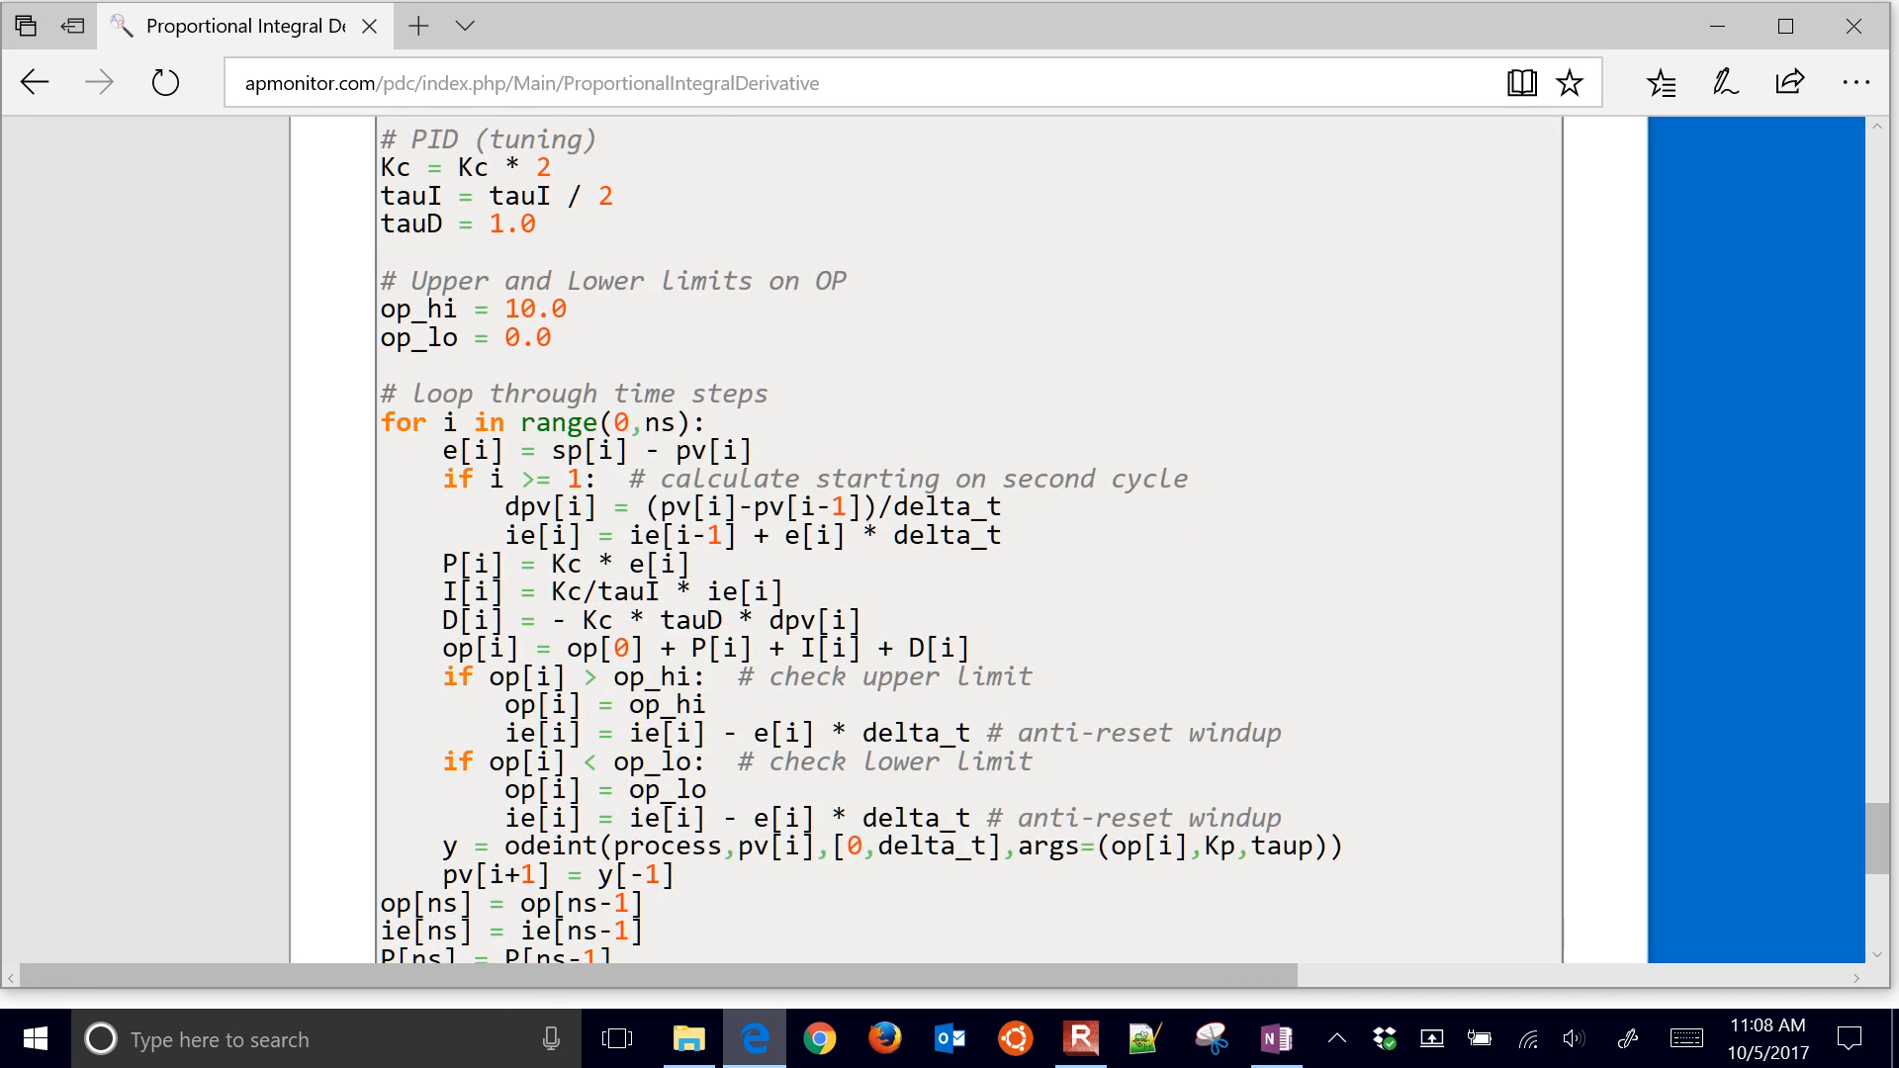
scroll(down, 3)
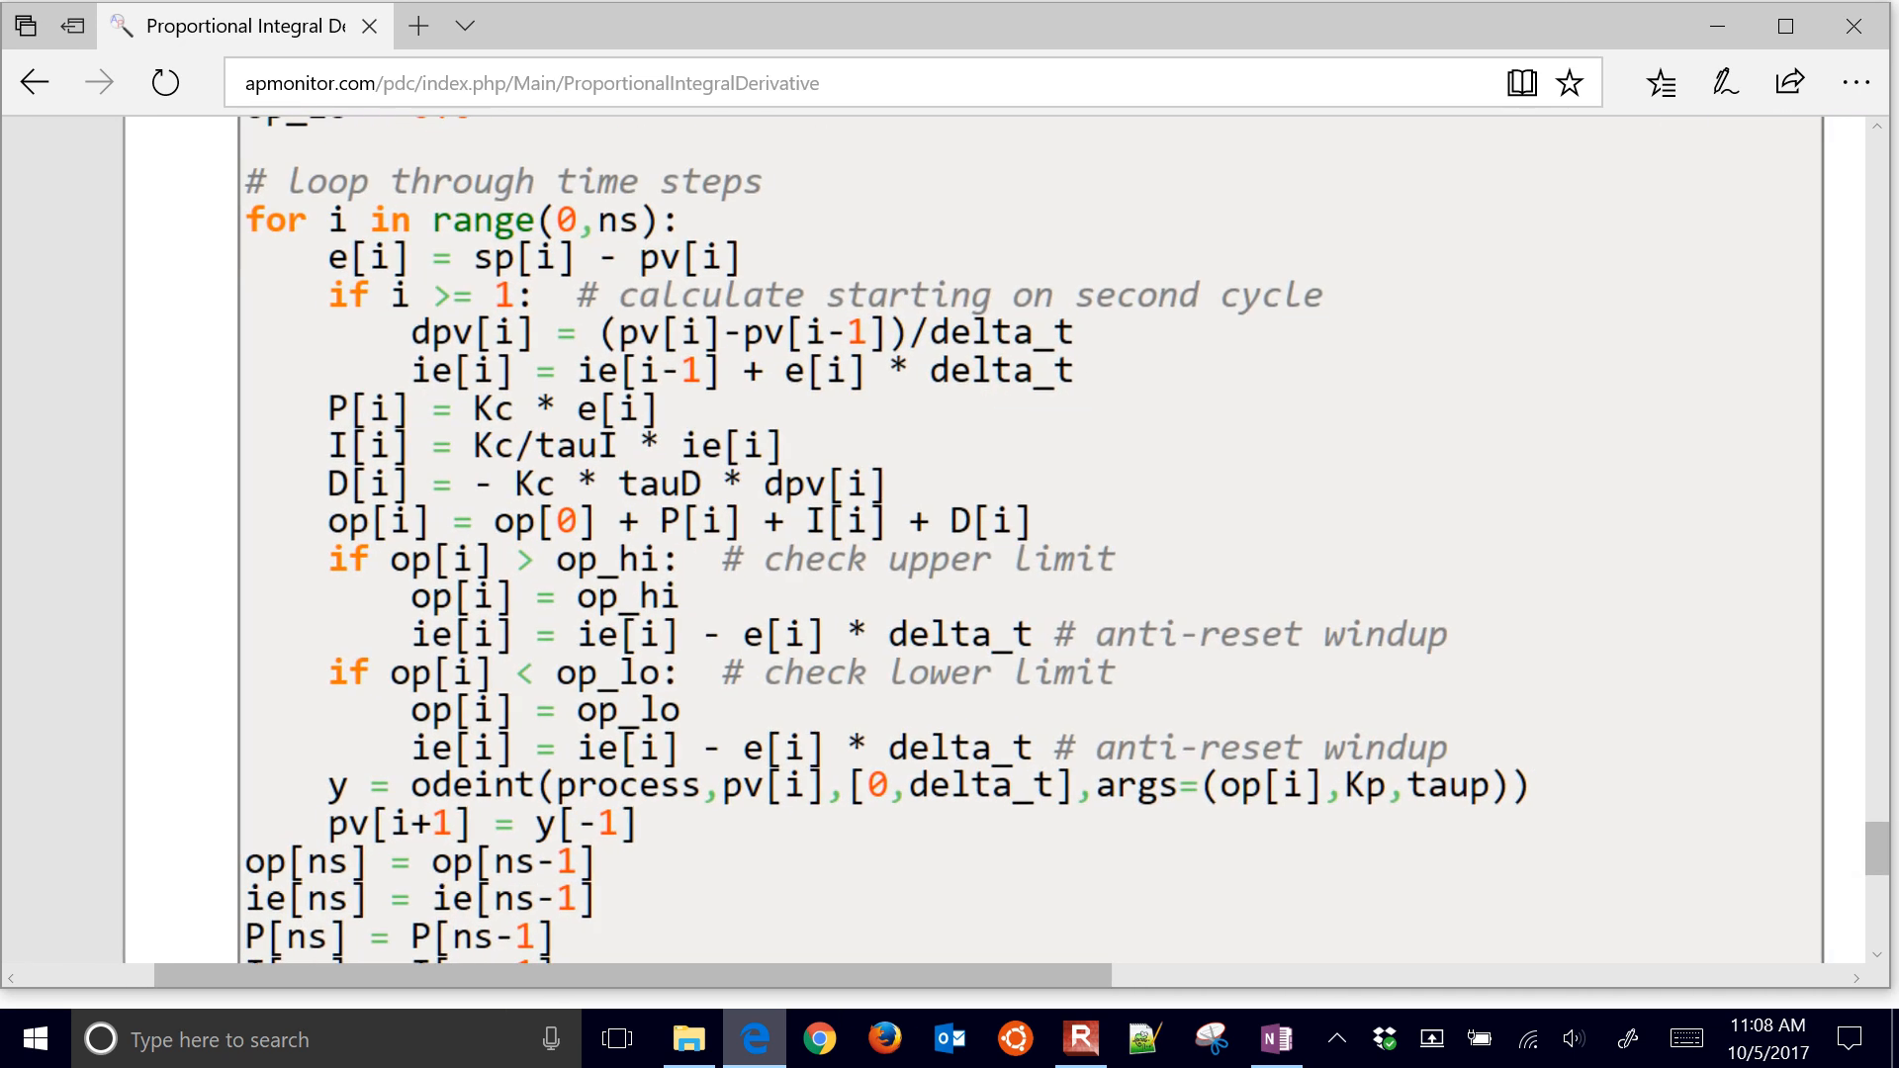
scroll(up, 3)
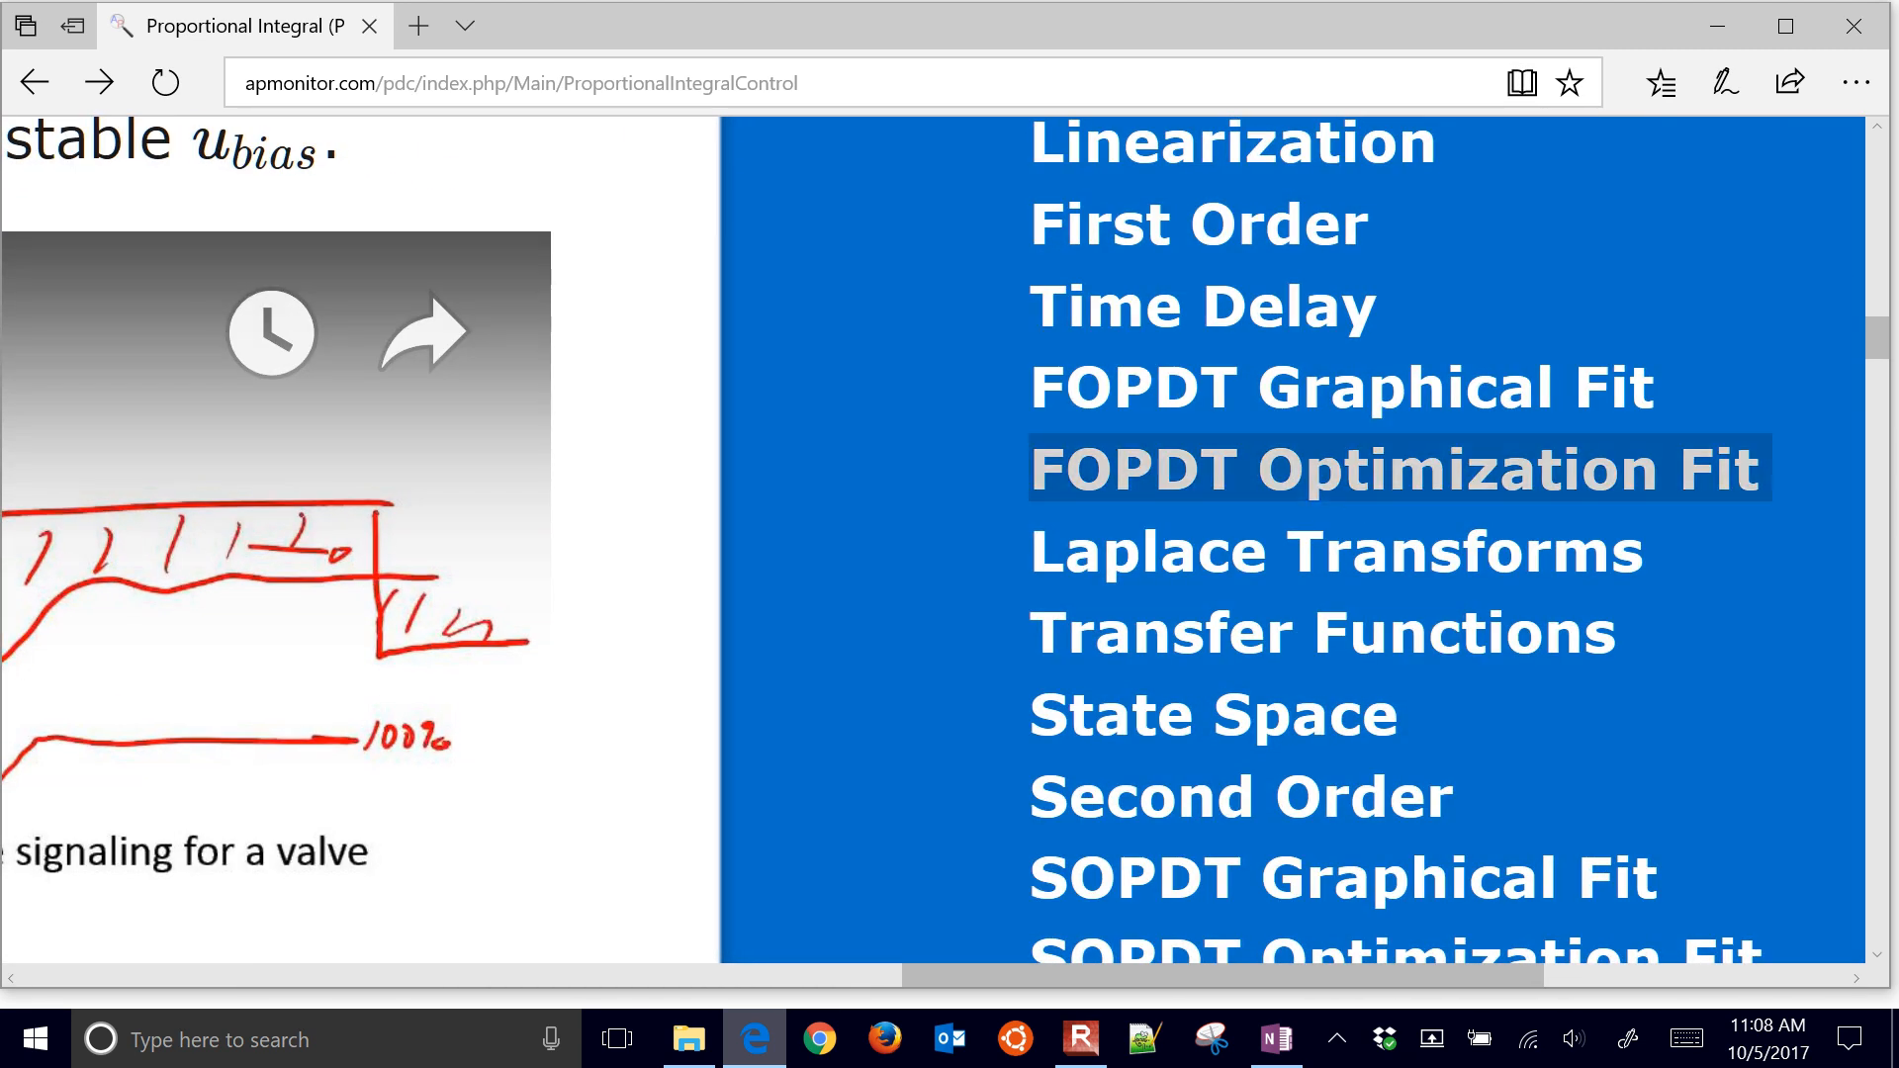
Open FOPDT Optimization Fit from the sidebar and scroll down through the page.
click(1383, 468)
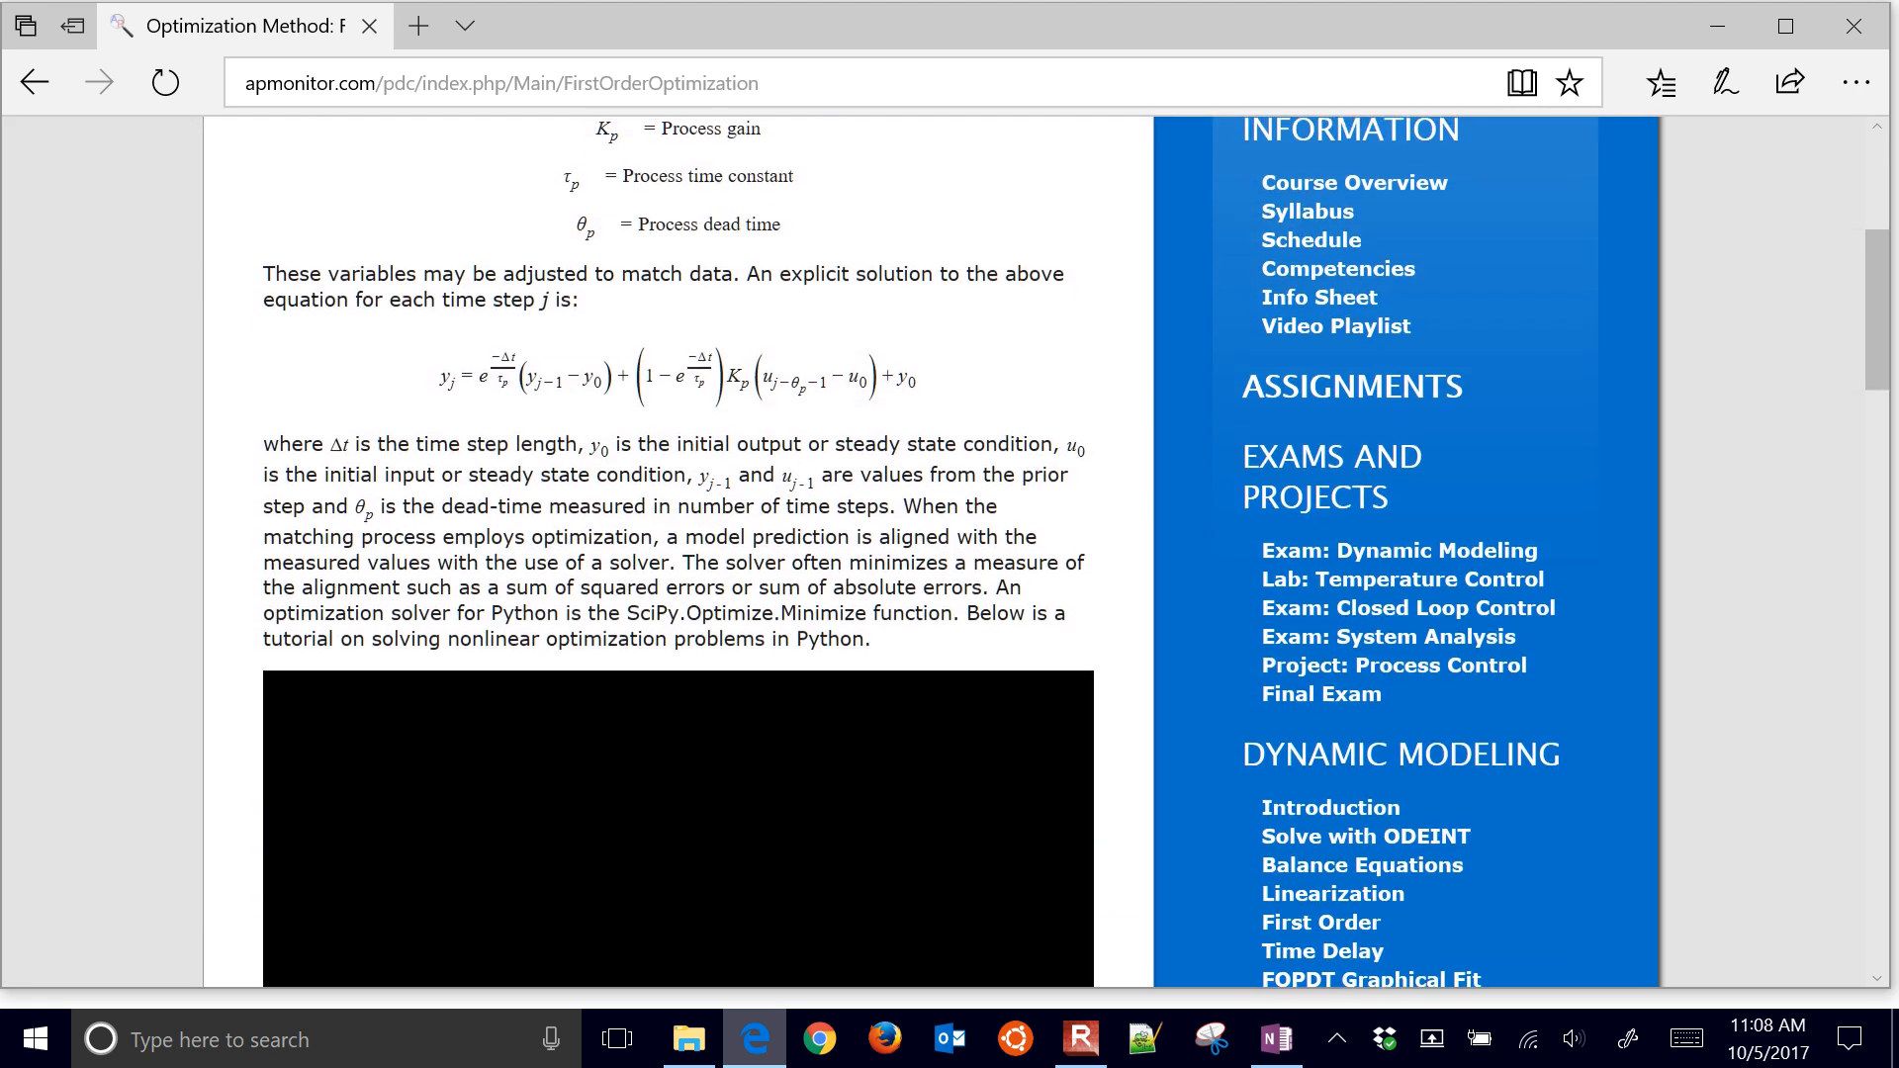
scroll(down, 3)
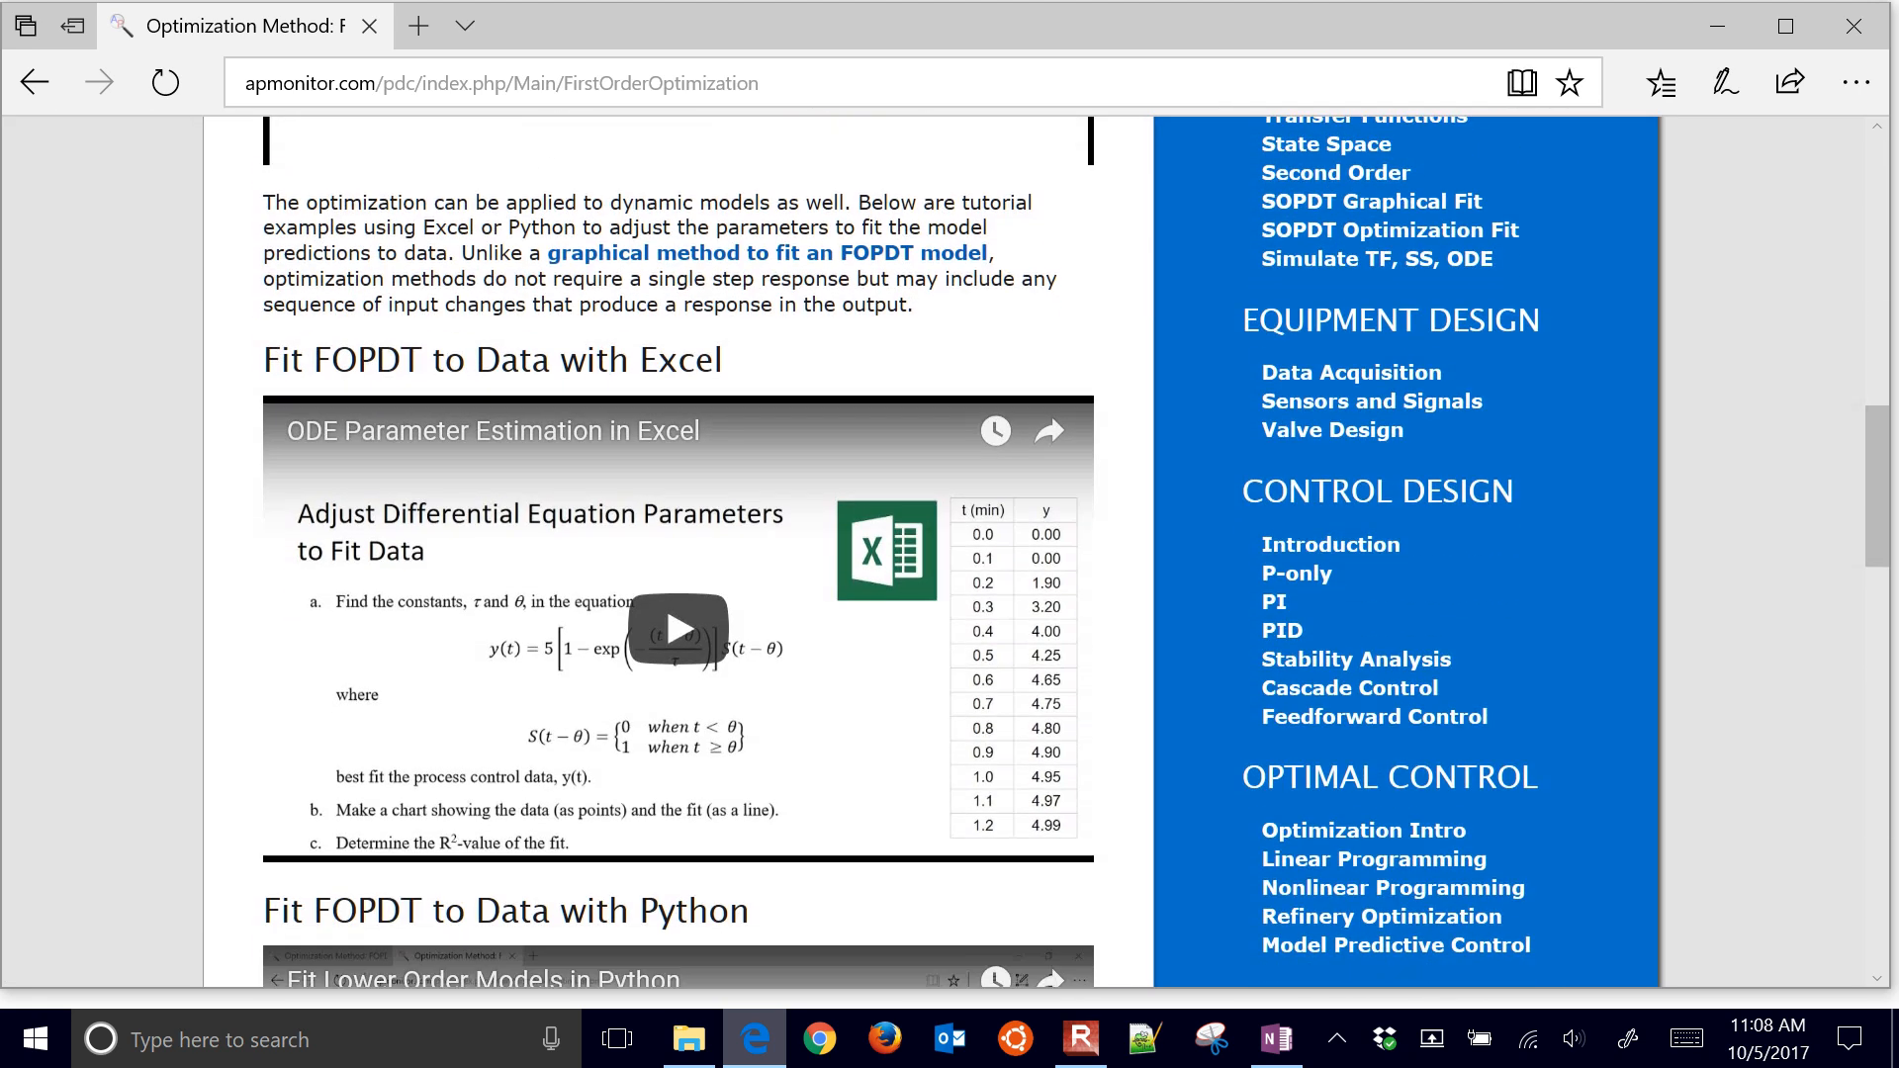
scroll(down, 3)
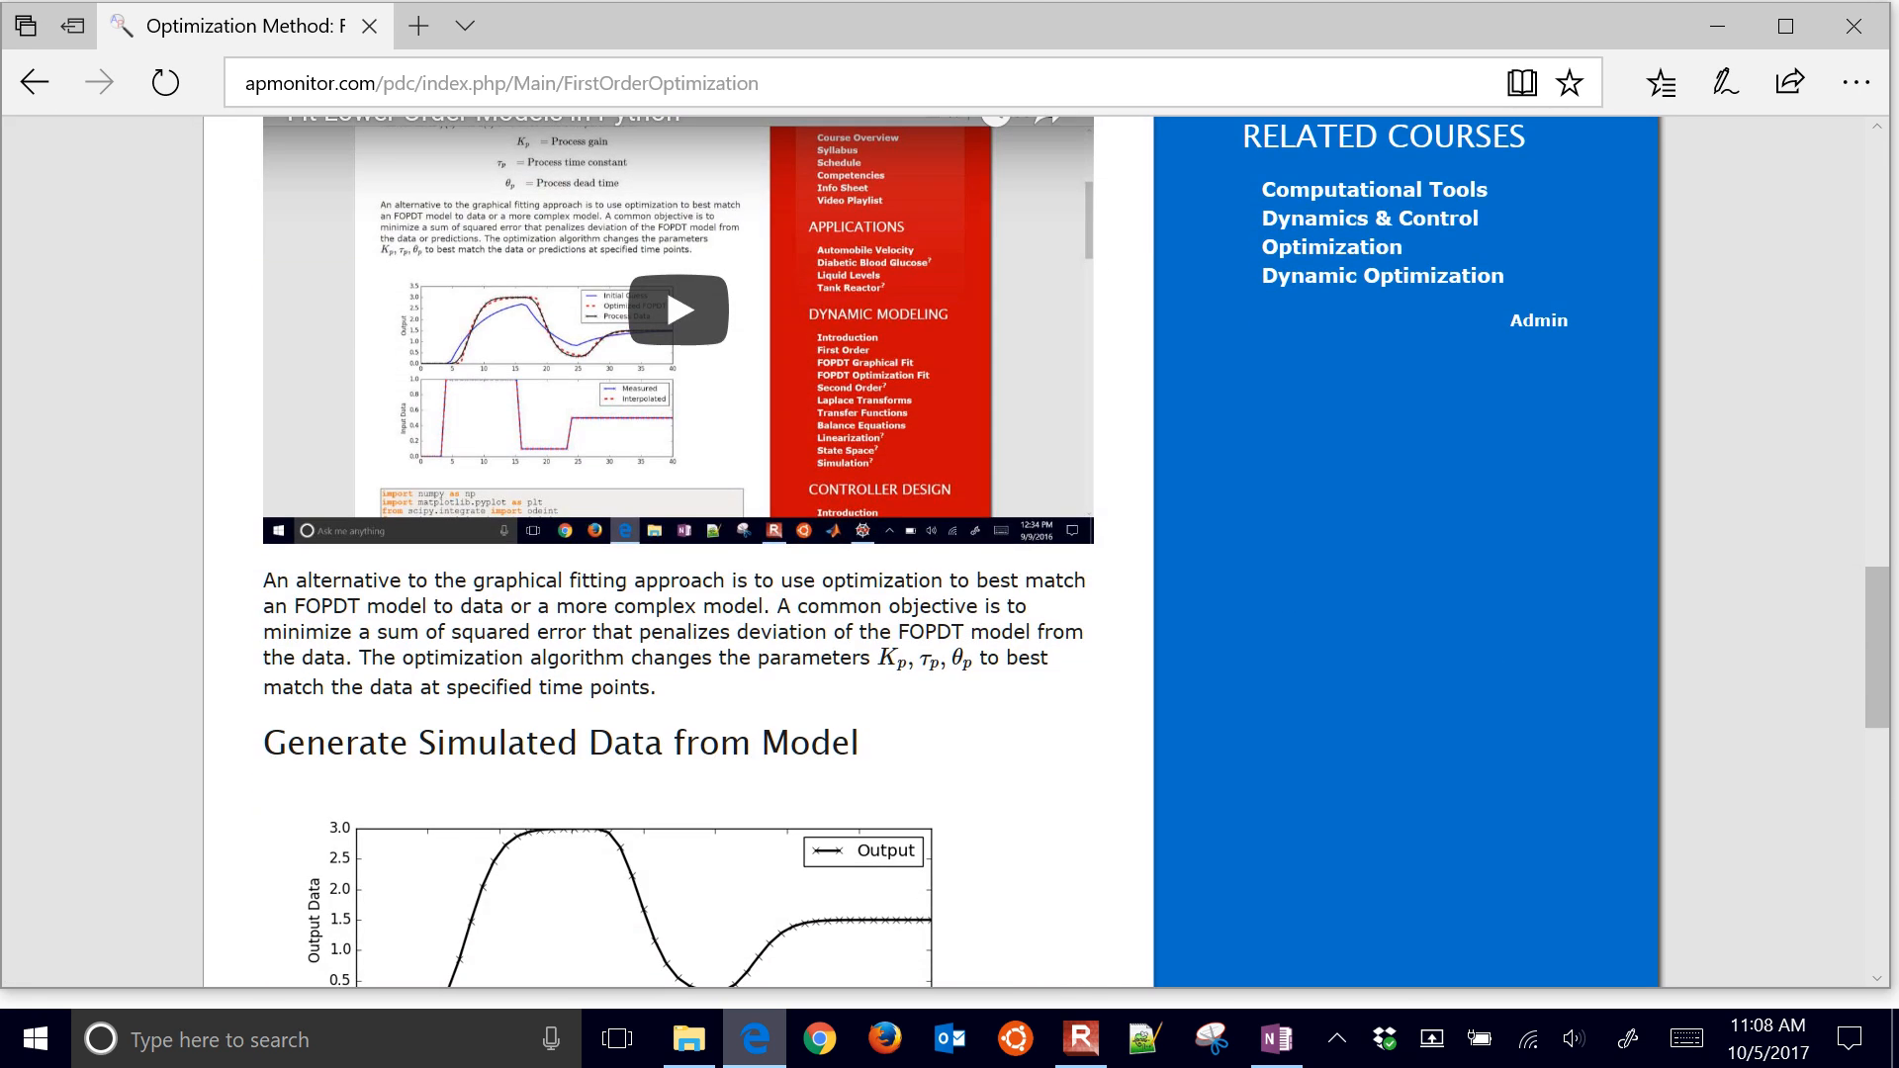
scroll(down, 3)
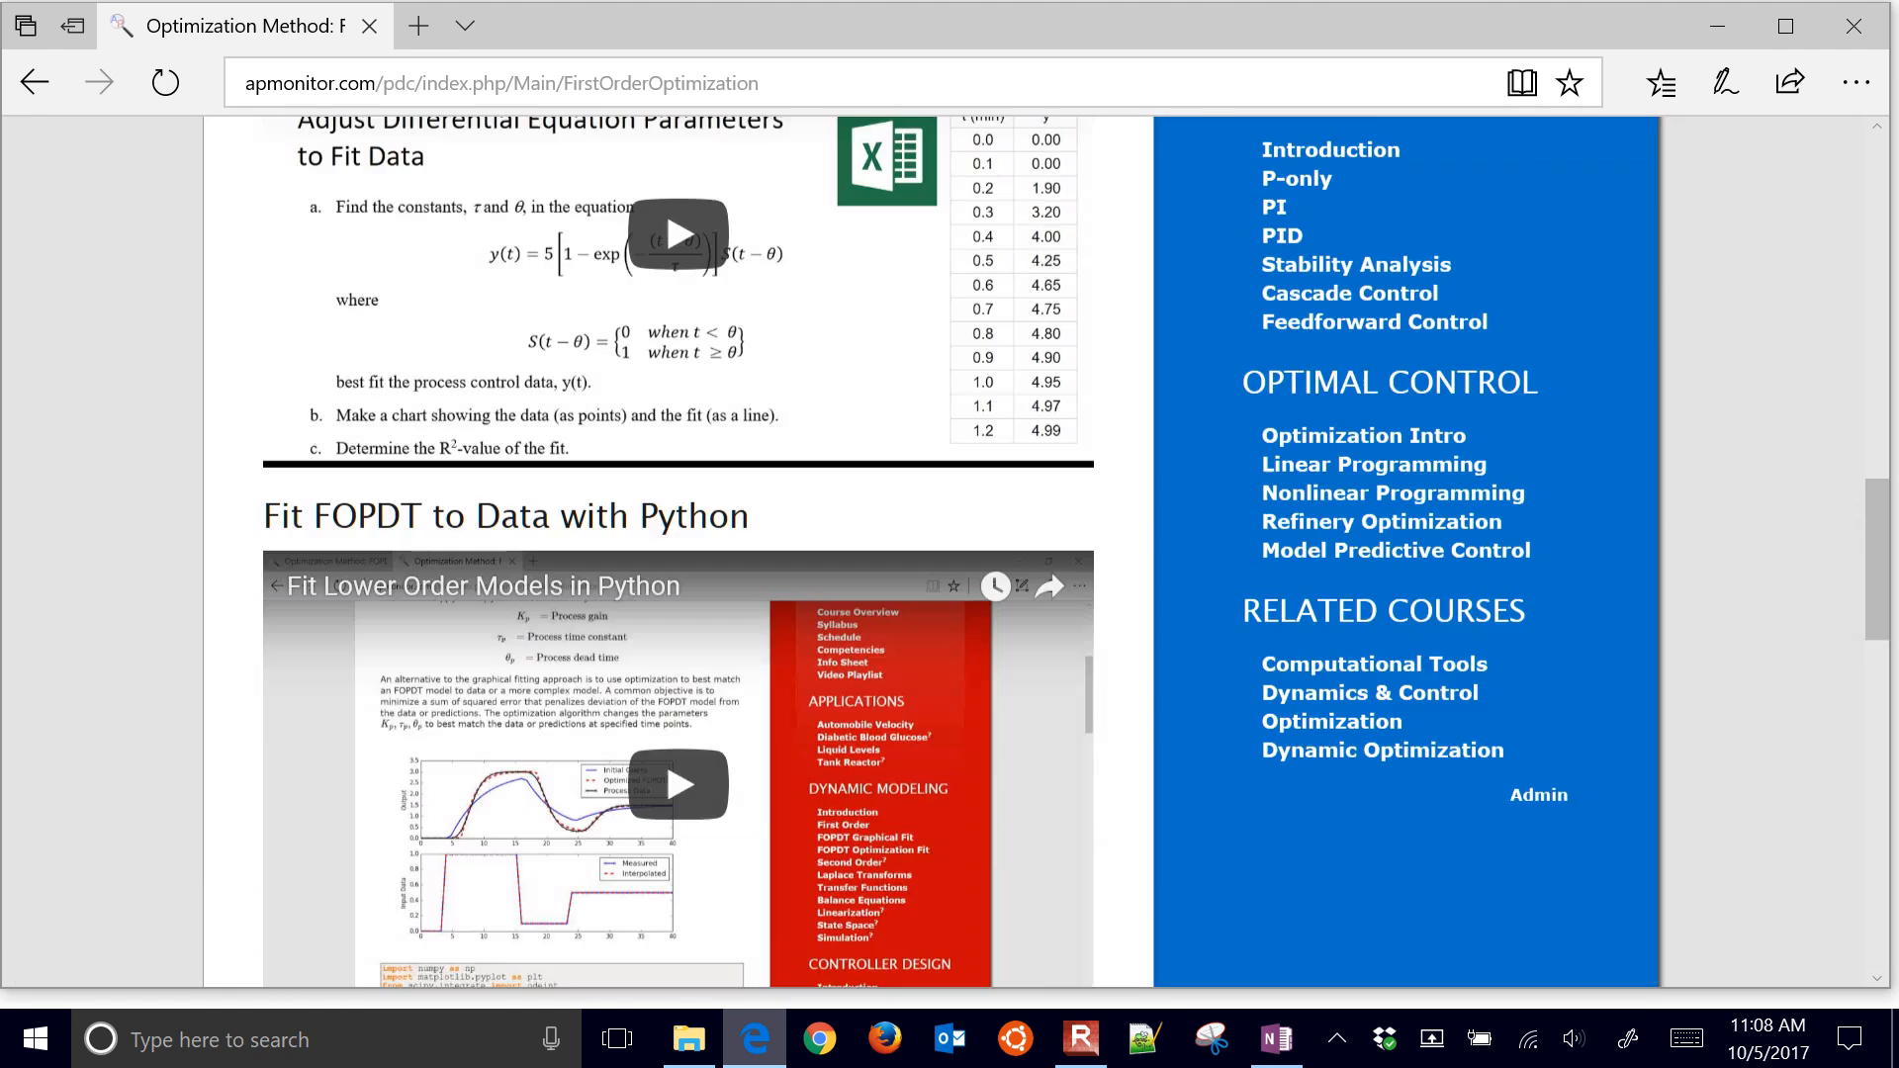
scroll(down, 3)
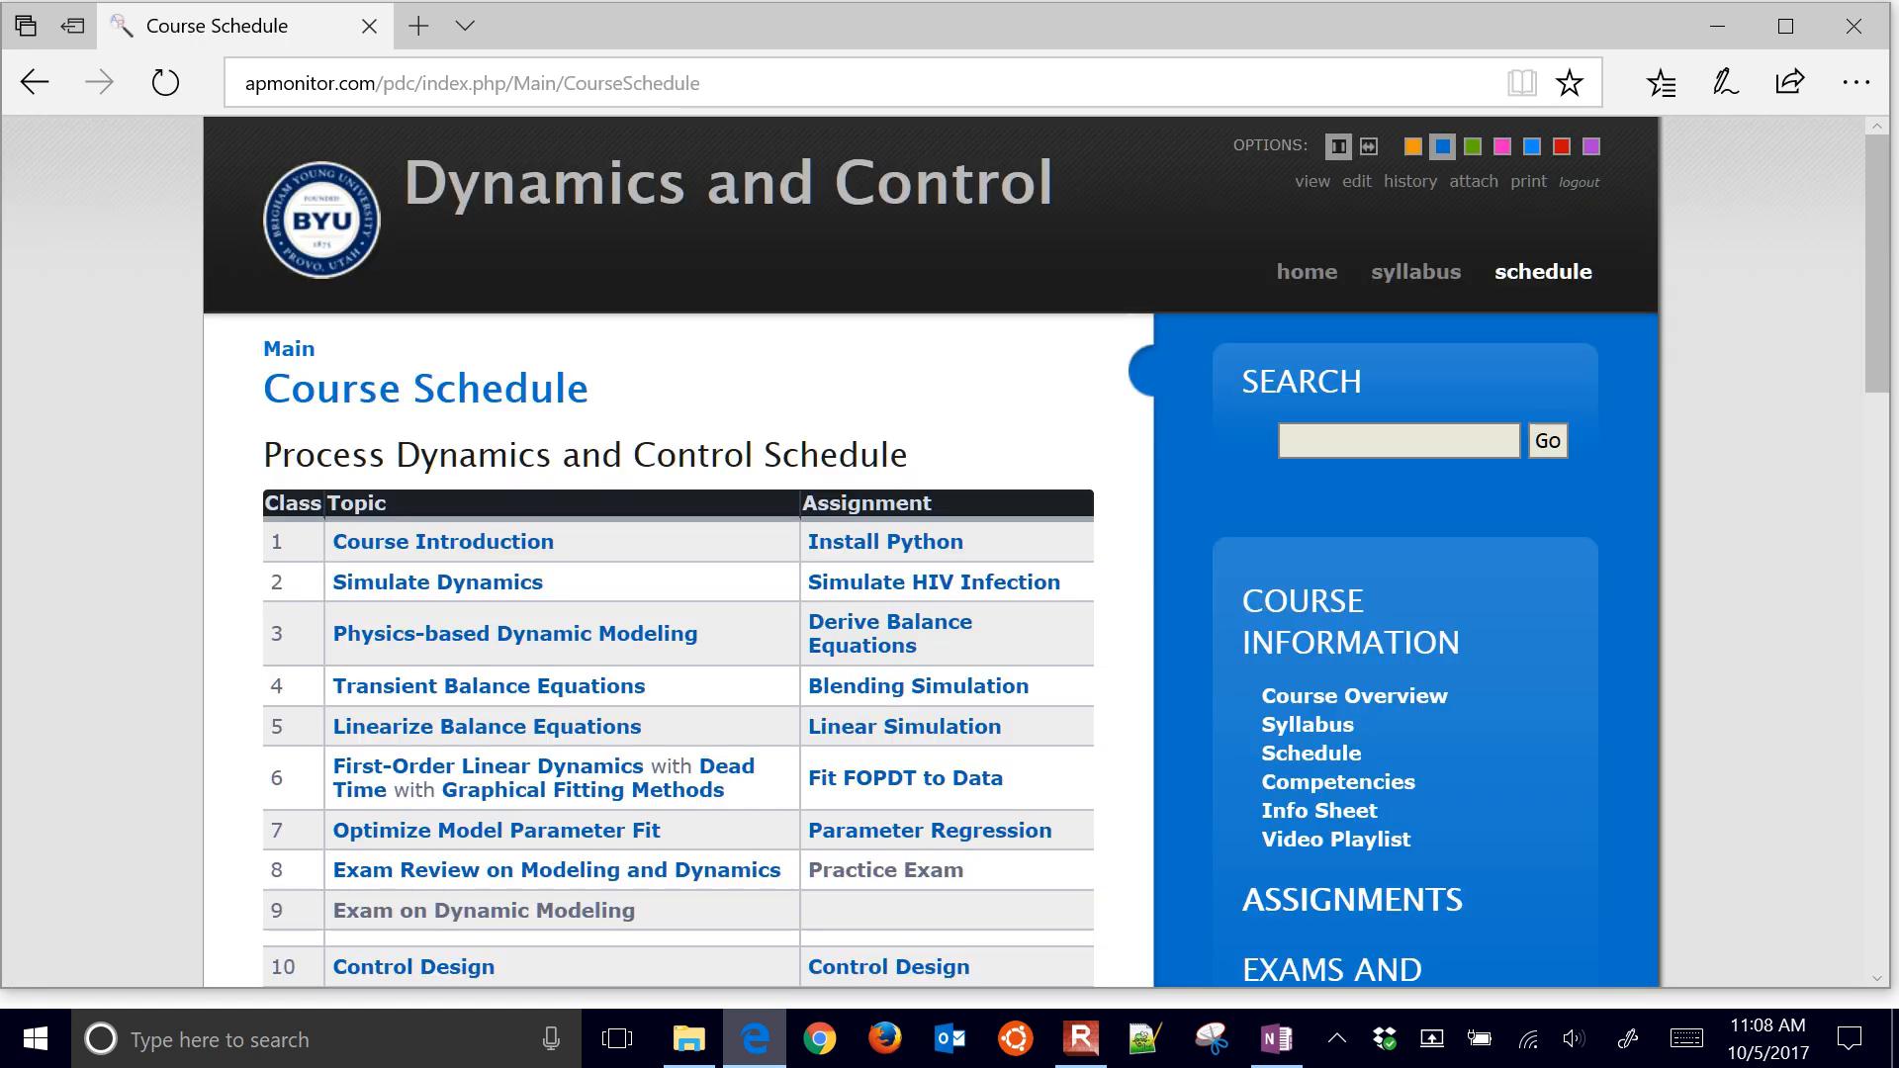
Open Level Control from the Course Schedule and reveal the 2 Tank Solution zip link.
scroll(down, 3)
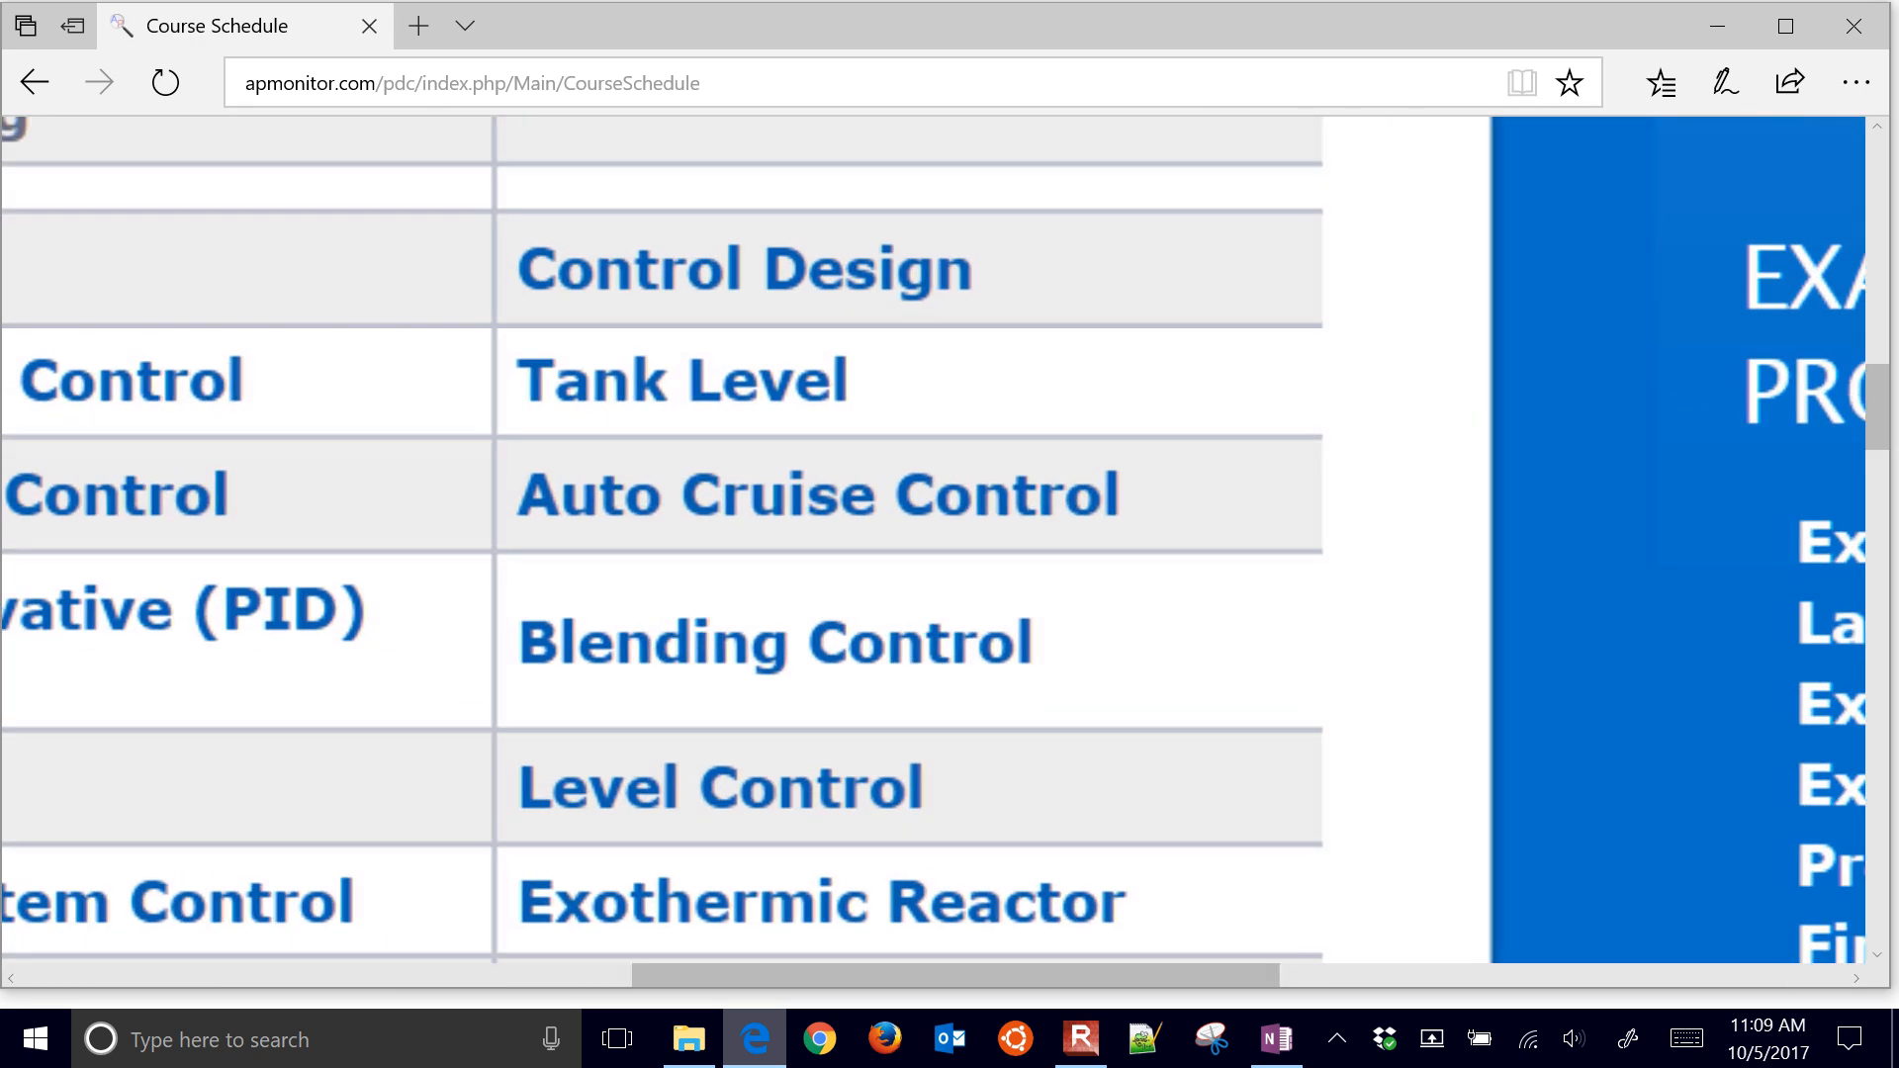
scroll(down, 3)
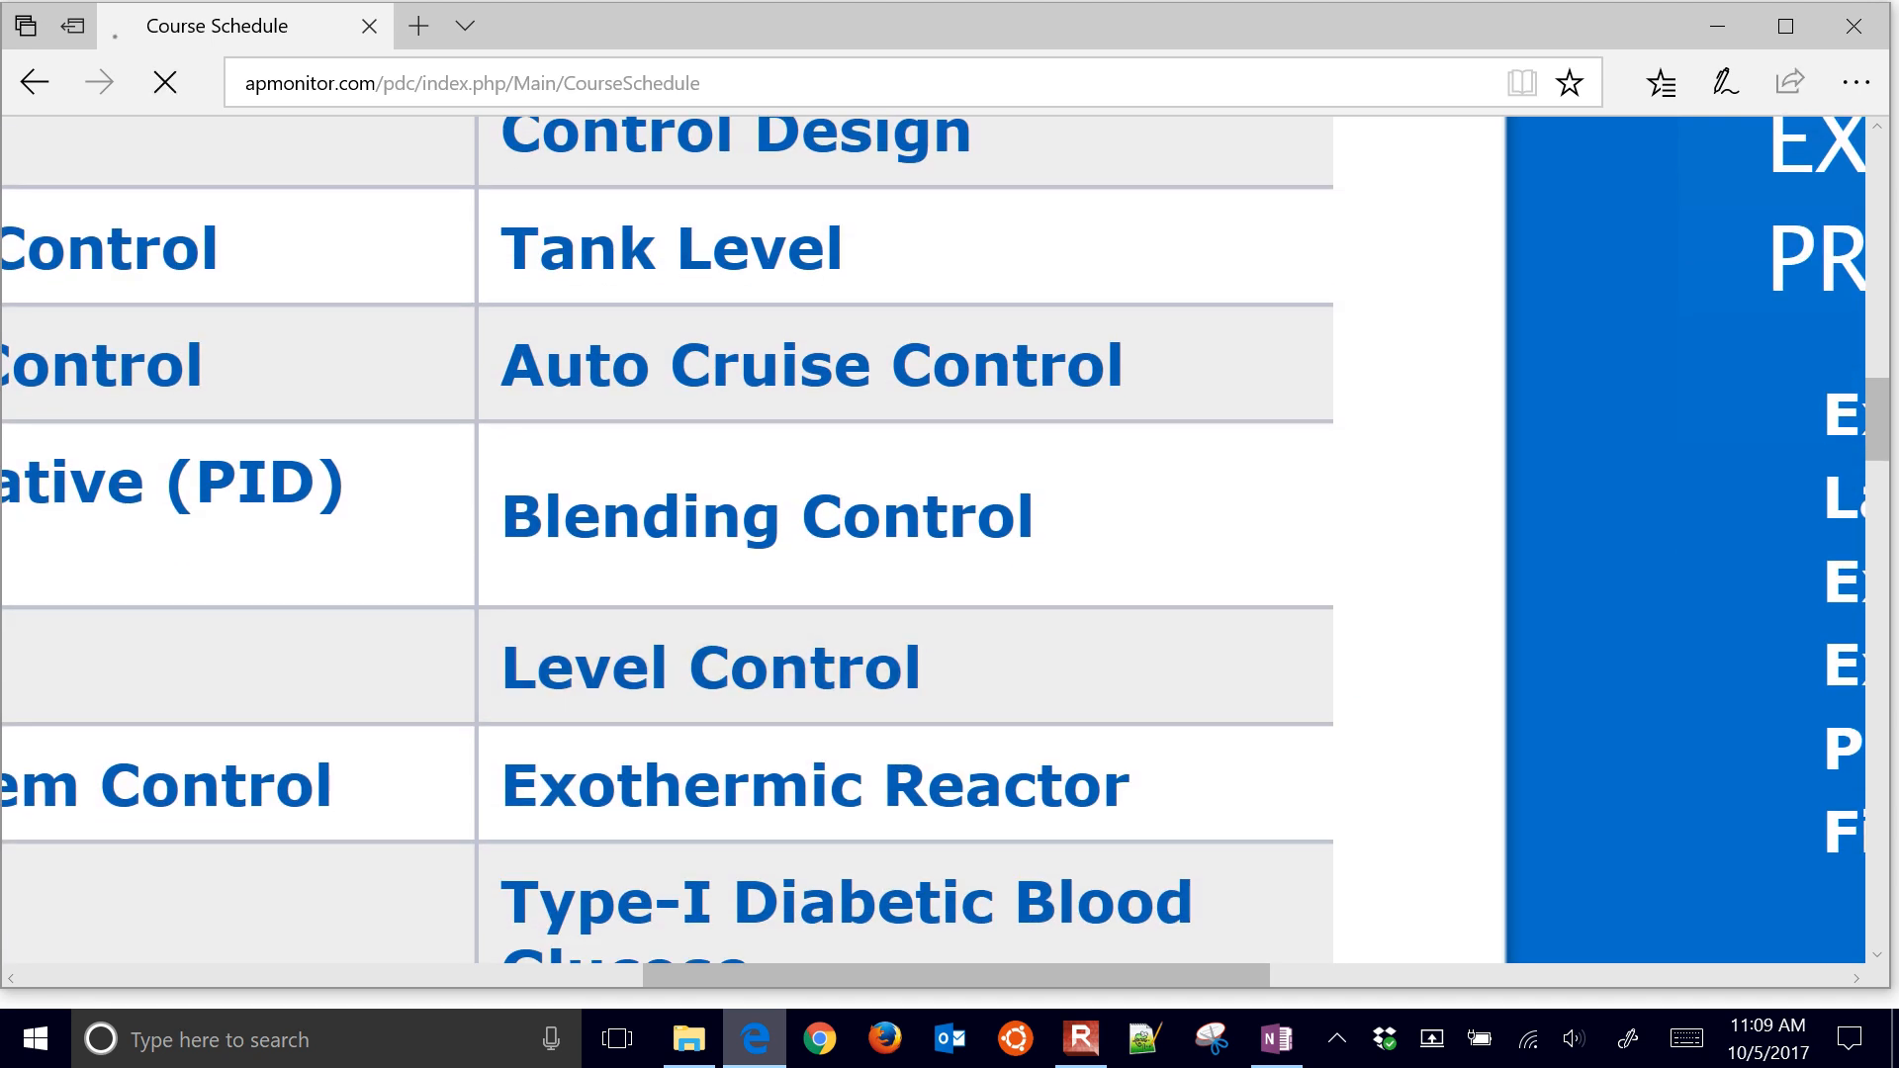
click(711, 668)
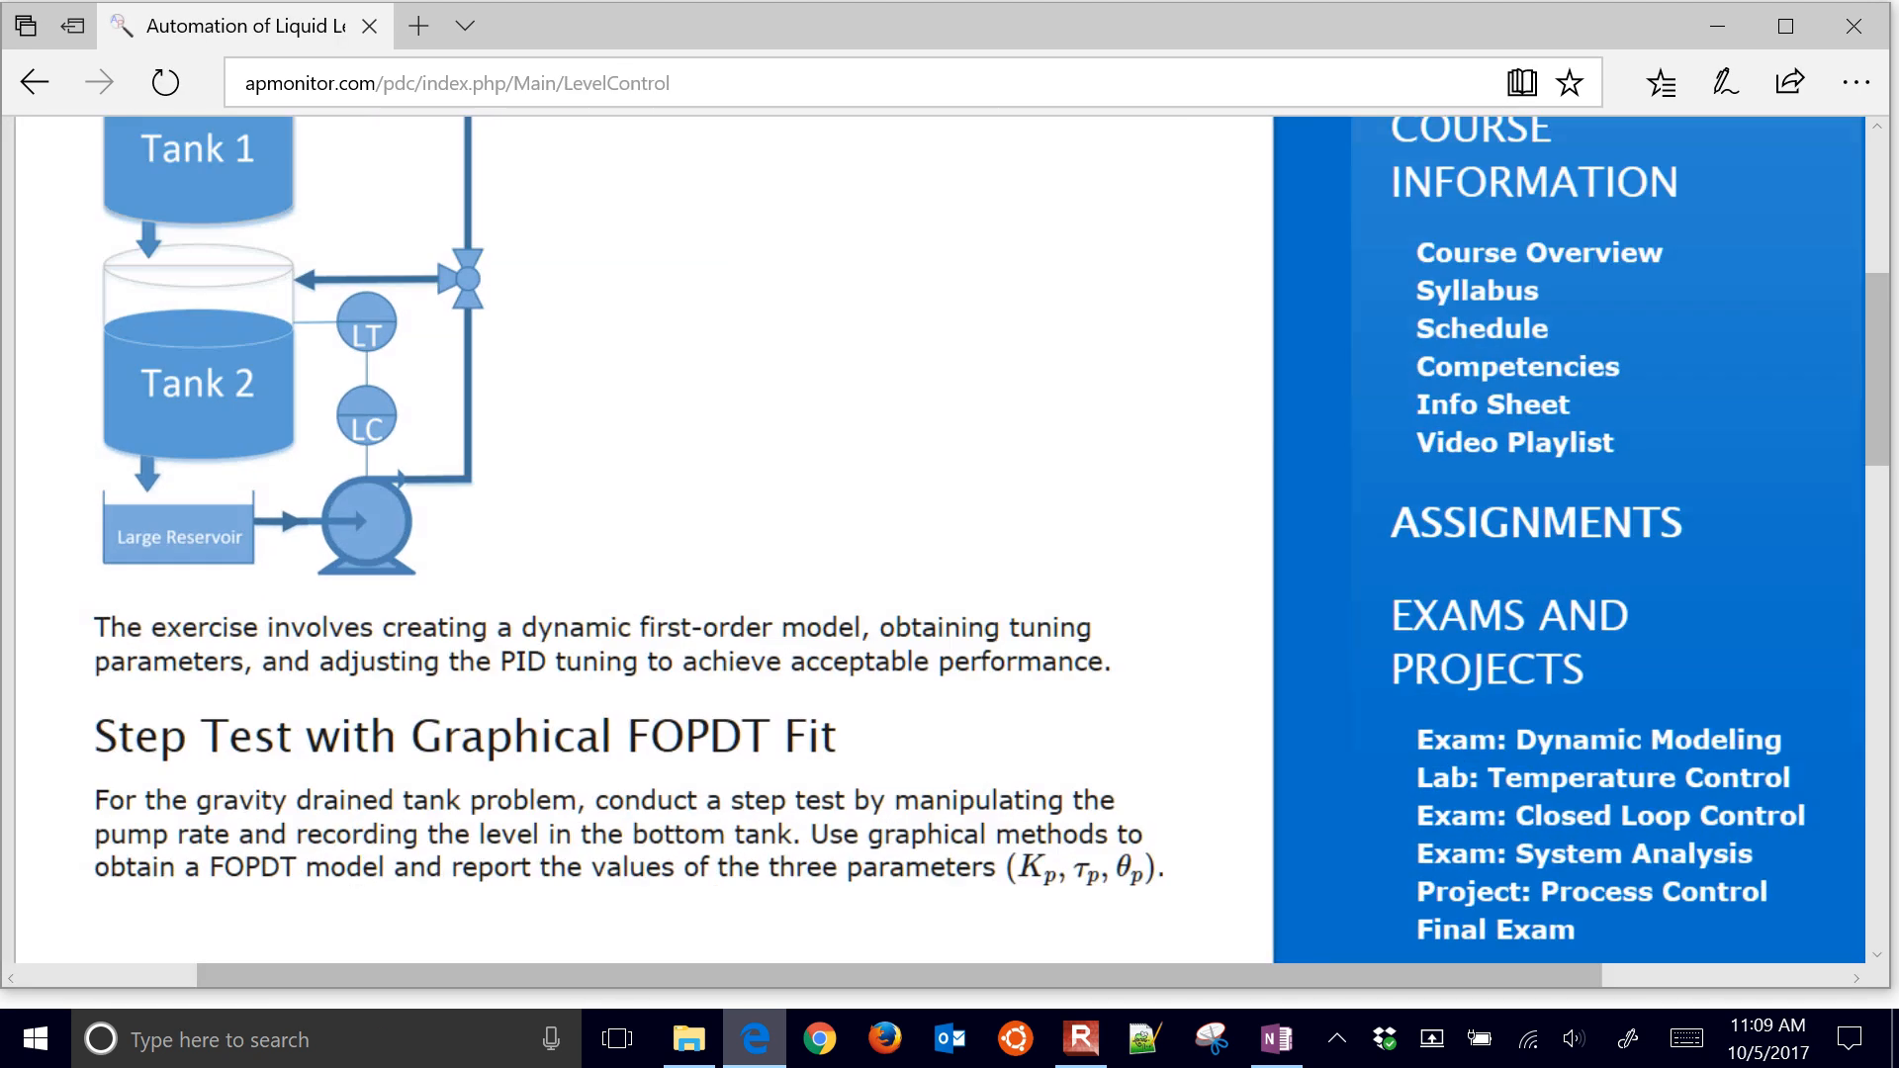
scroll(down, 3)
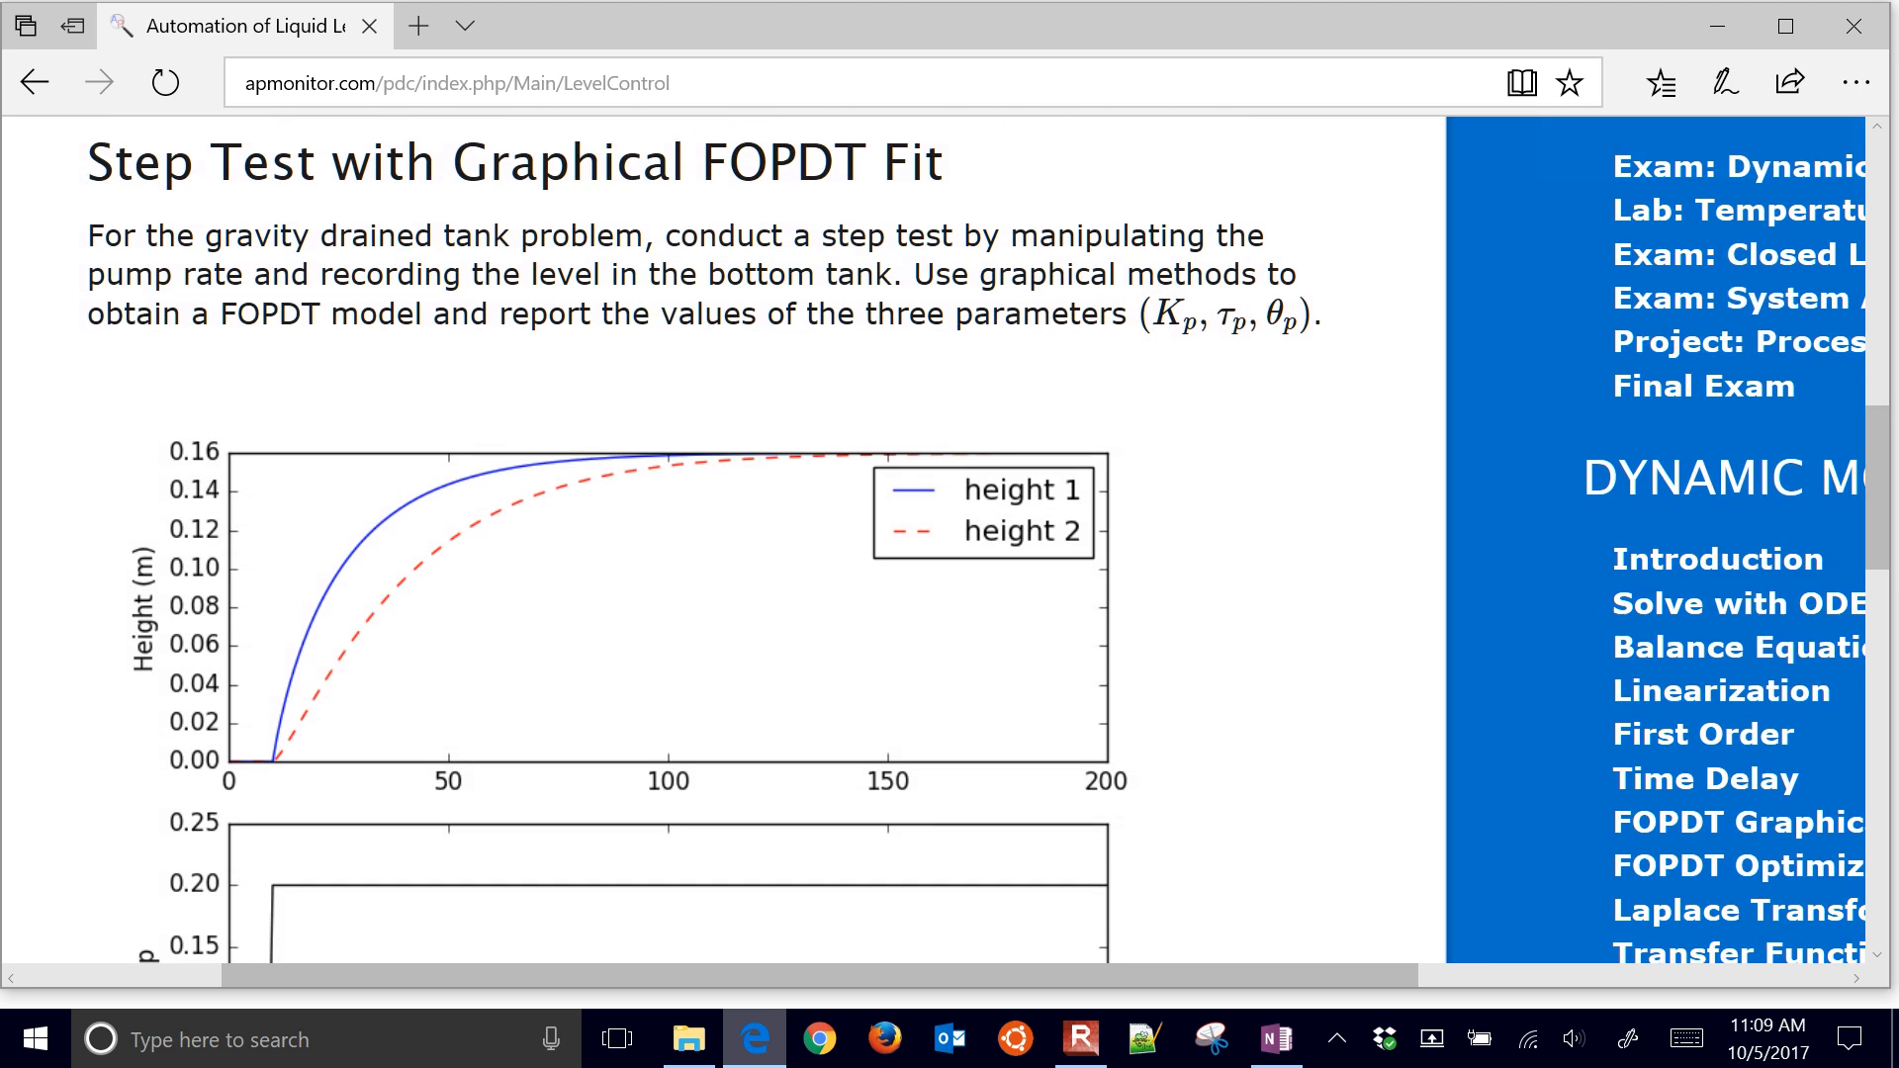
scroll(down, 3)
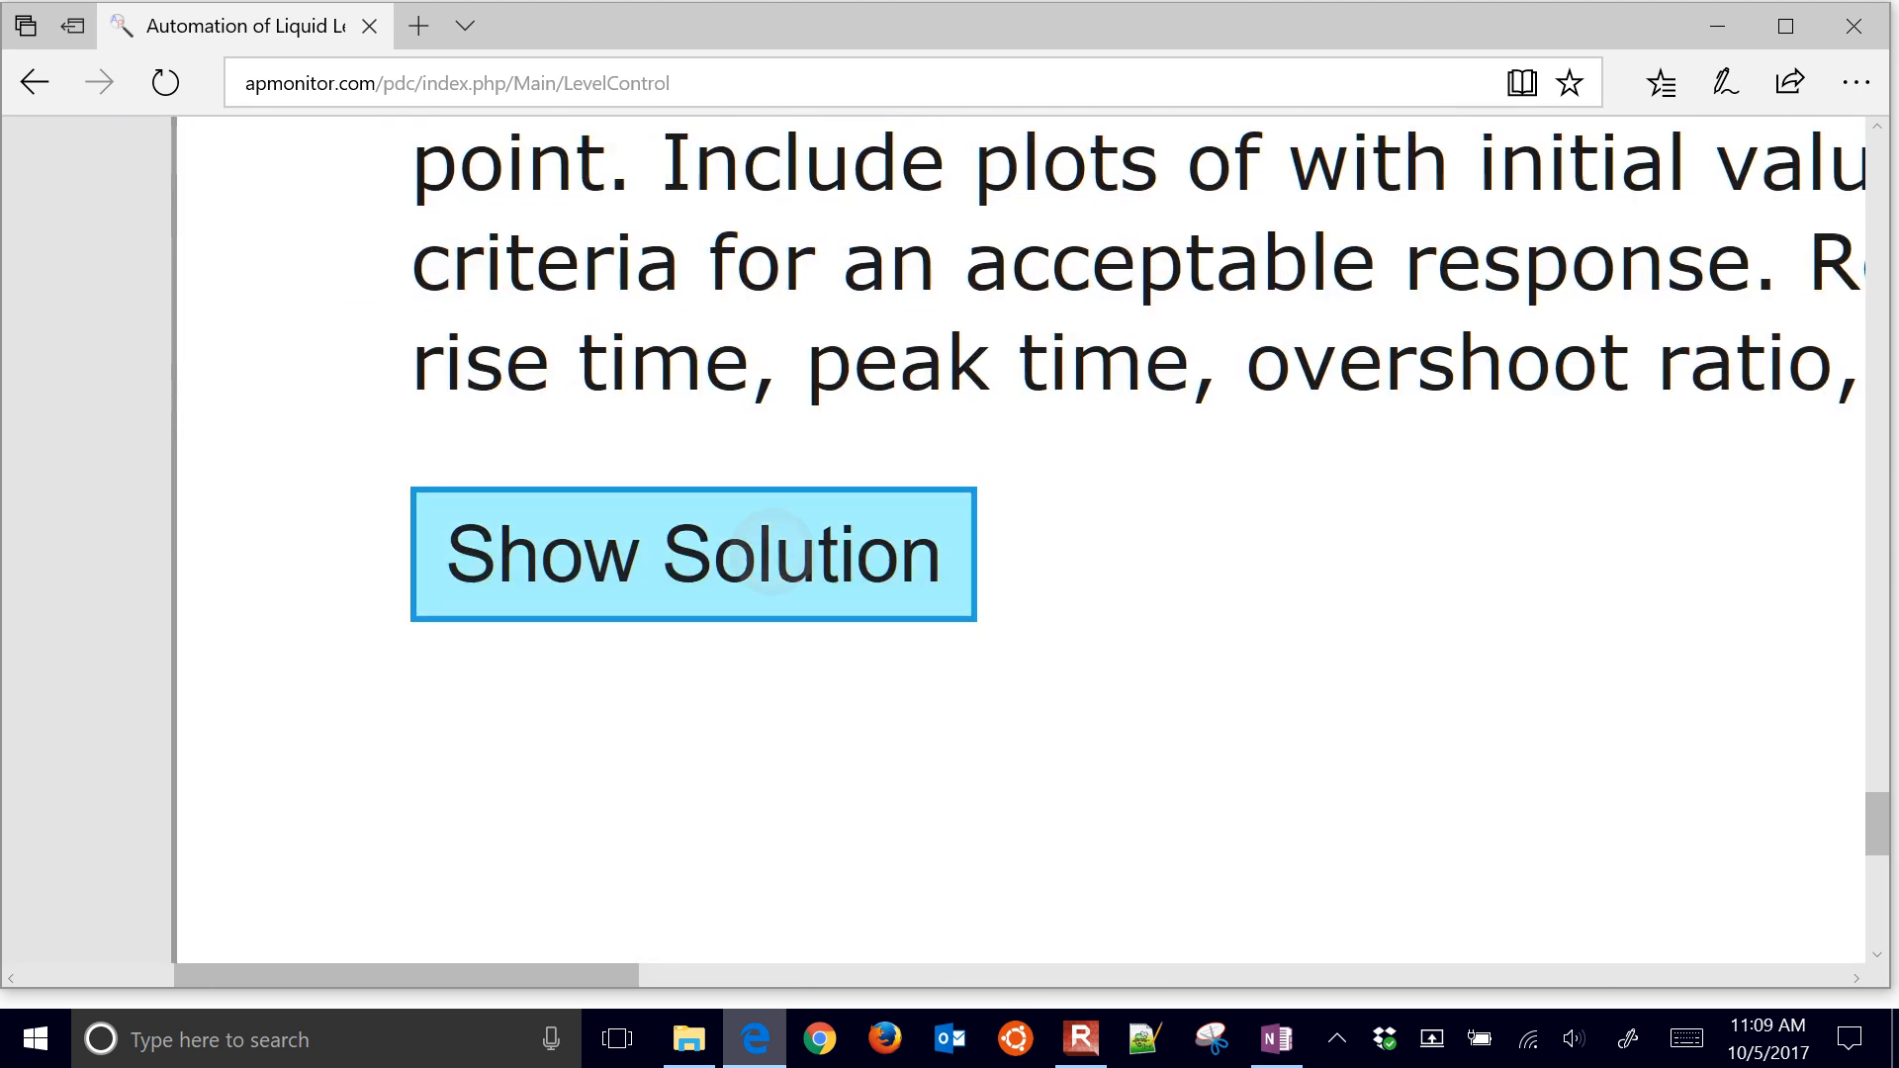
click(692, 554)
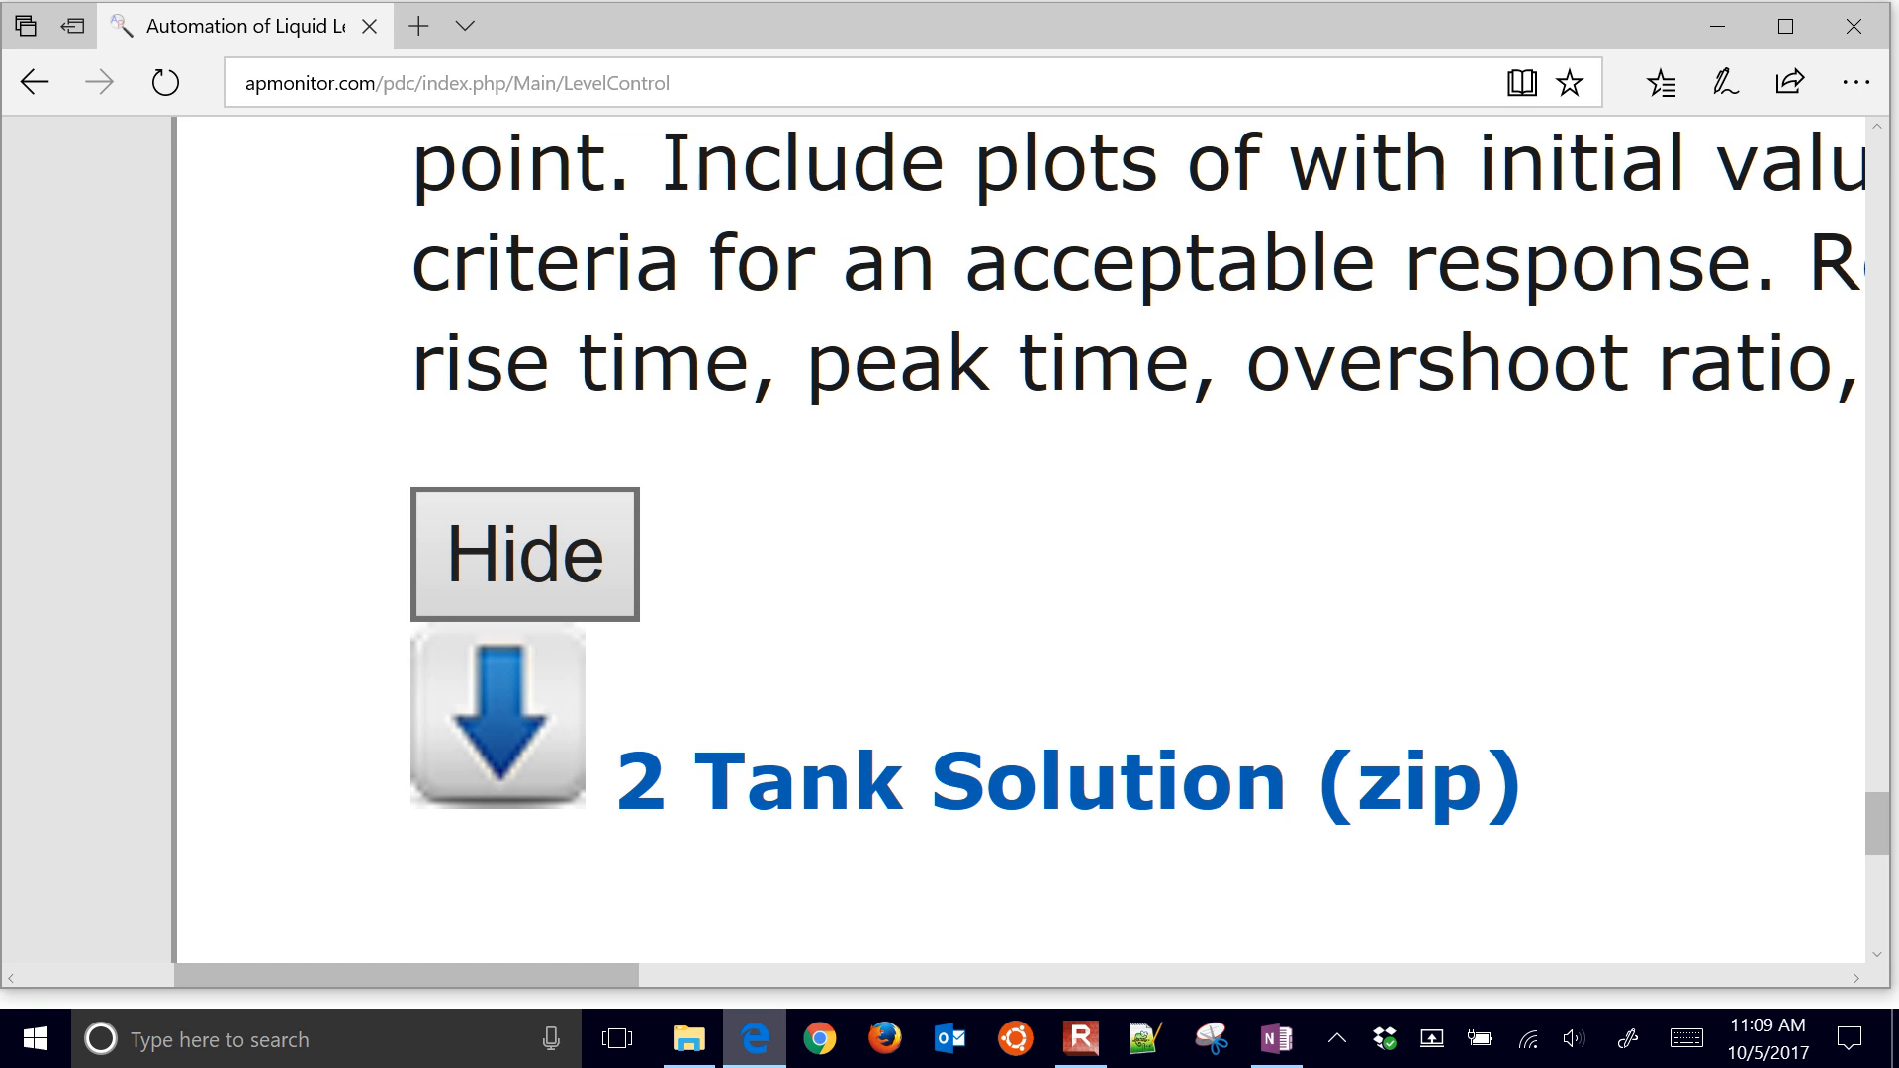
scroll(down, 3)
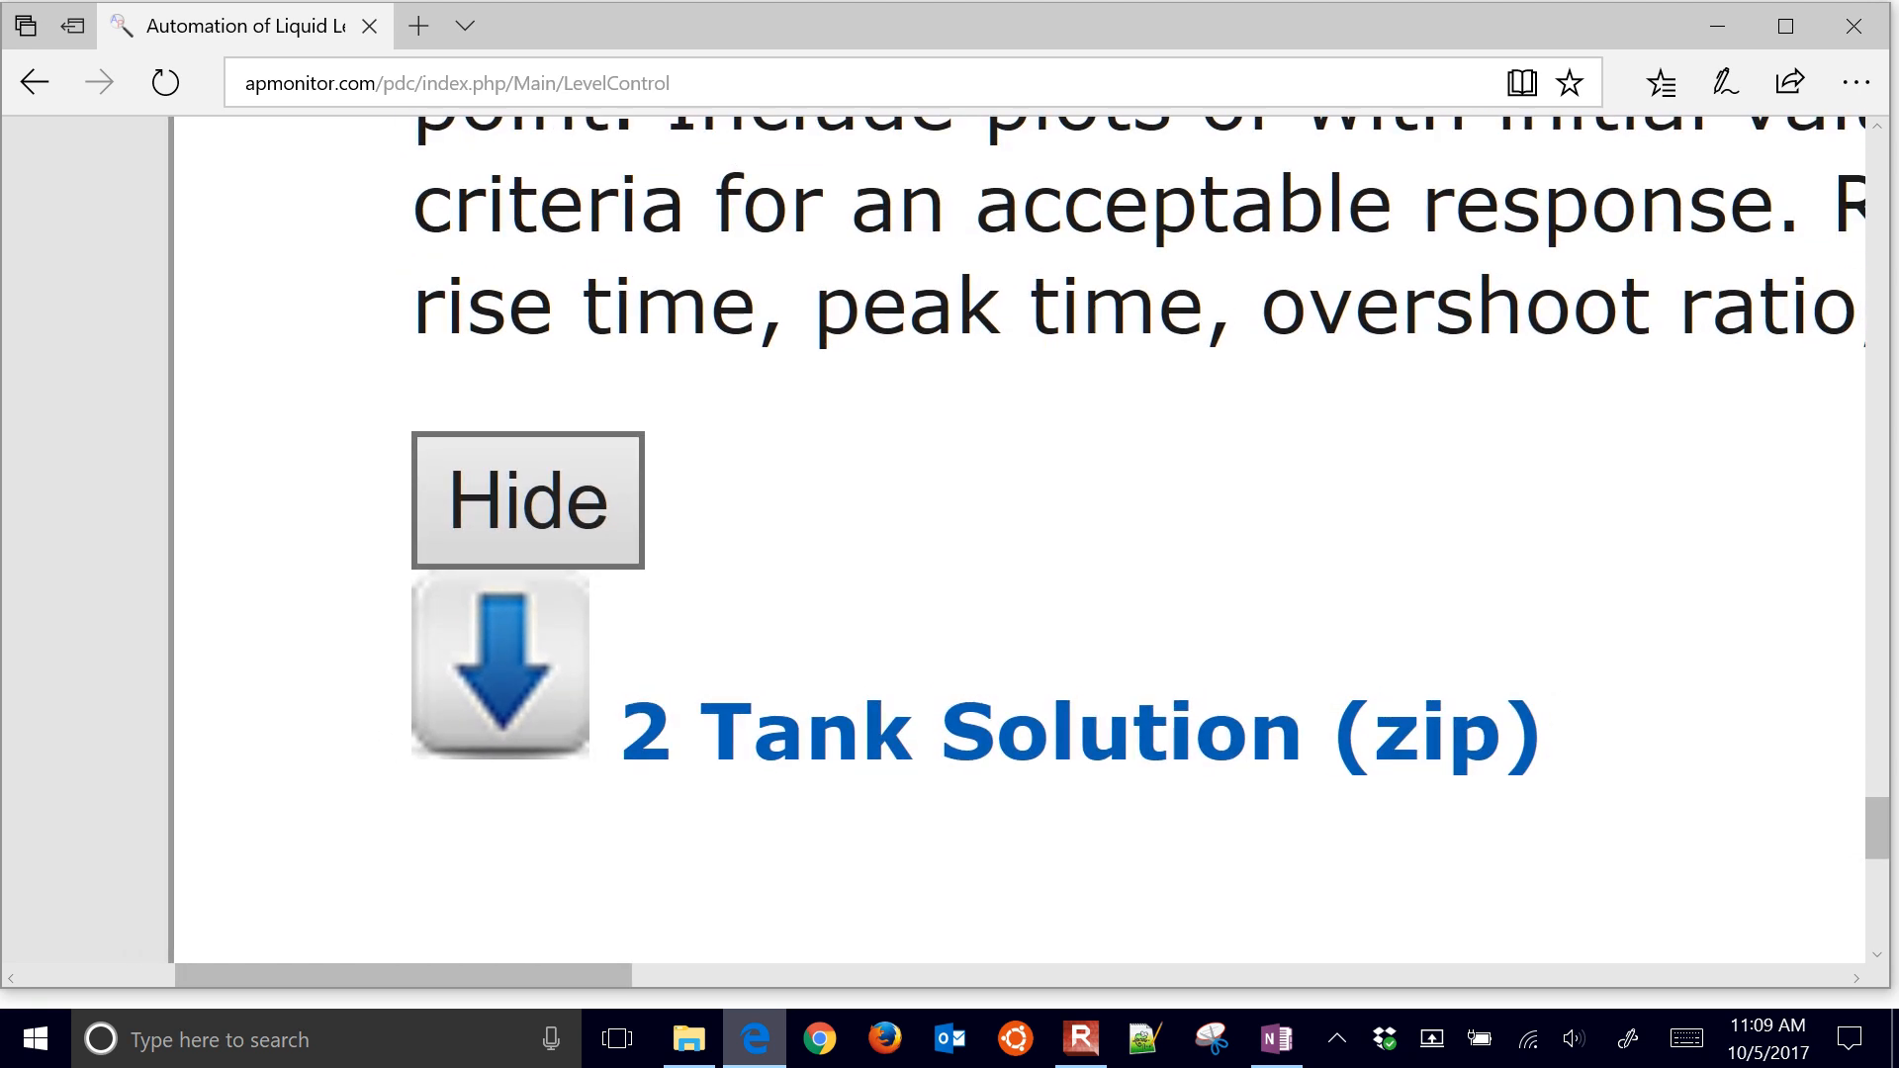
Open the 2 Tank Solution files and run part4_pi_control.py to show its plots.
click(689, 1038)
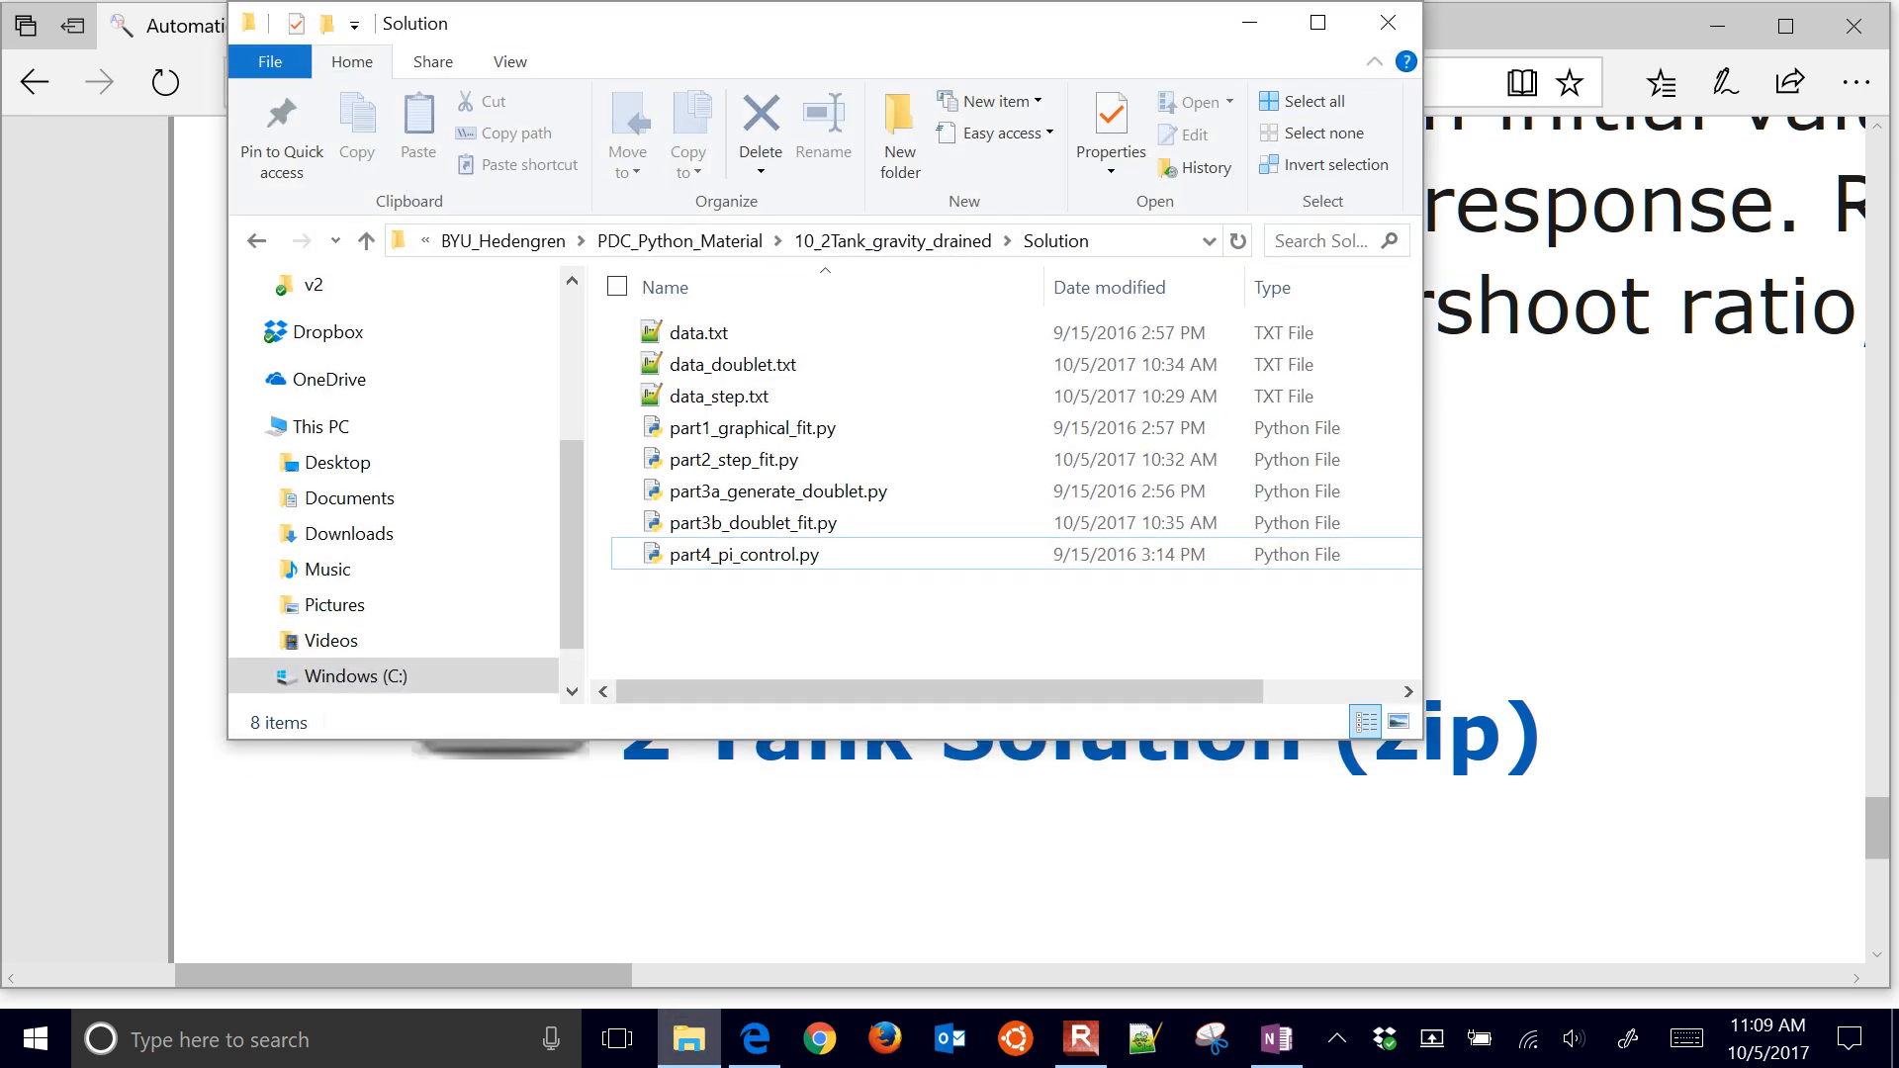
click(743, 554)
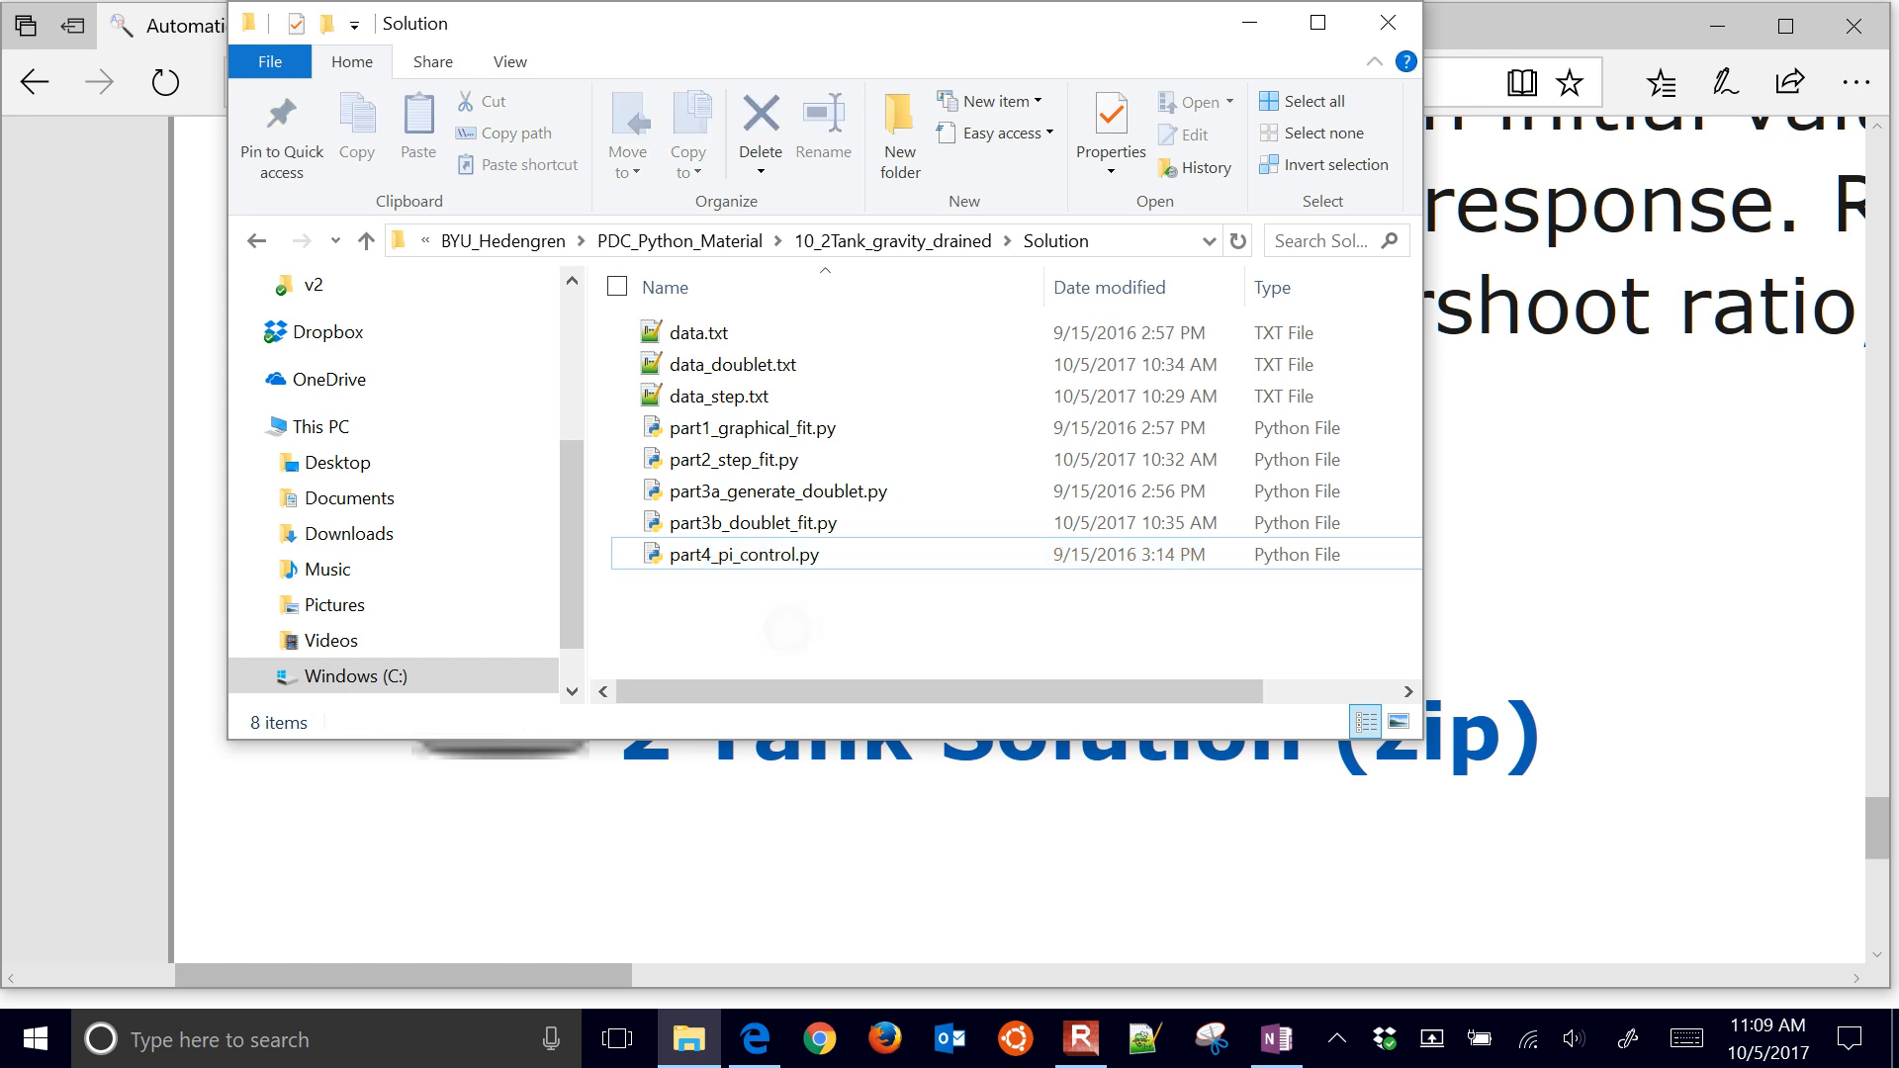
right_click(746, 554)
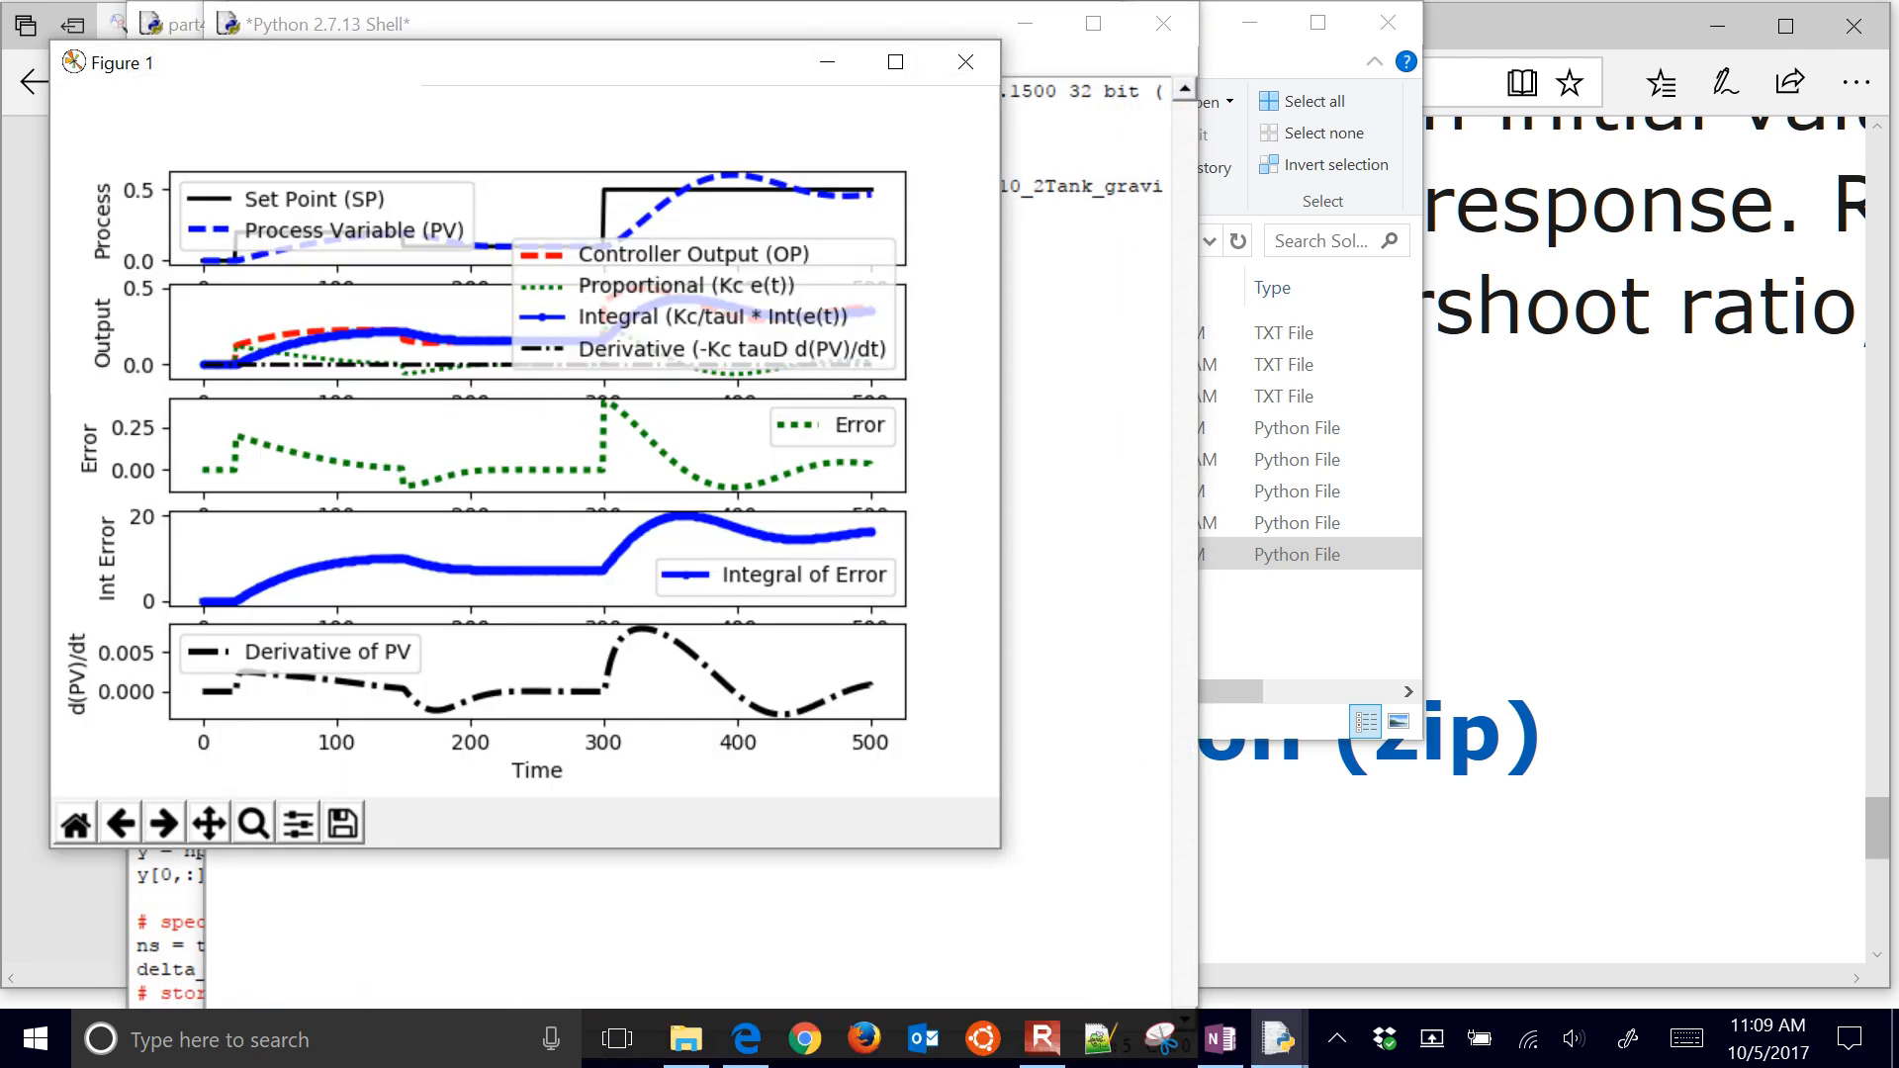
click(894, 62)
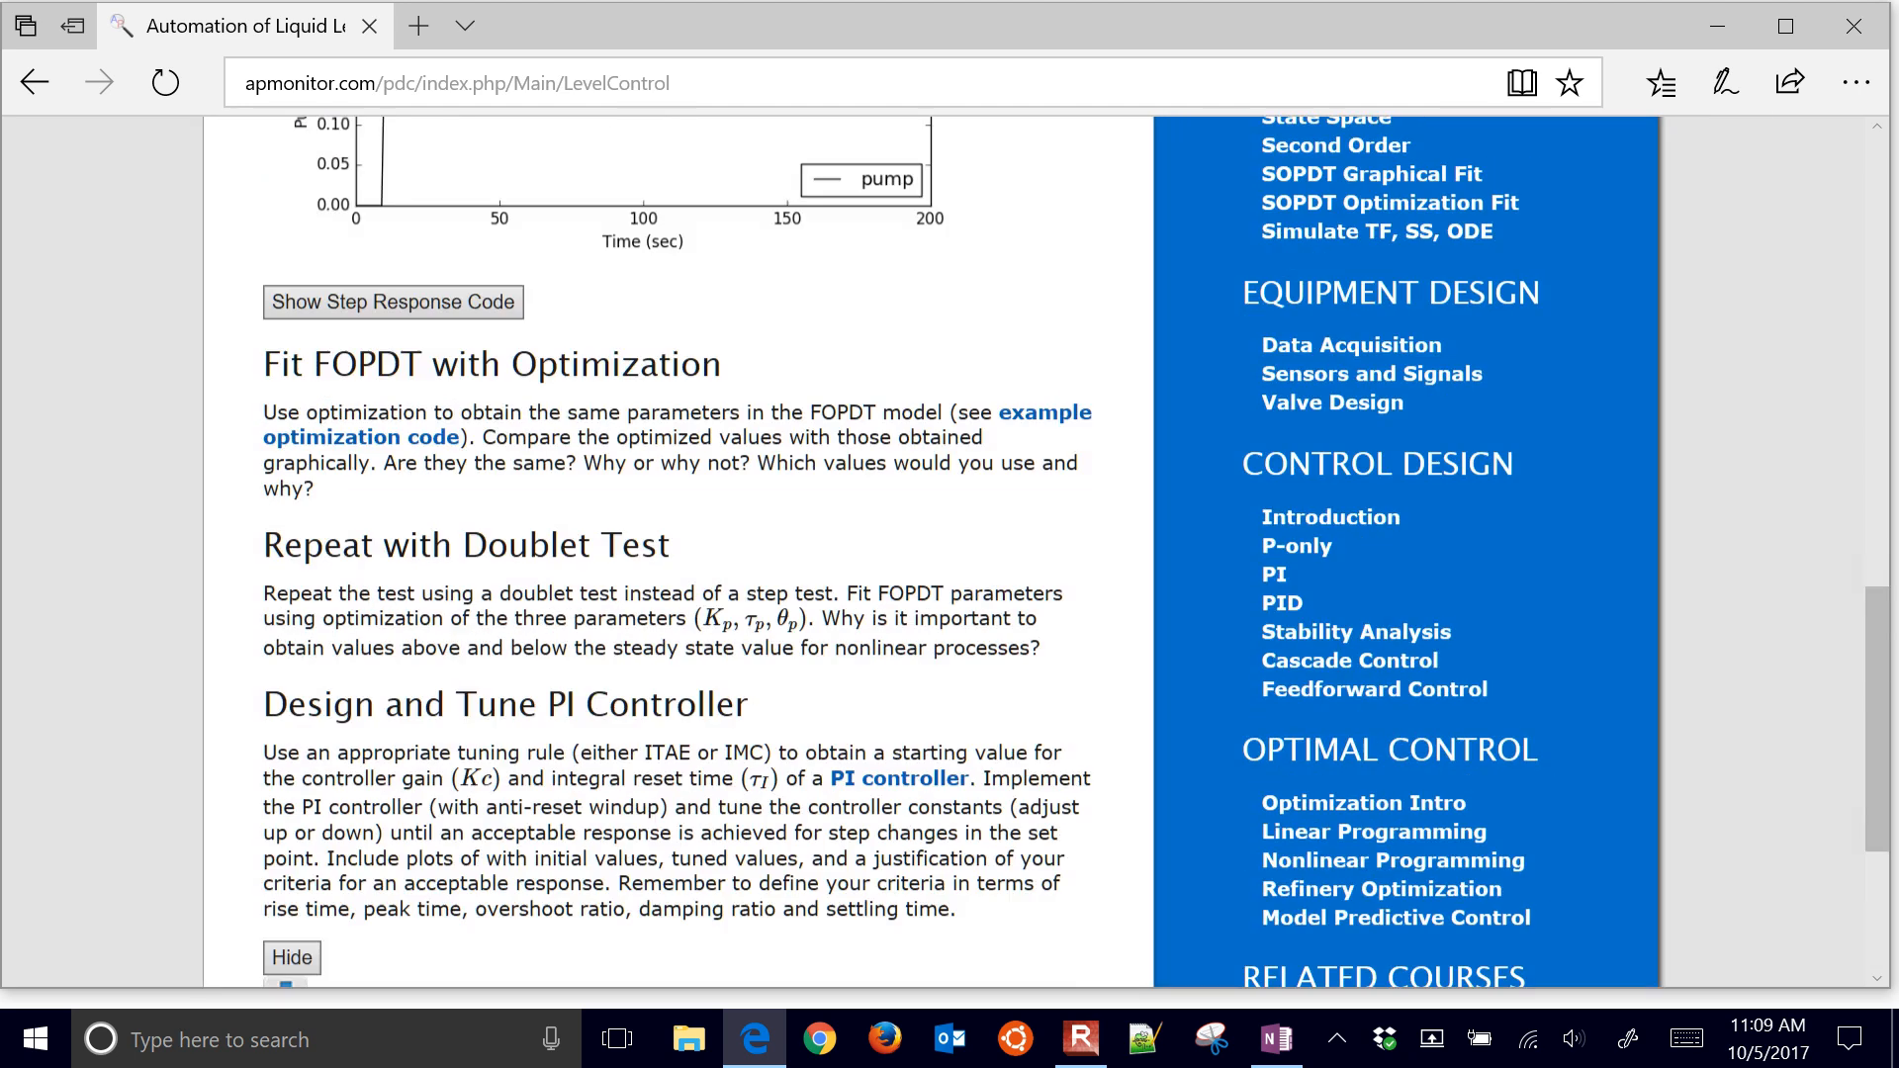
Scroll the Course Schedule down to the Control Design assignments like Level Control.
scroll(up, 3)
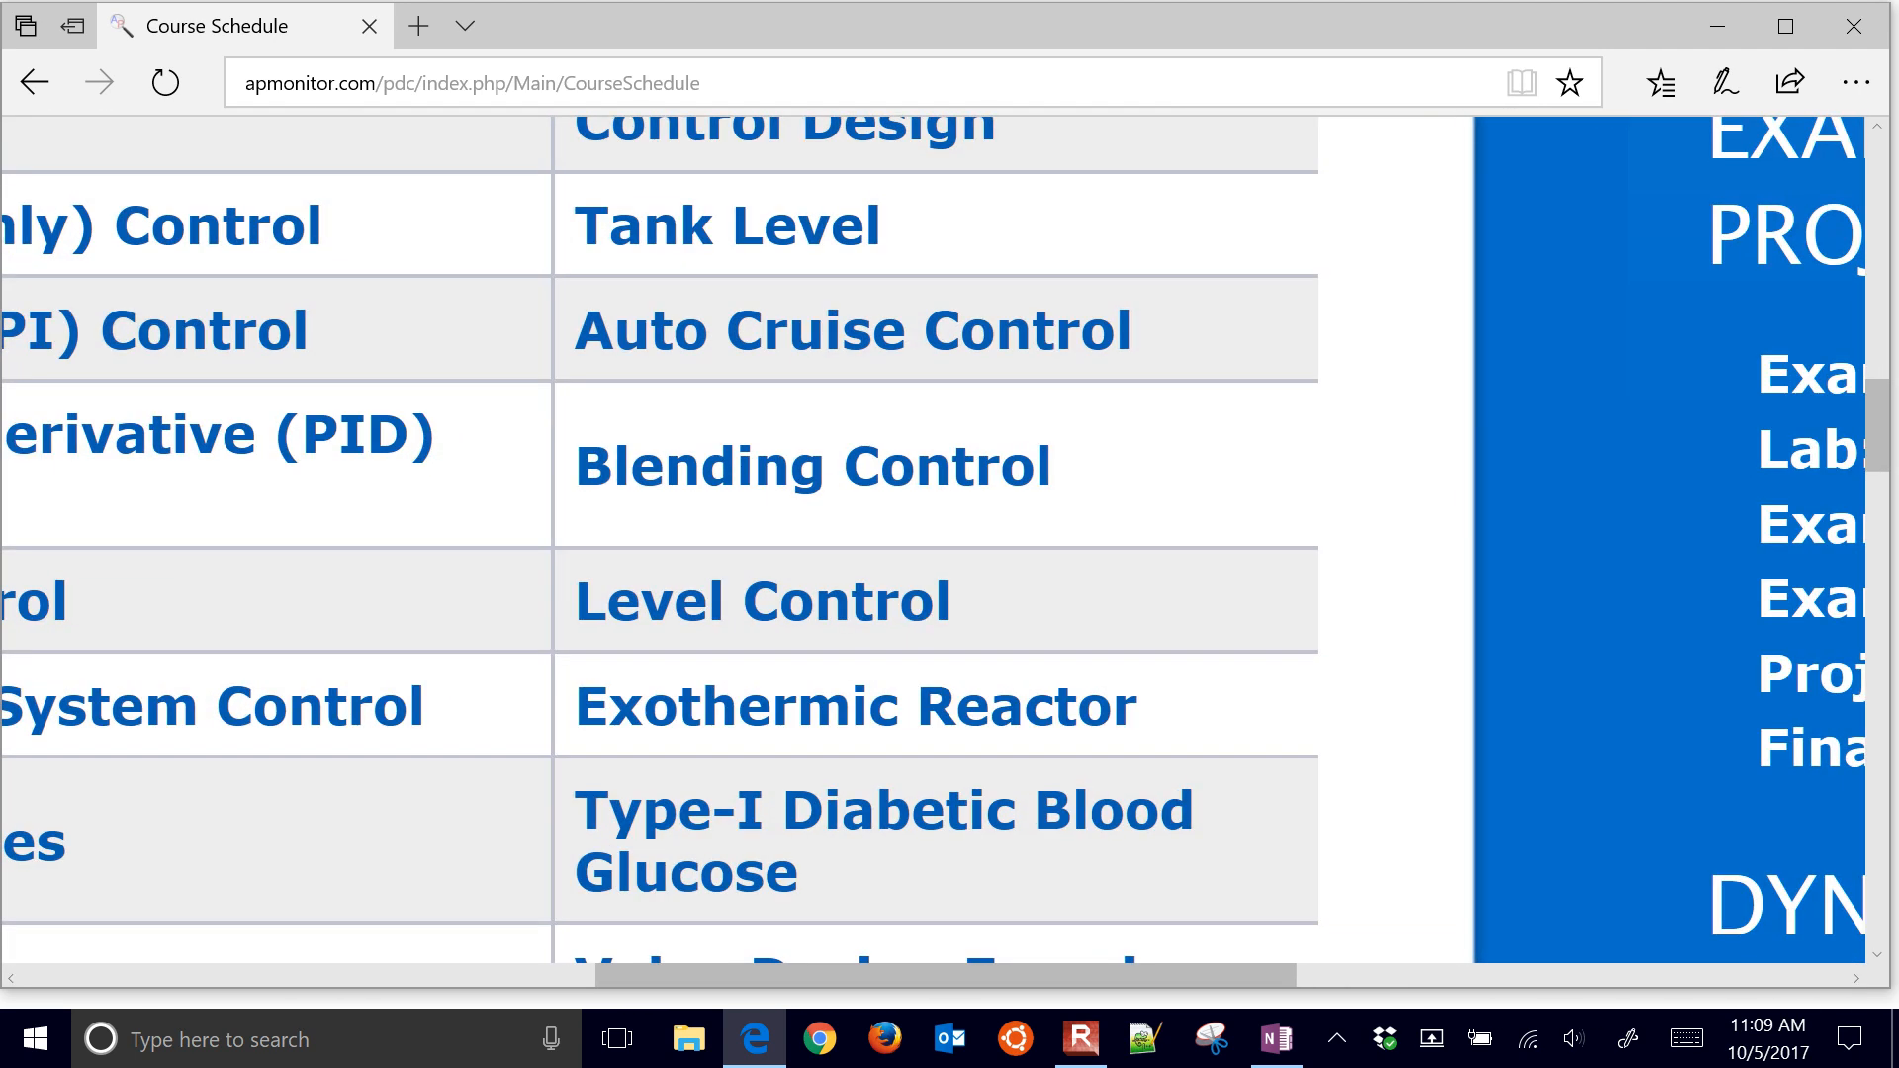
scroll(down, 3)
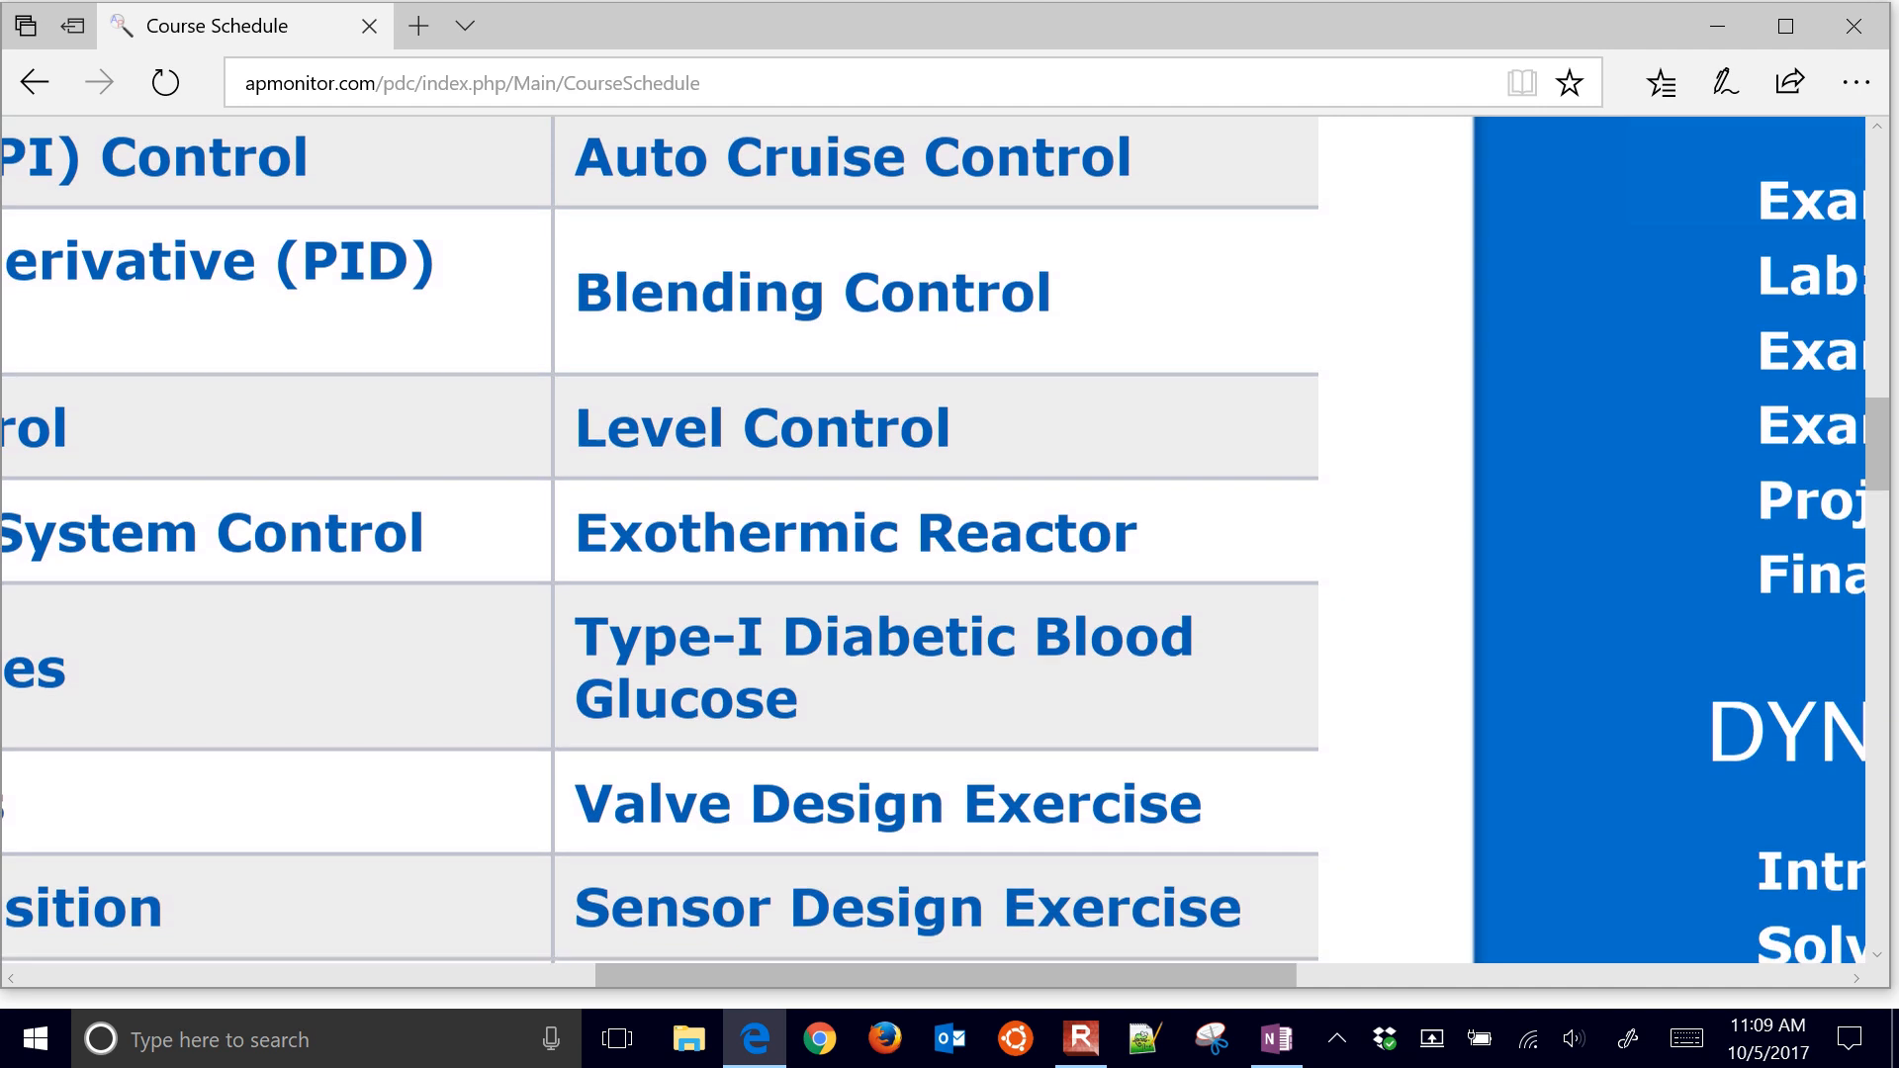
scroll(down, 3)
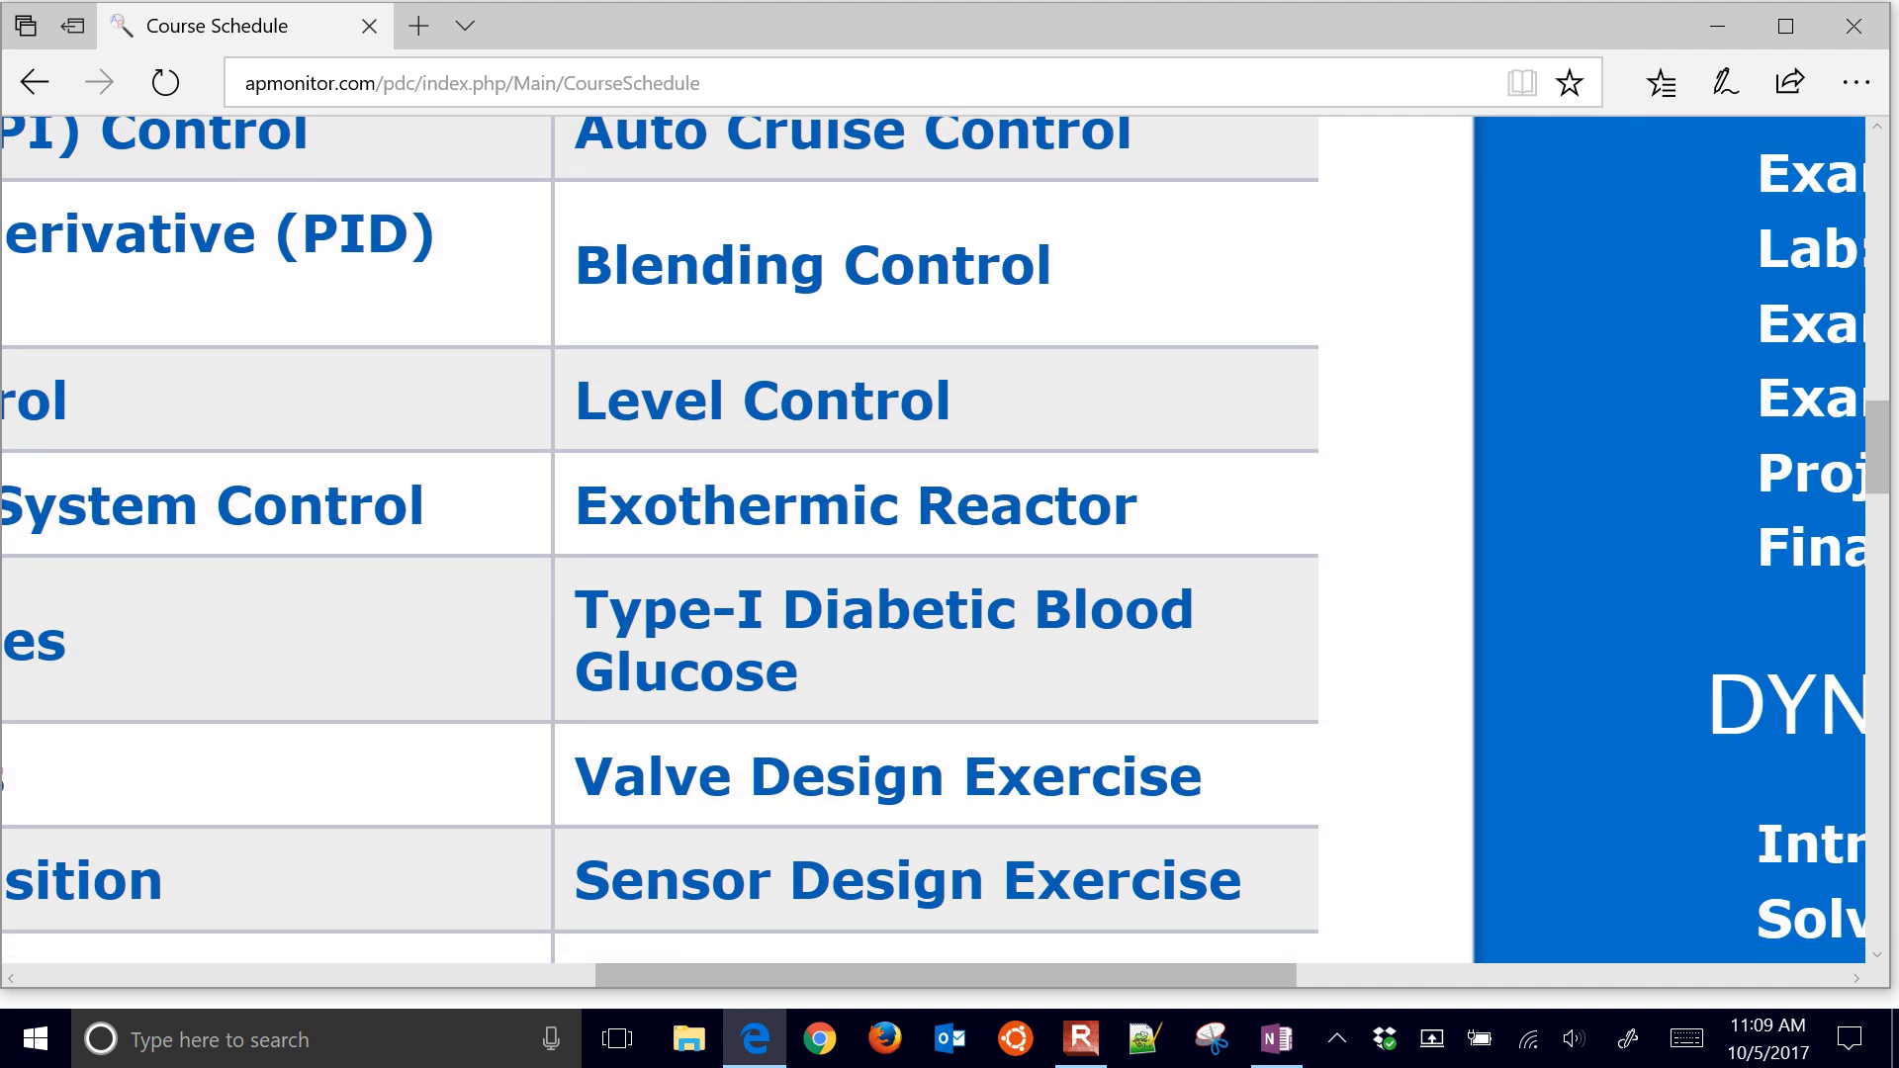